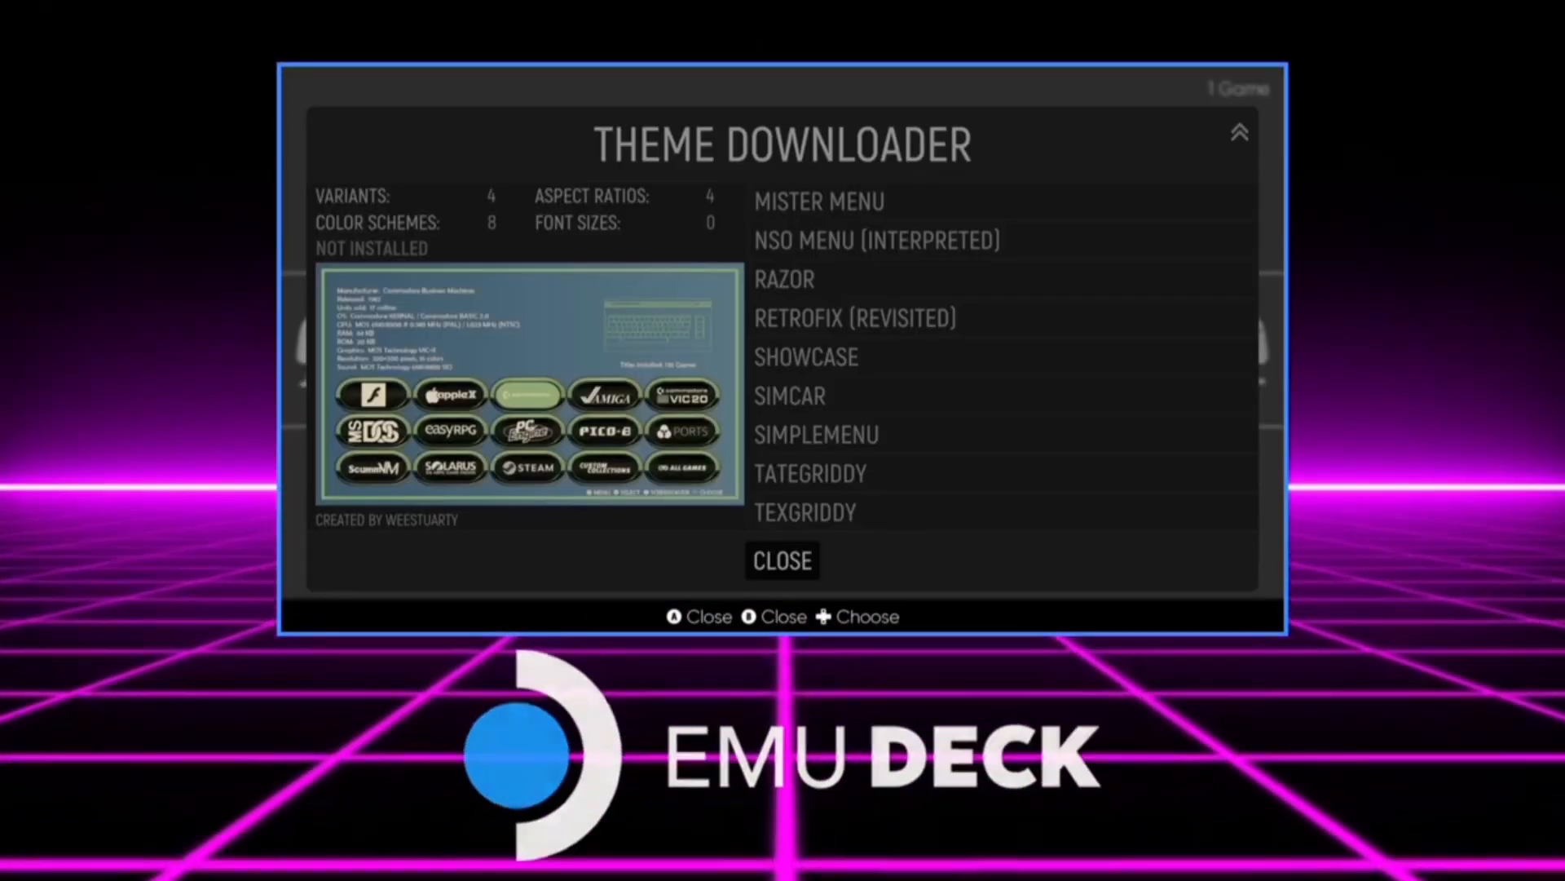
Close RetroBat's Theme Downloader.
{"action": "left_click", "coordinate": [782, 560]}
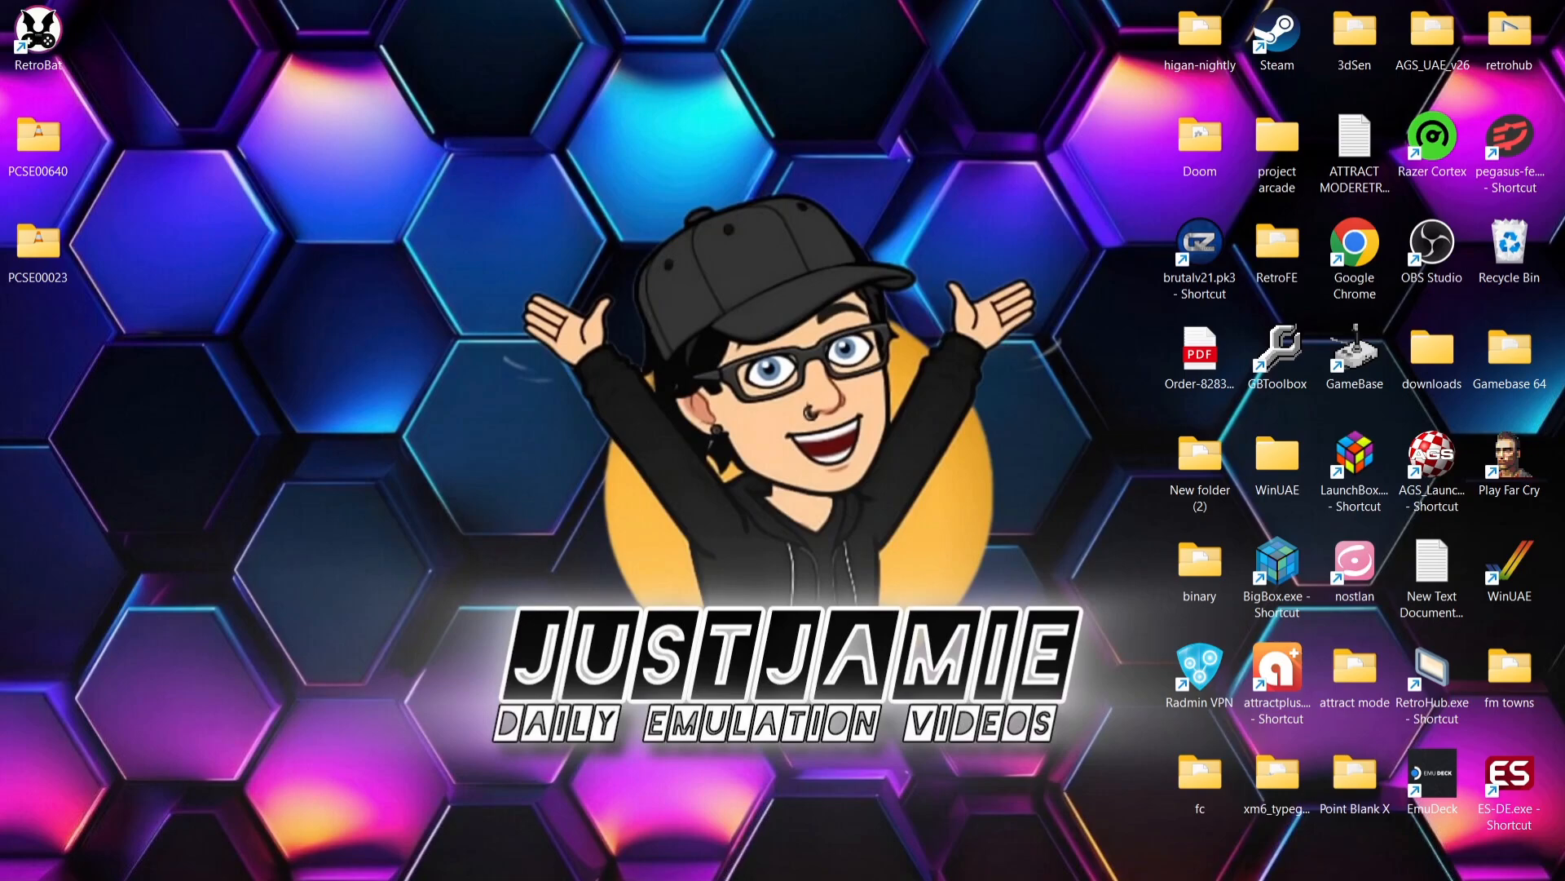
Open the PCSE00640 game folder from the desktop.
{"action": "double_click", "coordinate": [38, 134]}
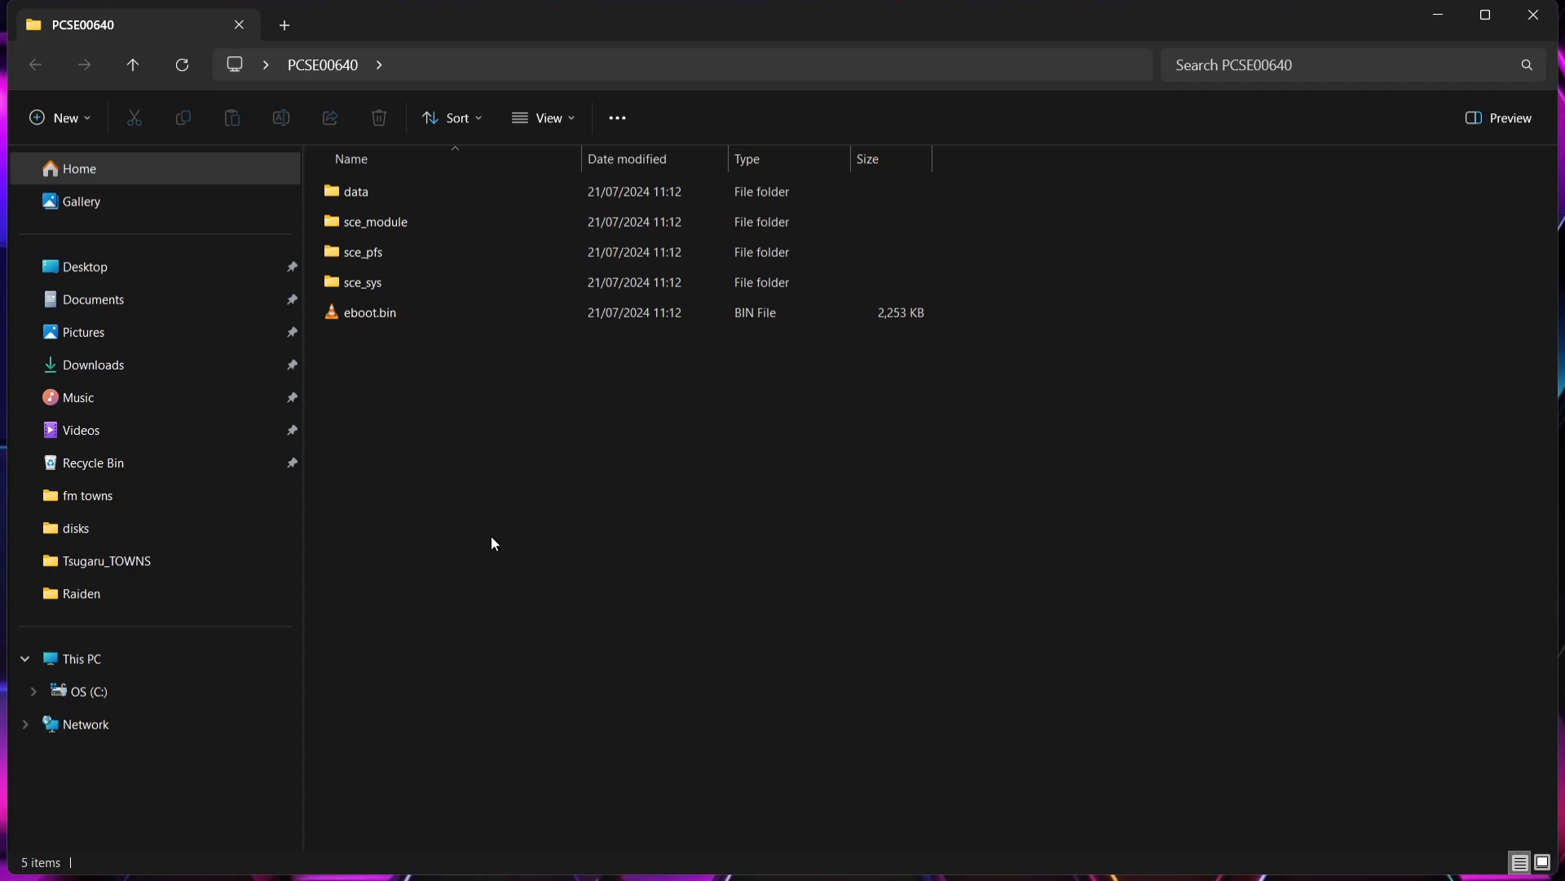
{"action": "mouse_move", "coordinate": [1329, 272]}
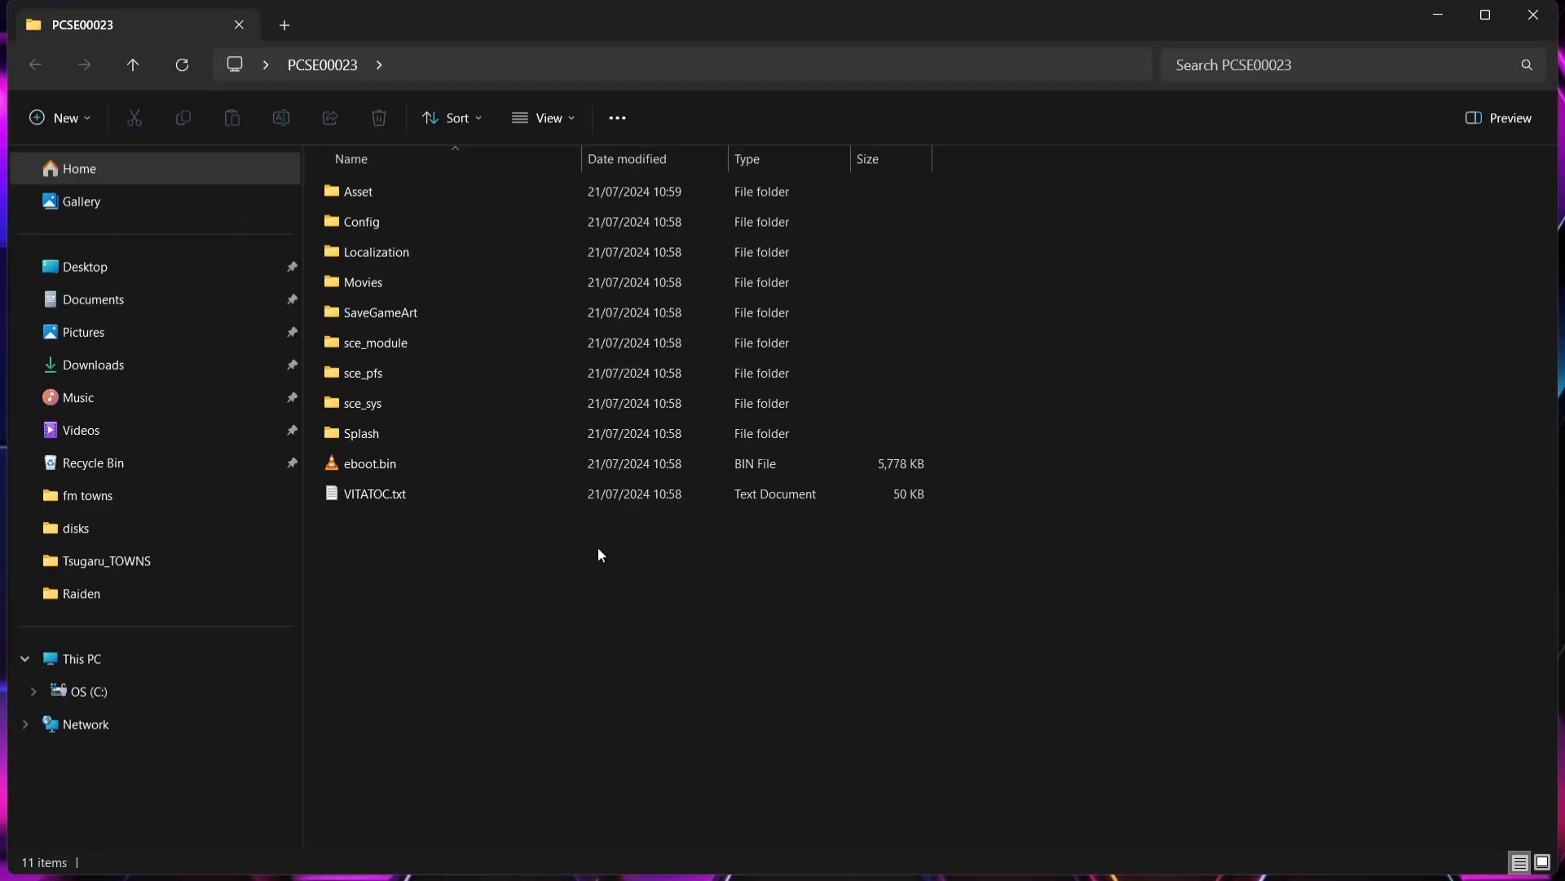
{"action": "mouse_move", "coordinate": [1534, 14]}
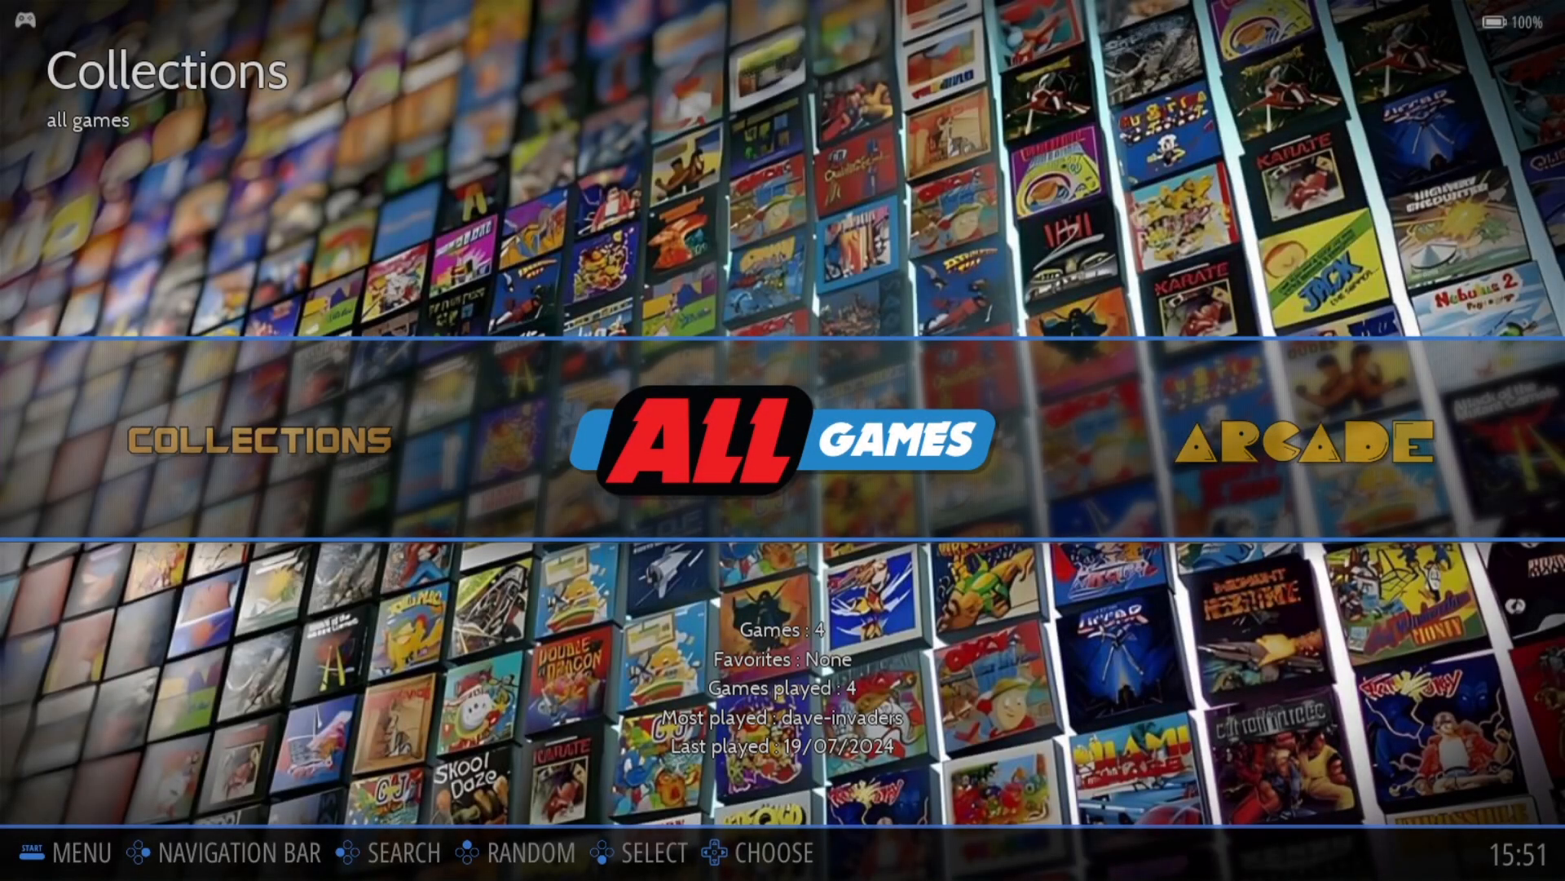
Select Vita 3K in RetroBat's emulator list and agree to install it.
{"action": "scroll", "scroll_direction": "right", "scroll_amount": 3}
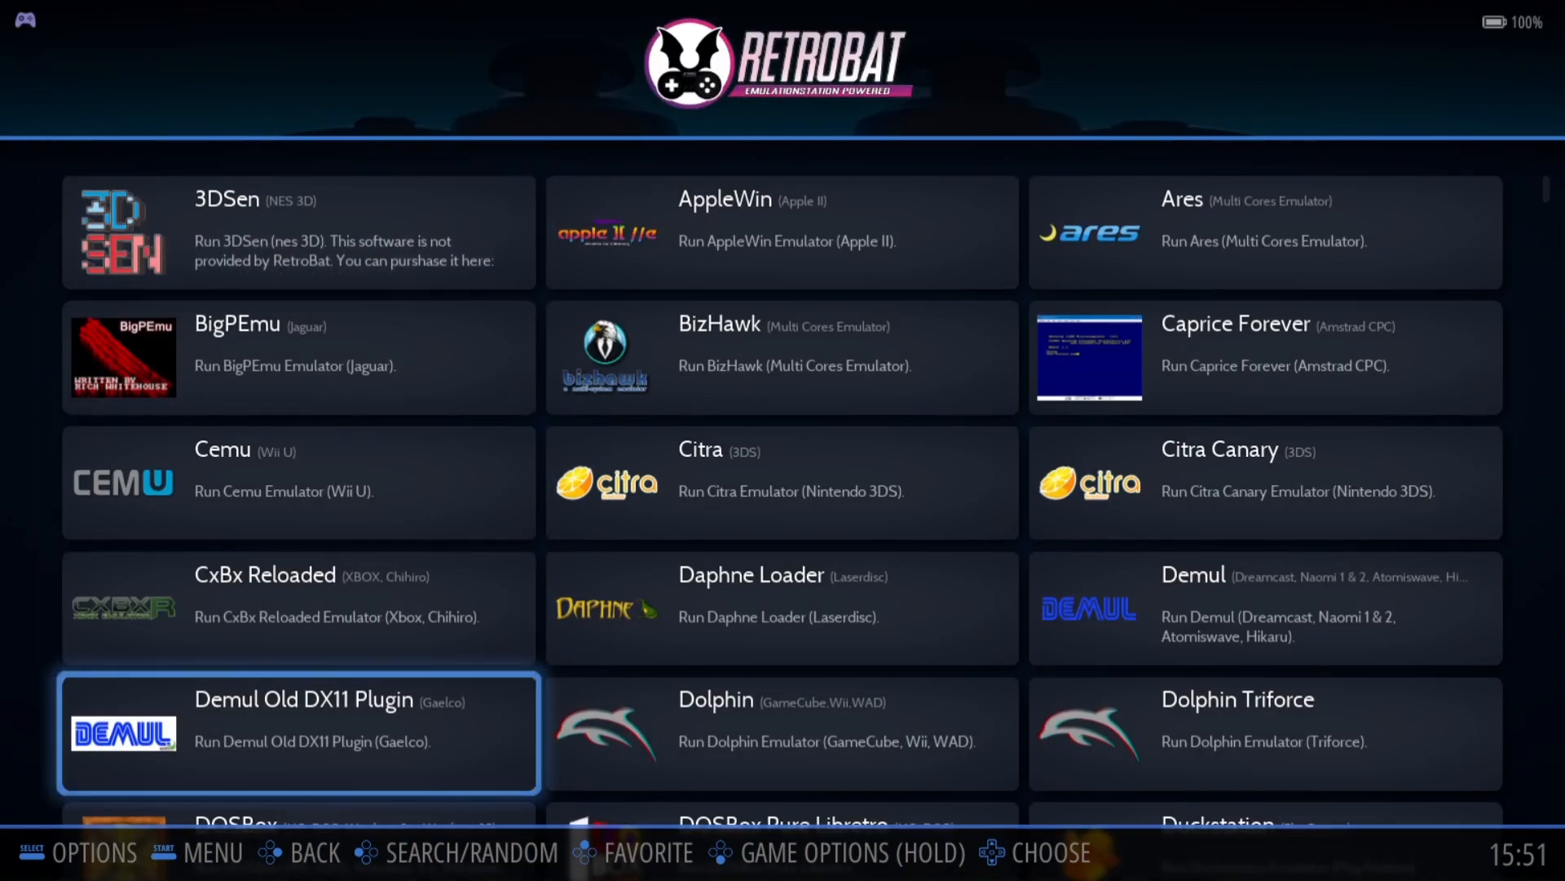
{"action": "scroll", "scroll_direction": "down", "scroll_amount": 3}
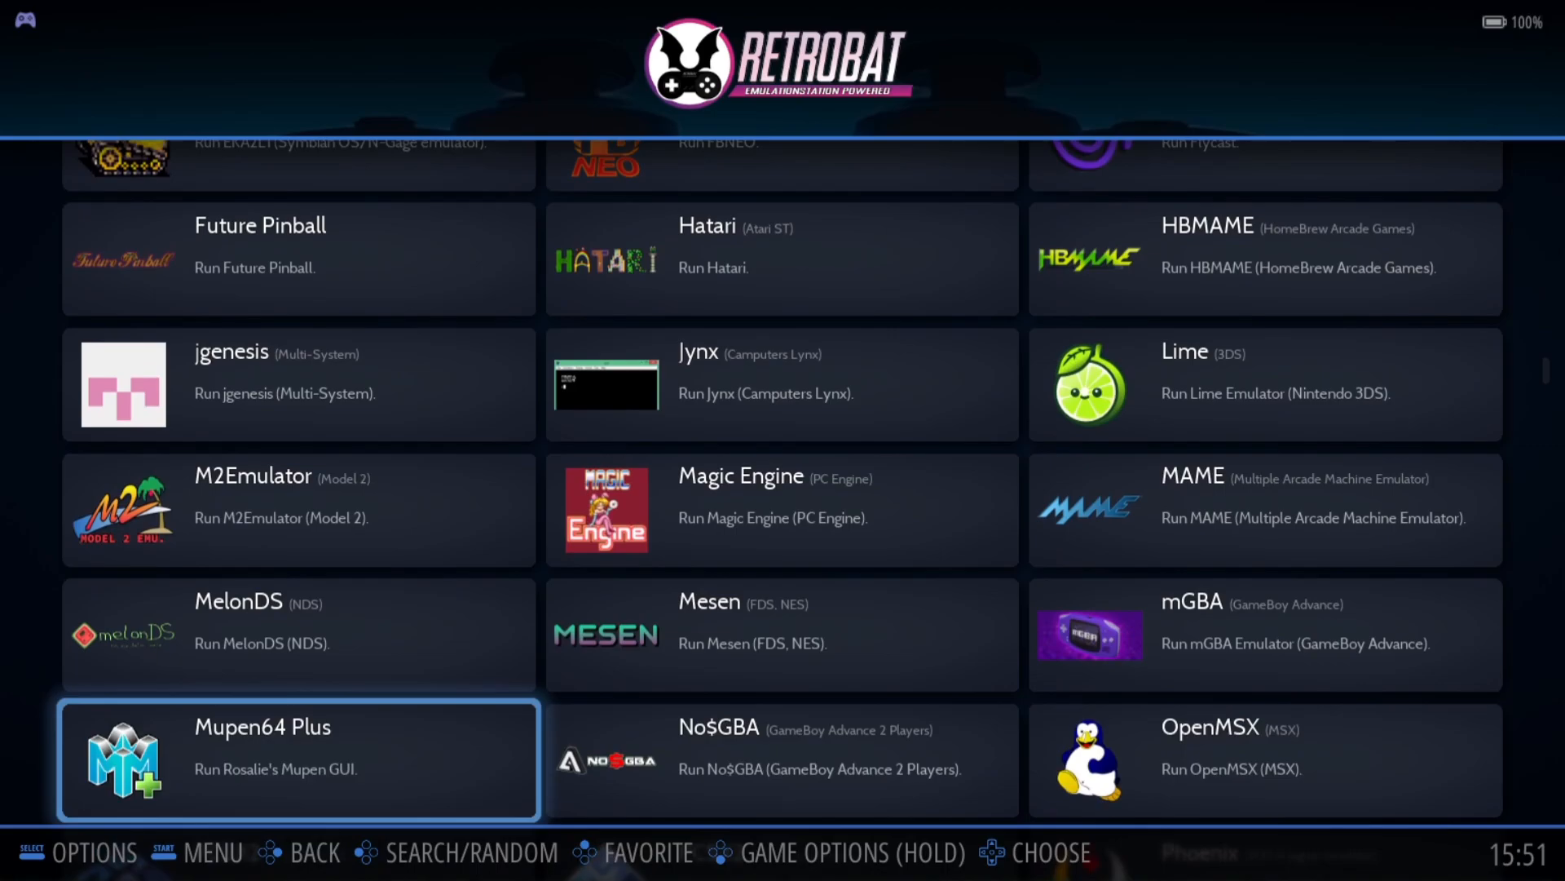
{"action": "scroll", "scroll_direction": "down", "scroll_amount": 3}
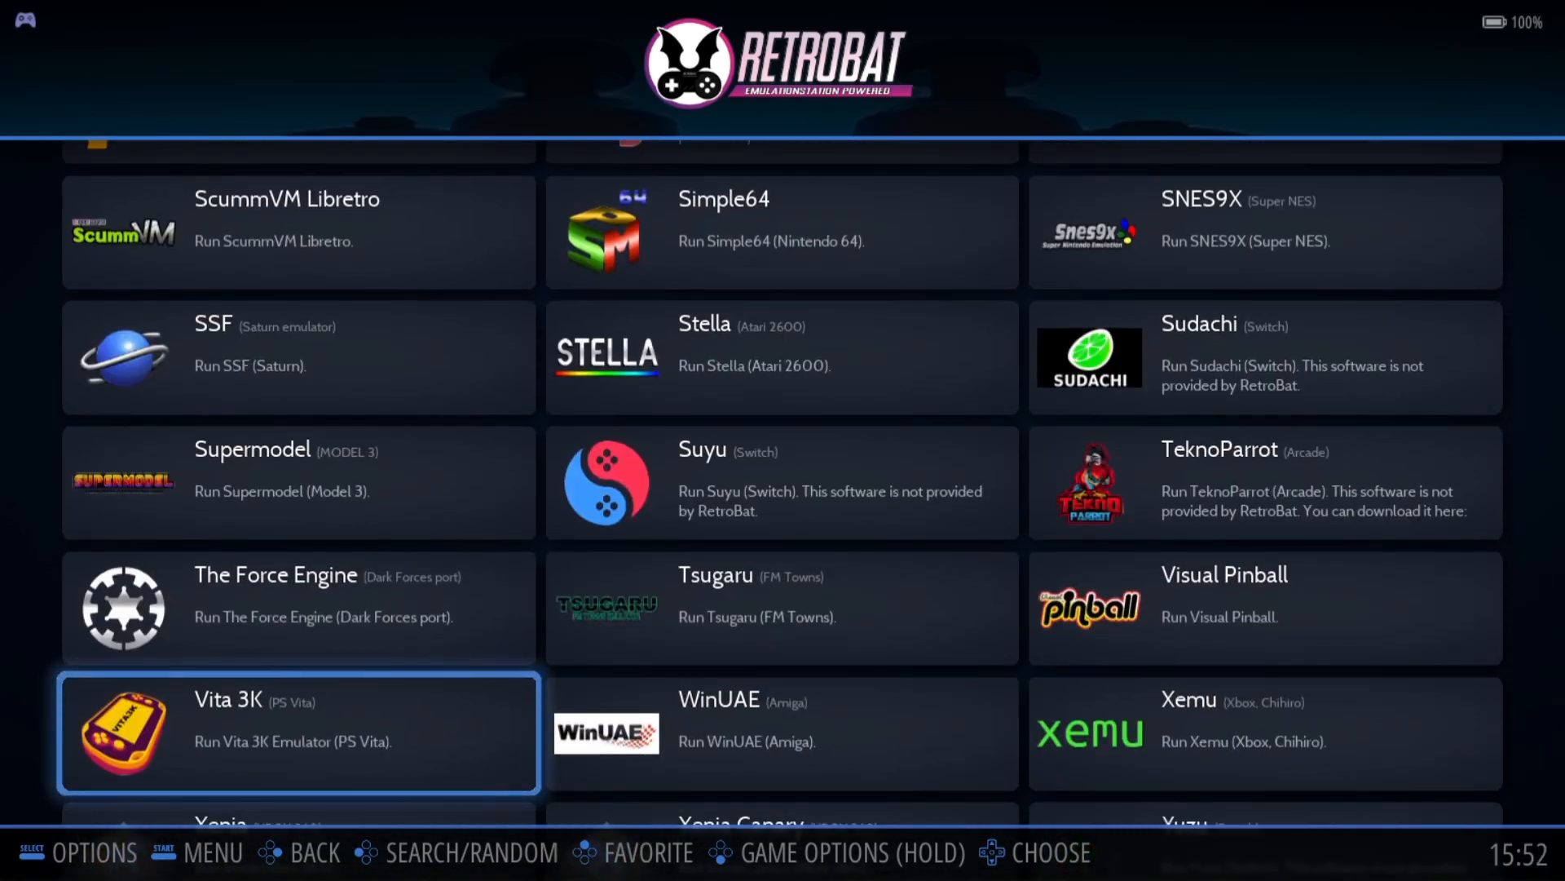
{"action": "left_click", "coordinate": [299, 732]}
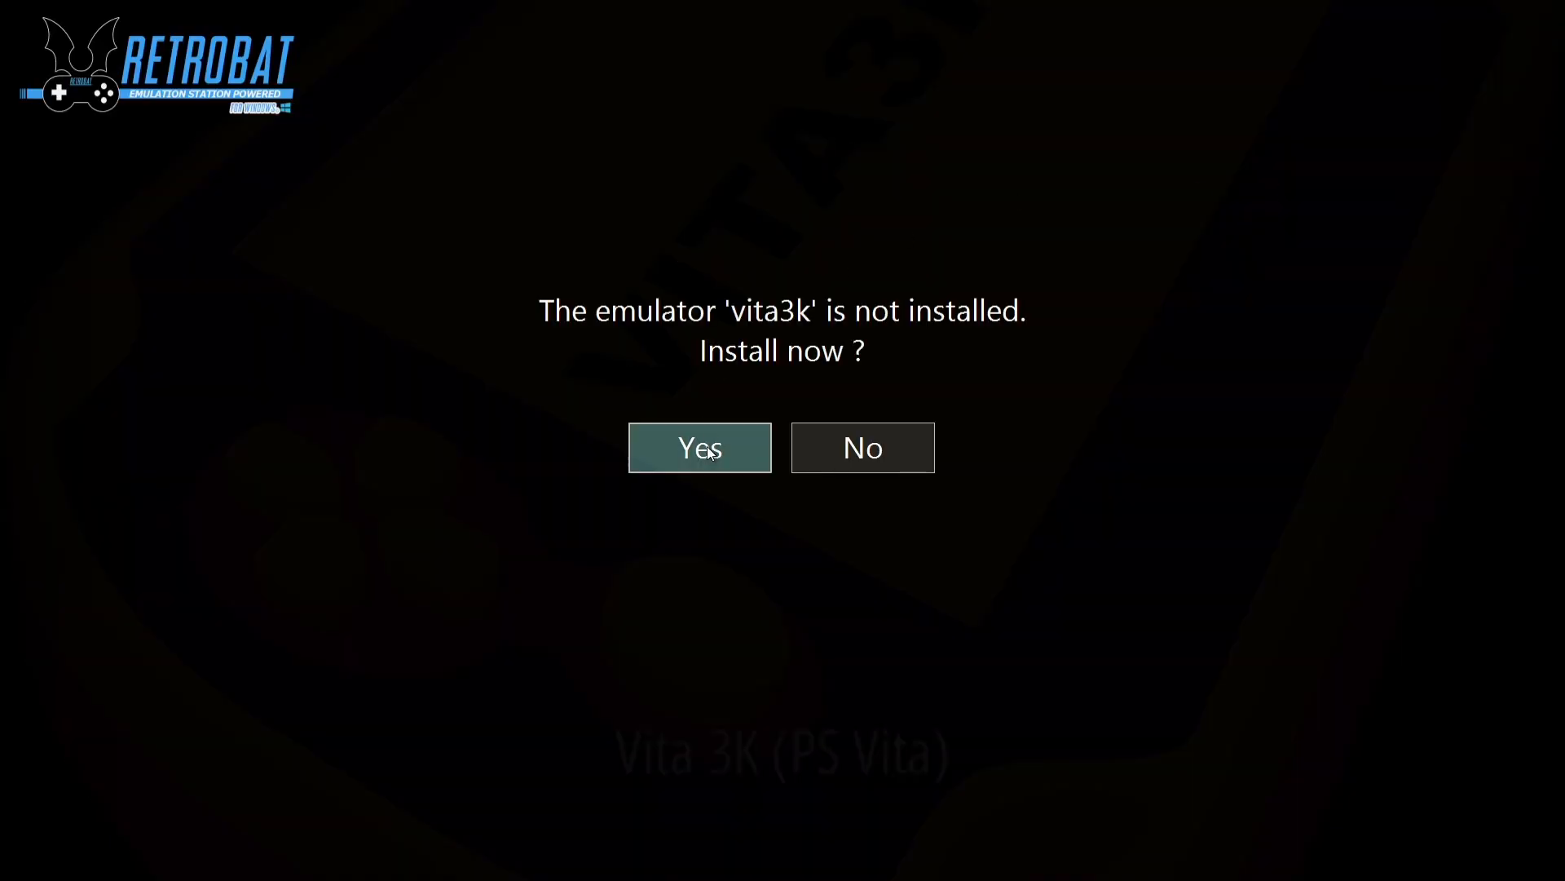
{"action": "left_click", "coordinate": [699, 448]}
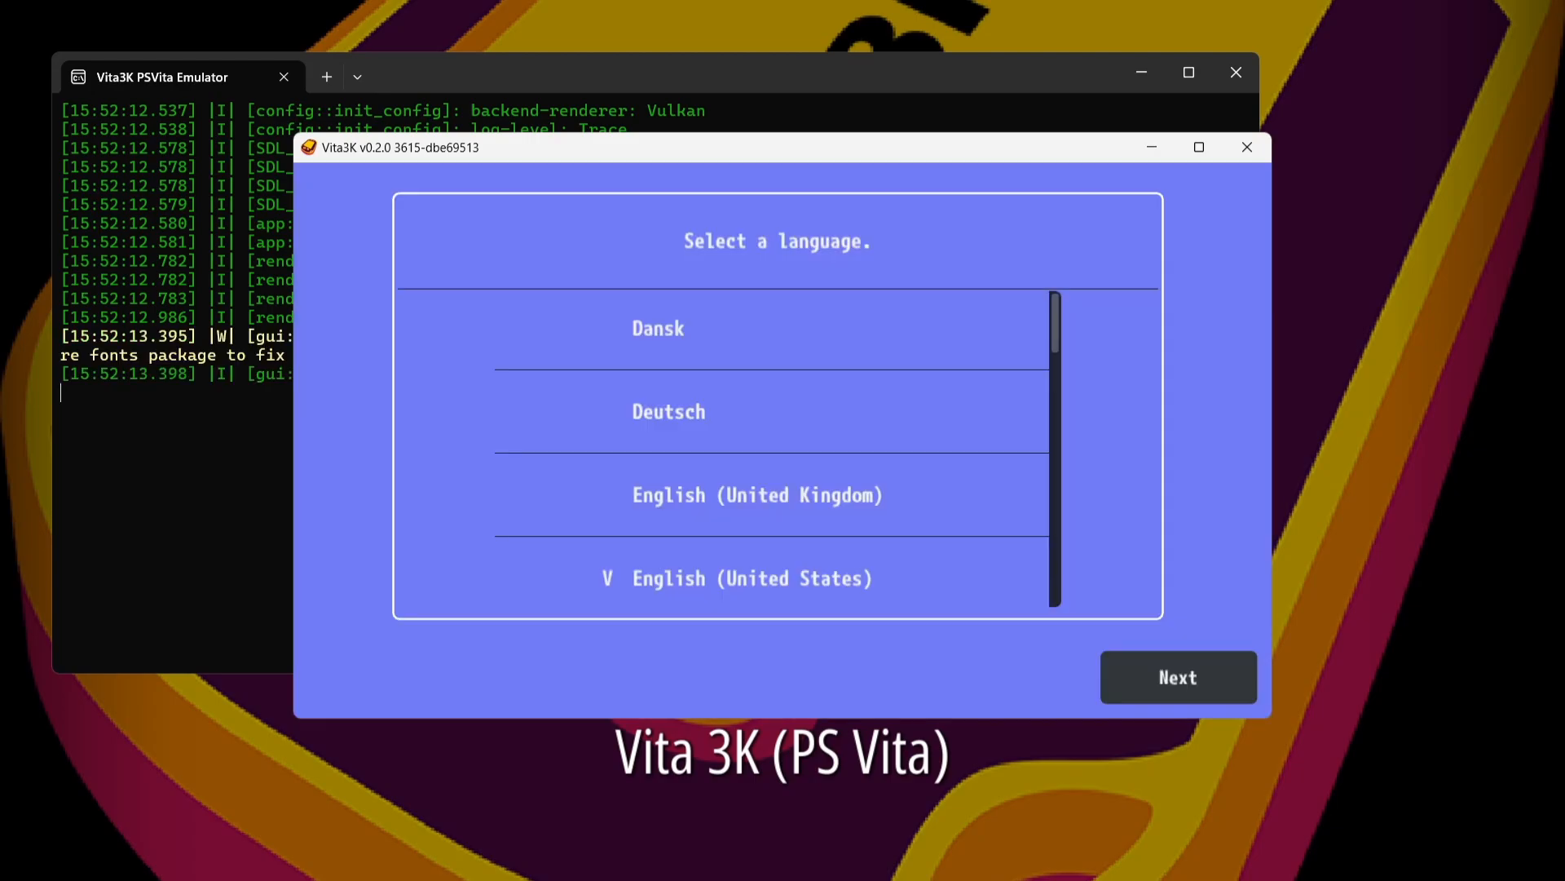
{"action": "mouse_move", "coordinate": [1235, 405]}
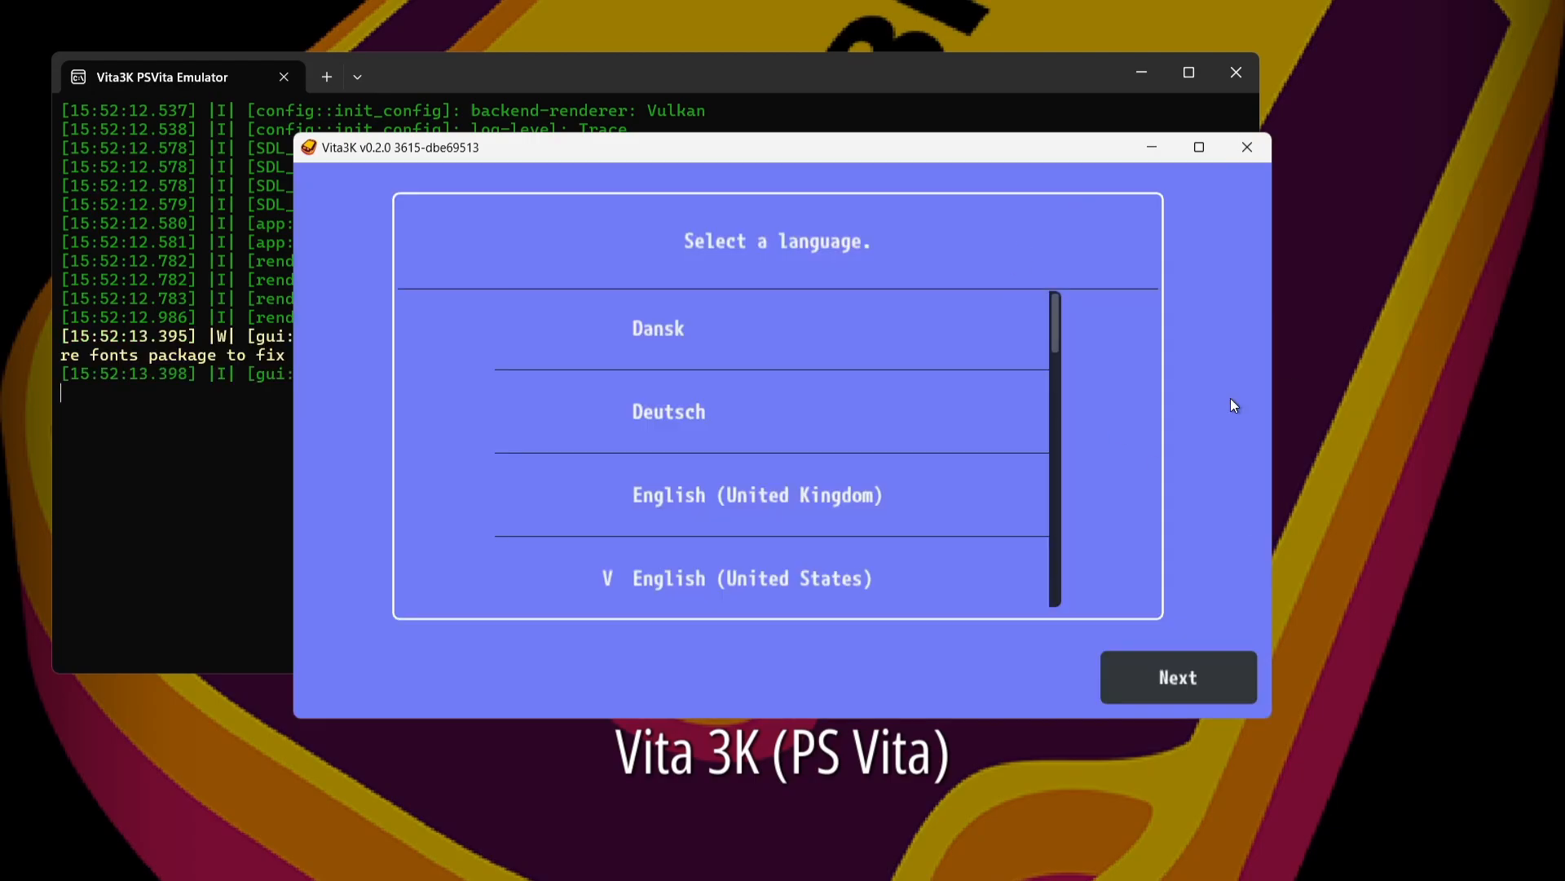
Choose English (United Kingdom) and set the emulator path to C:\RetroBat\emulators\vita3k.
{"action": "left_click", "coordinate": [757, 494]}
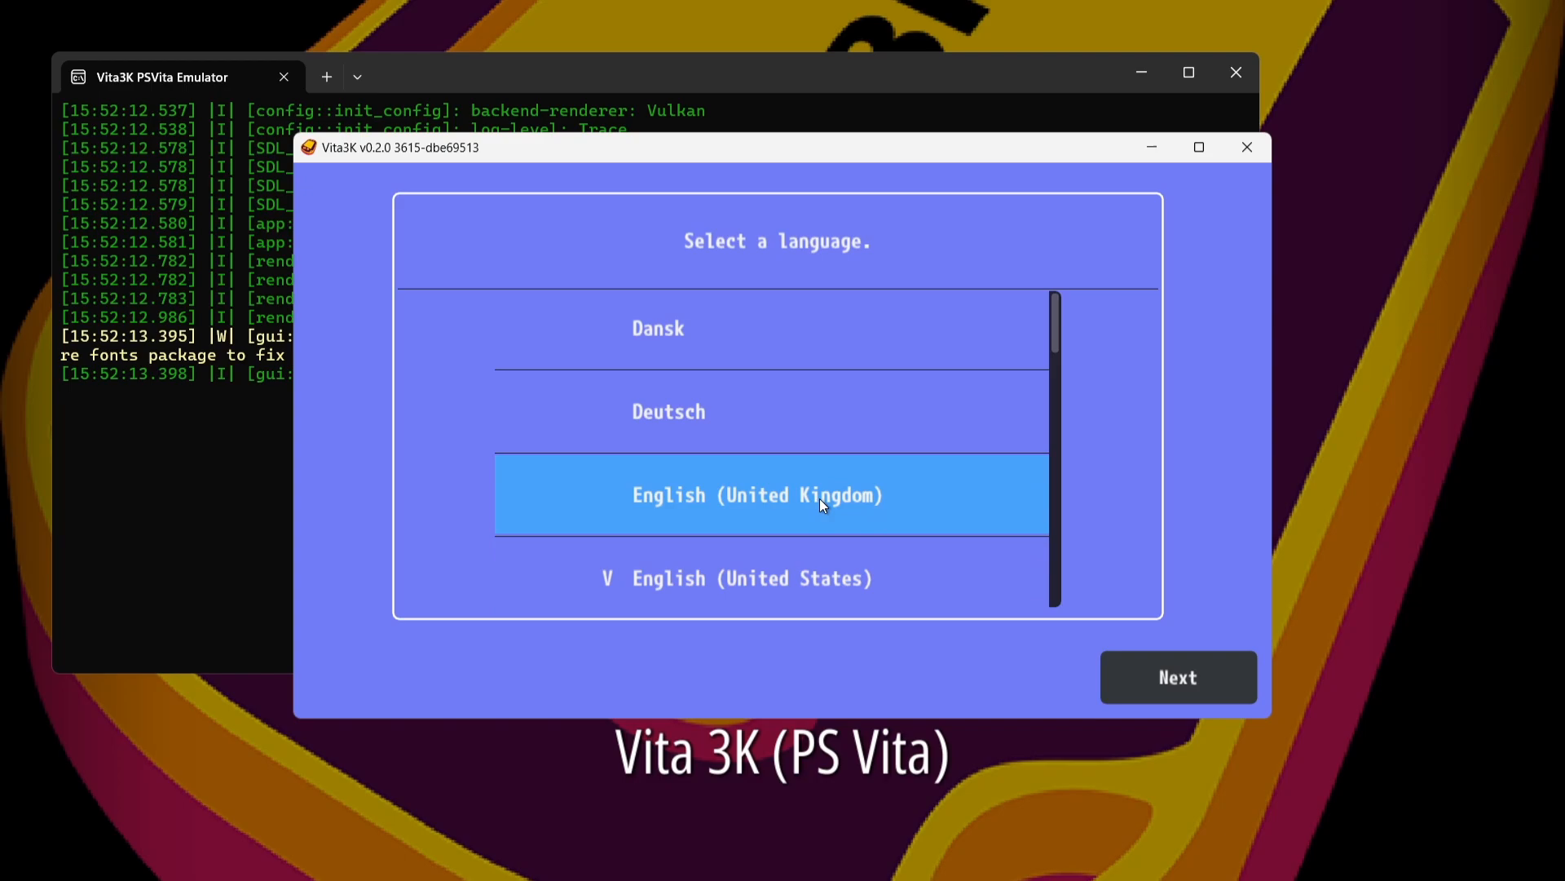
{"action": "mouse_move", "coordinate": [864, 502]}
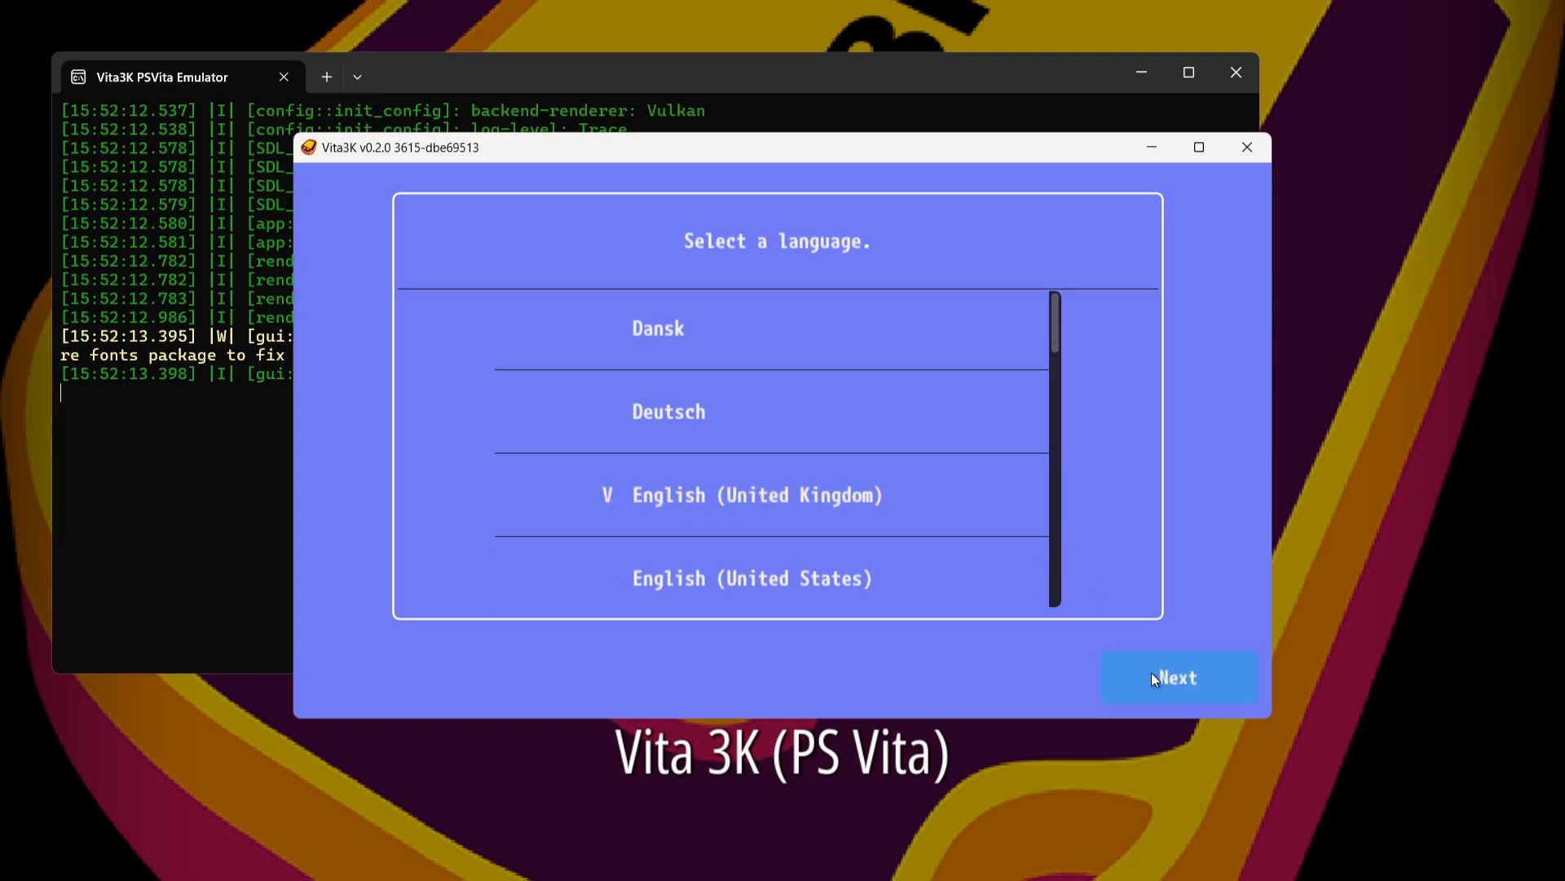
{"action": "left_click", "coordinate": [1178, 677]}
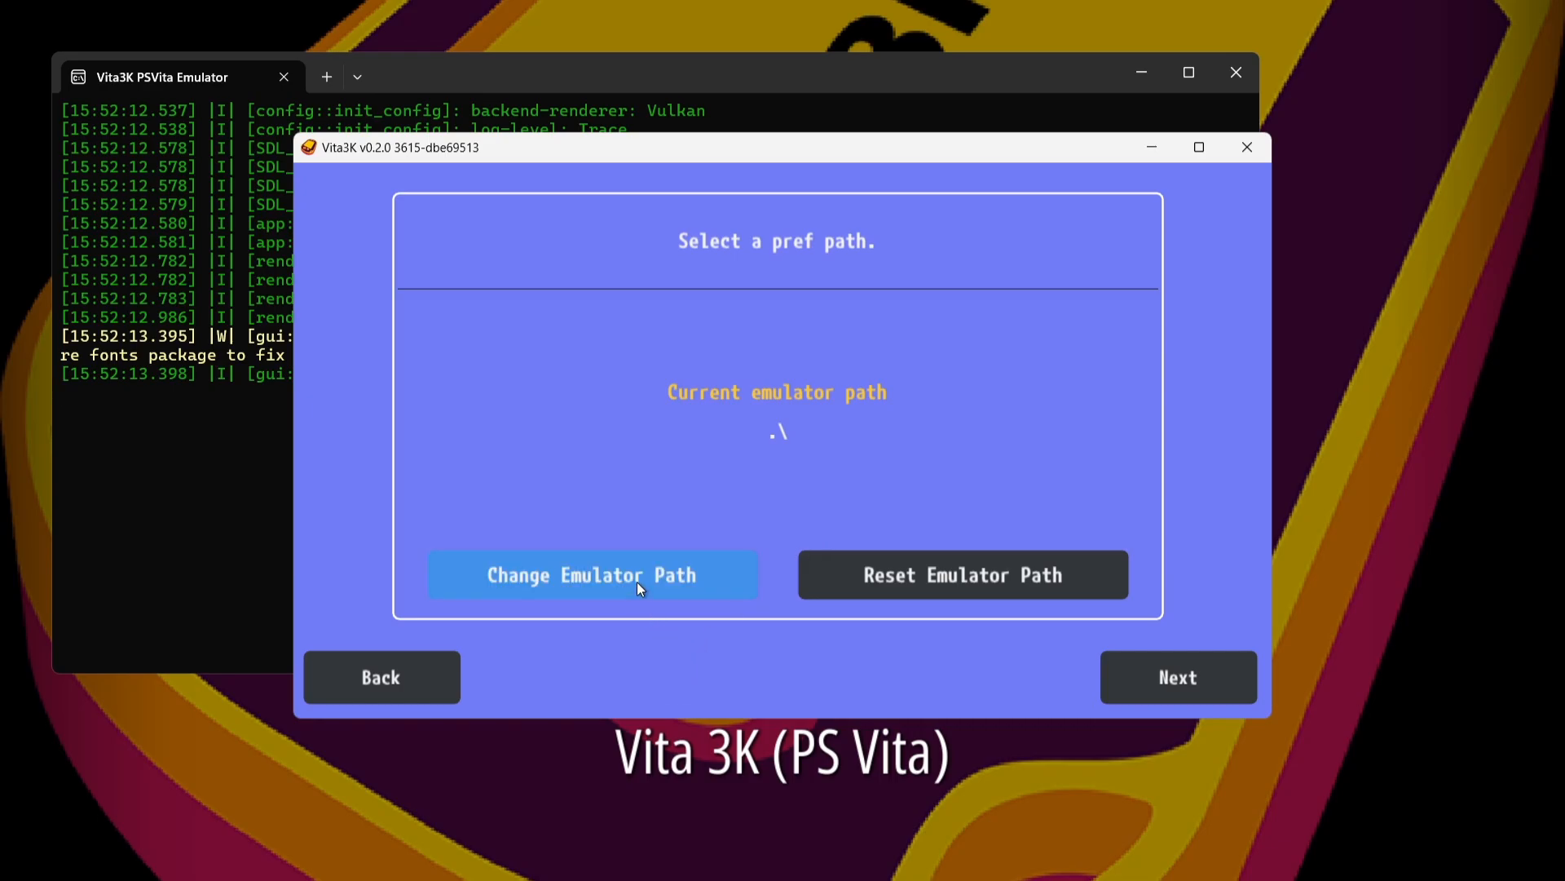
{"action": "left_click", "coordinate": [591, 574]}
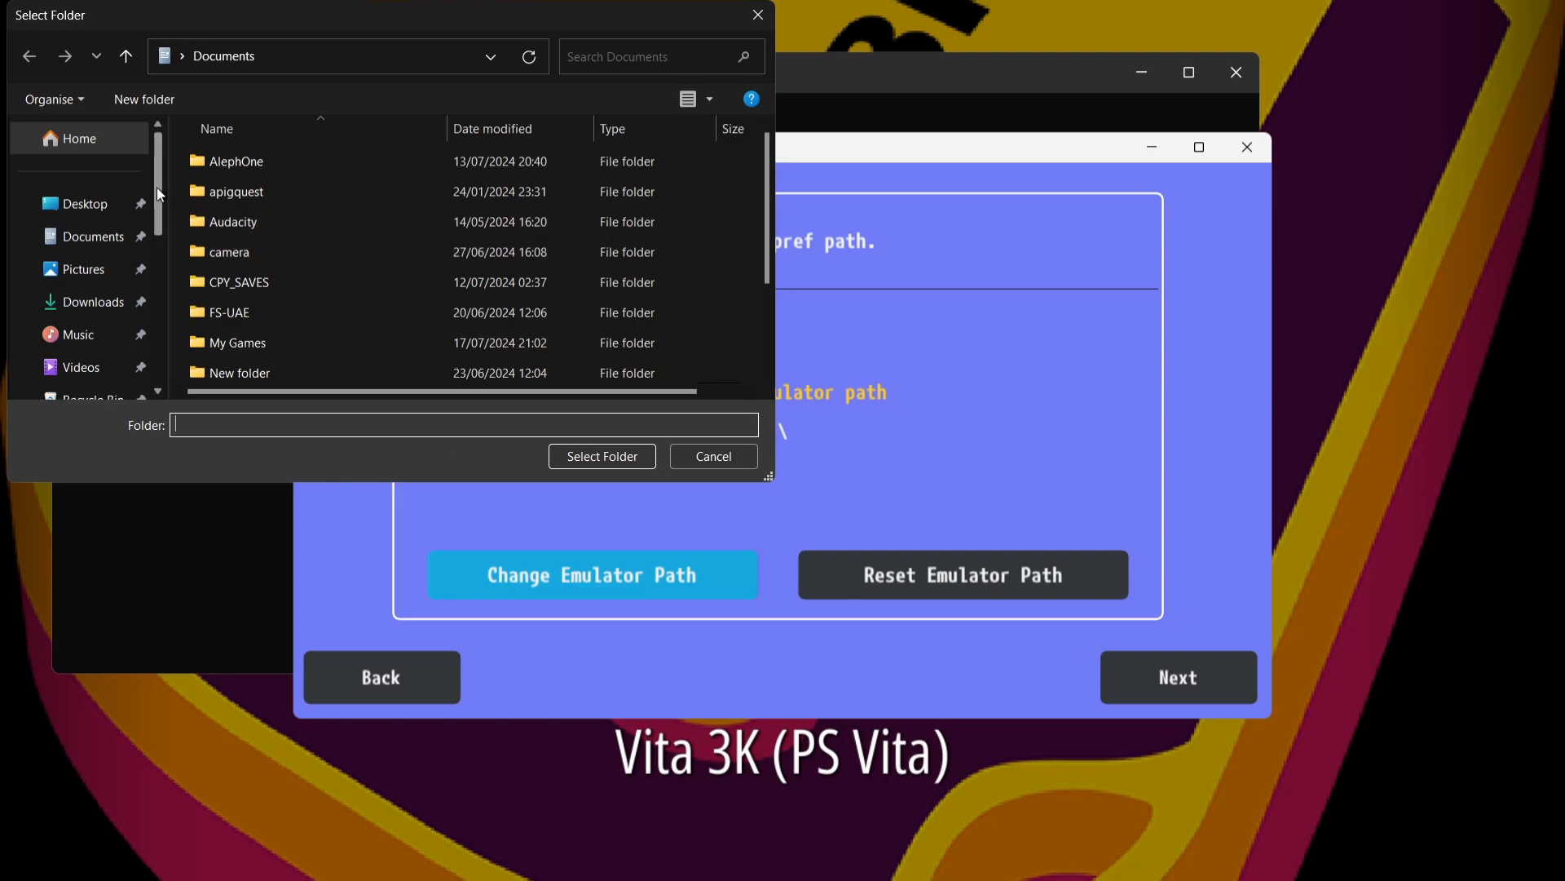
{"action": "scroll", "scroll_direction": "down", "scroll_amount": 3}
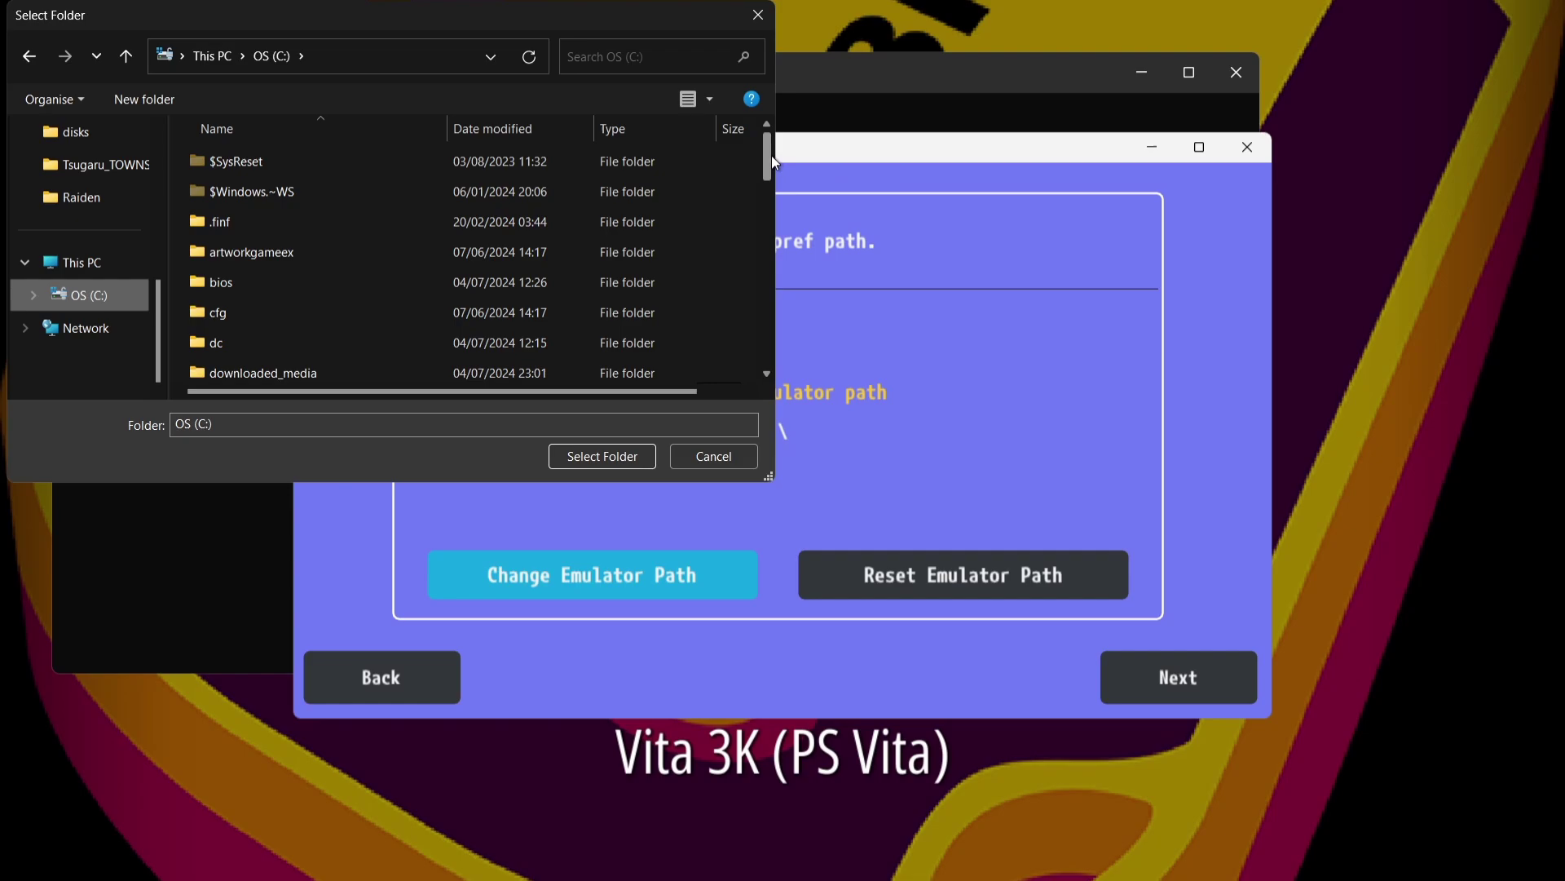
{"action": "scroll", "scroll_direction": "down", "scroll_amount": 3}
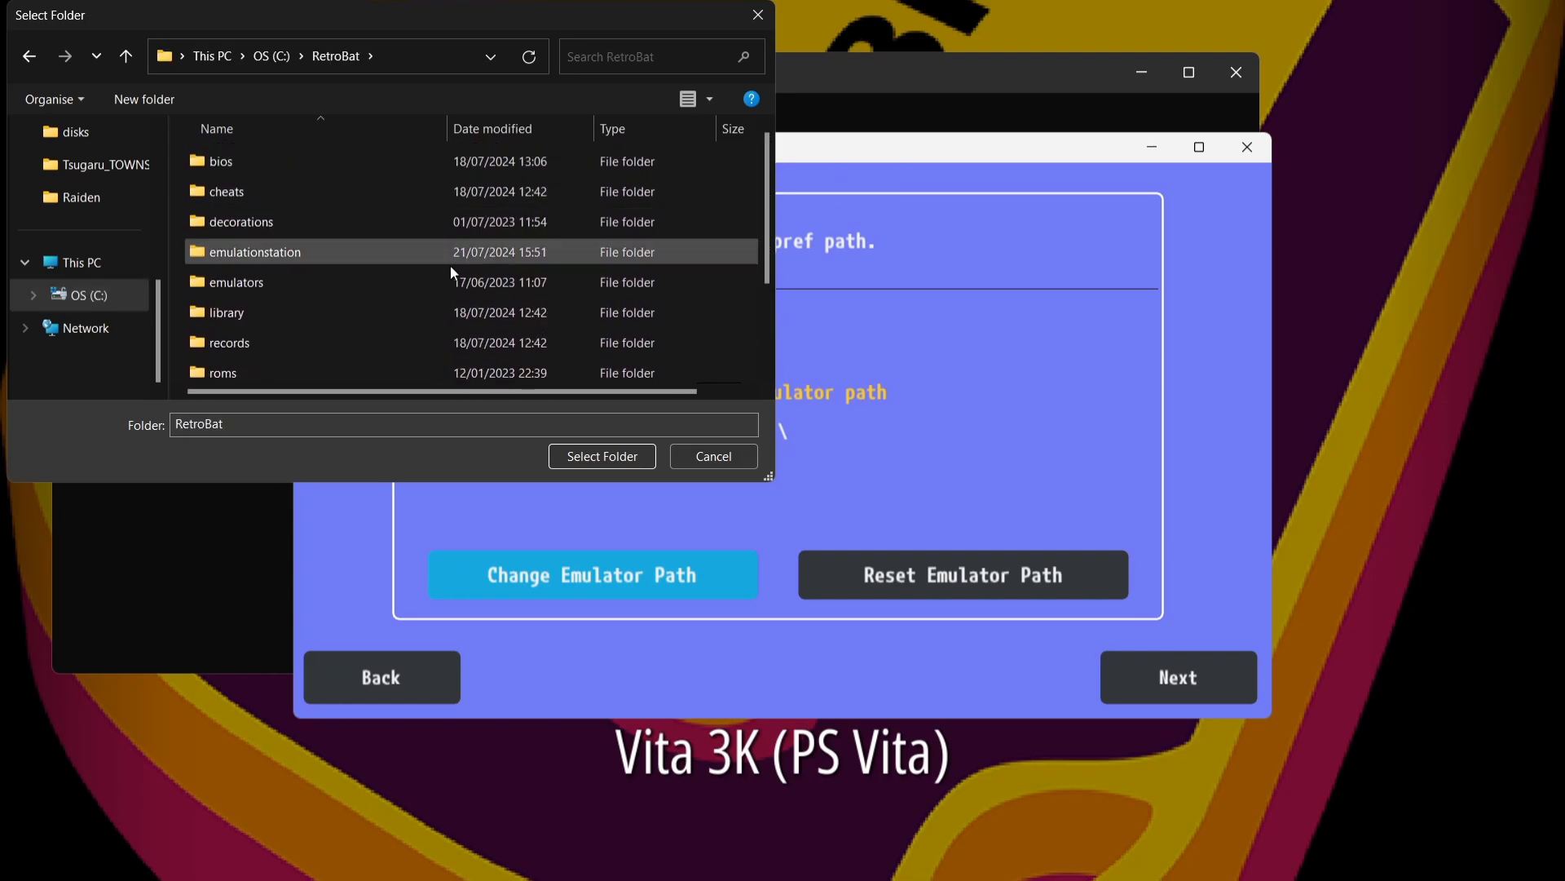
{"action": "double_click", "coordinate": [236, 281]}
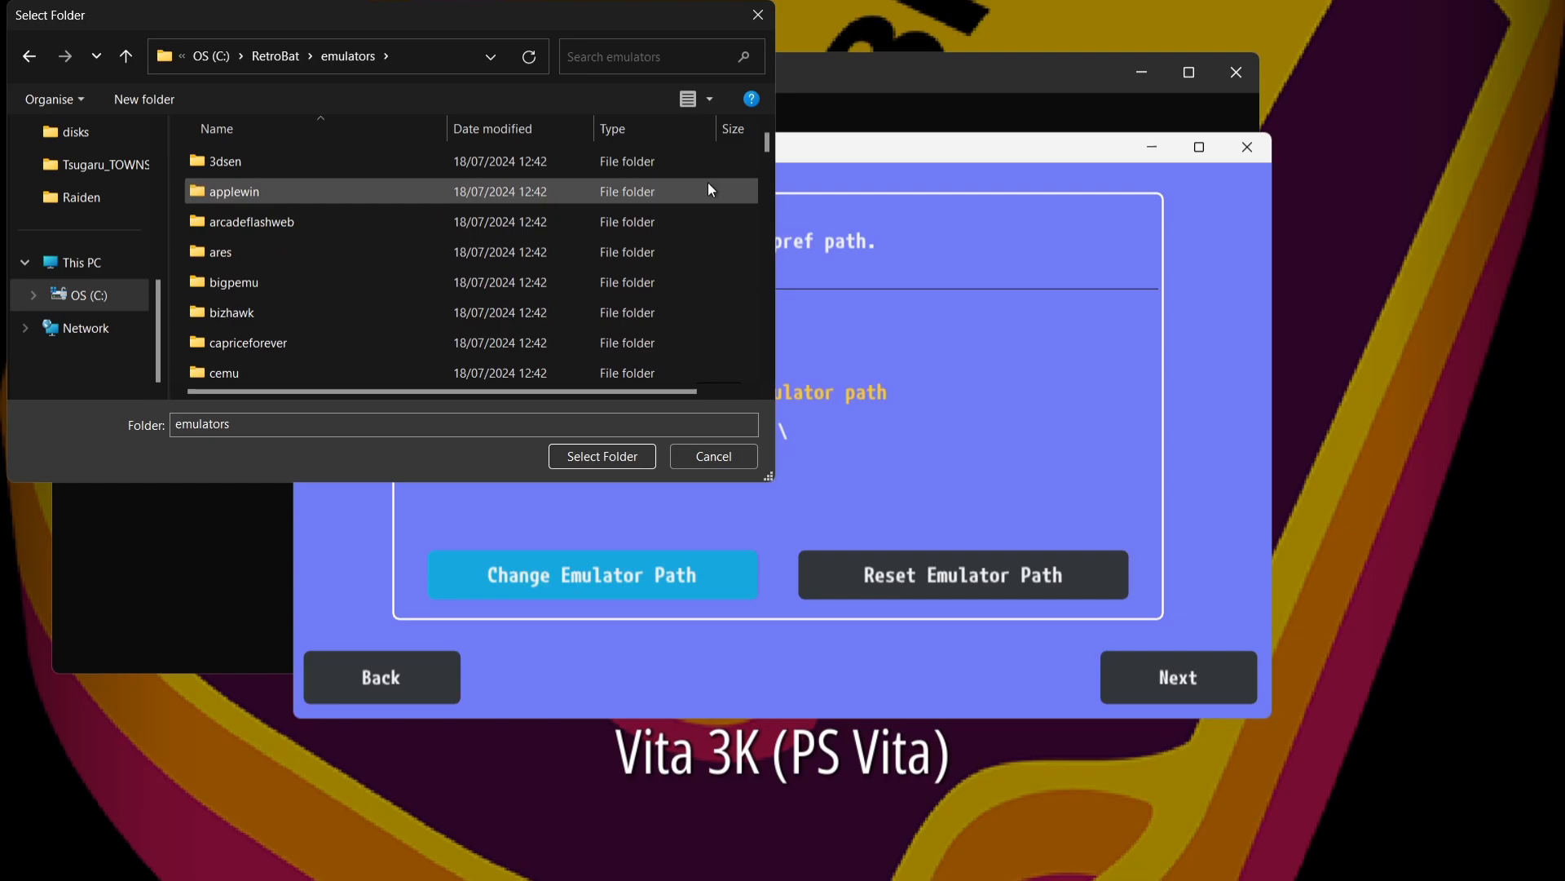
{"action": "scroll", "scroll_direction": "down", "scroll_amount": 3}
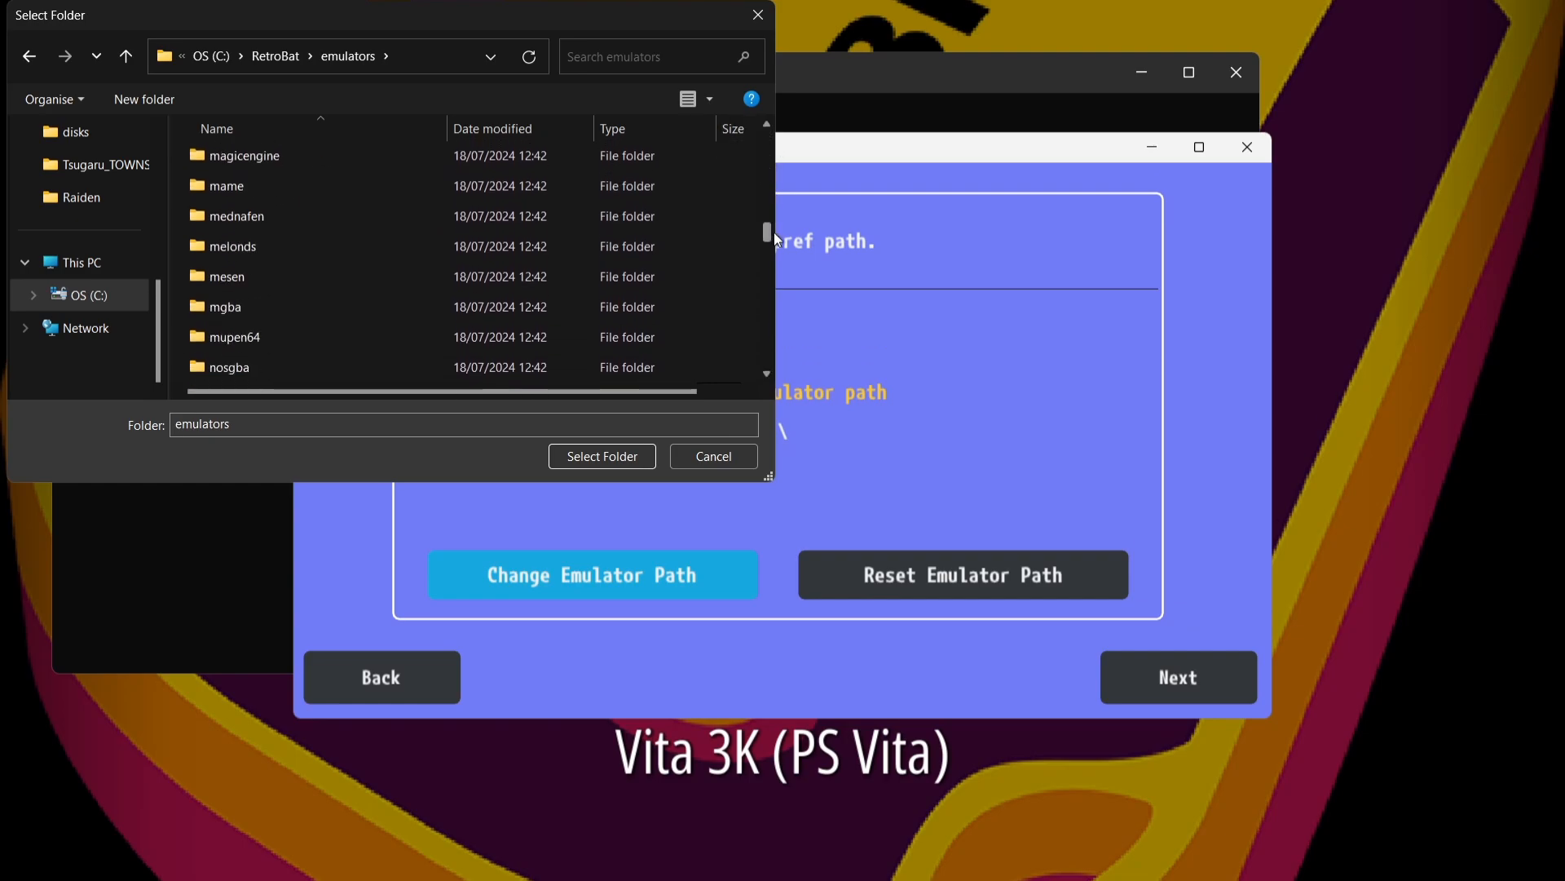
{"action": "scroll", "scroll_direction": "down", "scroll_amount": 3}
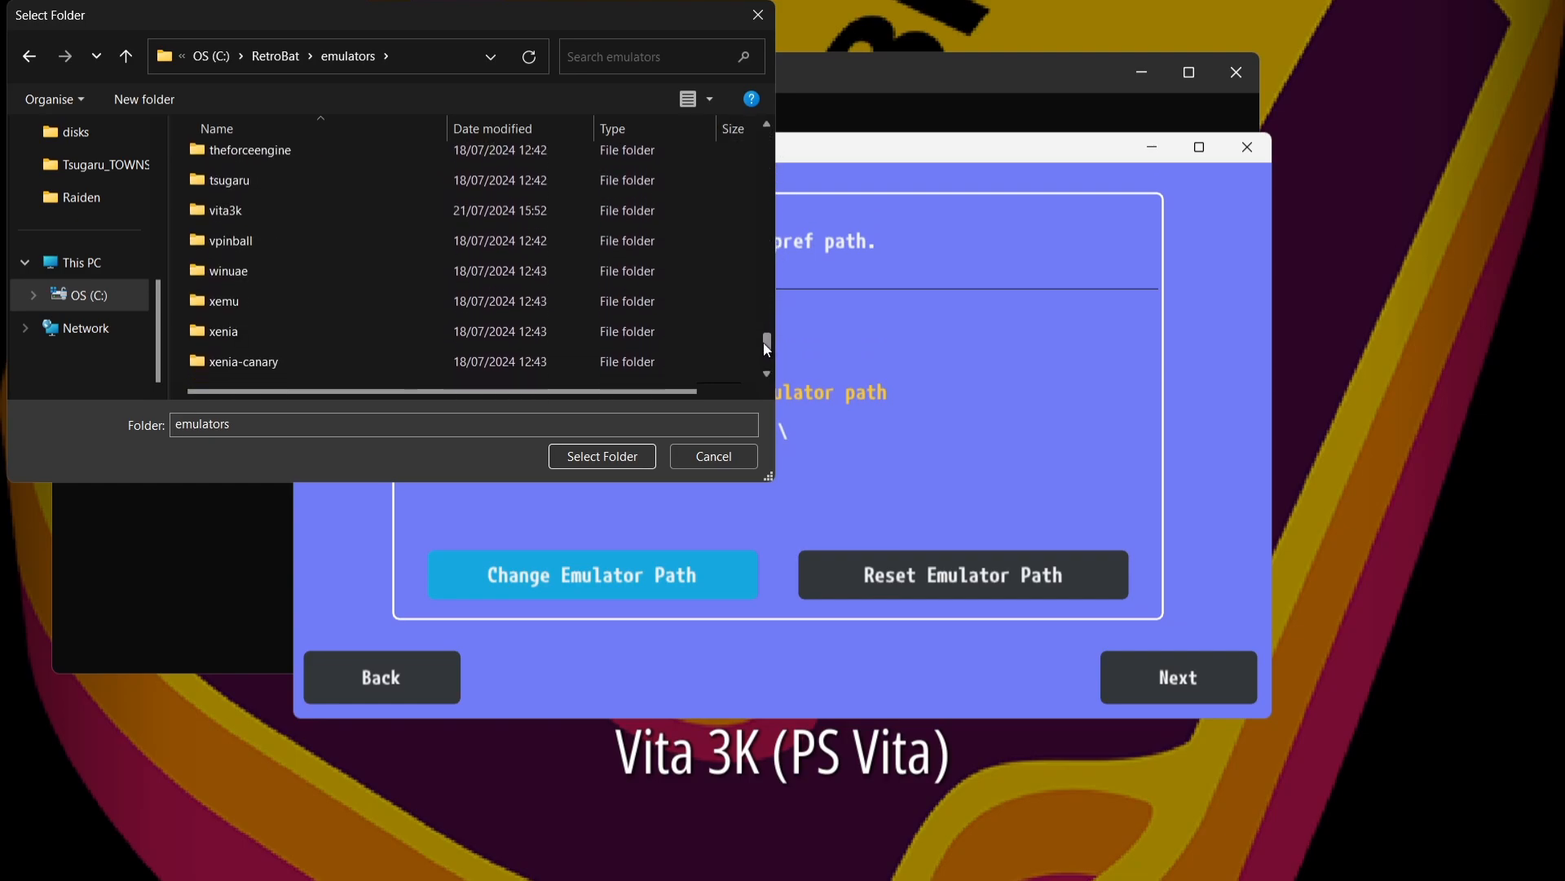
{"action": "left_click", "coordinate": [225, 210]}
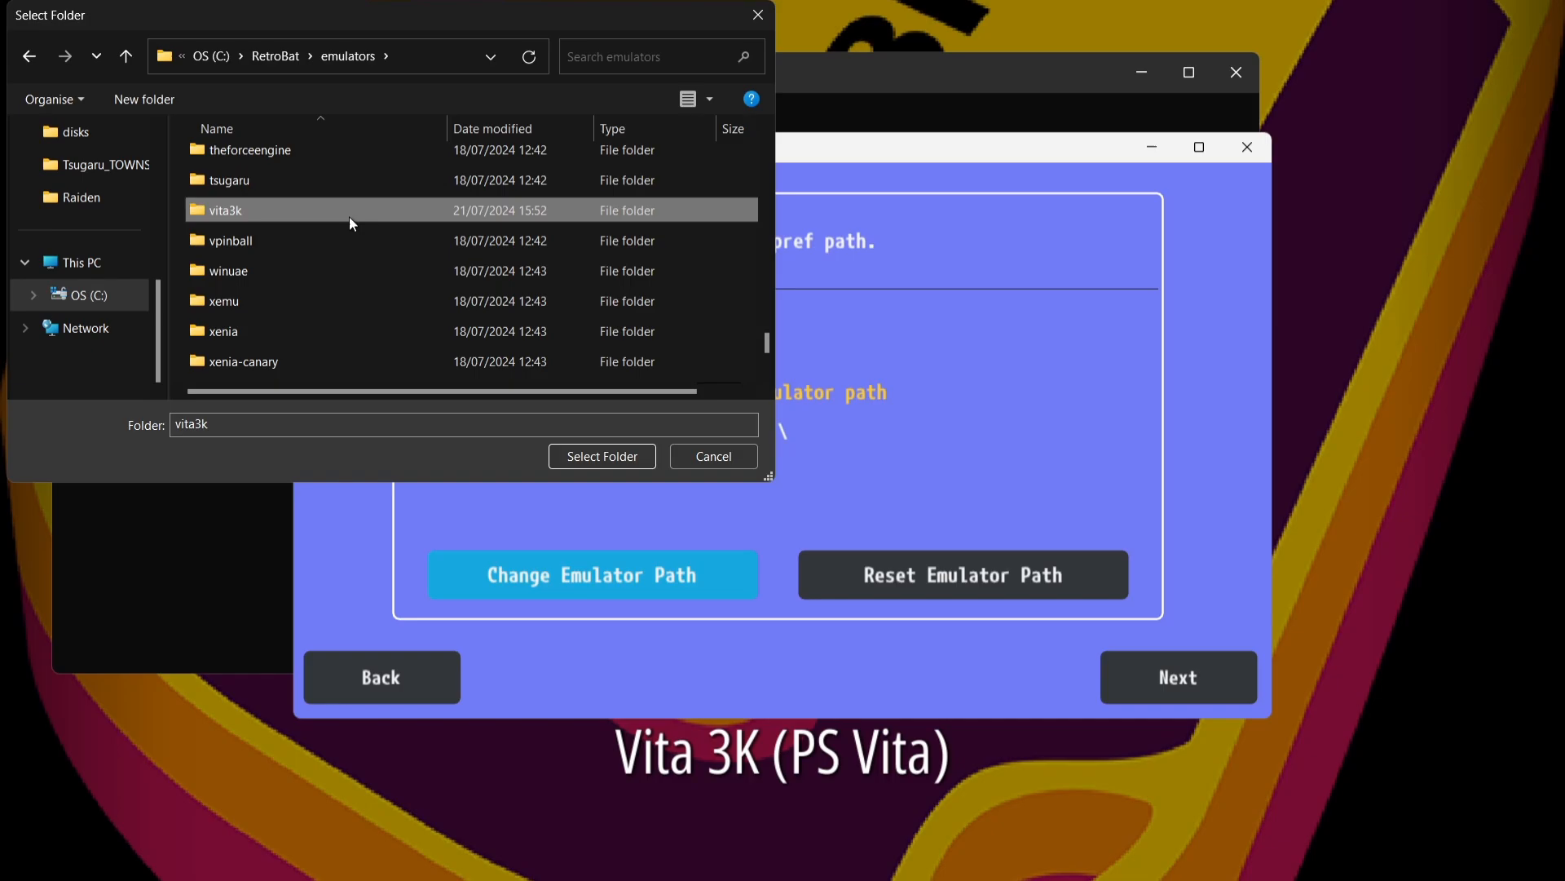
{"action": "left_click", "coordinate": [601, 454]}
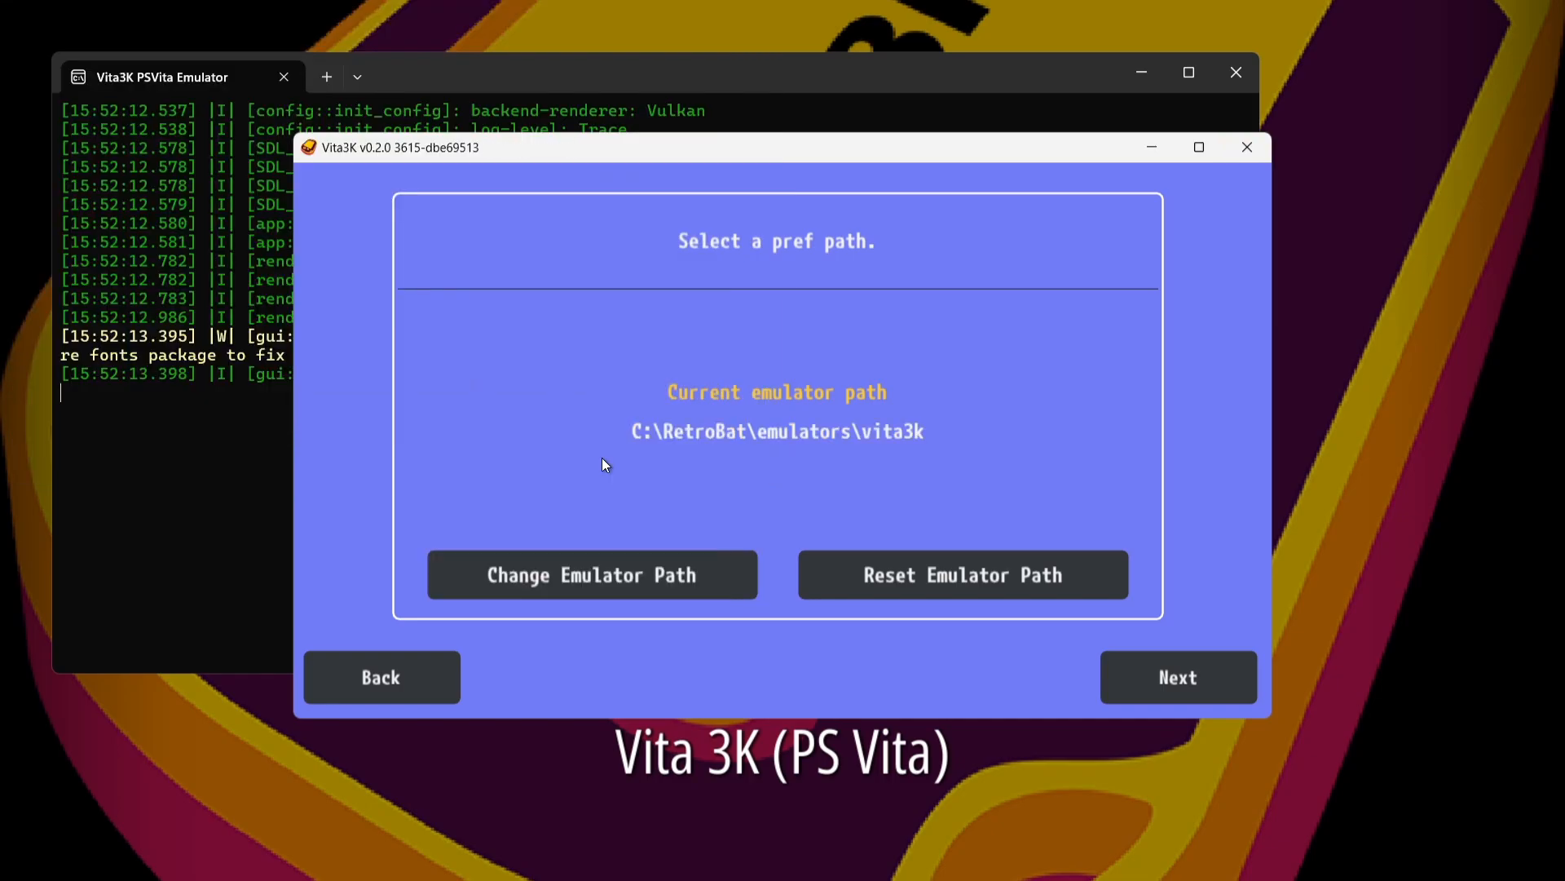
{"action": "mouse_move", "coordinate": [876, 401]}
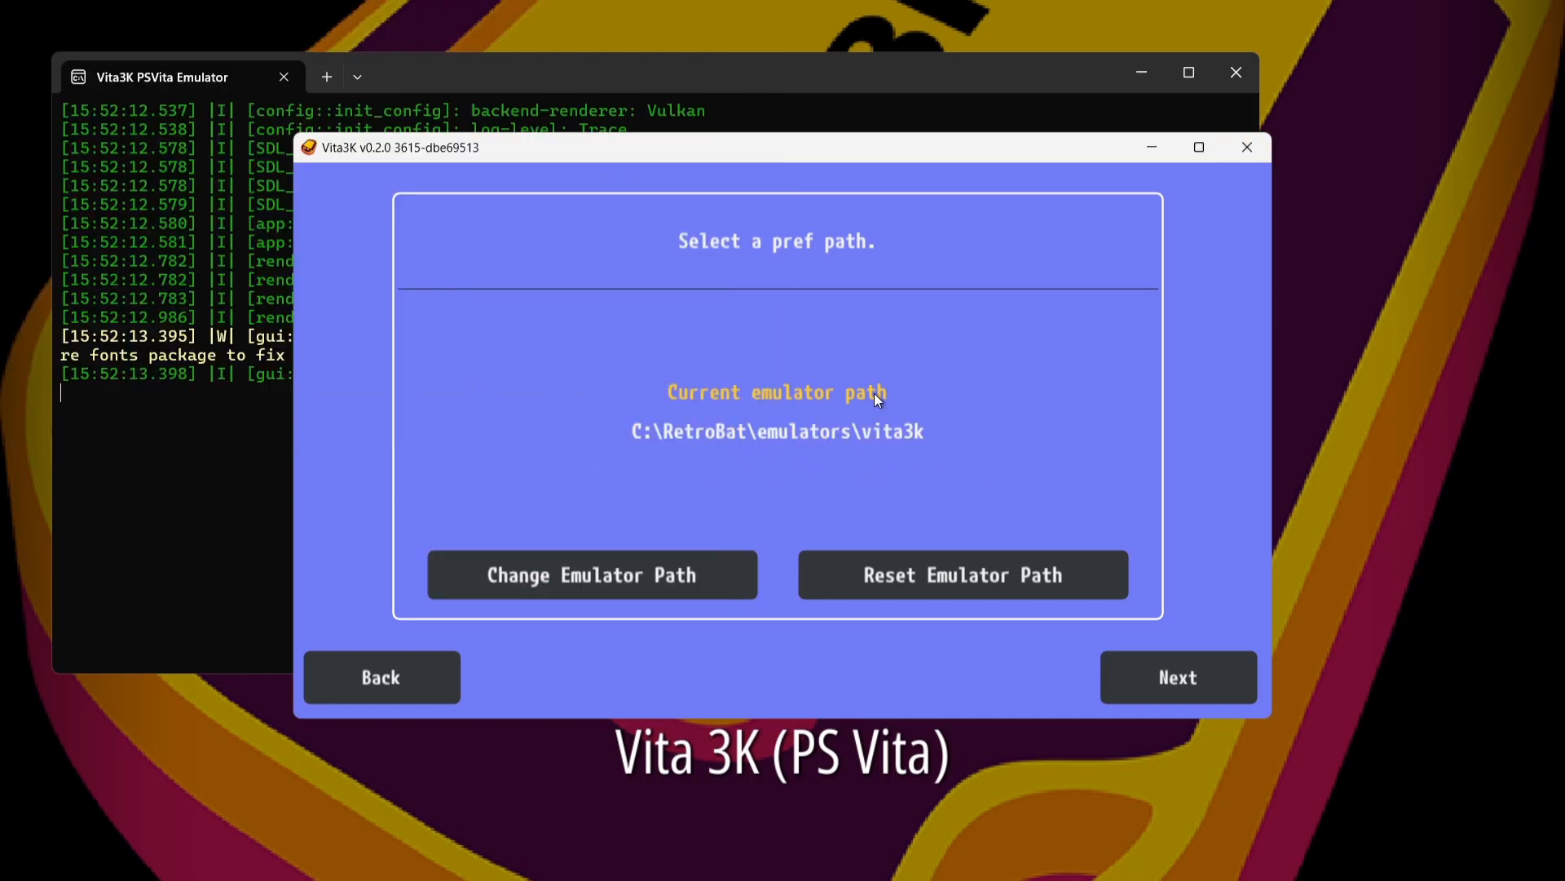
{"action": "mouse_move", "coordinate": [848, 457]}
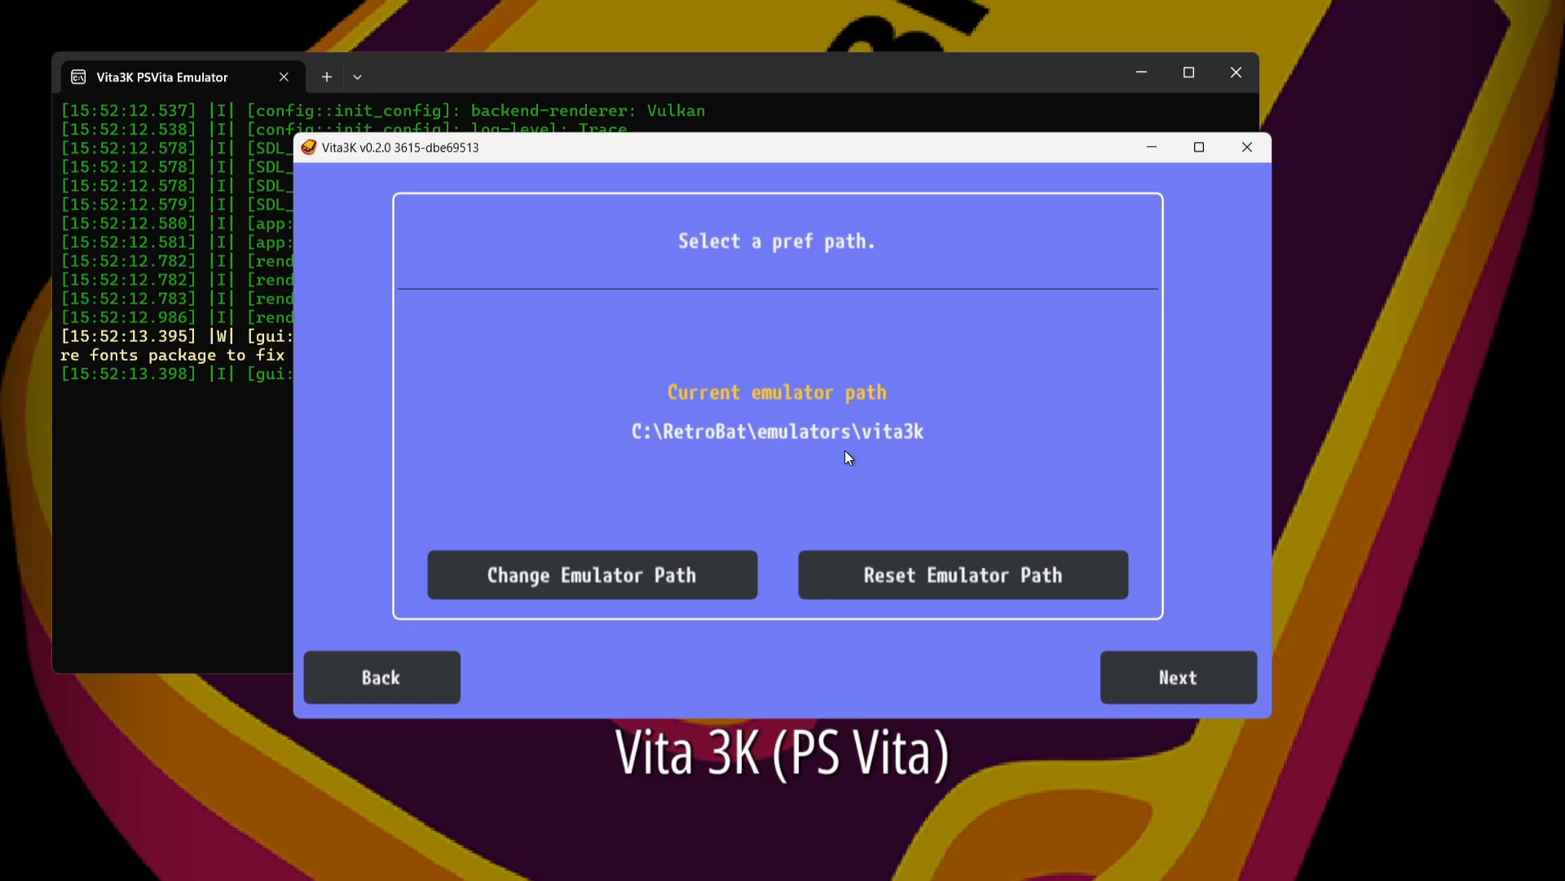
Advance Vita3K setup from the pref path page to Install Firmware.
{"action": "left_click", "coordinate": [1179, 677]}
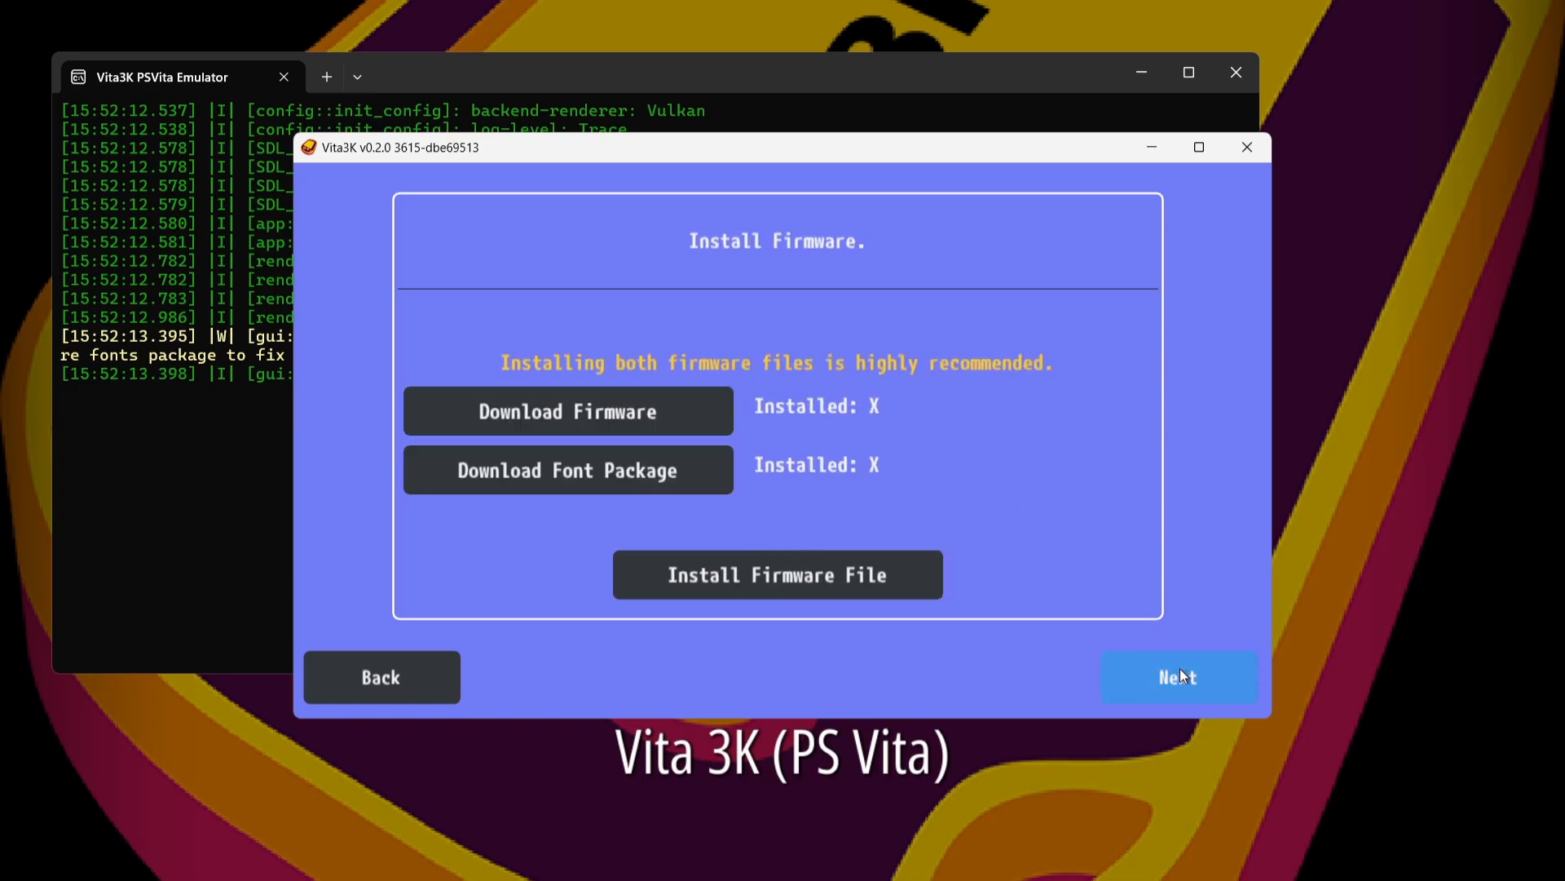
{"action": "mouse_move", "coordinate": [929, 462]}
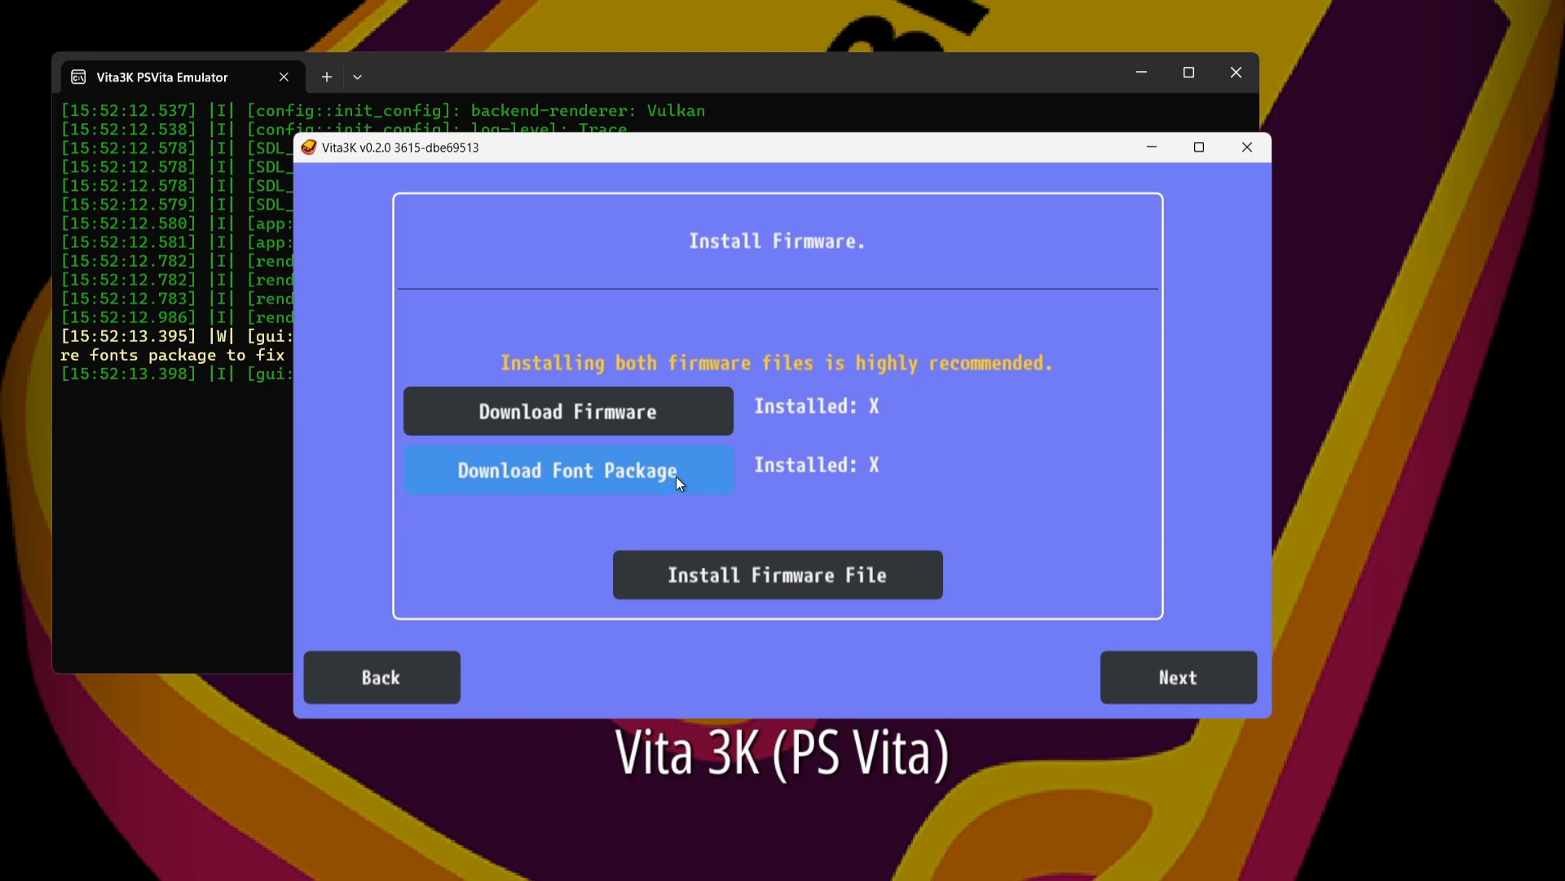
{"action": "mouse_move", "coordinate": [694, 414]}
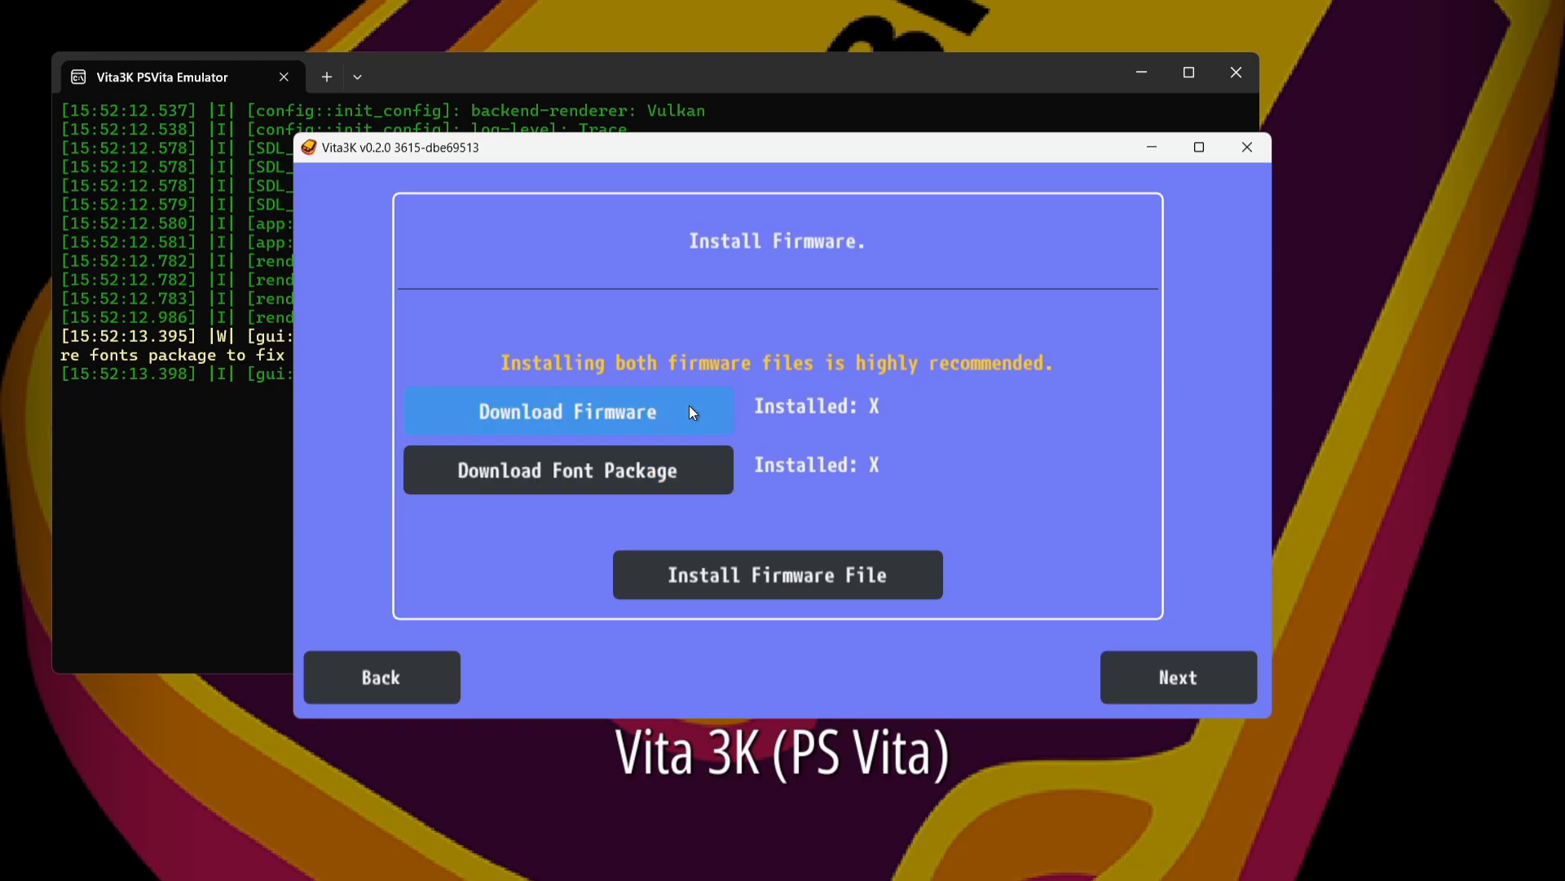
Download the PSVUPDAT.PUP system update in Edge and keep the blocked file.
{"action": "left_click", "coordinate": [567, 410]}
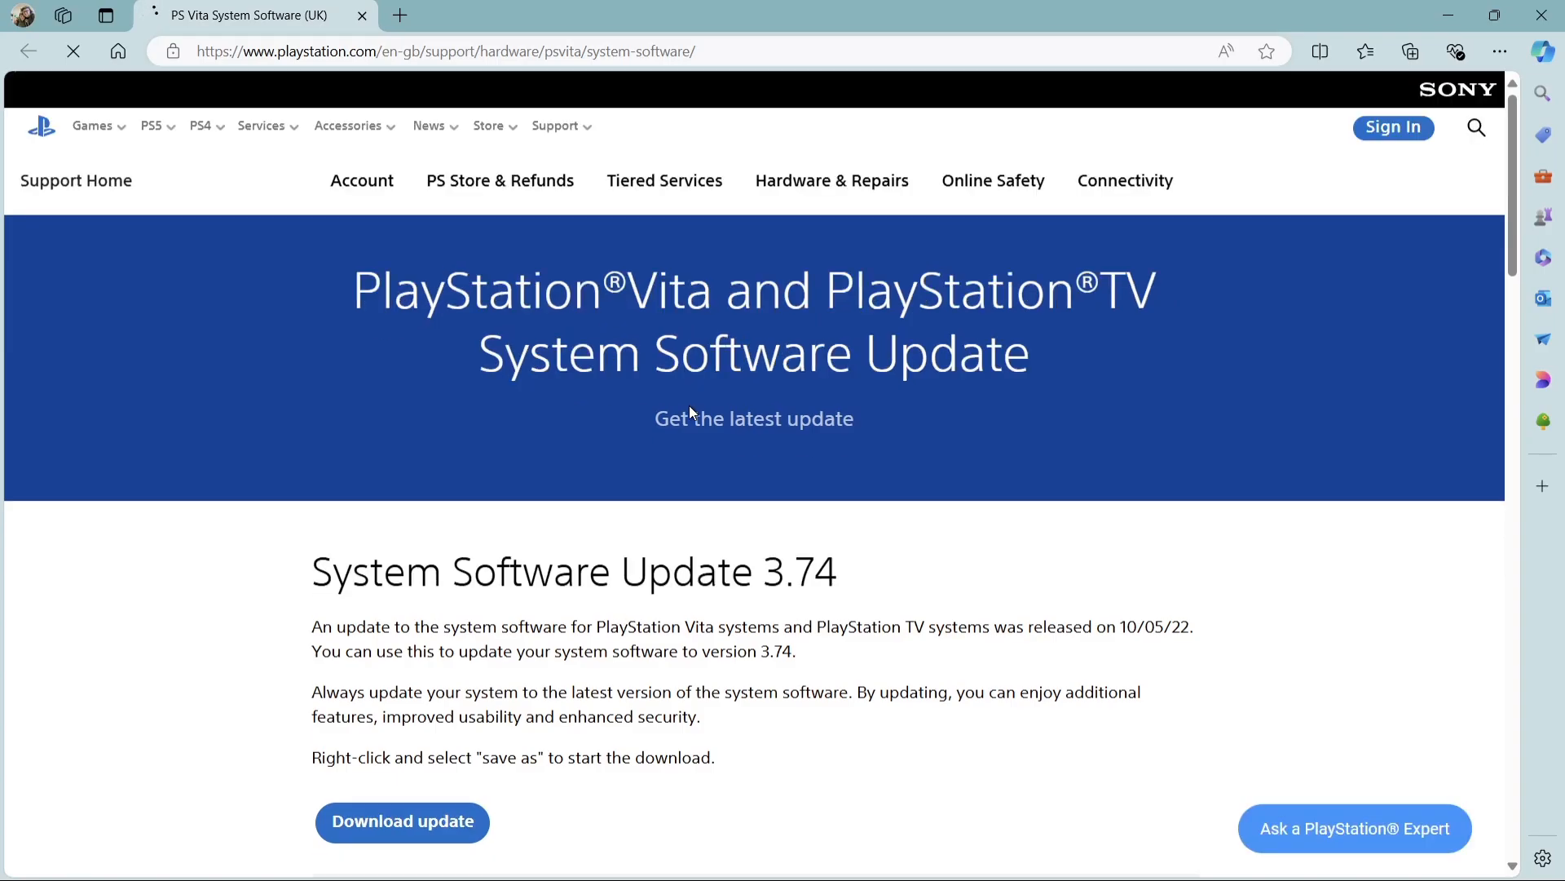
{"action": "mouse_move", "coordinate": [426, 819]}
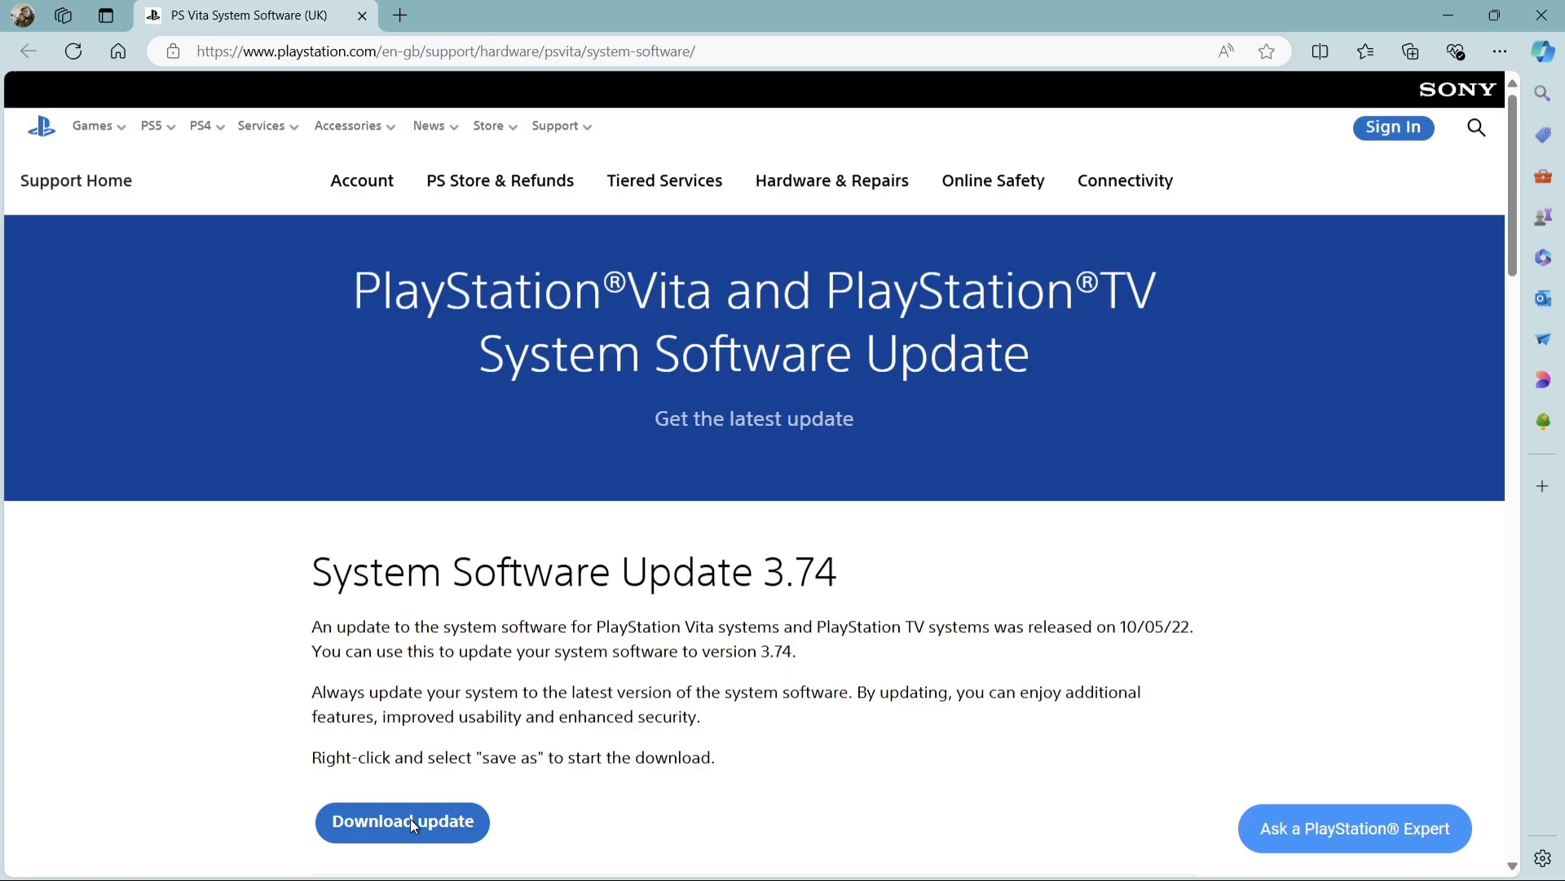
{"action": "left_click", "coordinate": [401, 821]}
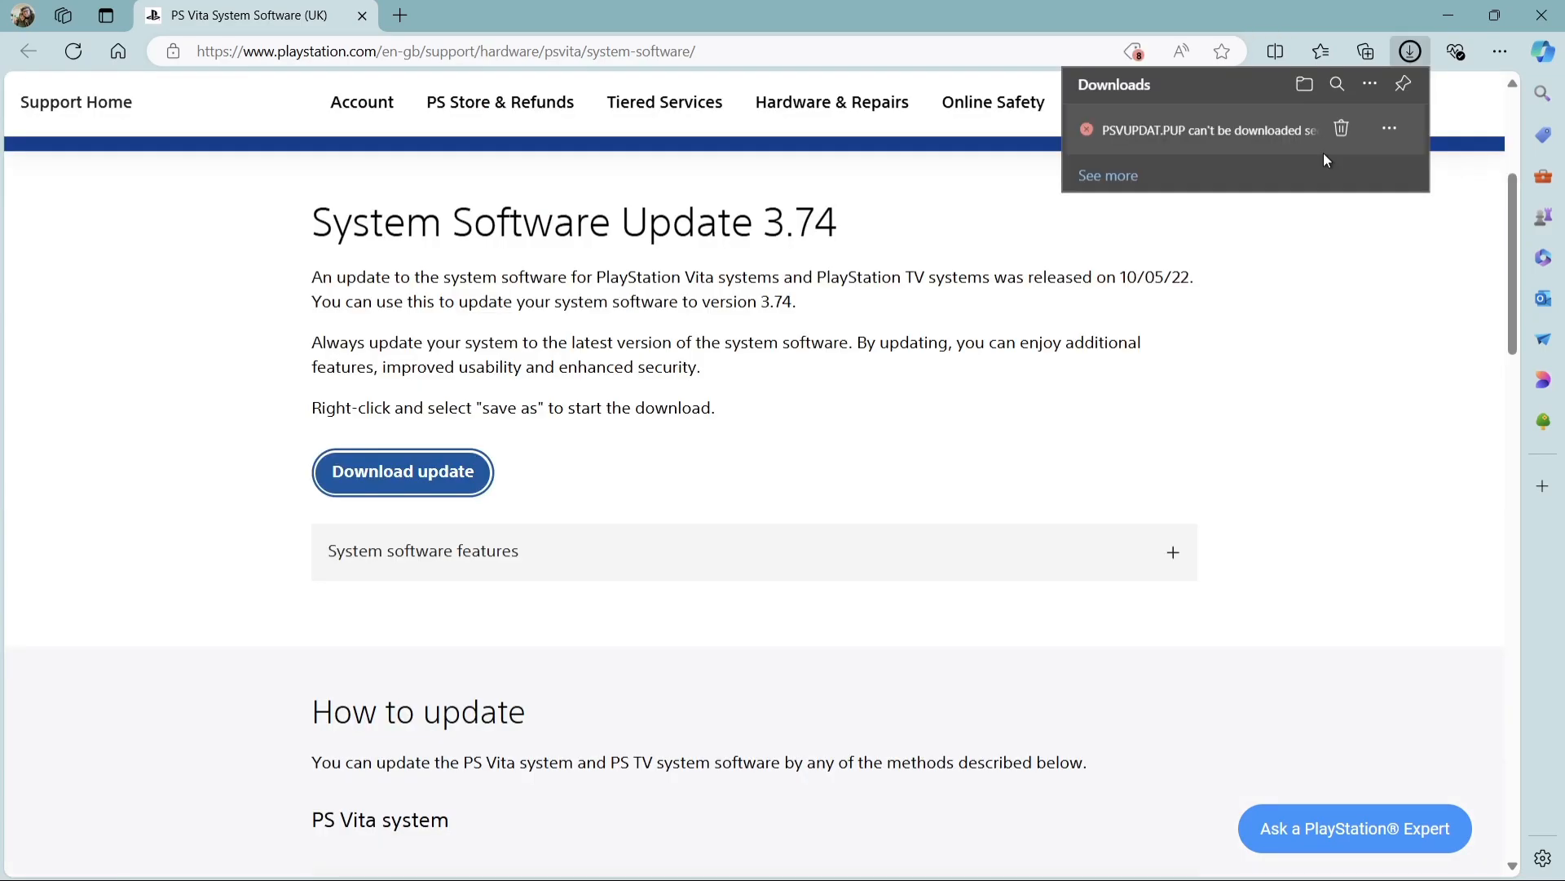
{"action": "mouse_move", "coordinate": [1301, 169]}
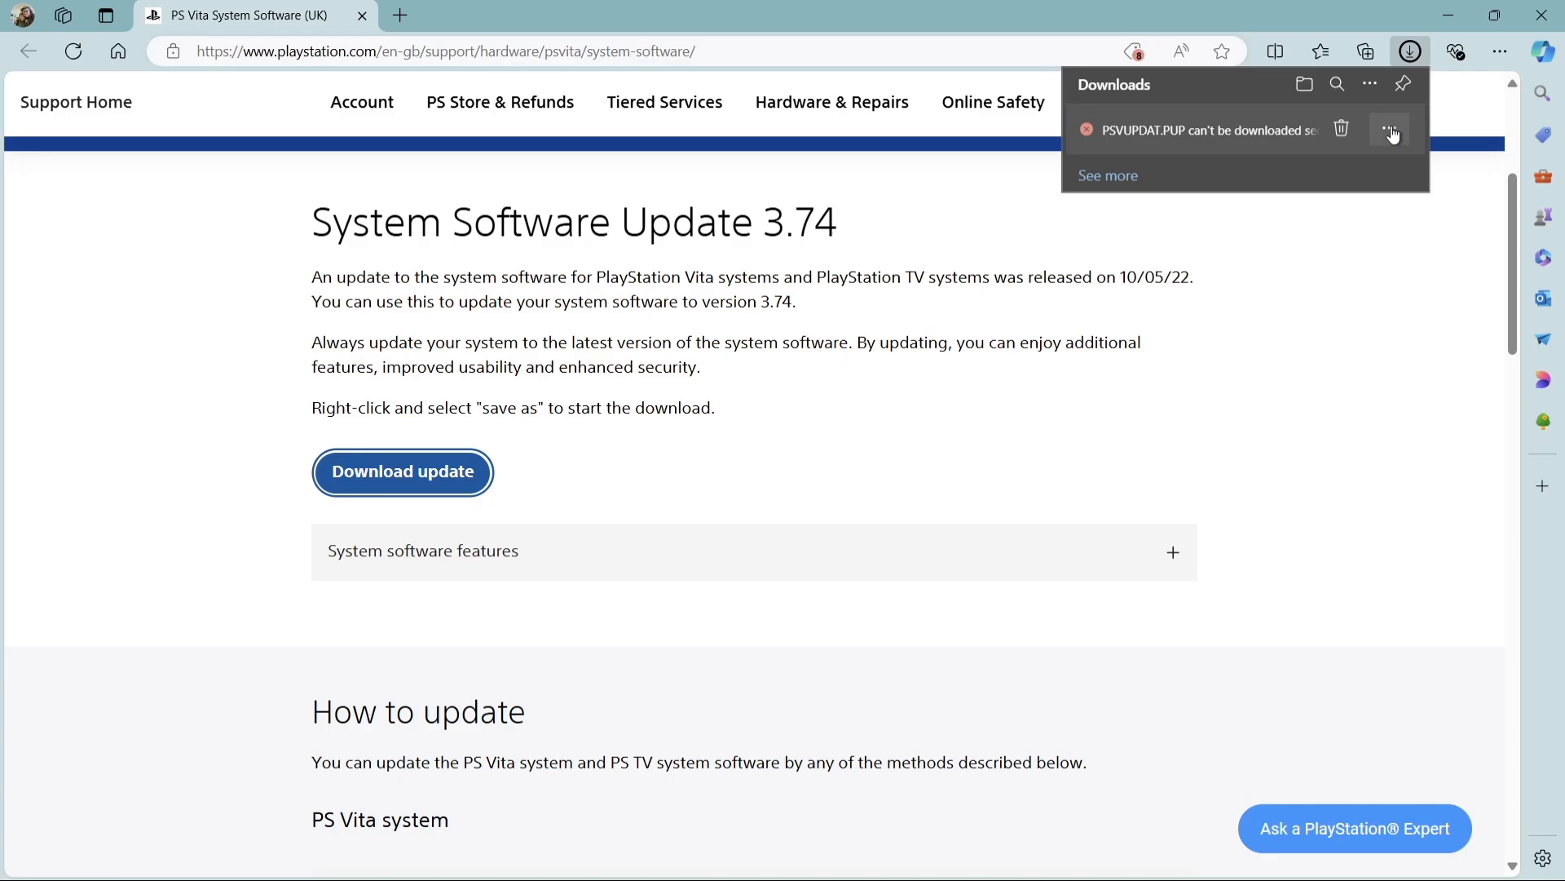
{"action": "mouse_move", "coordinate": [1391, 128]}
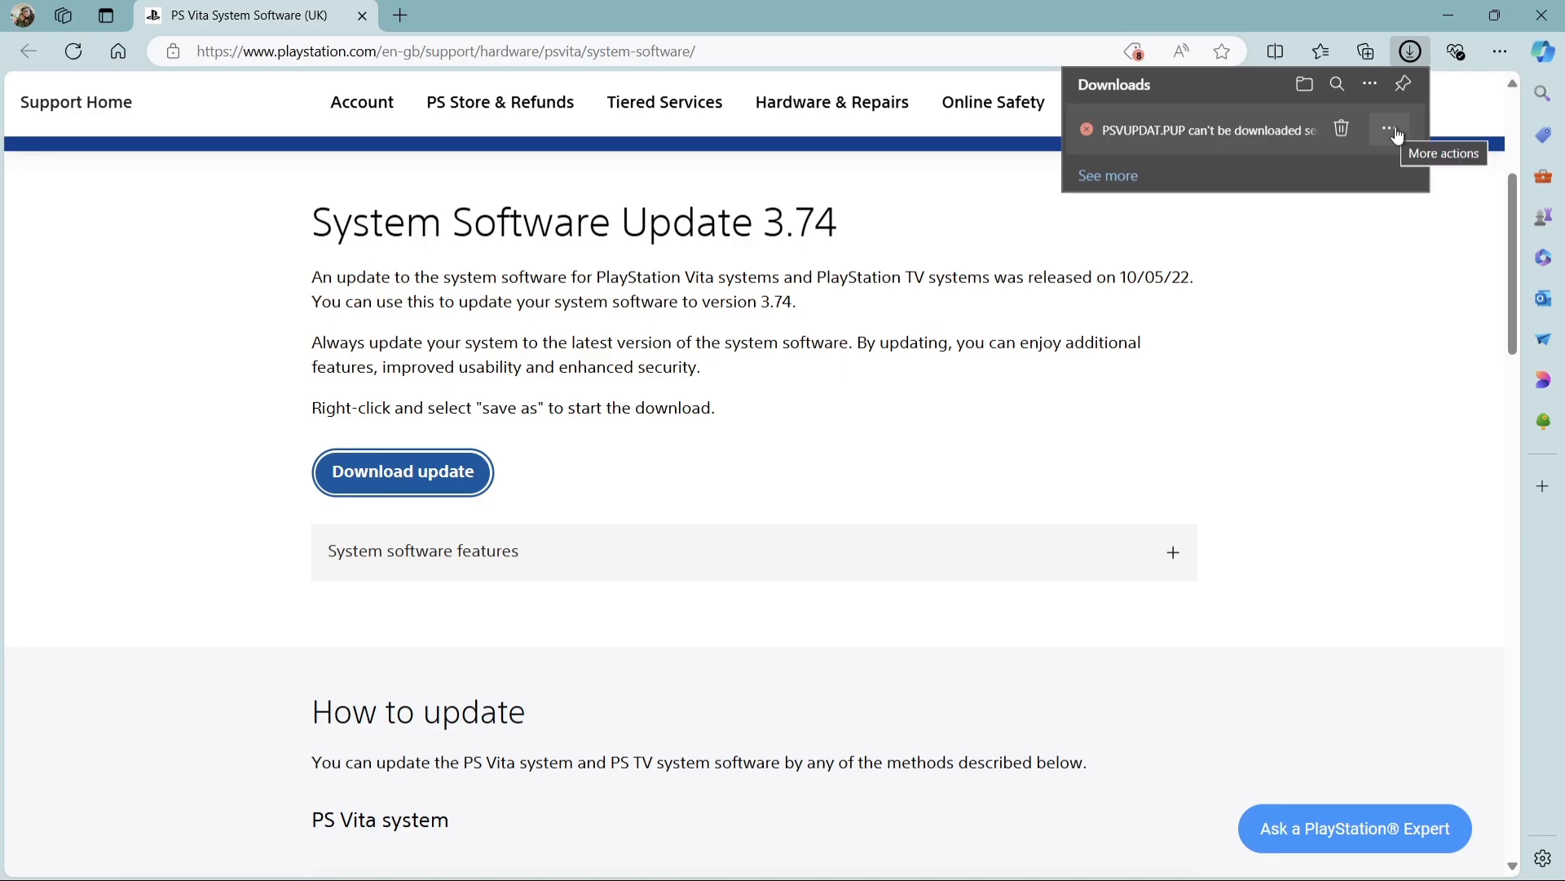
{"action": "left_click", "coordinate": [1389, 130]}
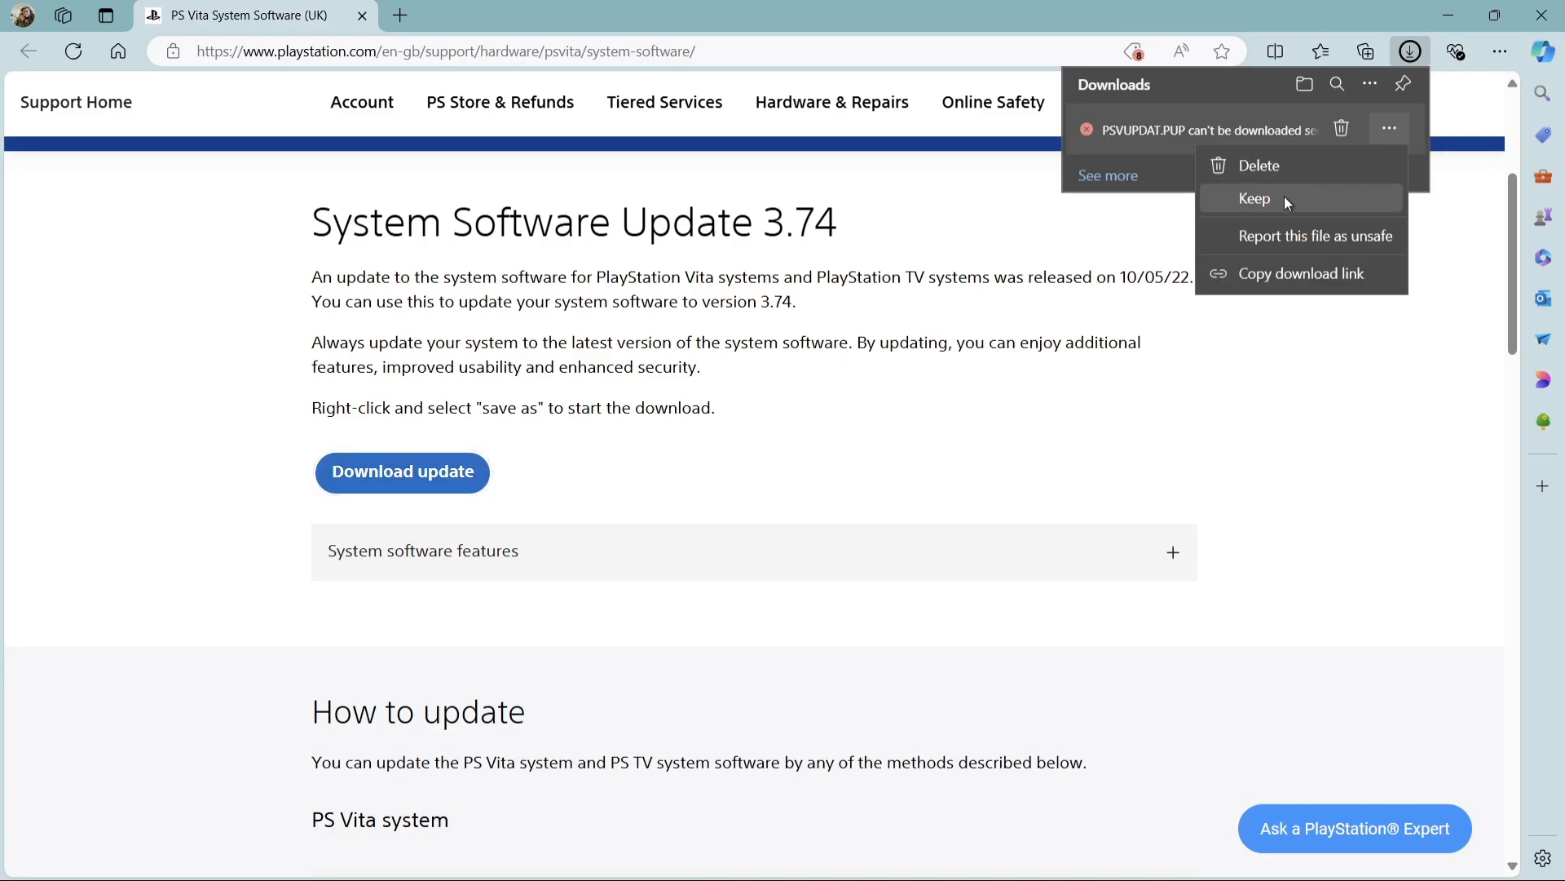
{"action": "left_click", "coordinate": [1254, 199]}
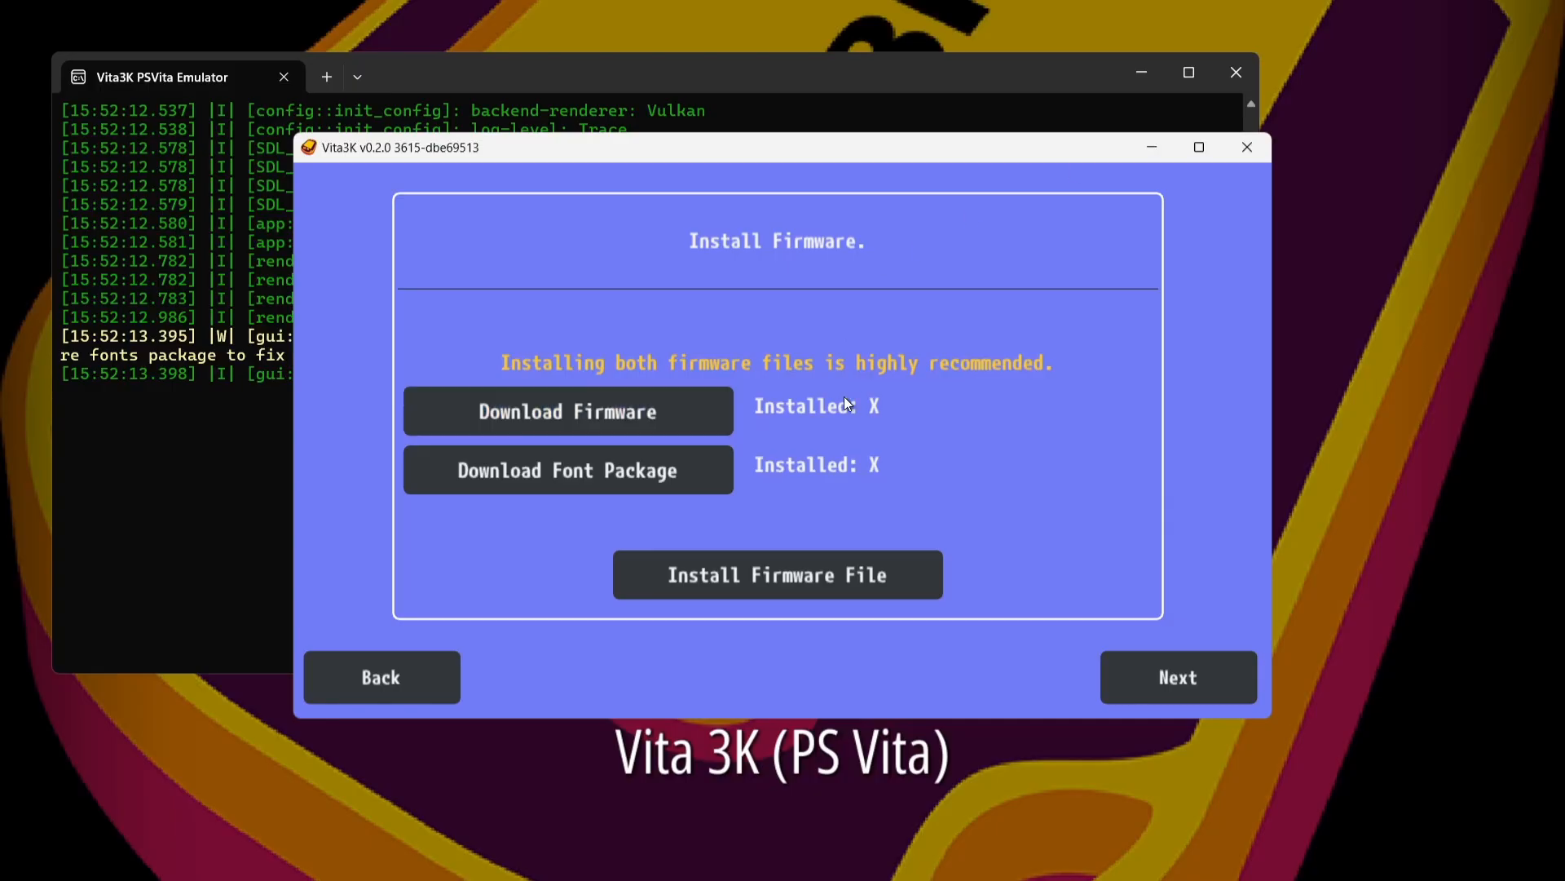
{"action": "mouse_move", "coordinate": [567, 470]}
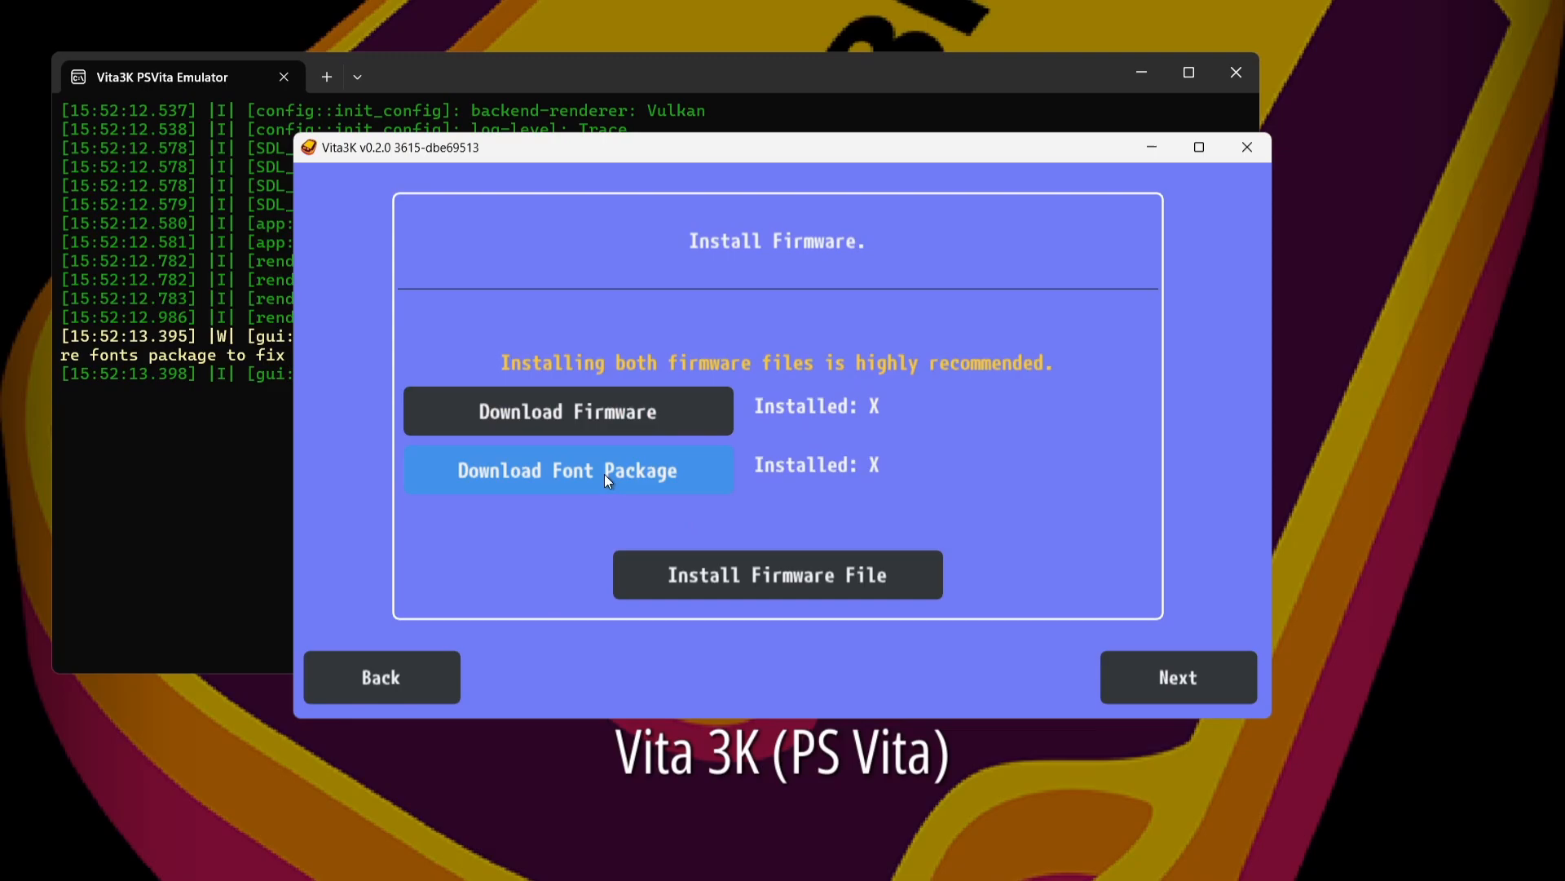
{"action": "mouse_move", "coordinate": [639, 482]}
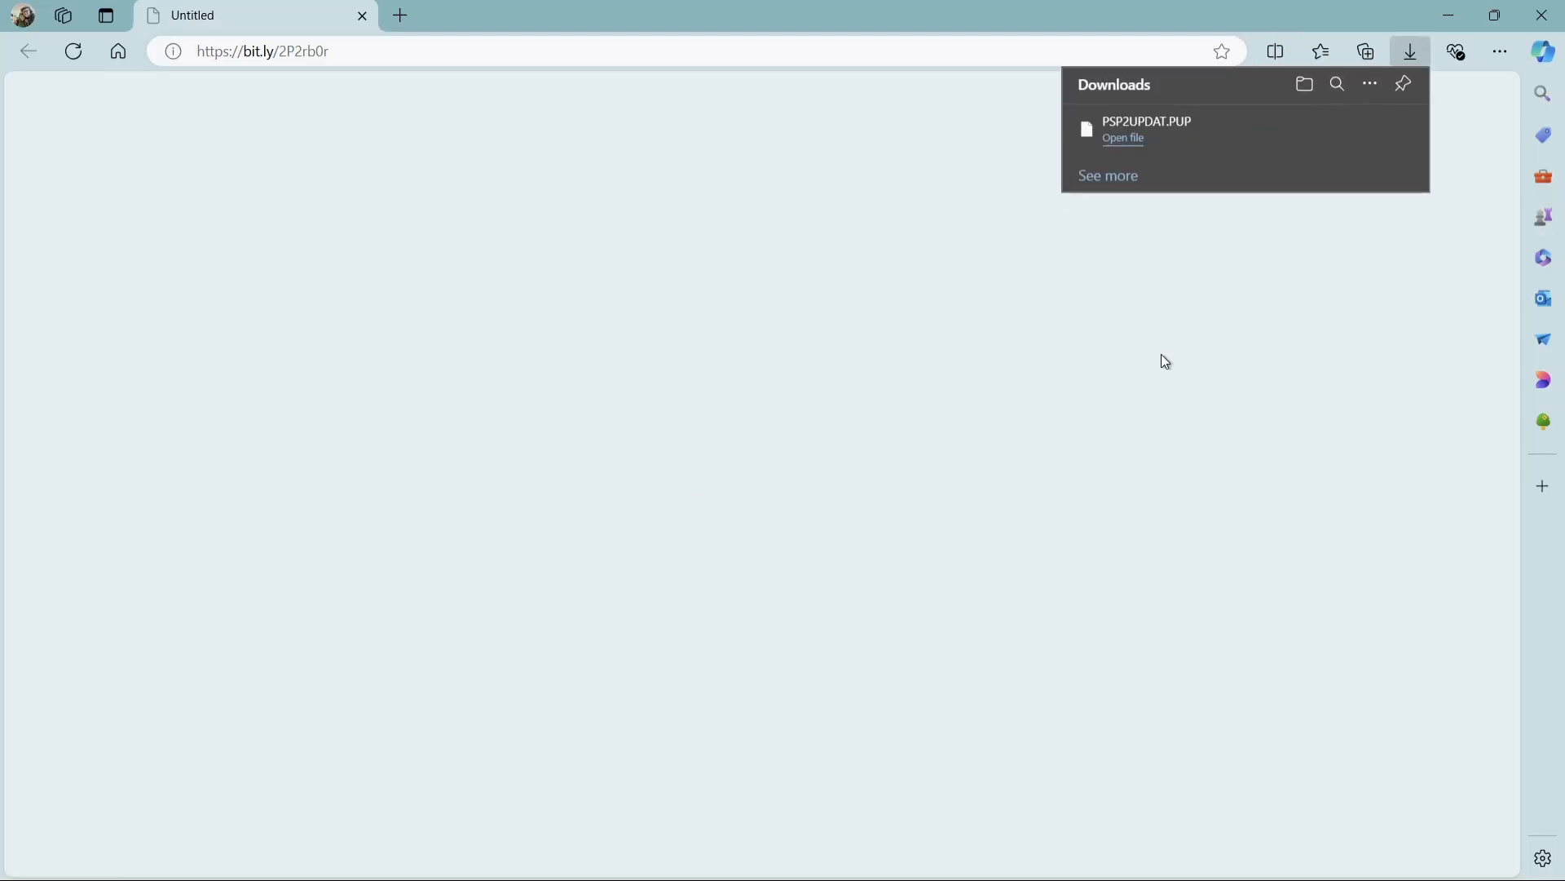
{"action": "mouse_move", "coordinate": [1263, 291]}
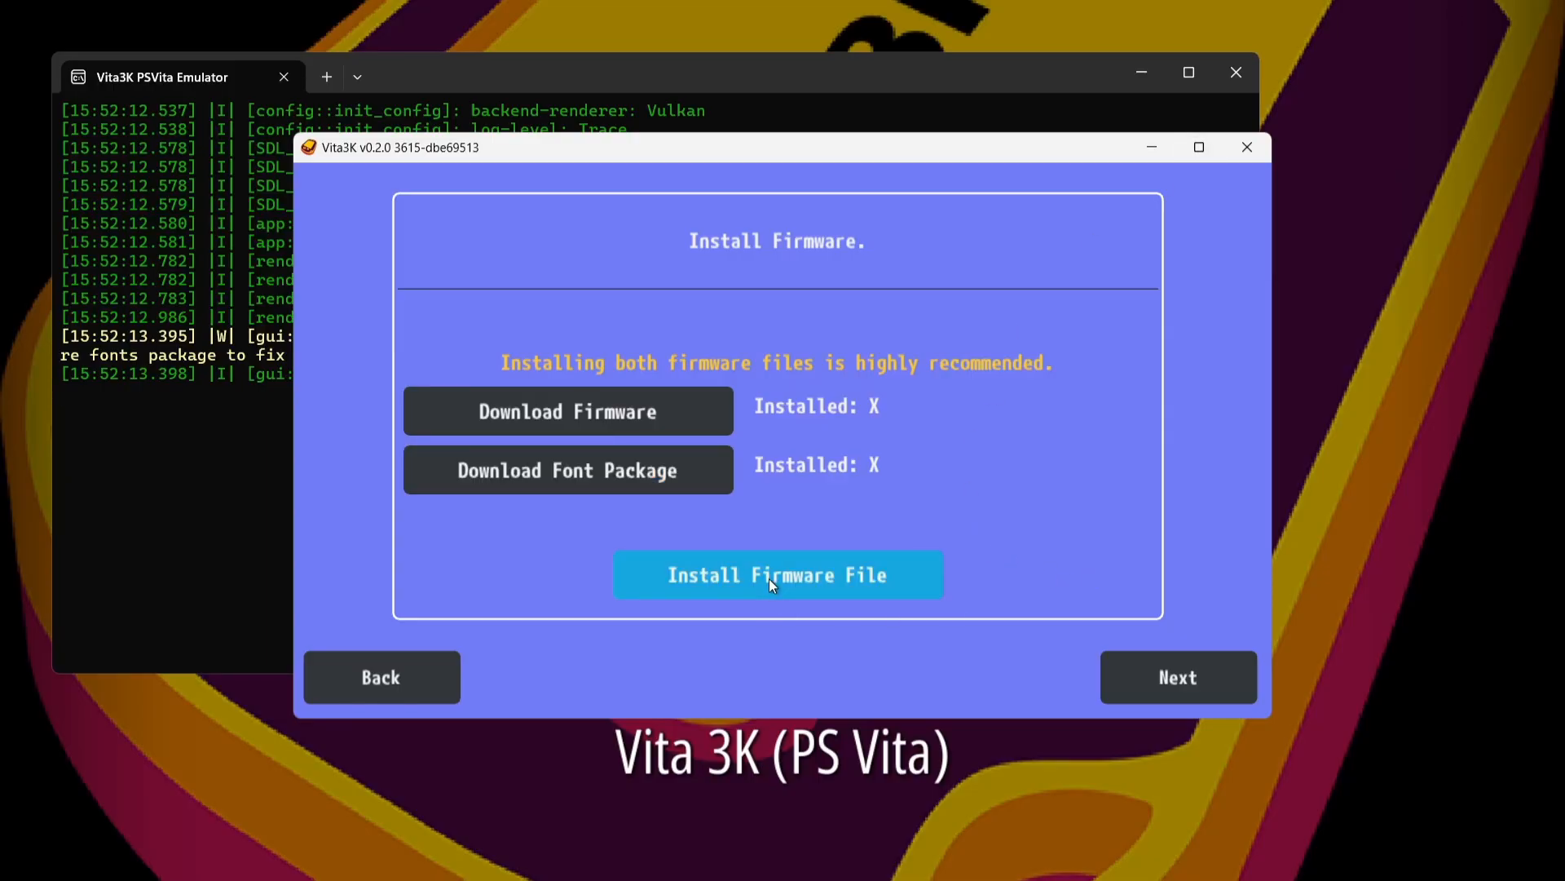
Install the PSVUPDAT.PUP firmware from Downloads, deleting the file afterwards.
{"action": "left_click", "coordinate": [778, 574]}
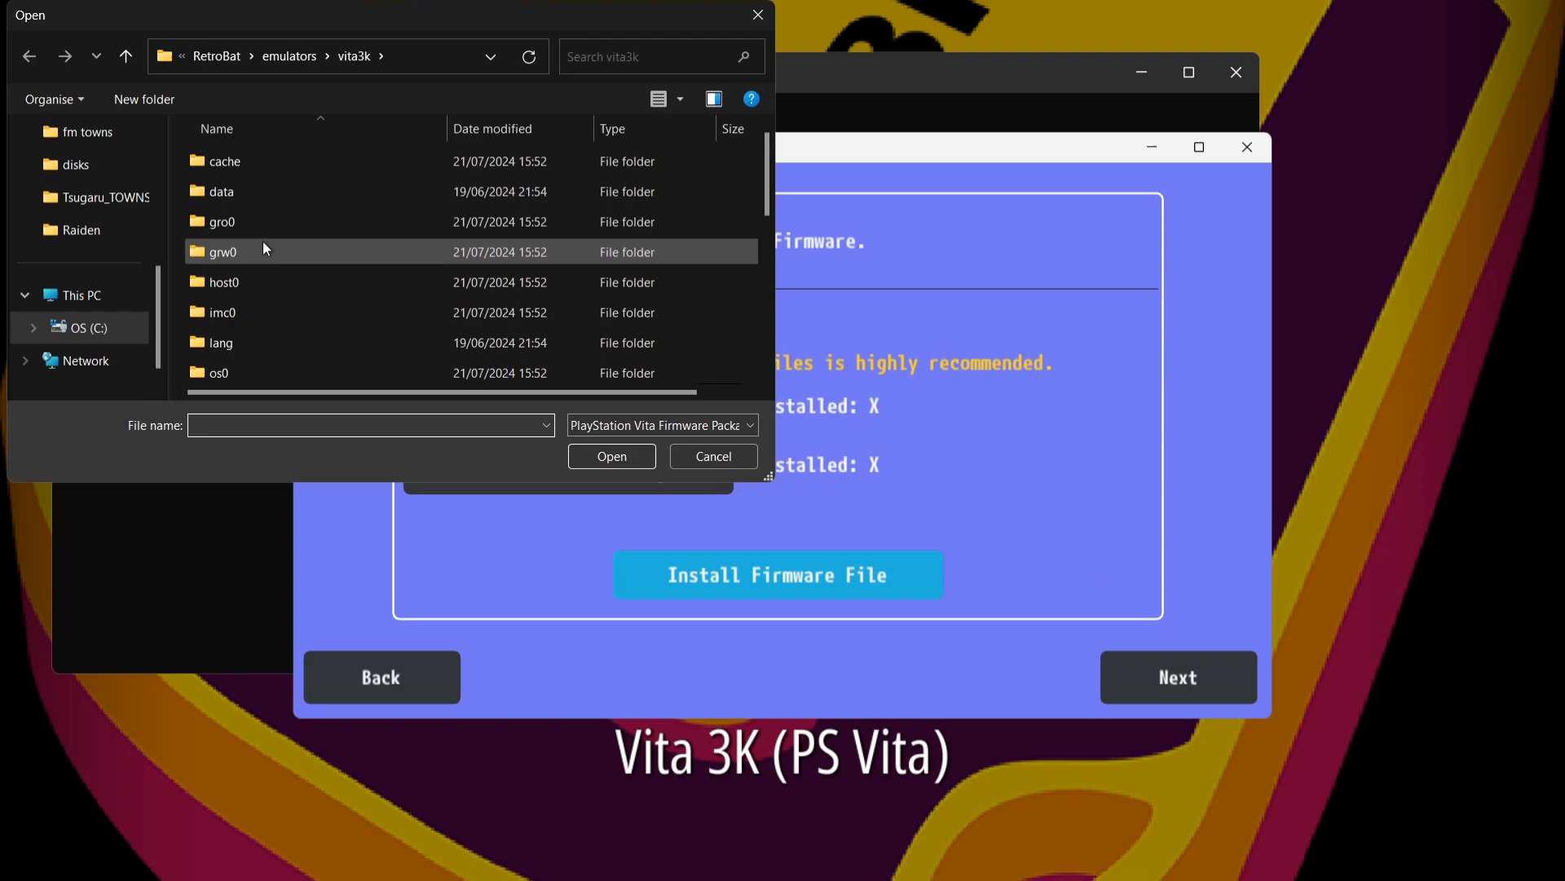
{"action": "mouse_move", "coordinate": [698, 414]}
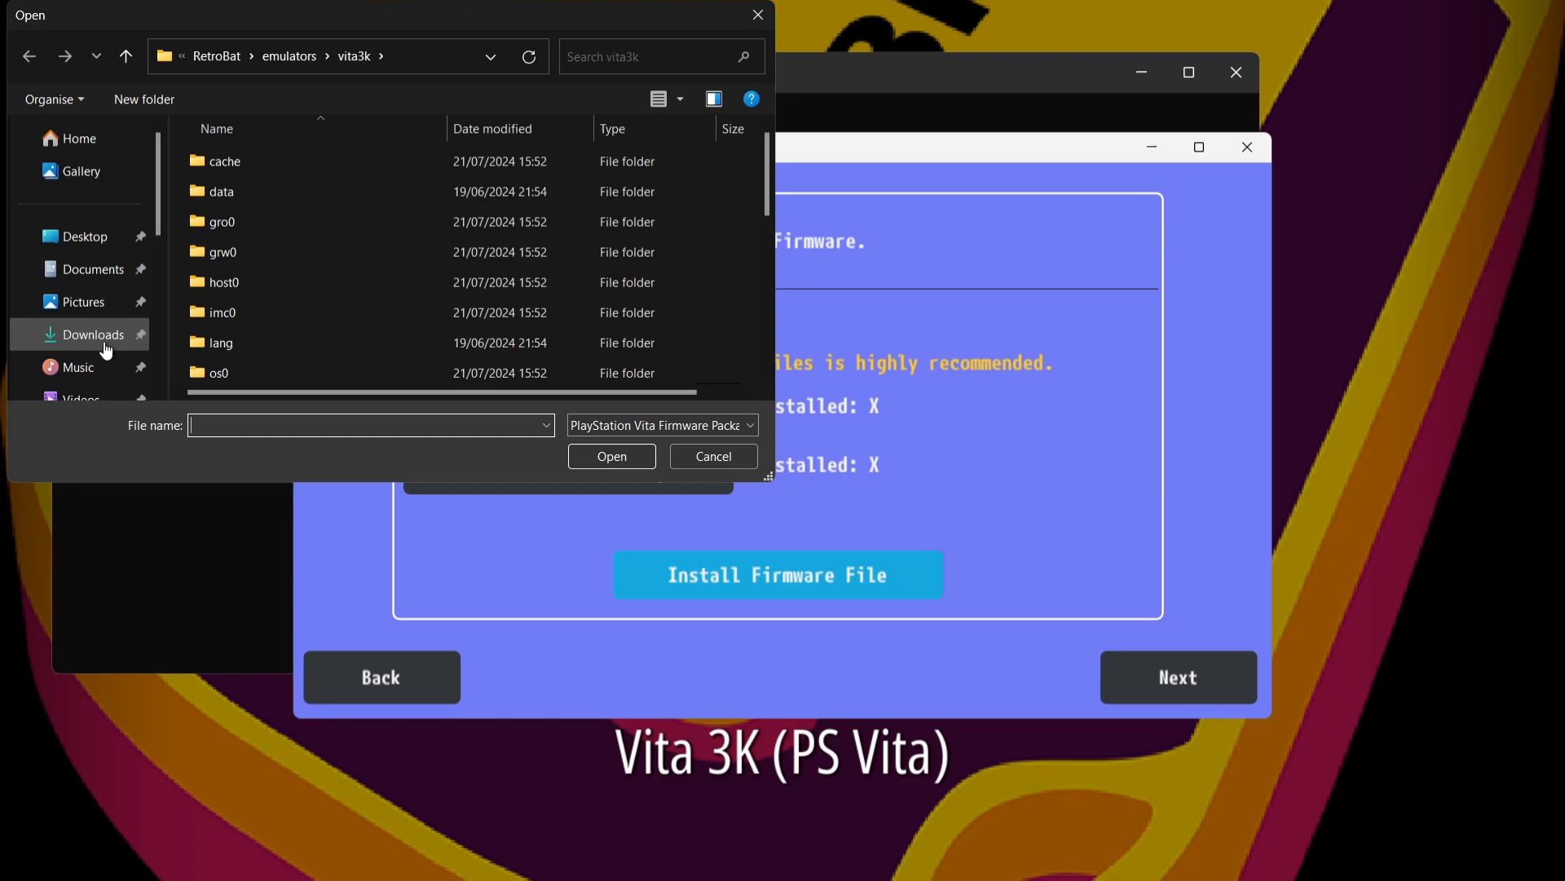
{"action": "left_click", "coordinate": [93, 334]}
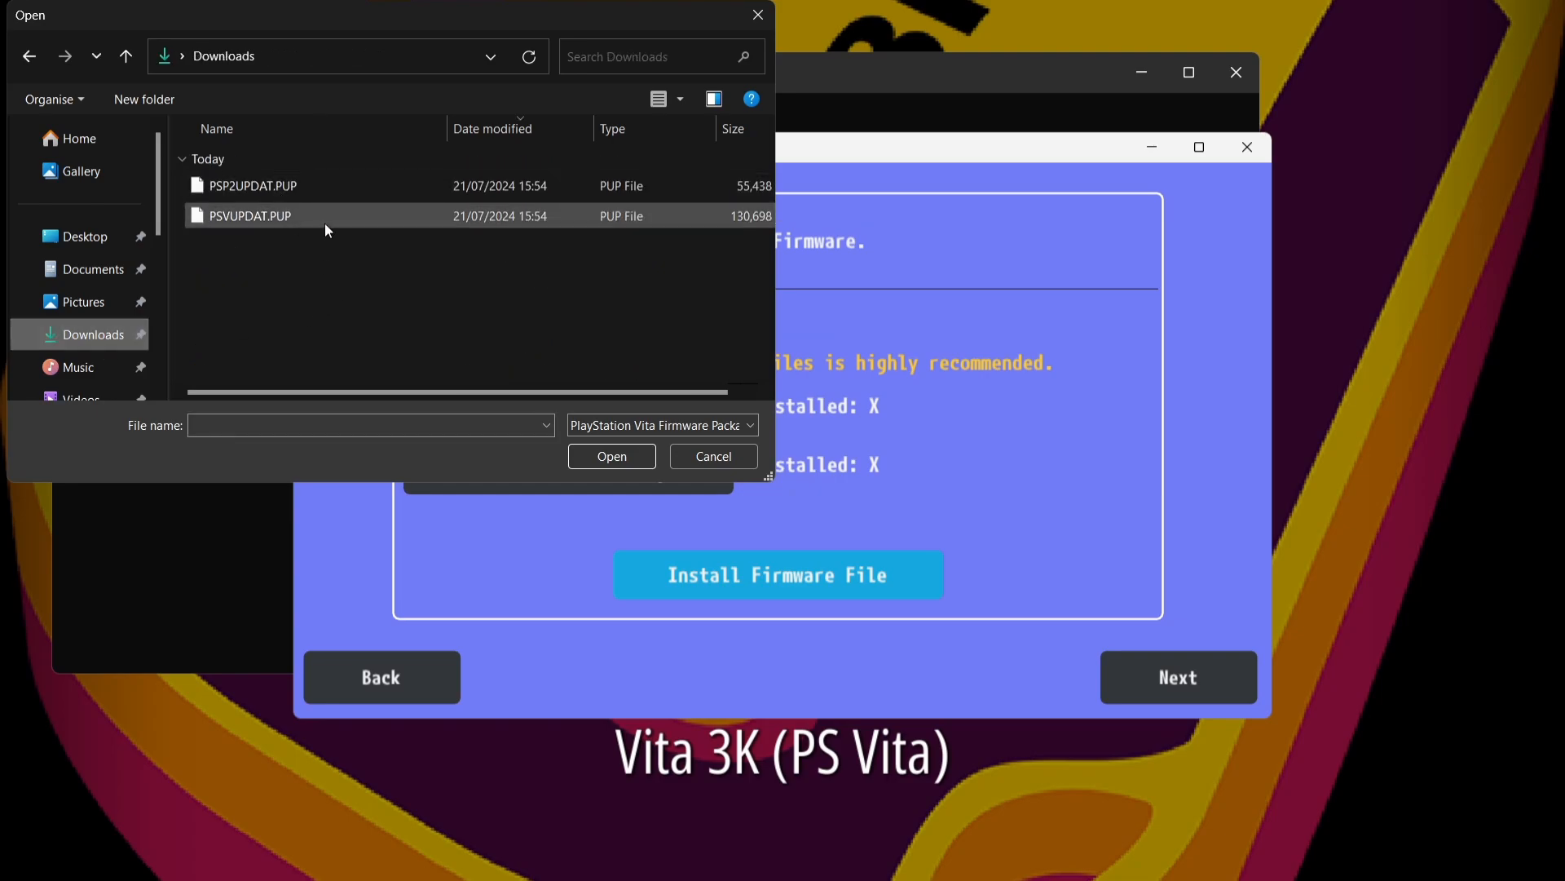
{"action": "mouse_move", "coordinate": [289, 224]}
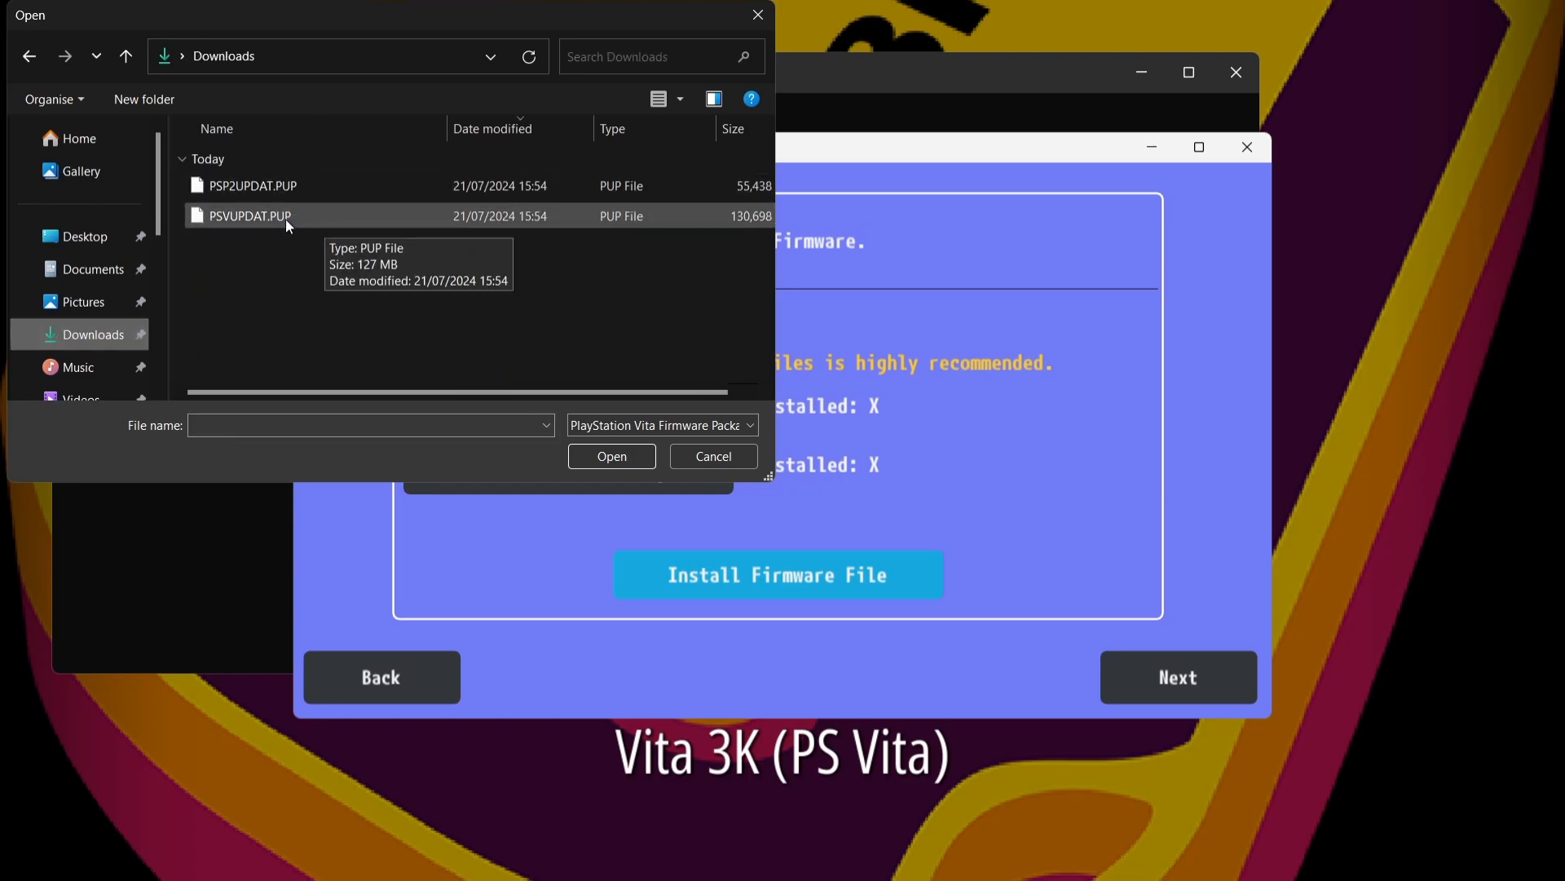
{"action": "mouse_move", "coordinate": [320, 222]}
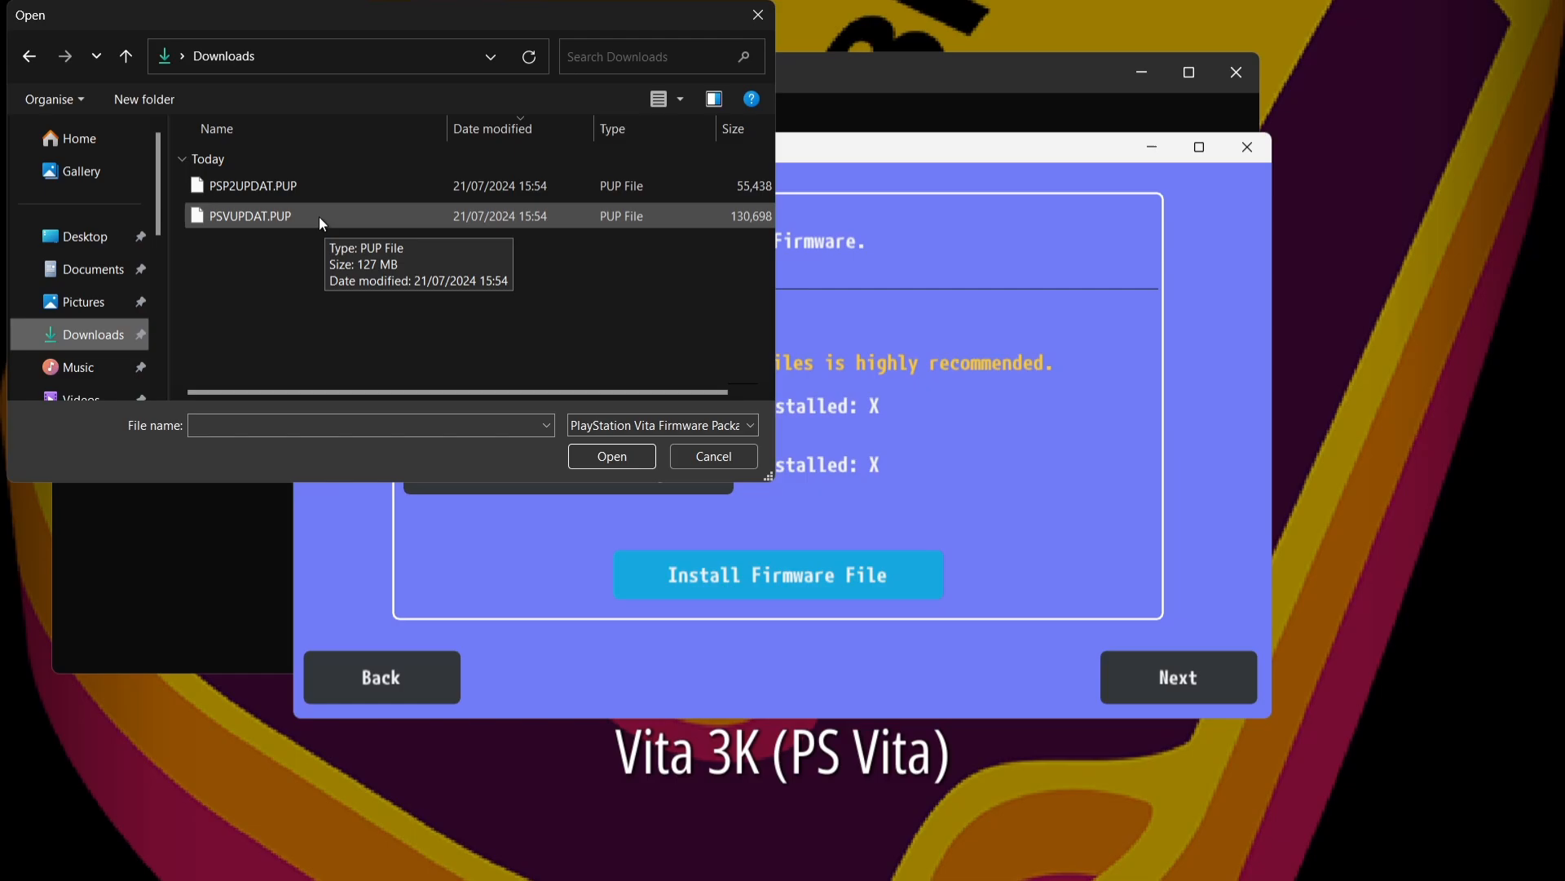
{"action": "left_click", "coordinate": [611, 455]}
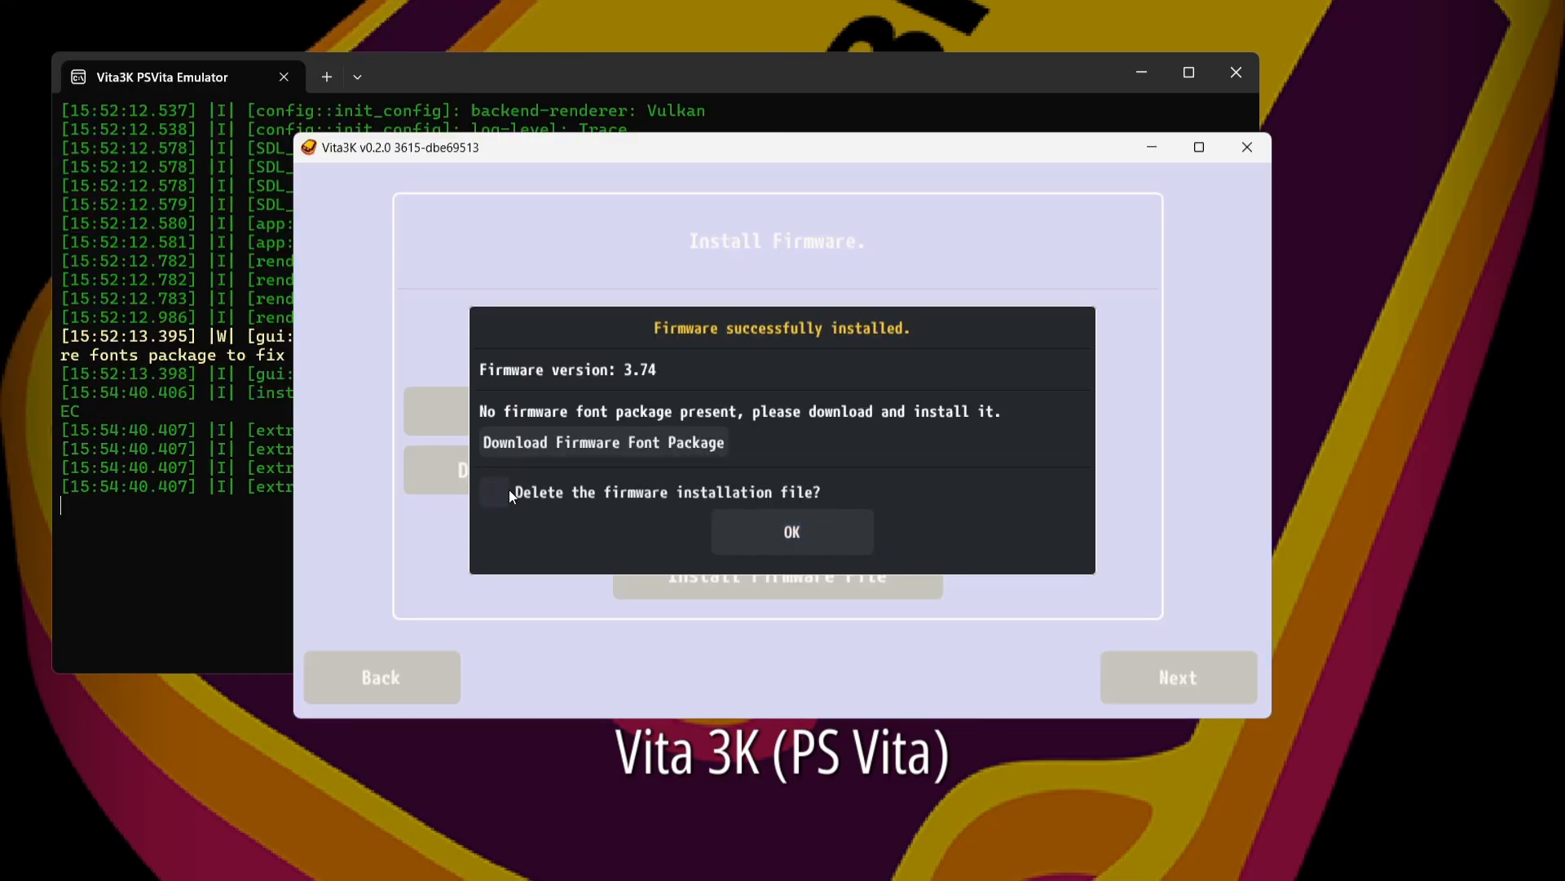
{"action": "left_click", "coordinate": [494, 492]}
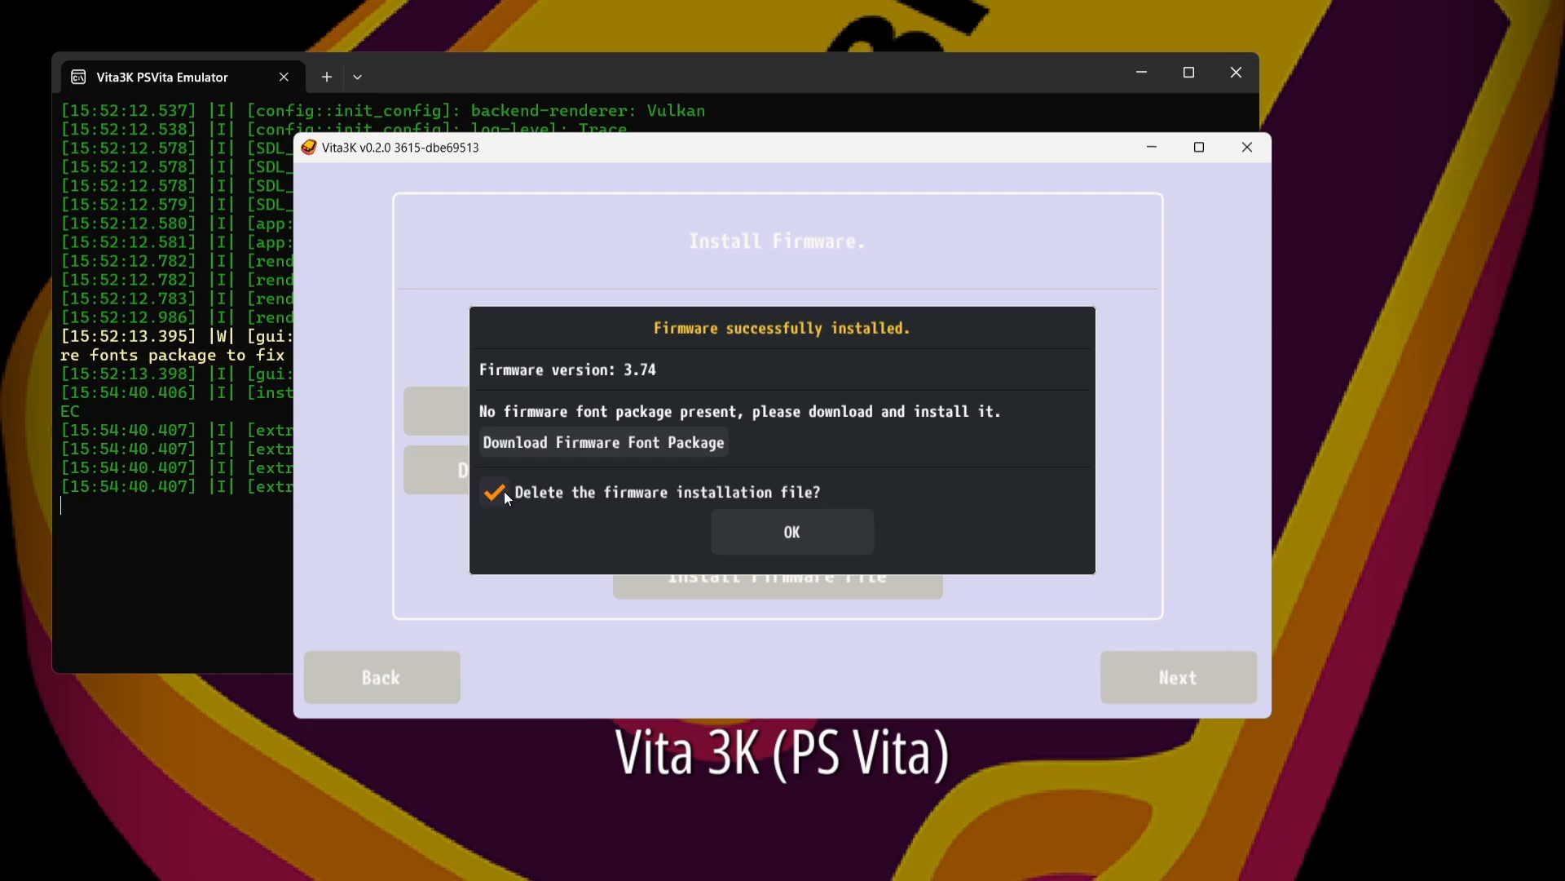
{"action": "left_click", "coordinate": [790, 531]}
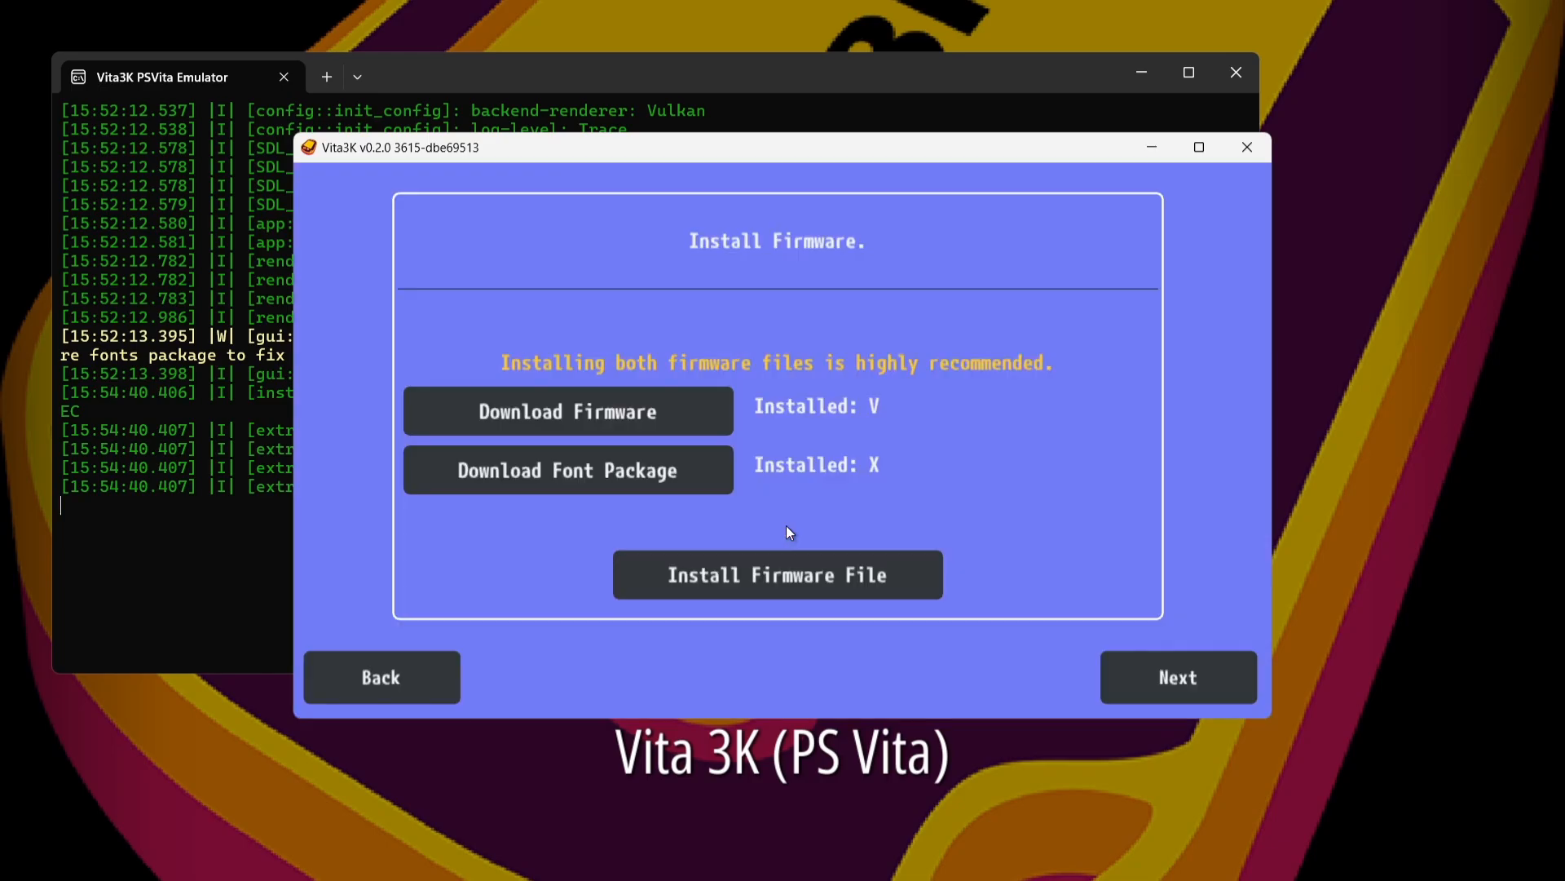
{"action": "mouse_move", "coordinate": [583, 506]}
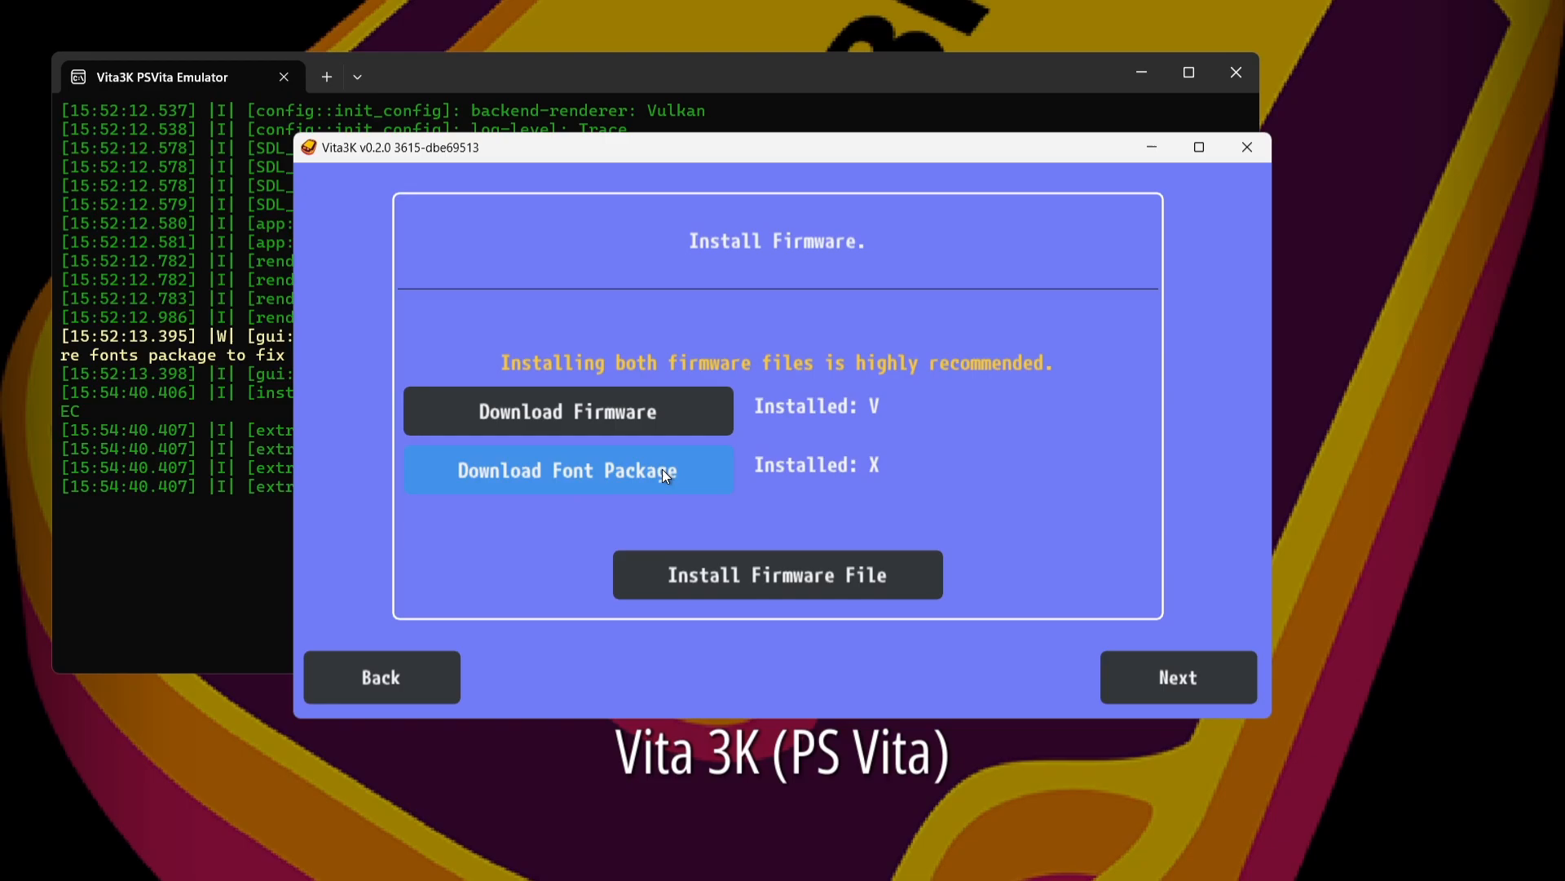
{"action": "mouse_move", "coordinate": [777, 574]}
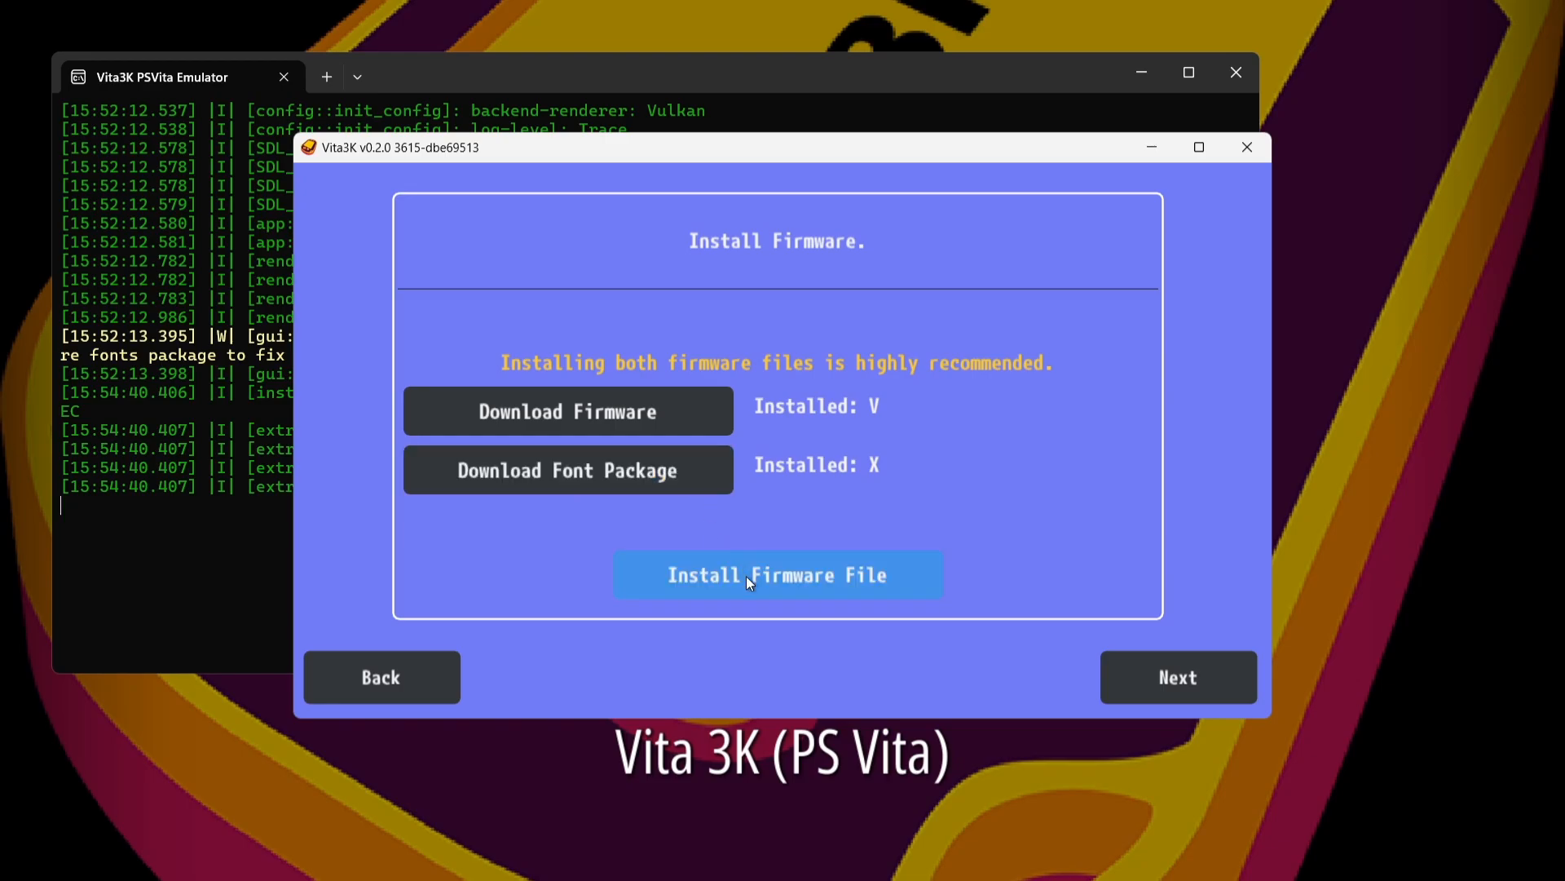
Install the PSP2UPDAT.PUP font package, deleting the file, and continue to interface settings.
{"action": "left_click", "coordinate": [777, 574]}
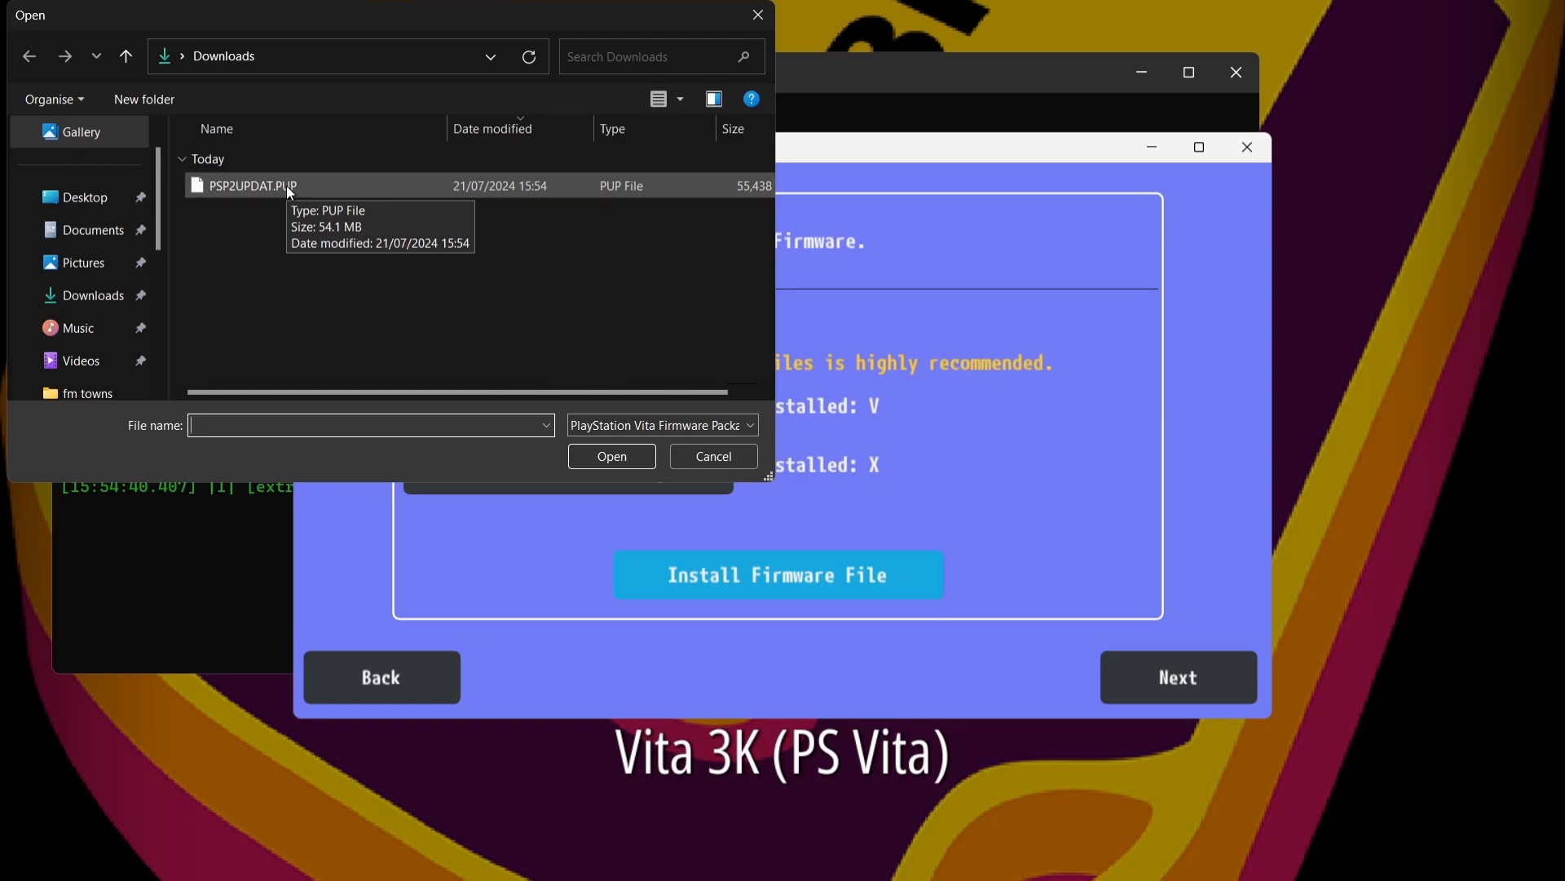
{"action": "mouse_move", "coordinate": [310, 191]}
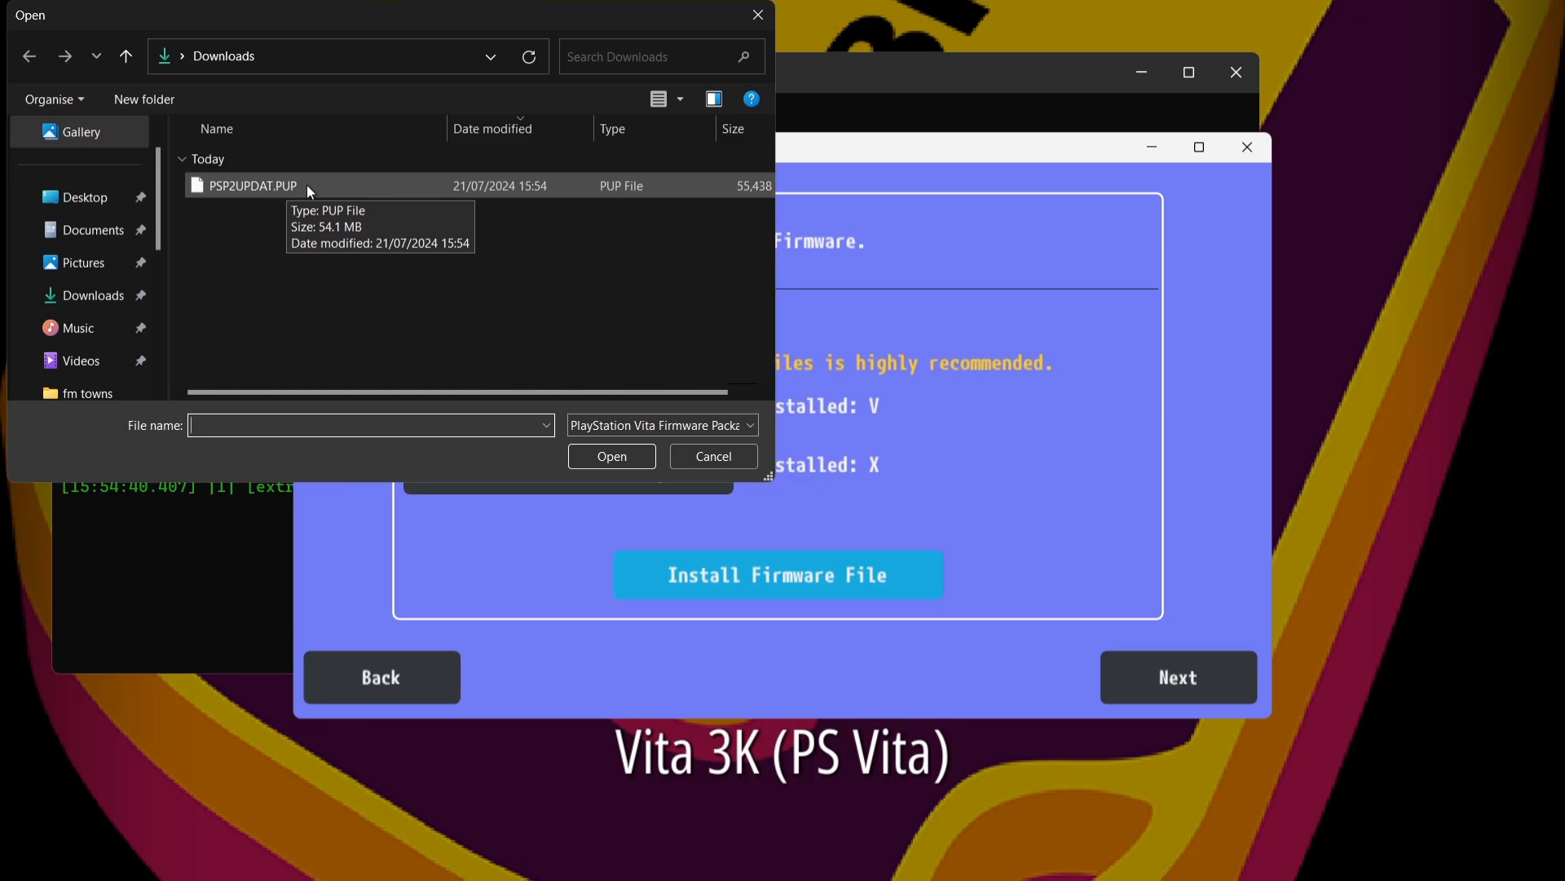
{"action": "left_click", "coordinate": [610, 455]}
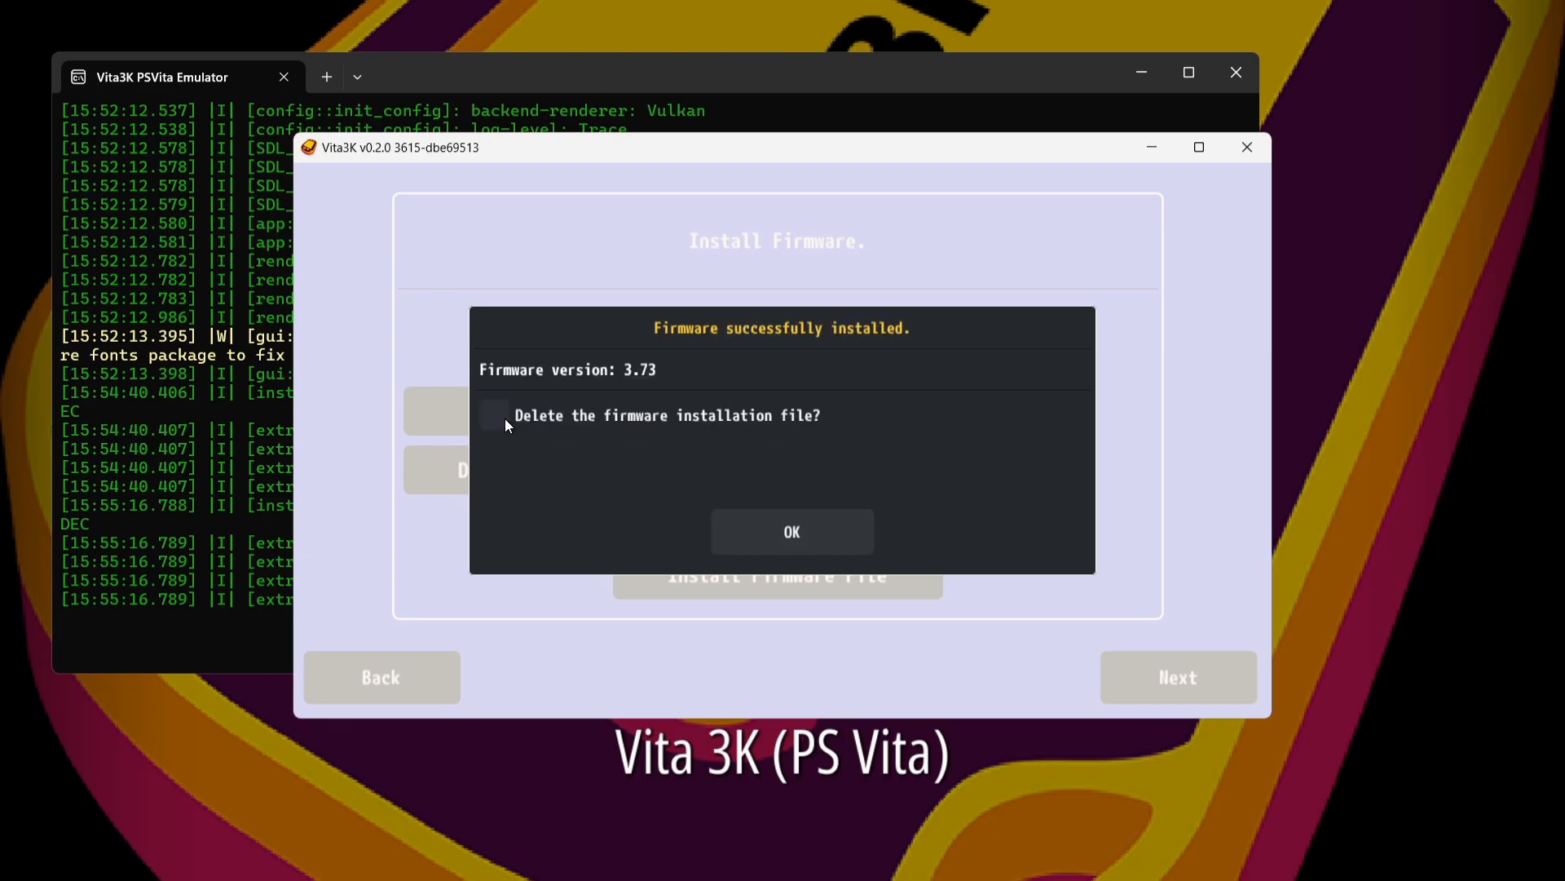
{"action": "left_click", "coordinate": [494, 416]}
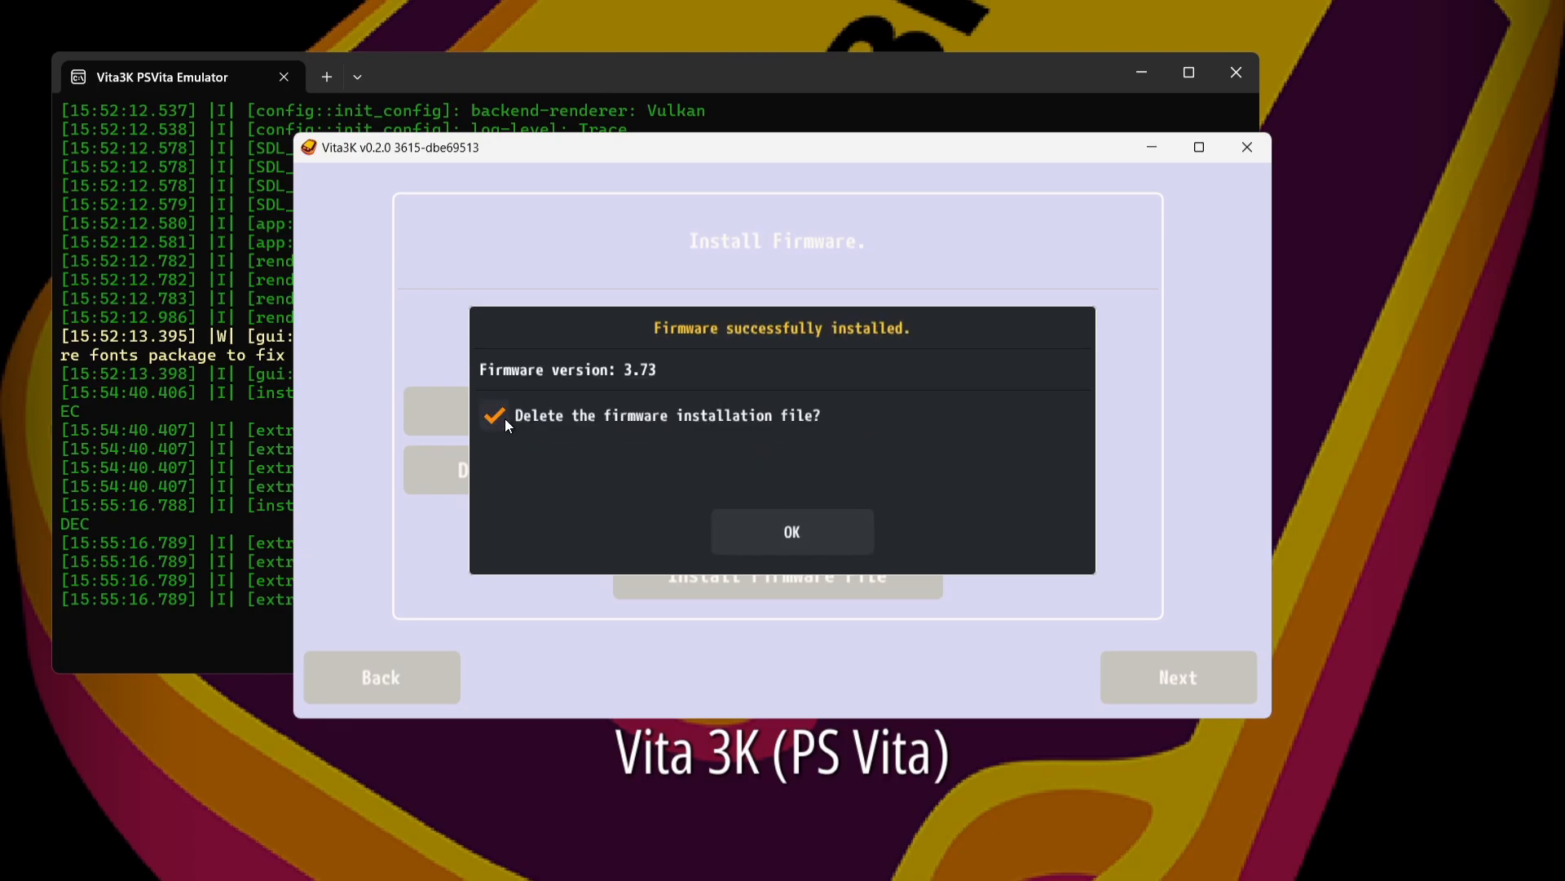
{"action": "left_click", "coordinate": [791, 531]}
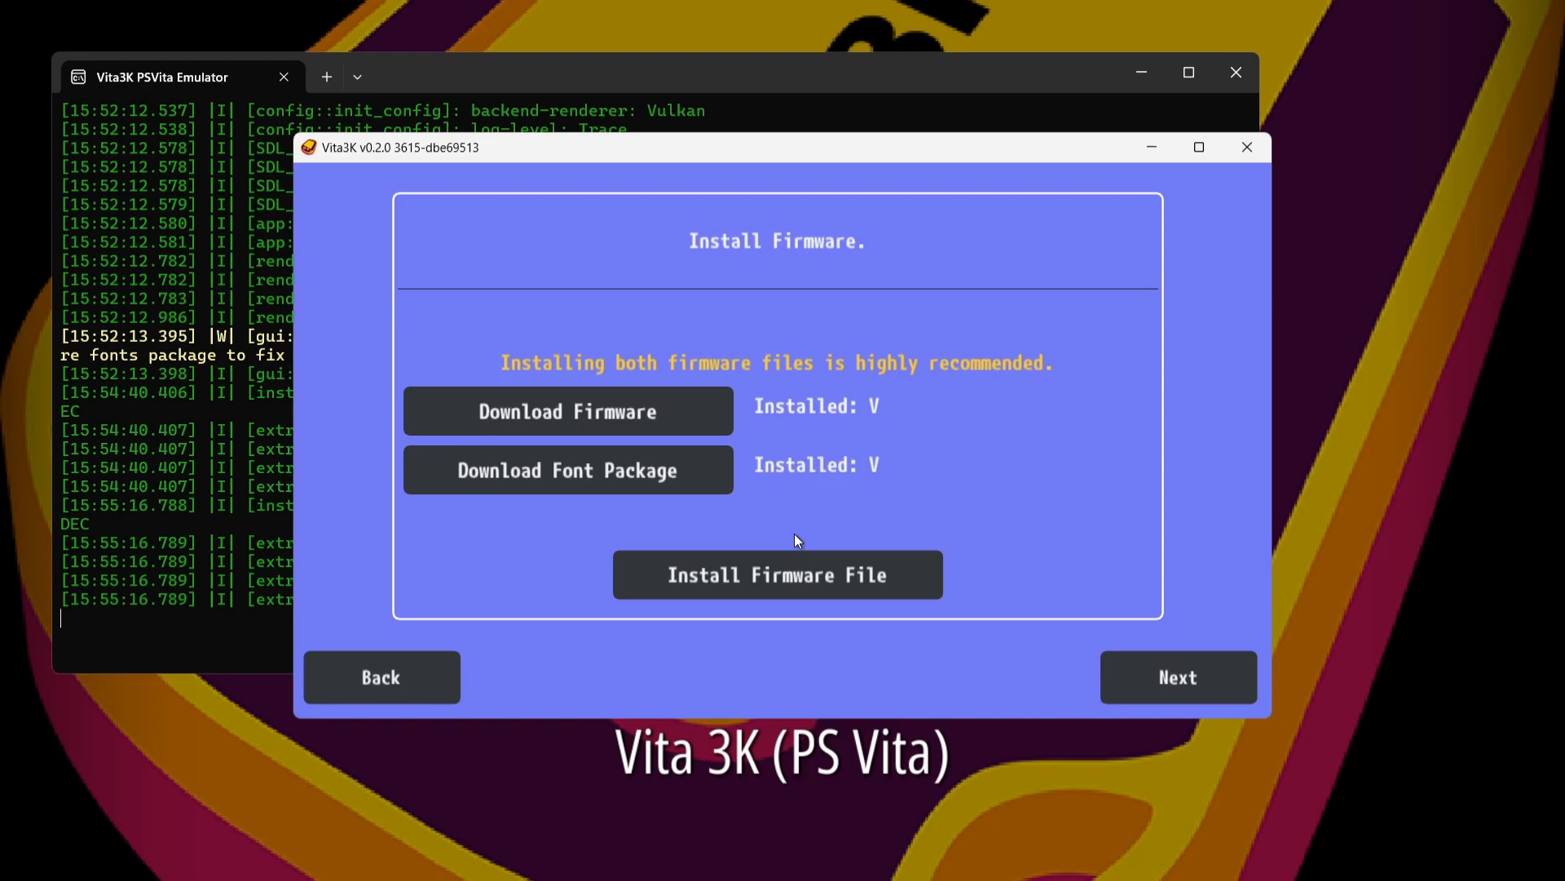
{"action": "left_click", "coordinate": [1178, 676]}
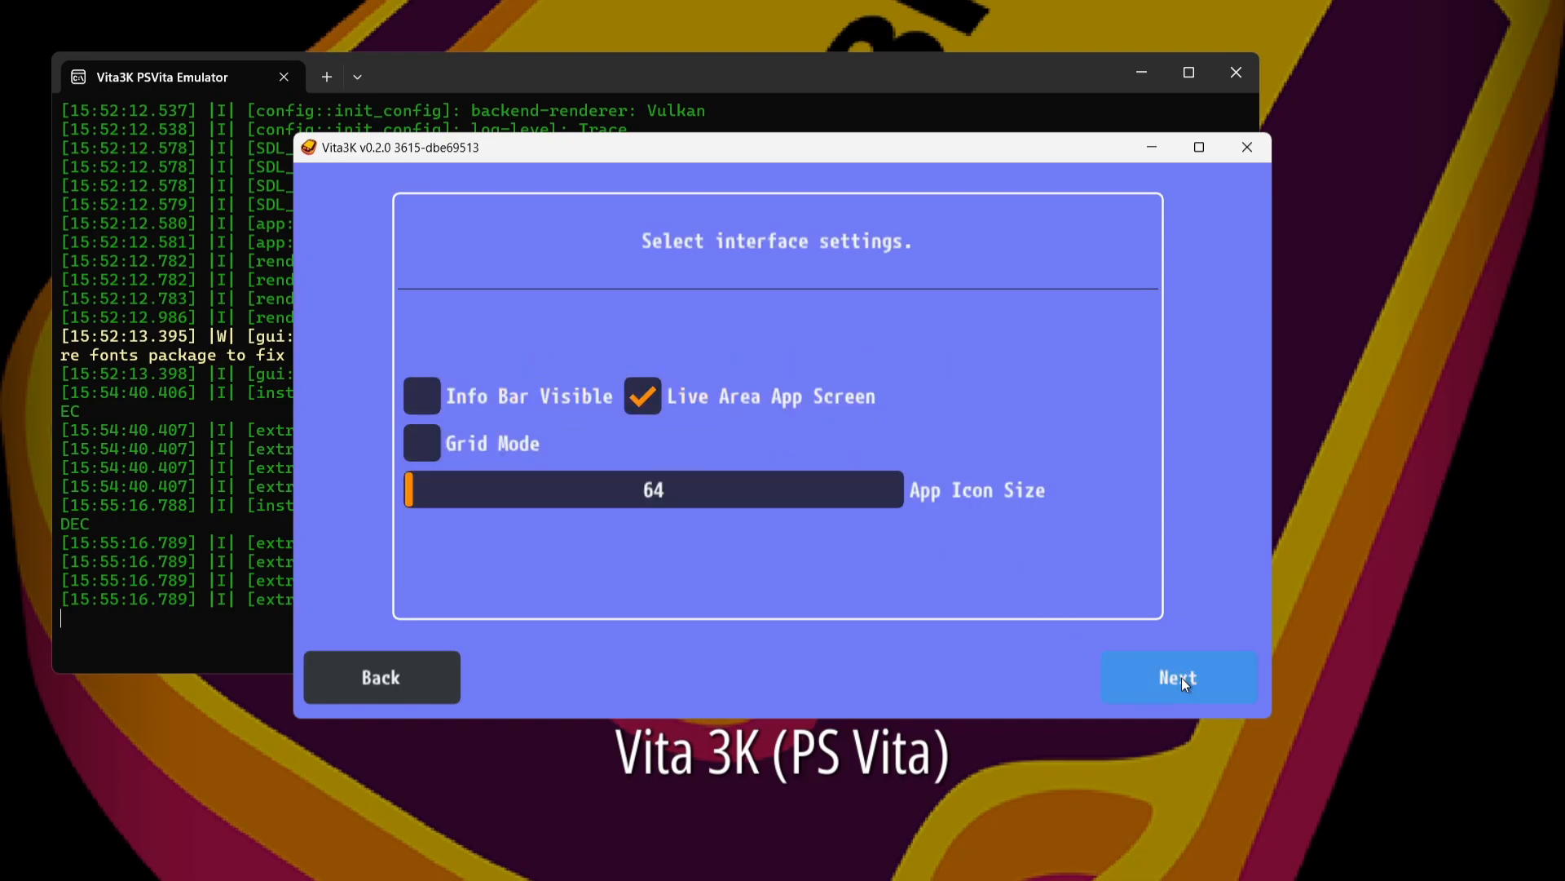
{"action": "mouse_move", "coordinate": [605, 266]}
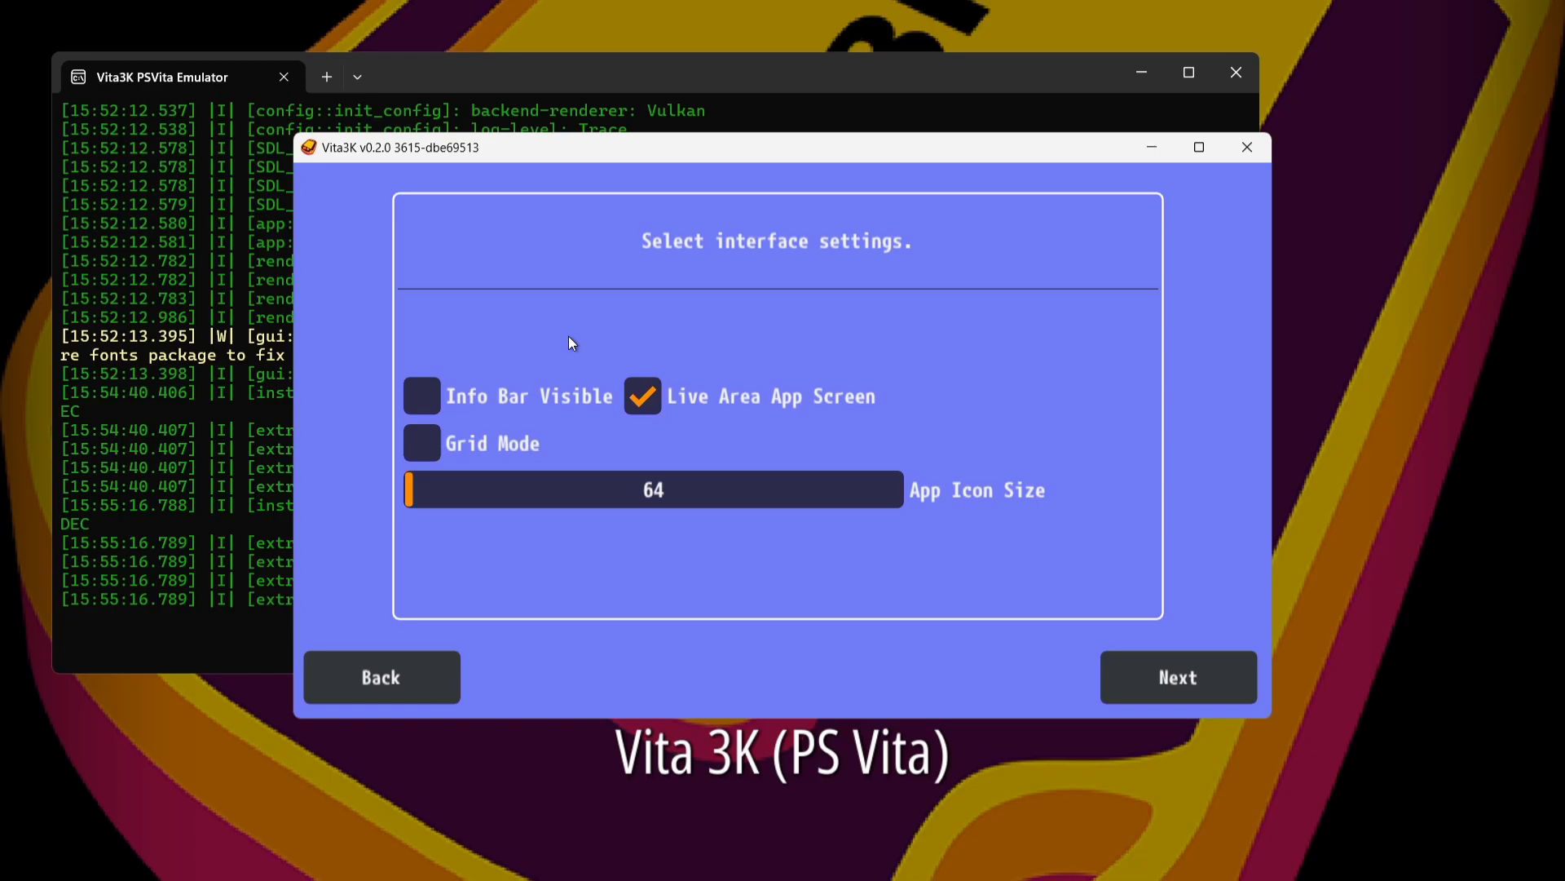
{"action": "mouse_move", "coordinate": [1178, 689]}
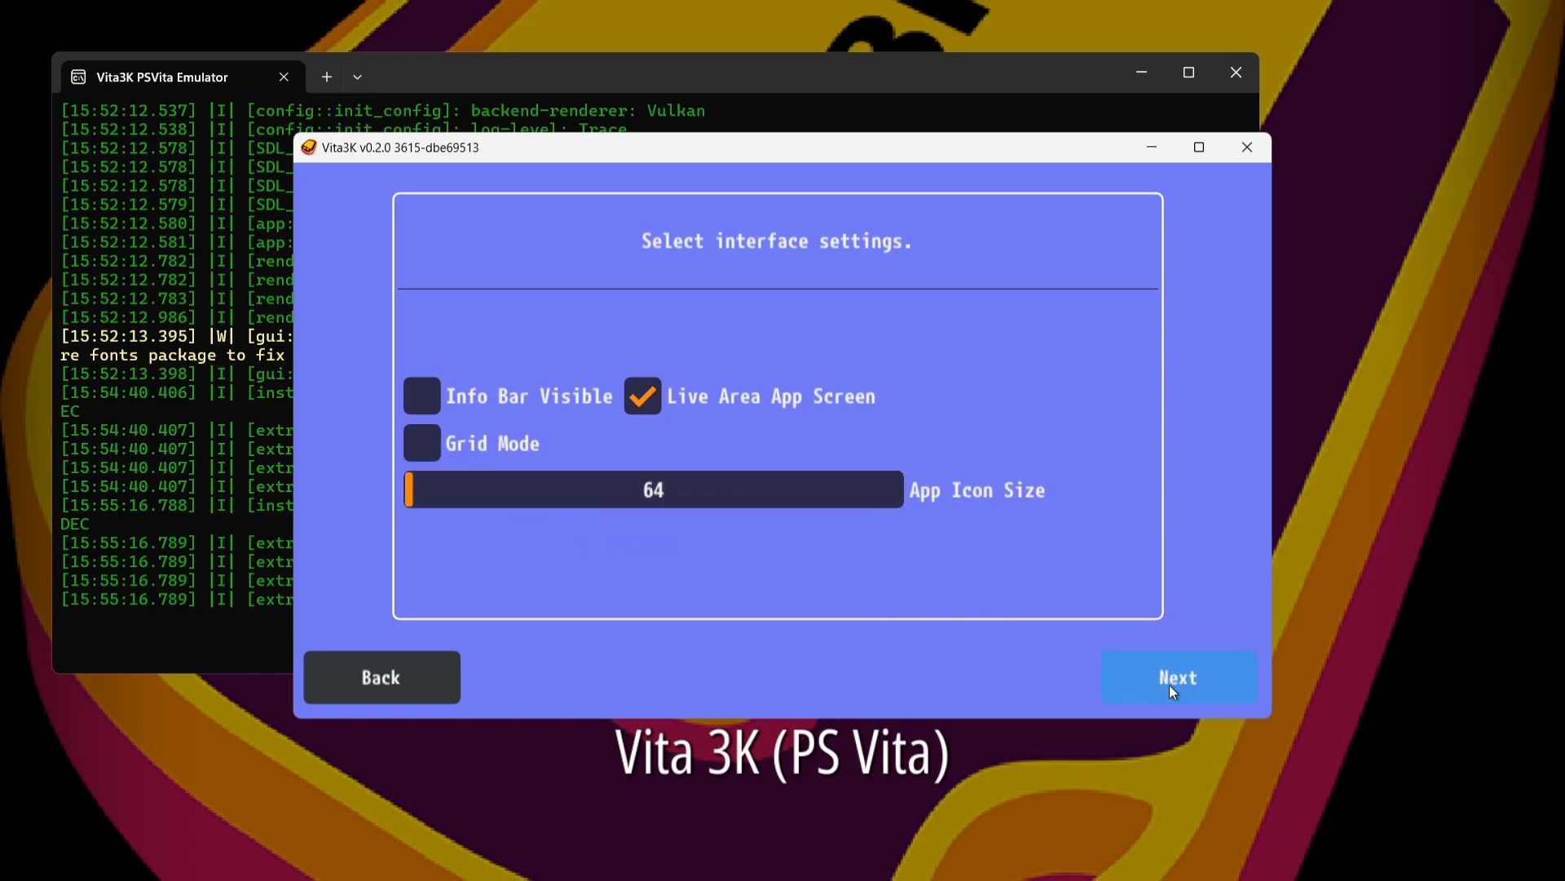
Keep the default interface settings and dismiss the setup Completed message.
{"action": "left_click", "coordinate": [1178, 677]}
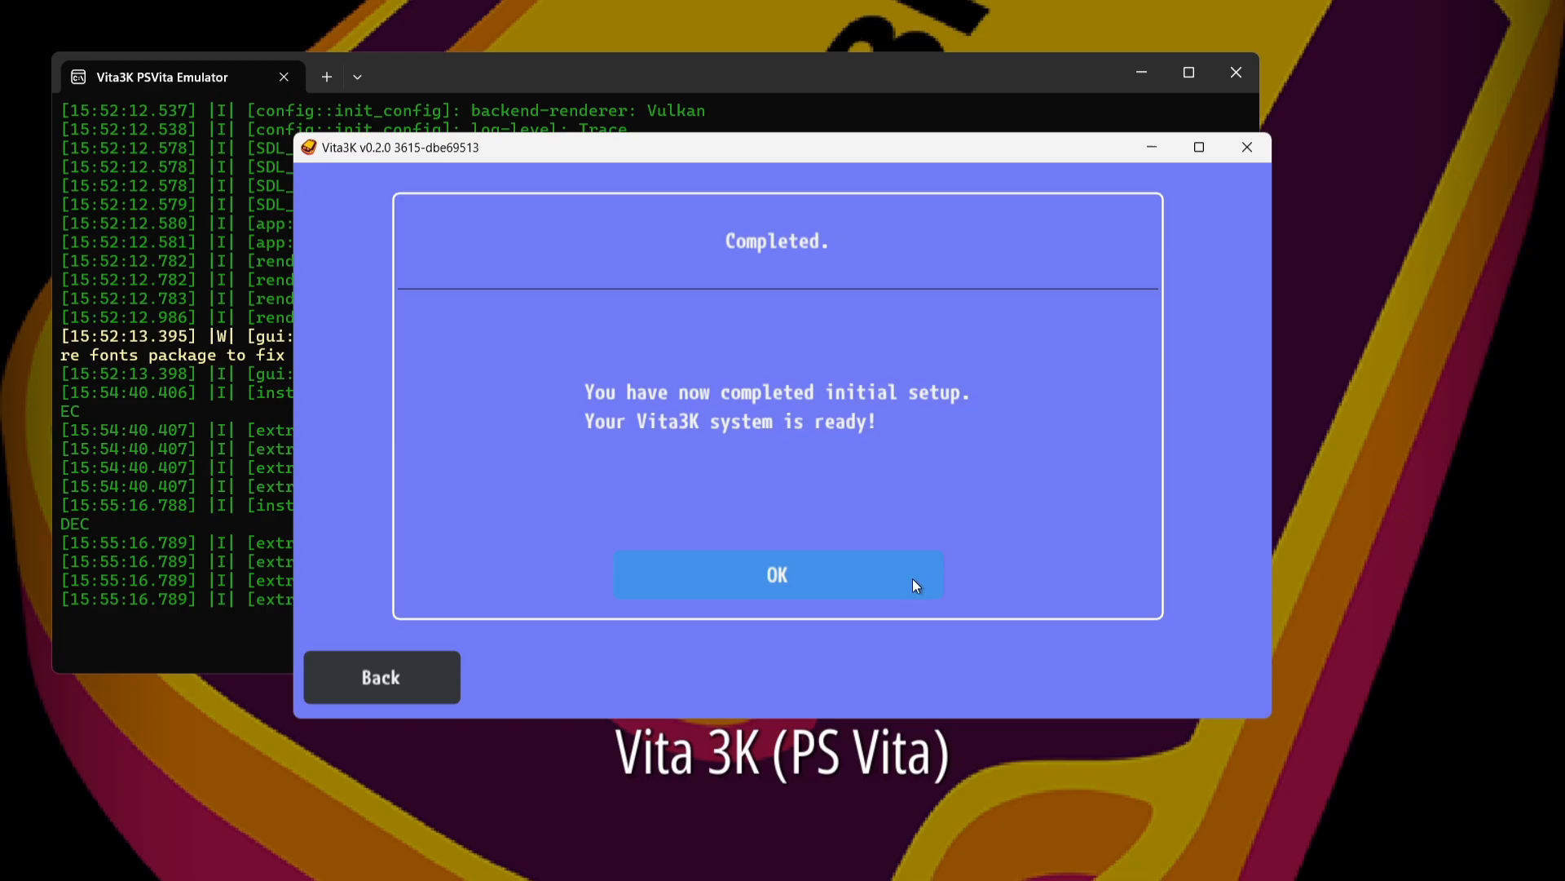
{"action": "mouse_move", "coordinate": [925, 551]}
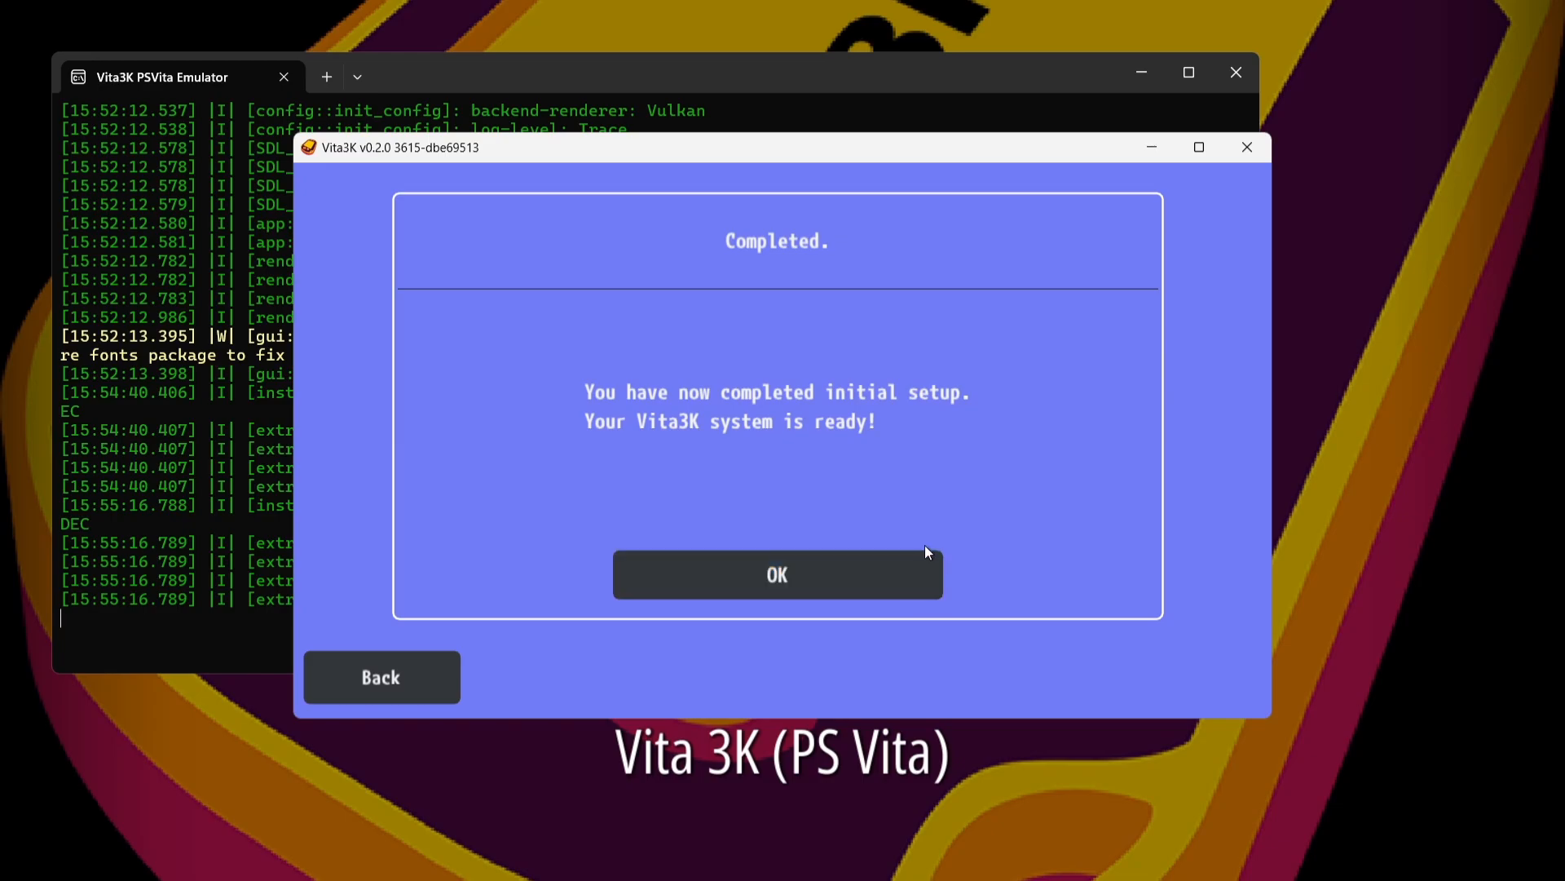
{"action": "left_click", "coordinate": [777, 574]}
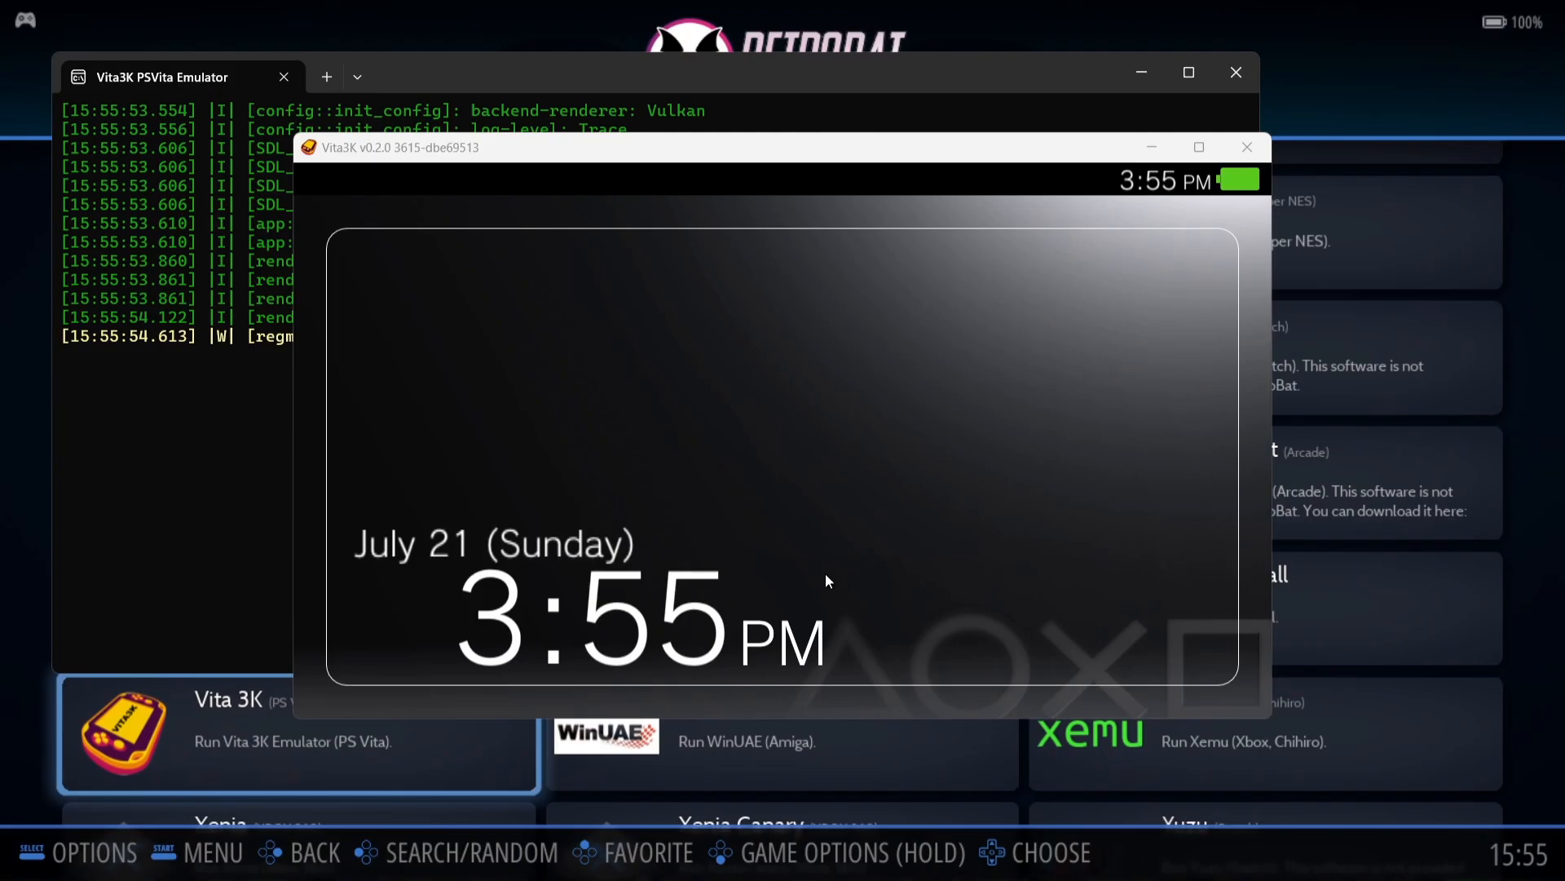
{"action": "mouse_move", "coordinate": [742, 430]}
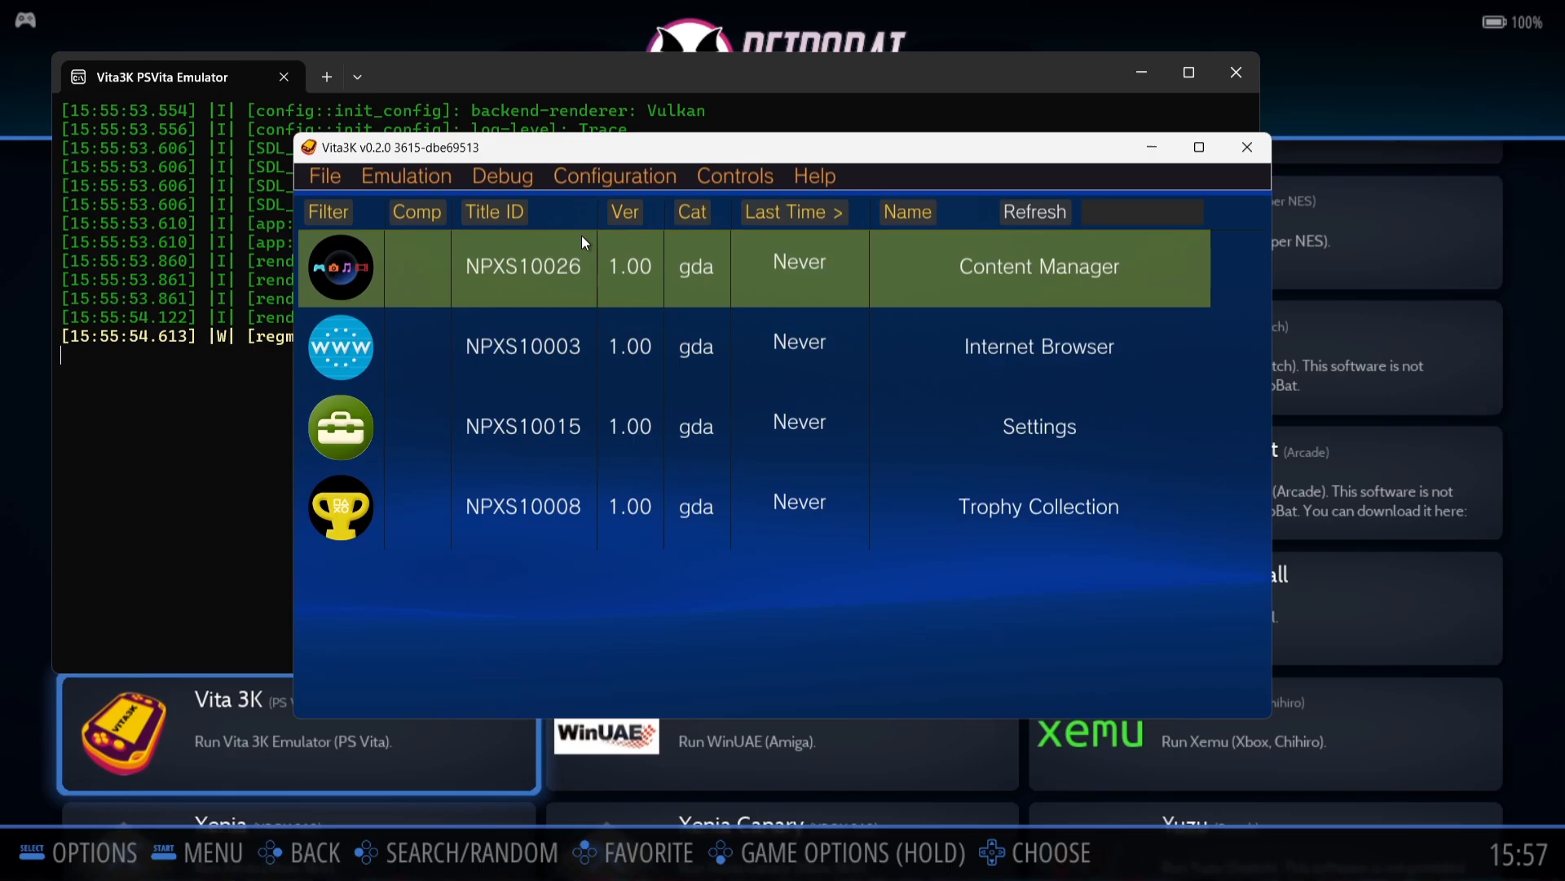
{"action": "mouse_move", "coordinate": [323, 176]}
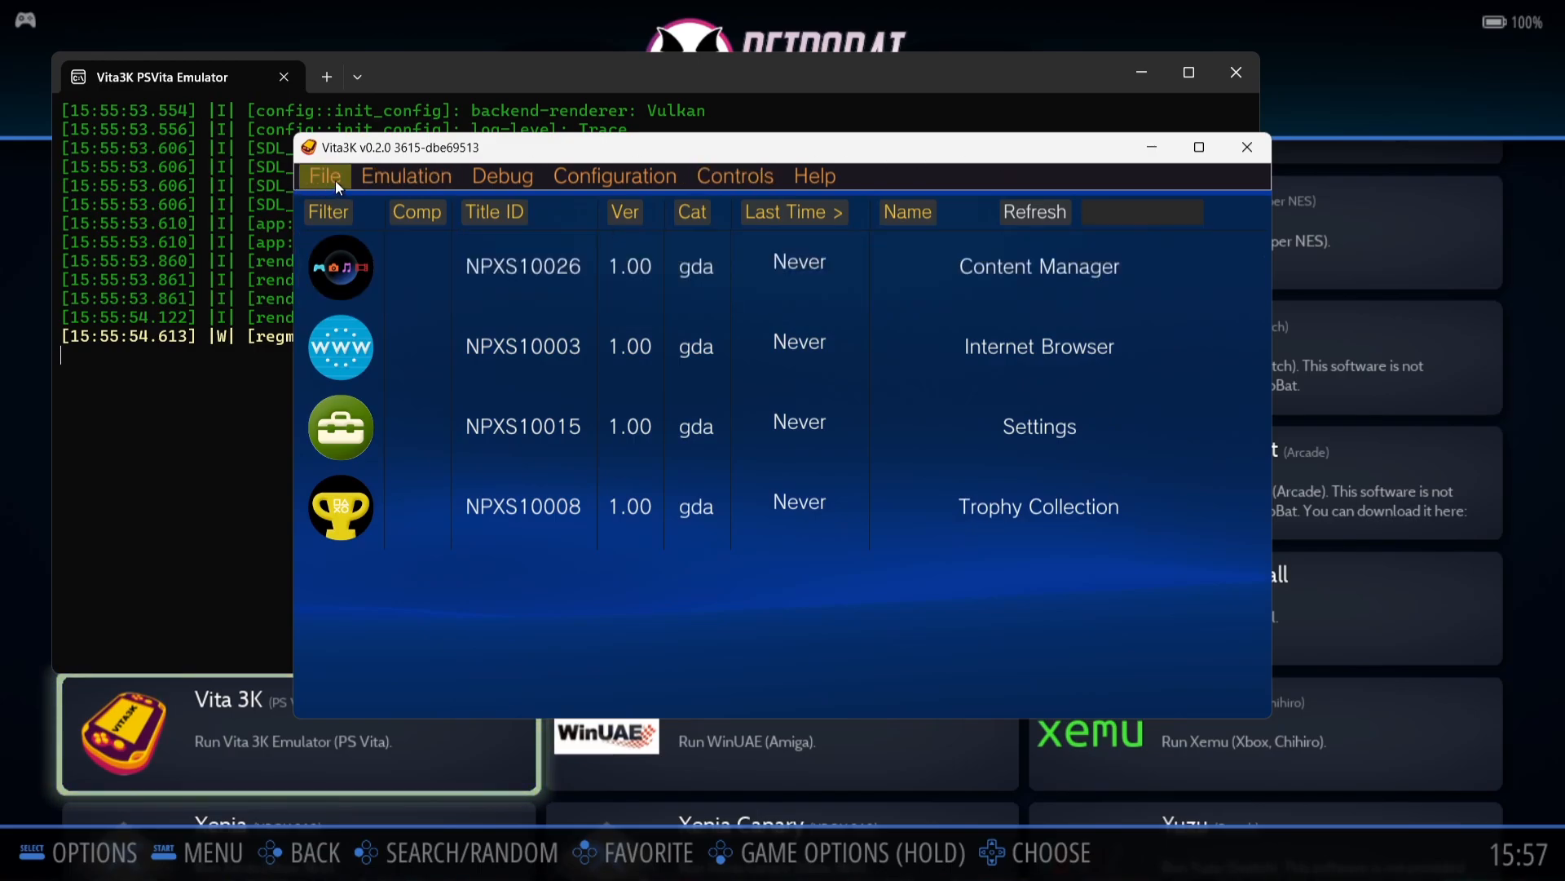
Exit Vita3K from its File menu, then quit RetroBat via the Main Menu.
{"action": "left_click", "coordinate": [324, 176]}
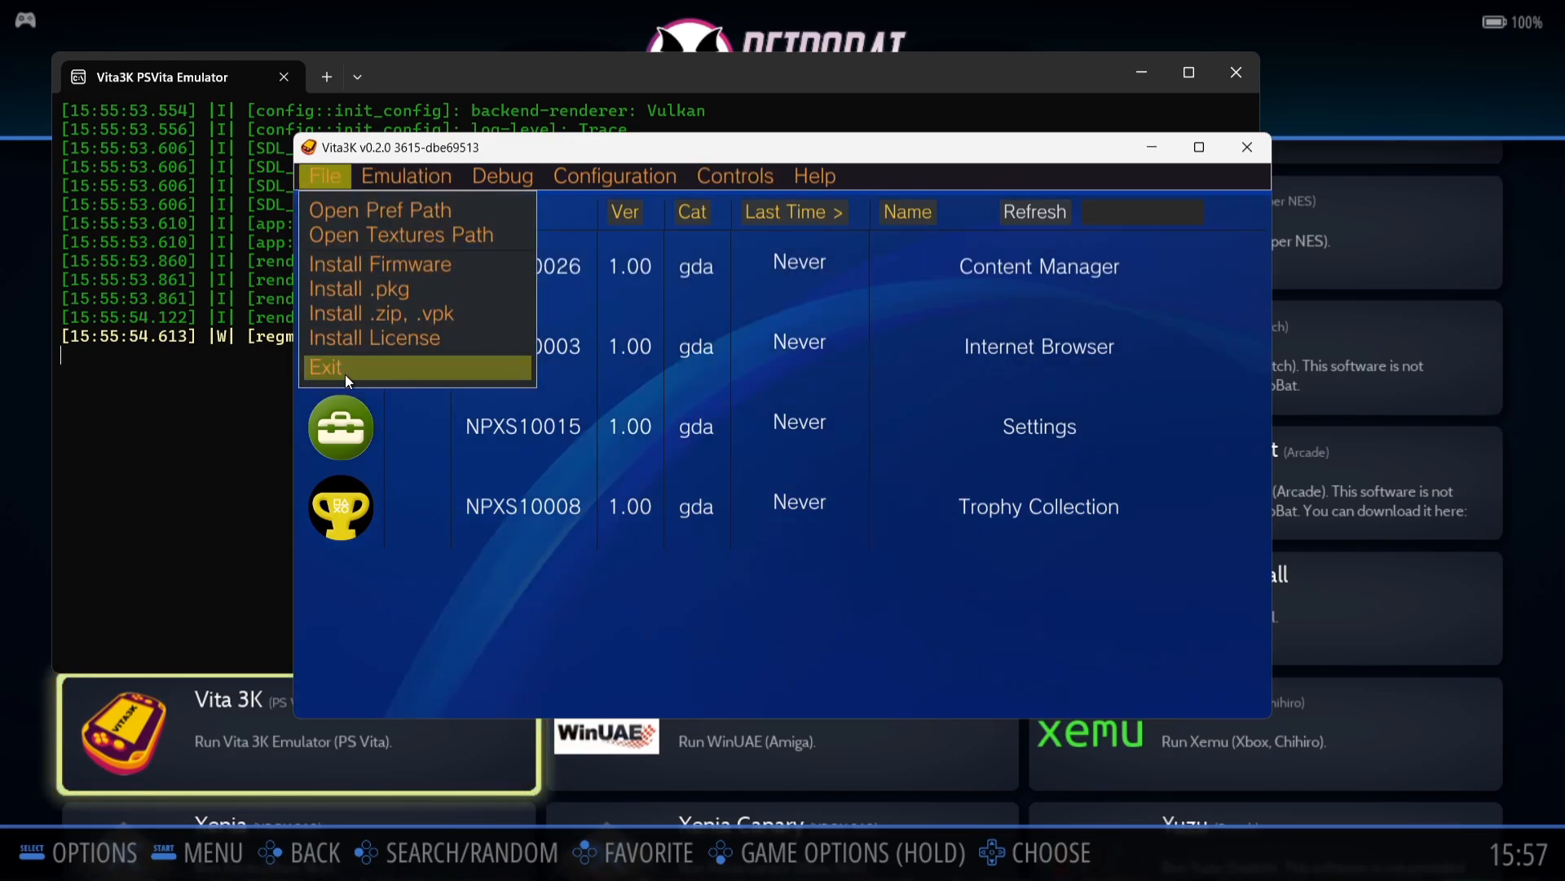
{"action": "left_click", "coordinate": [325, 366]}
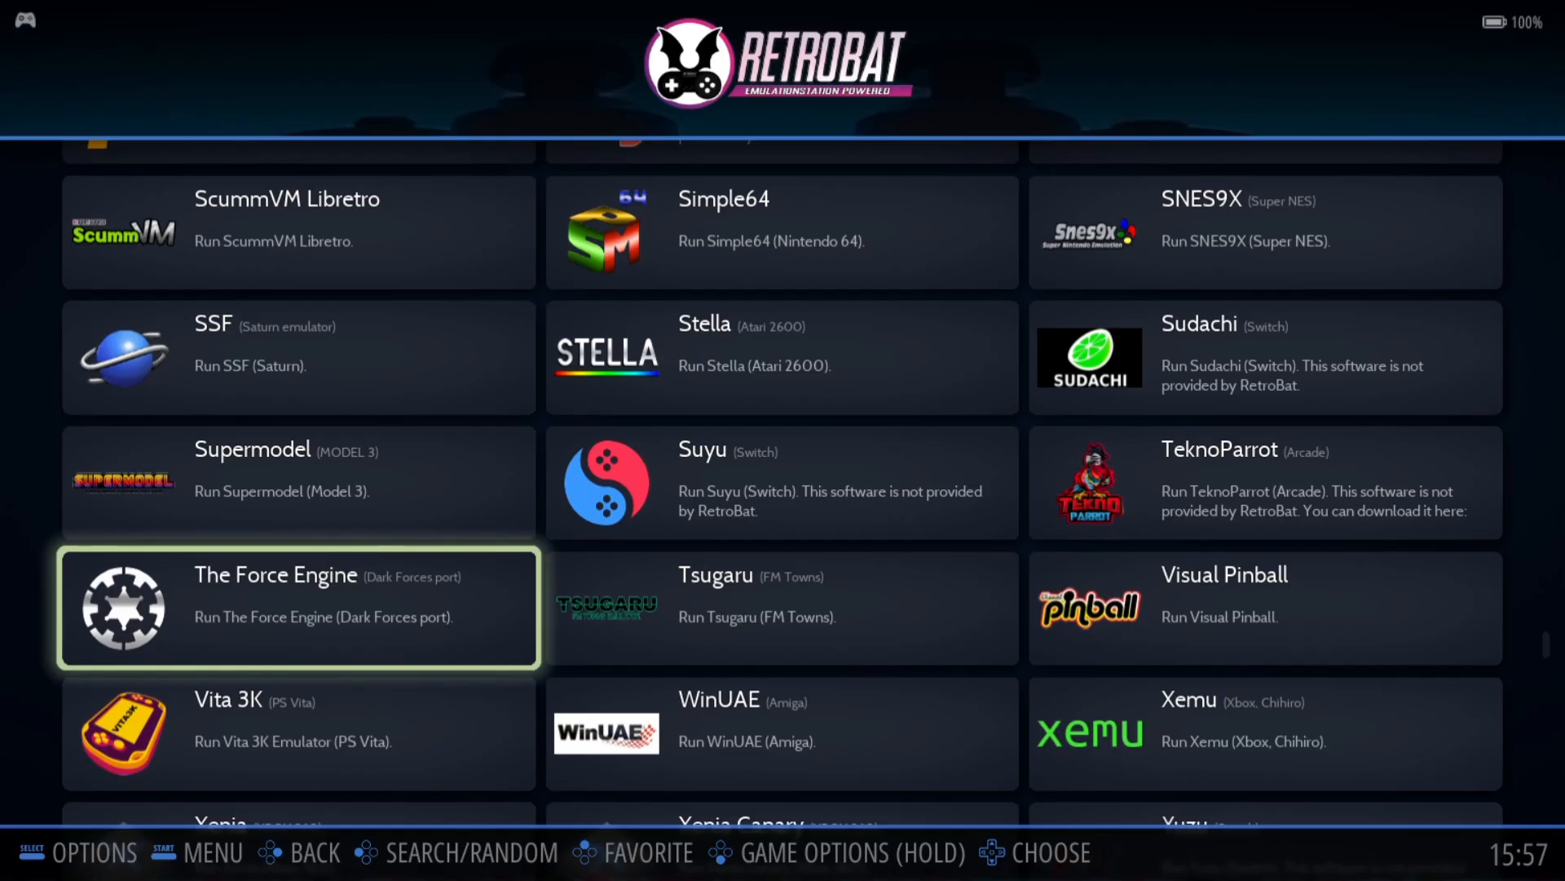
{"action": "key", "text": "start"}
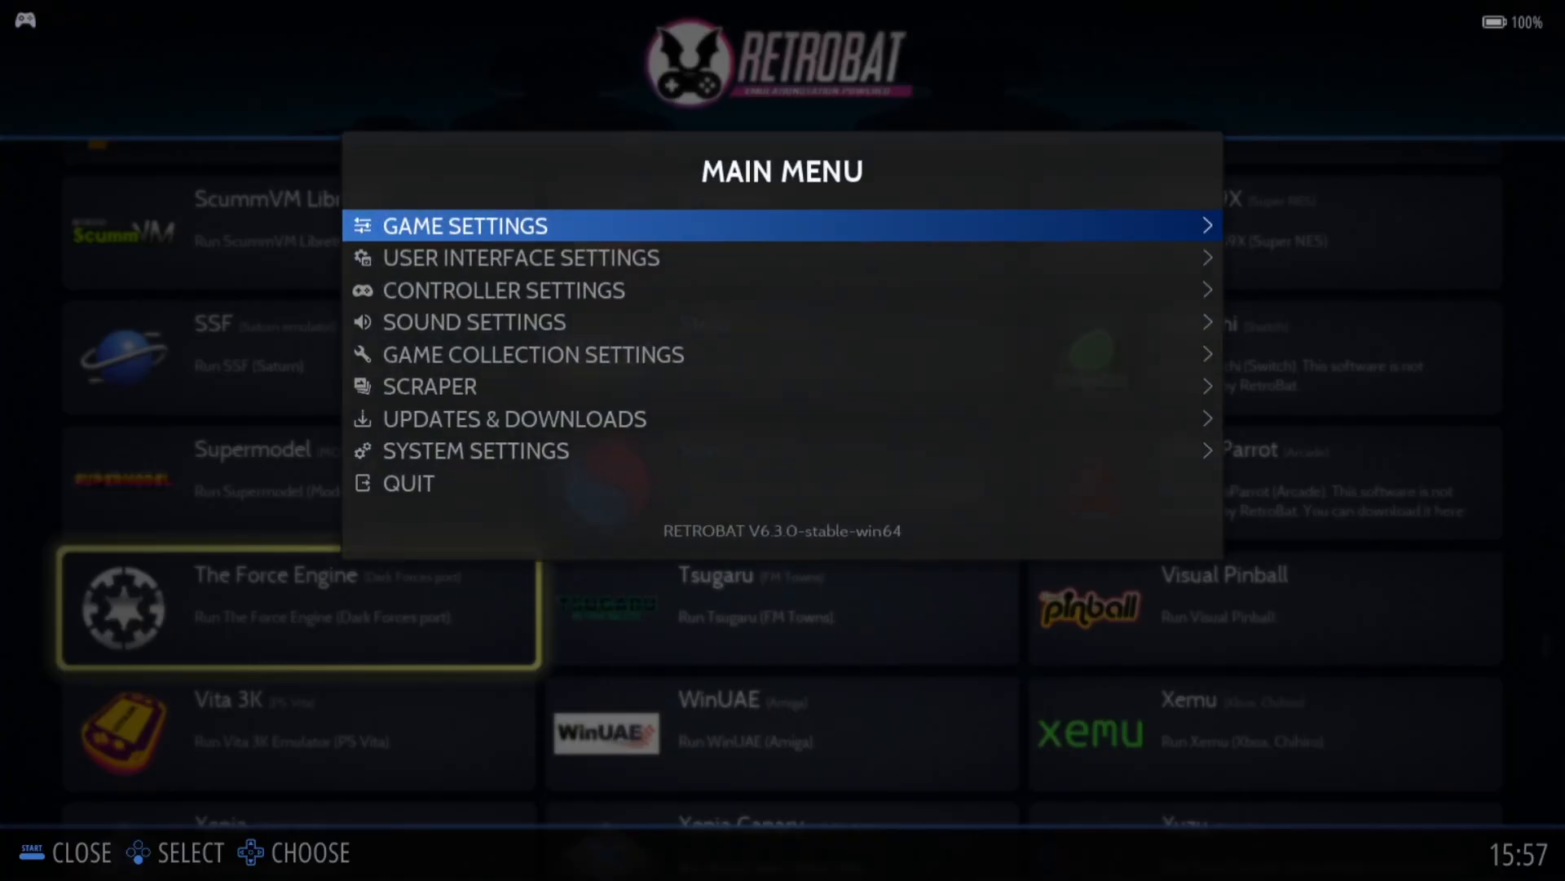
{"action": "key", "text": "down"}
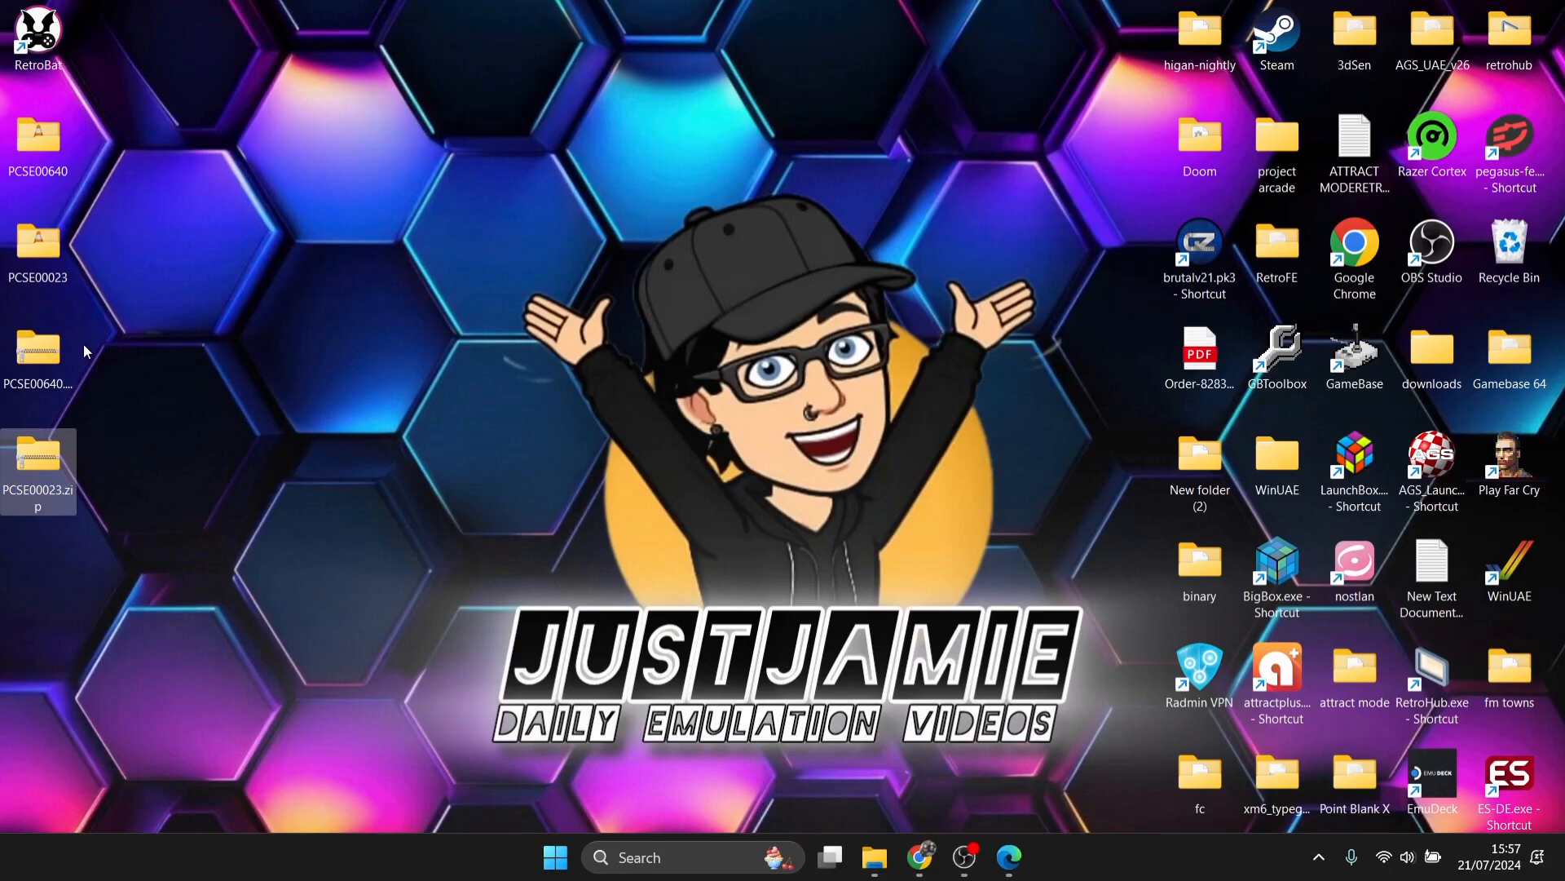
{"action": "mouse_move", "coordinate": [38, 354]}
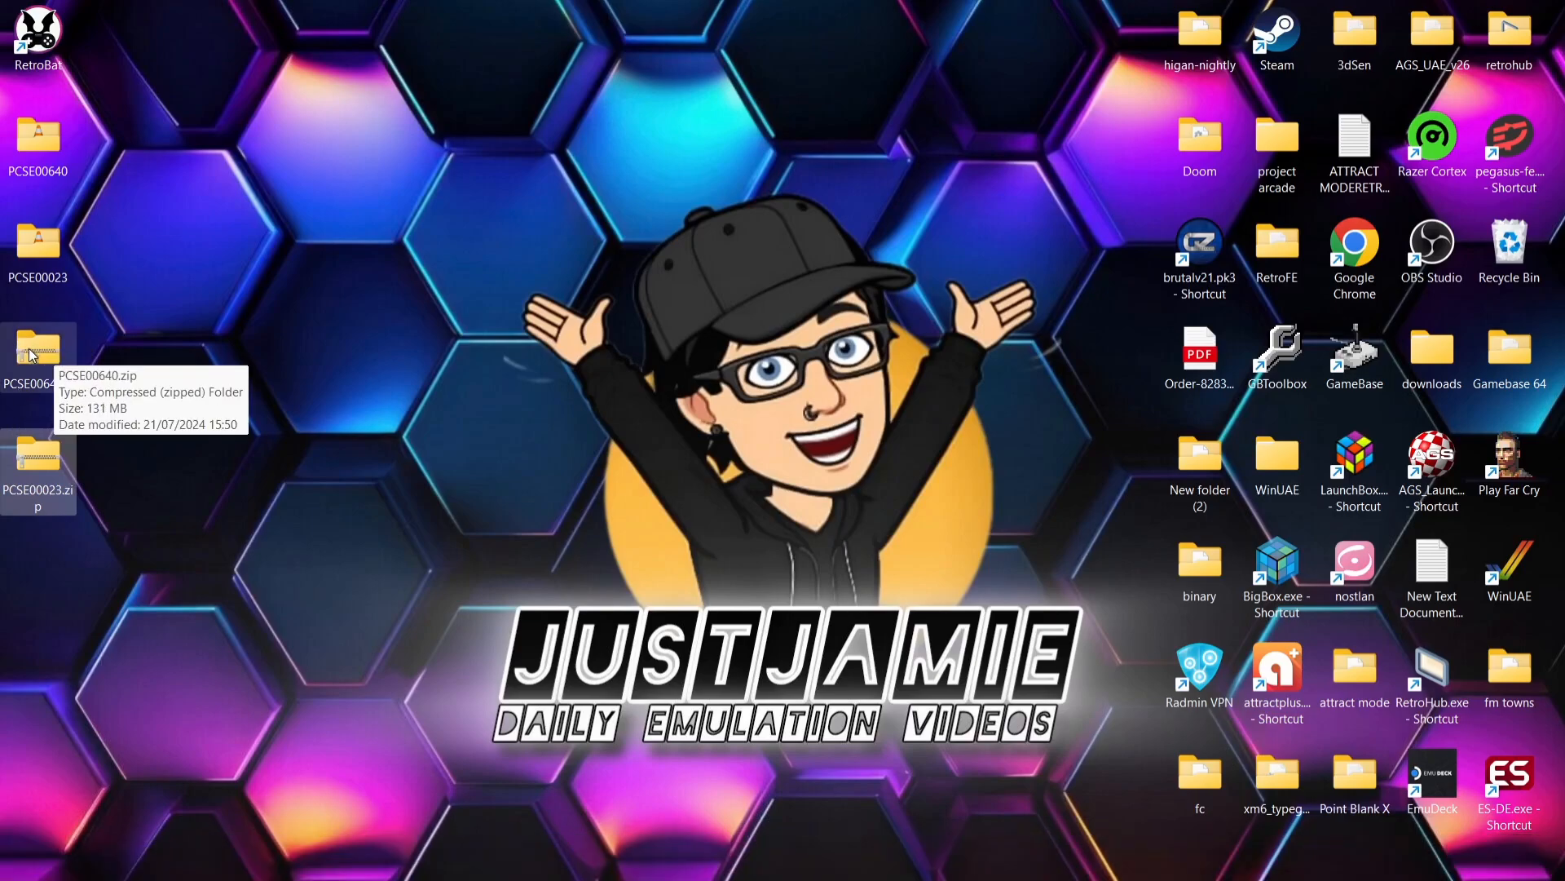
{"action": "mouse_move", "coordinate": [119, 286]}
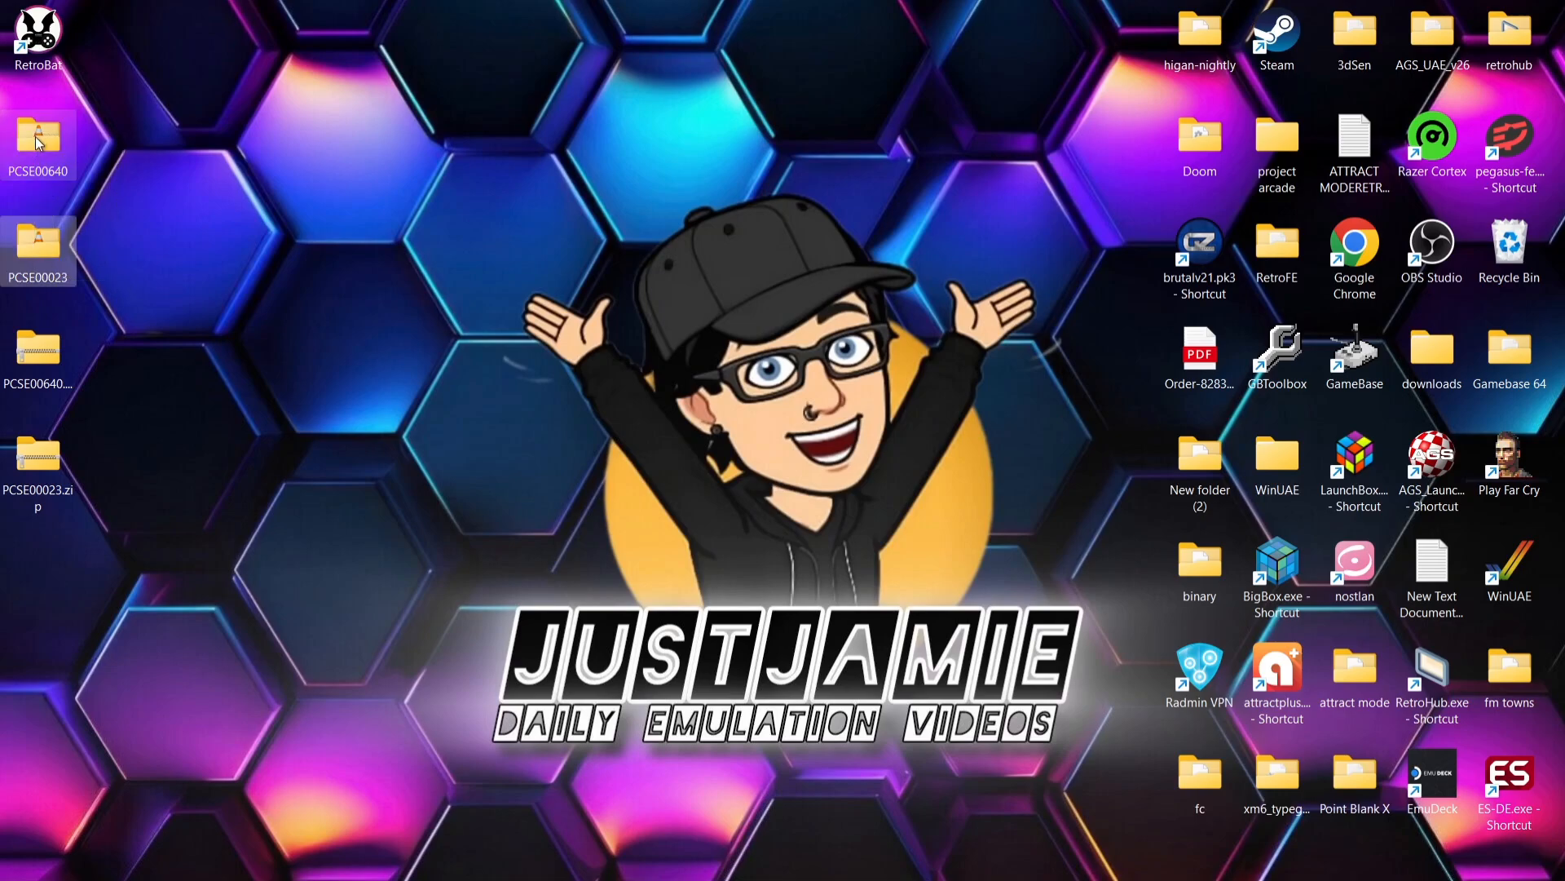
{"action": "mouse_move", "coordinate": [214, 342]}
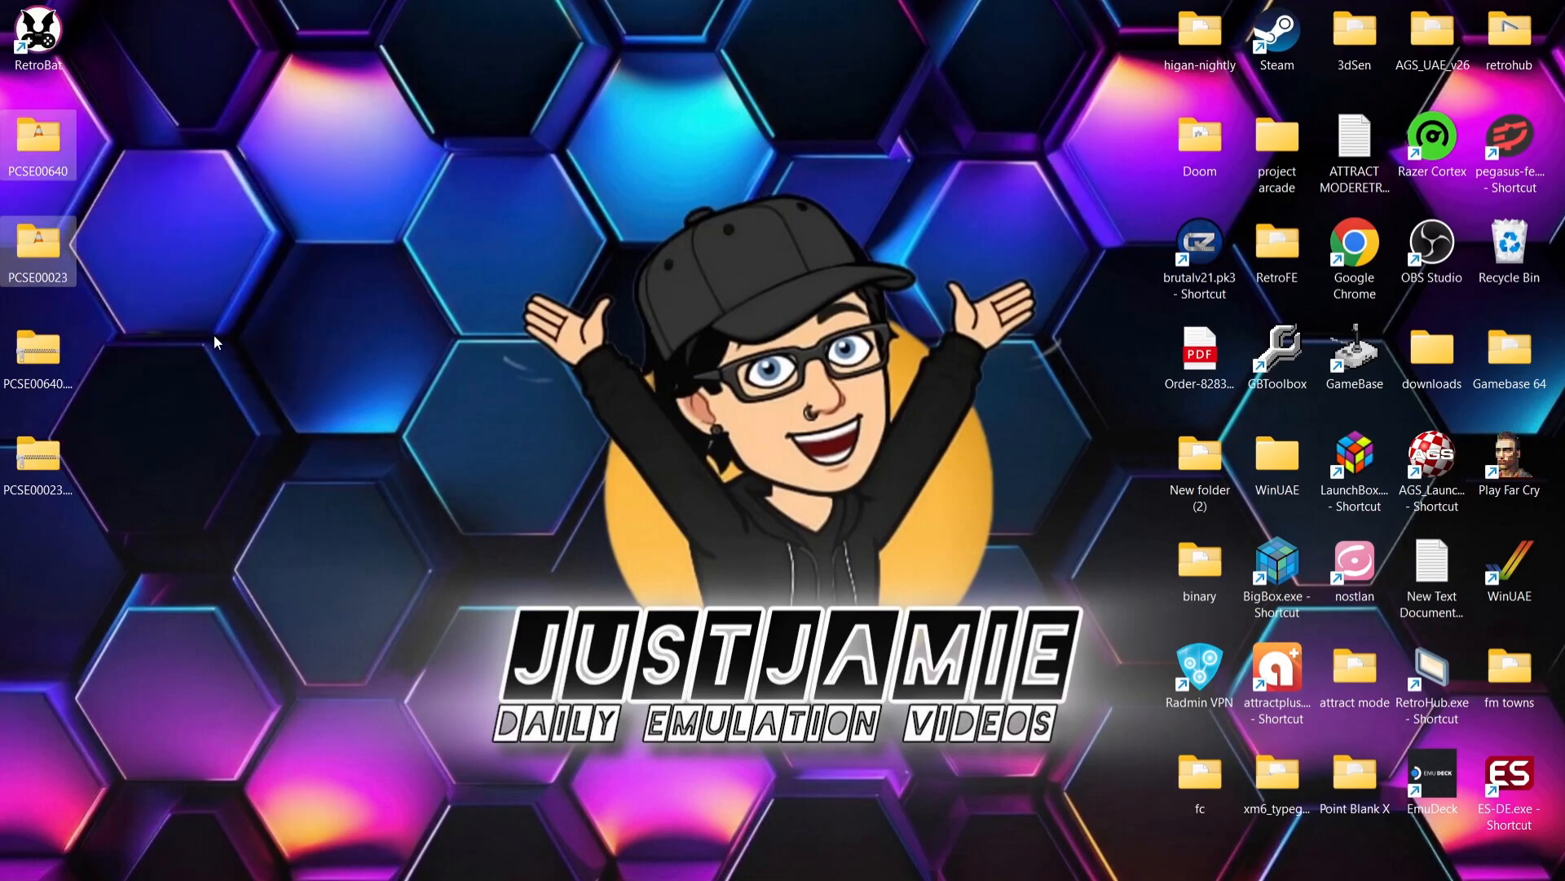
Open the RetroBat desktop shortcut's file location in File Explorer.
{"action": "right_click", "coordinate": [37, 36]}
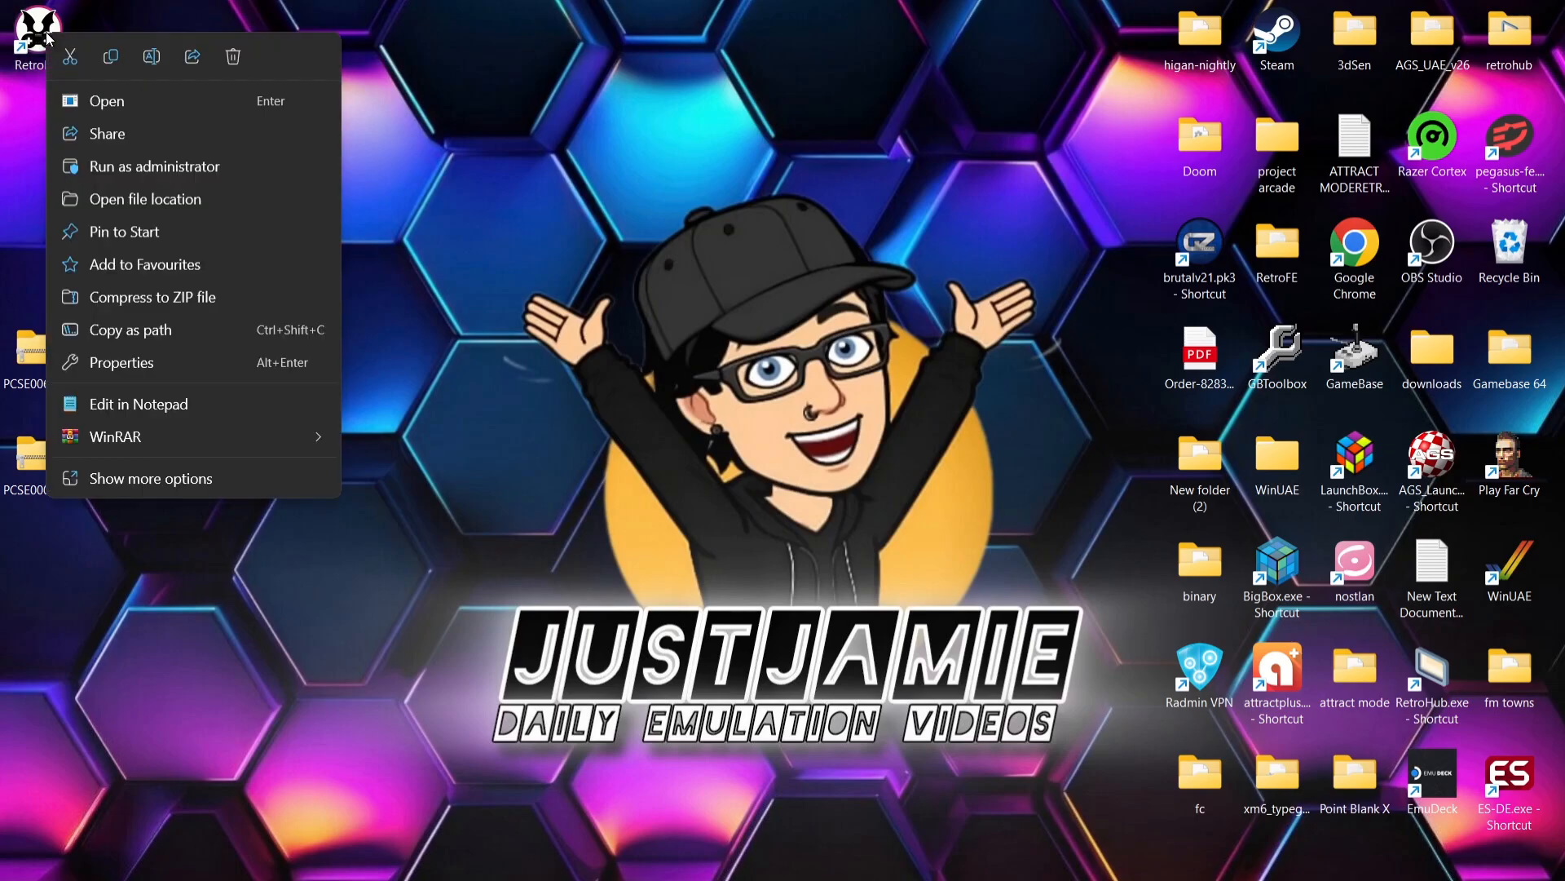
{"action": "left_click", "coordinate": [145, 199]}
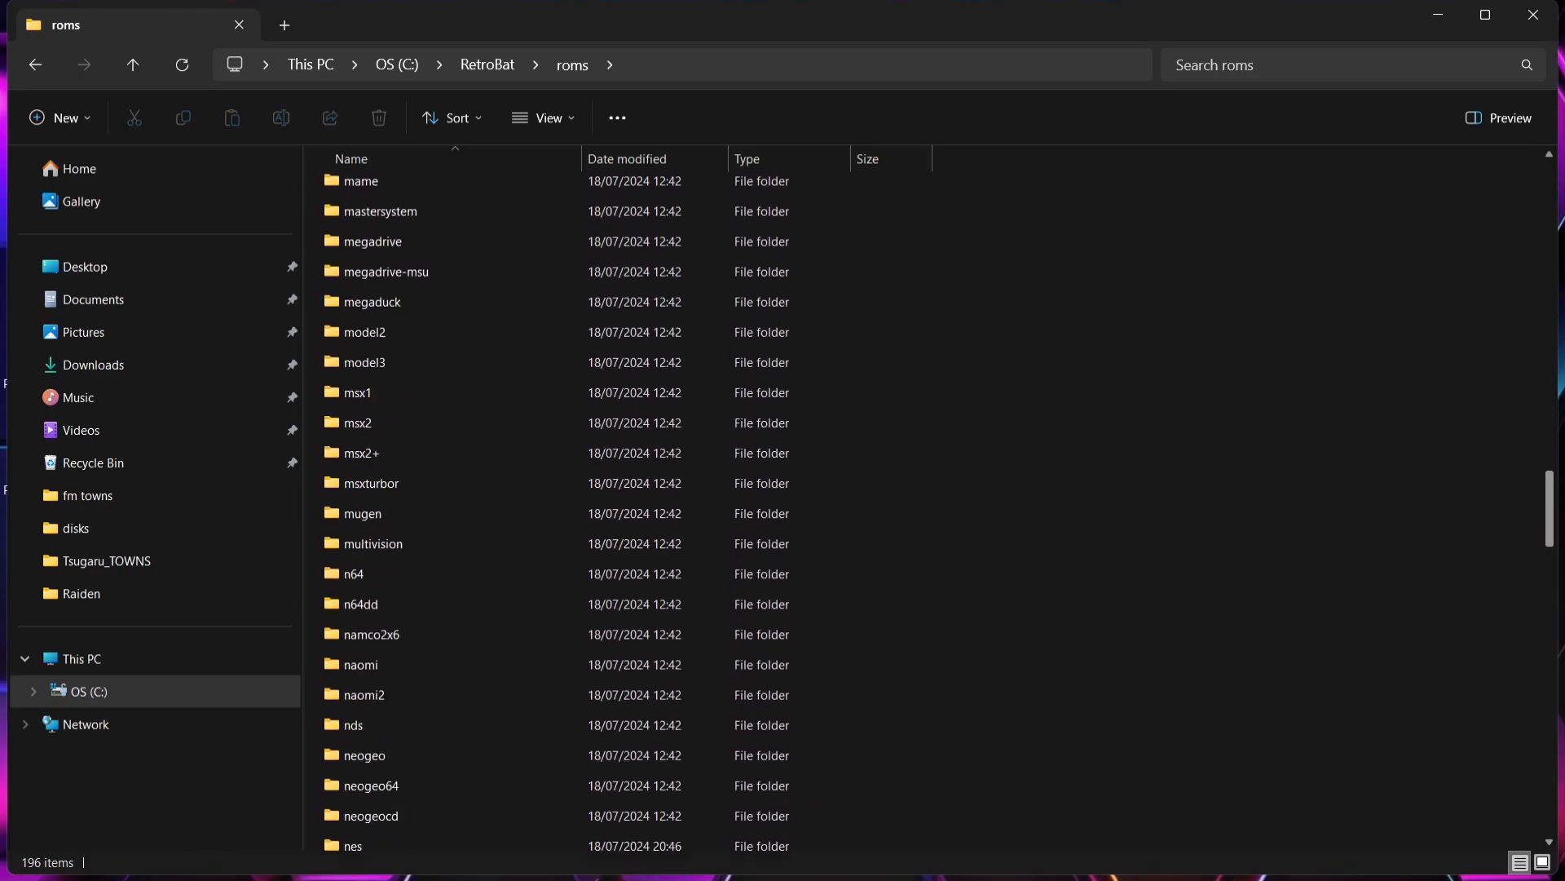
Confirm psvita holds PCSE00640.zip and PCSE00023.zip, then return to the roms folder.
{"action": "scroll", "scroll_direction": "down", "scroll_amount": 3}
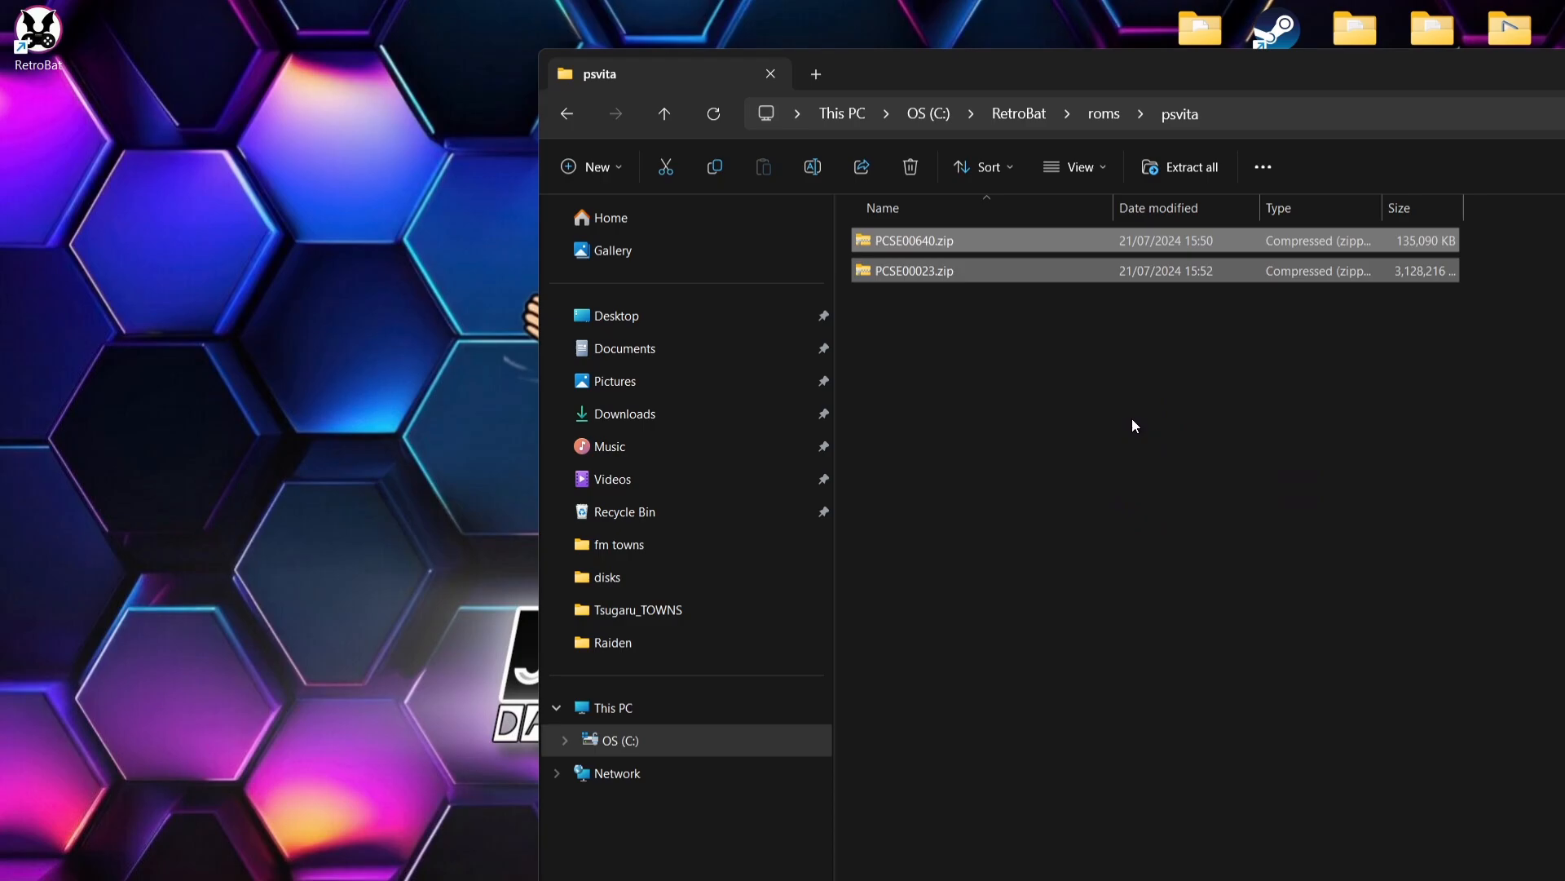
{"action": "left_click", "coordinate": [566, 112]}
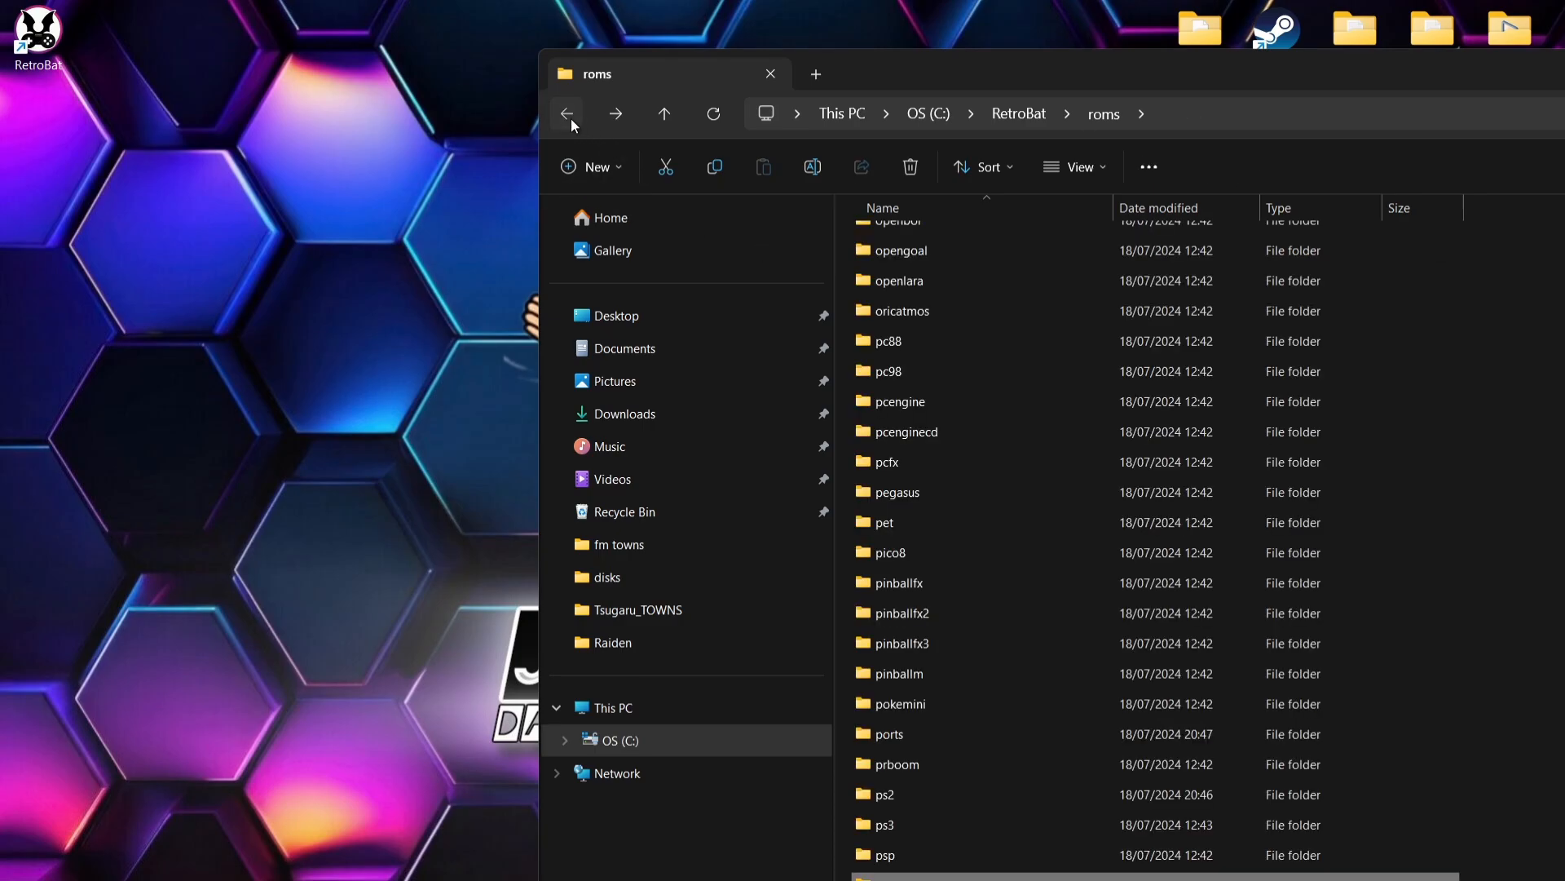
Go to RetroBat's emulators folder, maximise the window and scroll to the vita3k folder.
{"action": "left_click", "coordinate": [566, 113]}
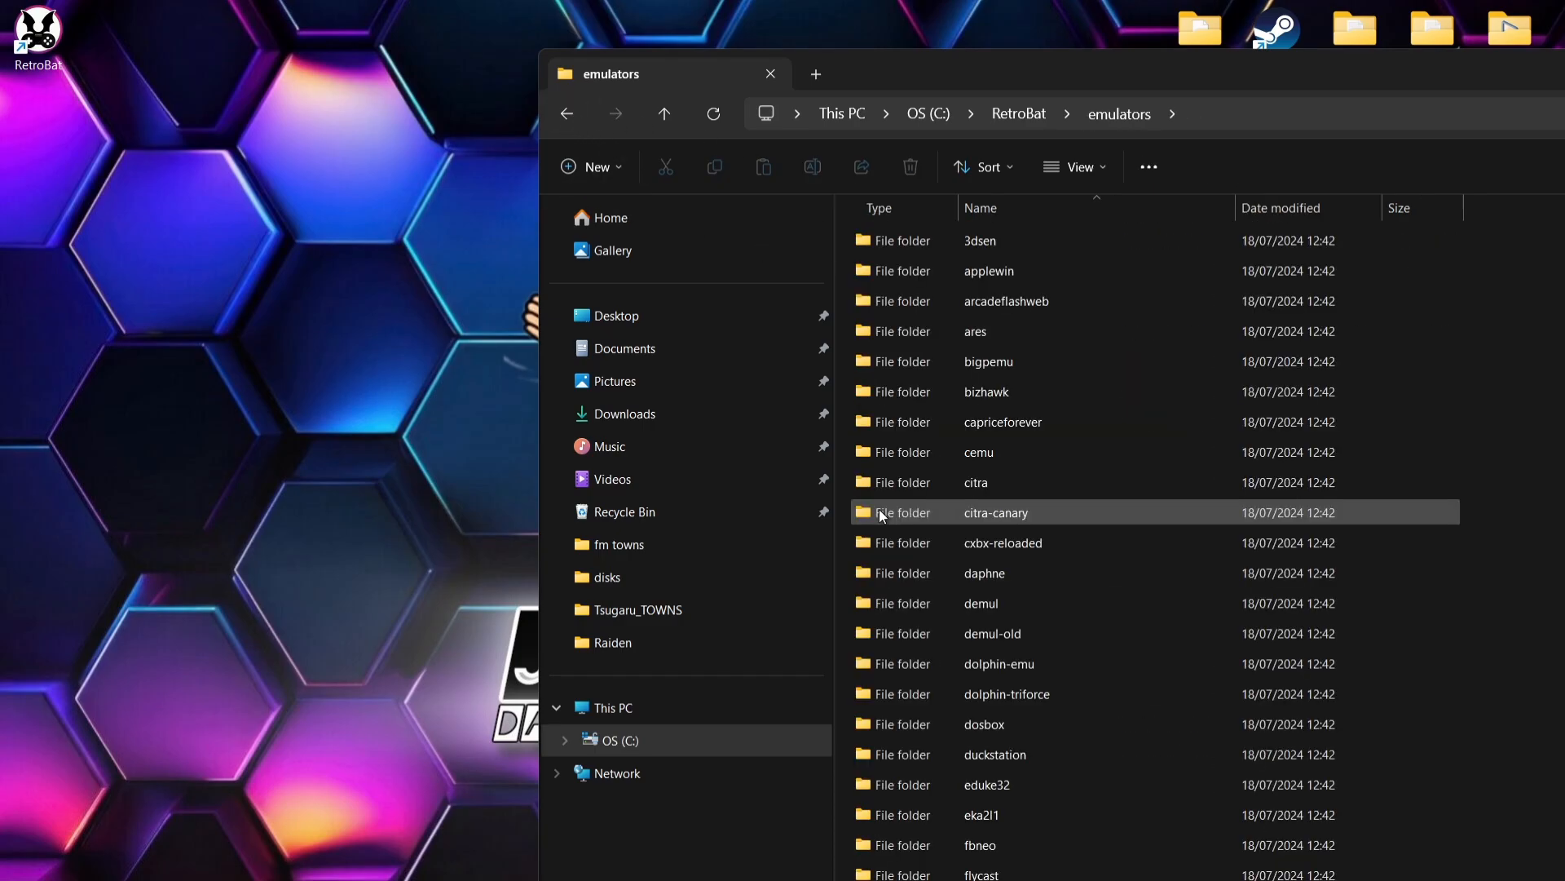
{"action": "left_click", "coordinate": [1490, 13]}
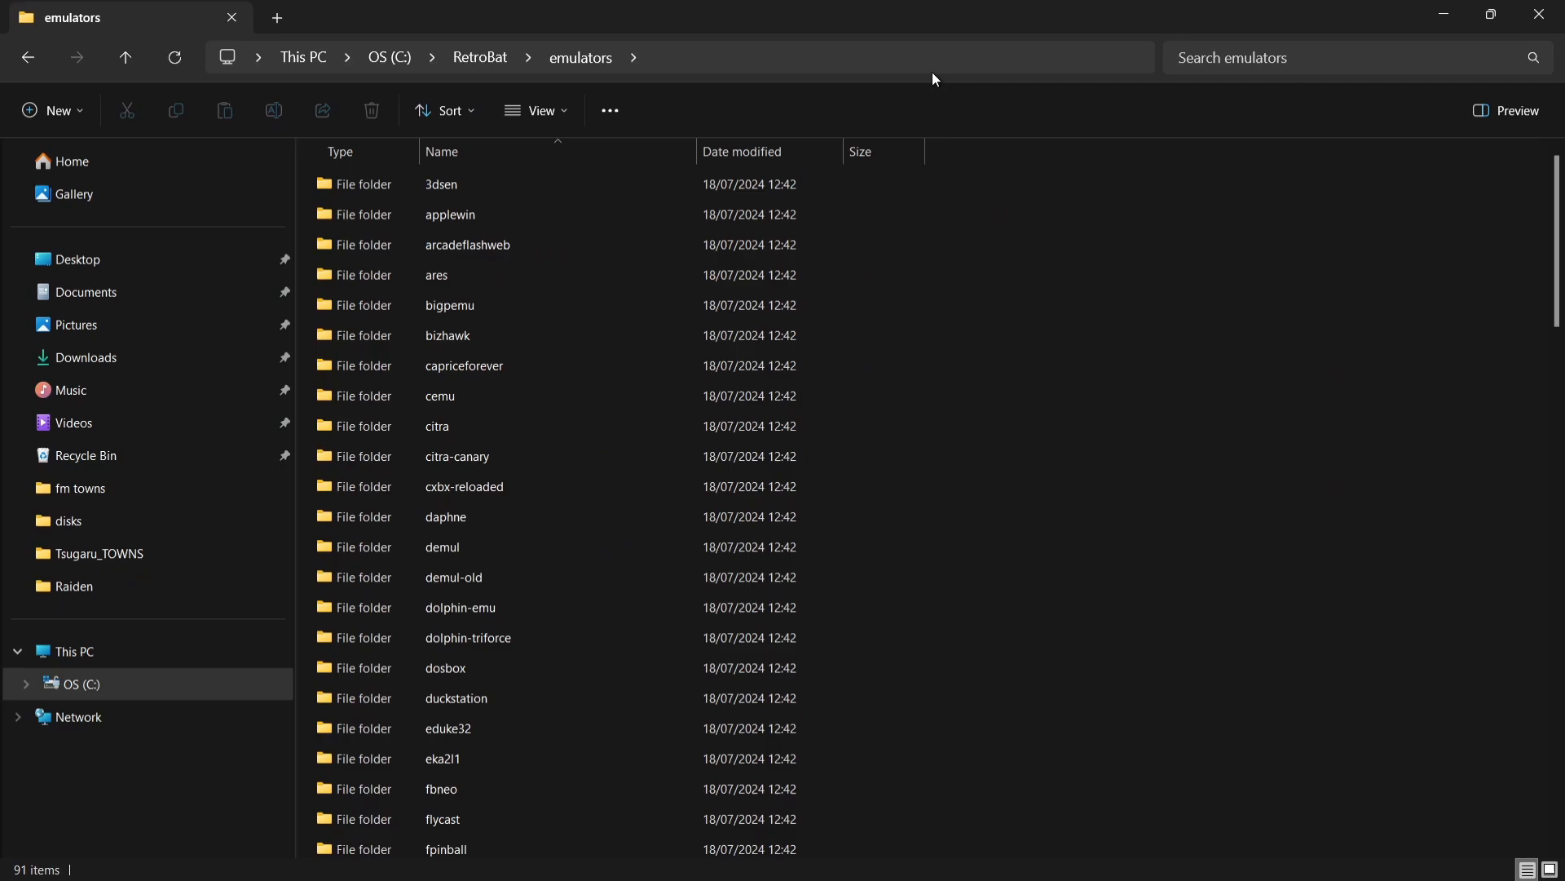
{"action": "mouse_move", "coordinate": [1067, 261]}
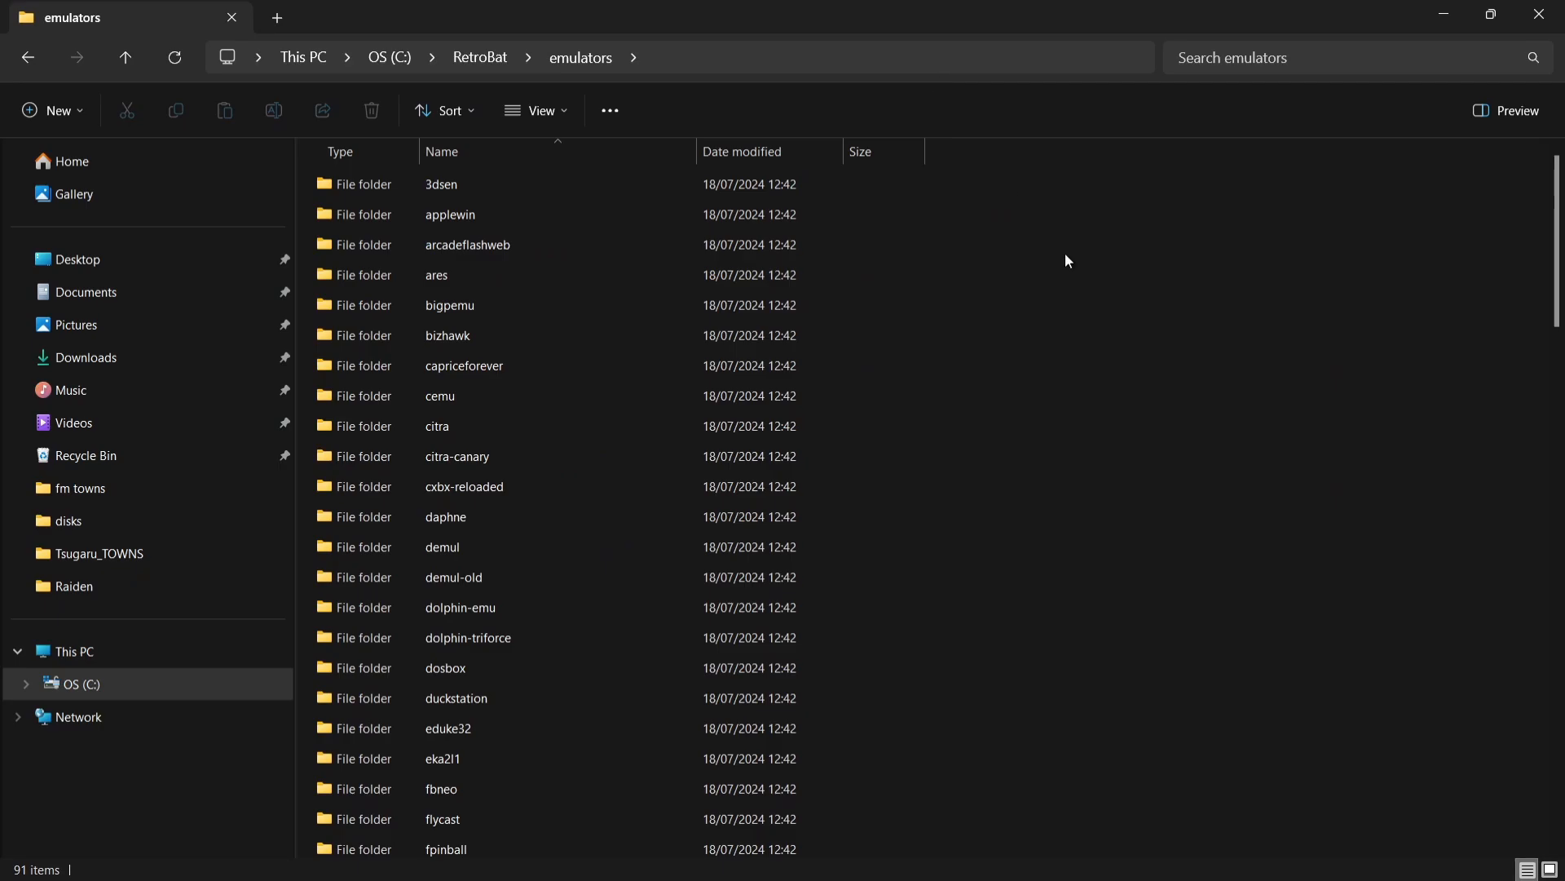
{"action": "scroll", "scroll_direction": "down", "scroll_amount": 3}
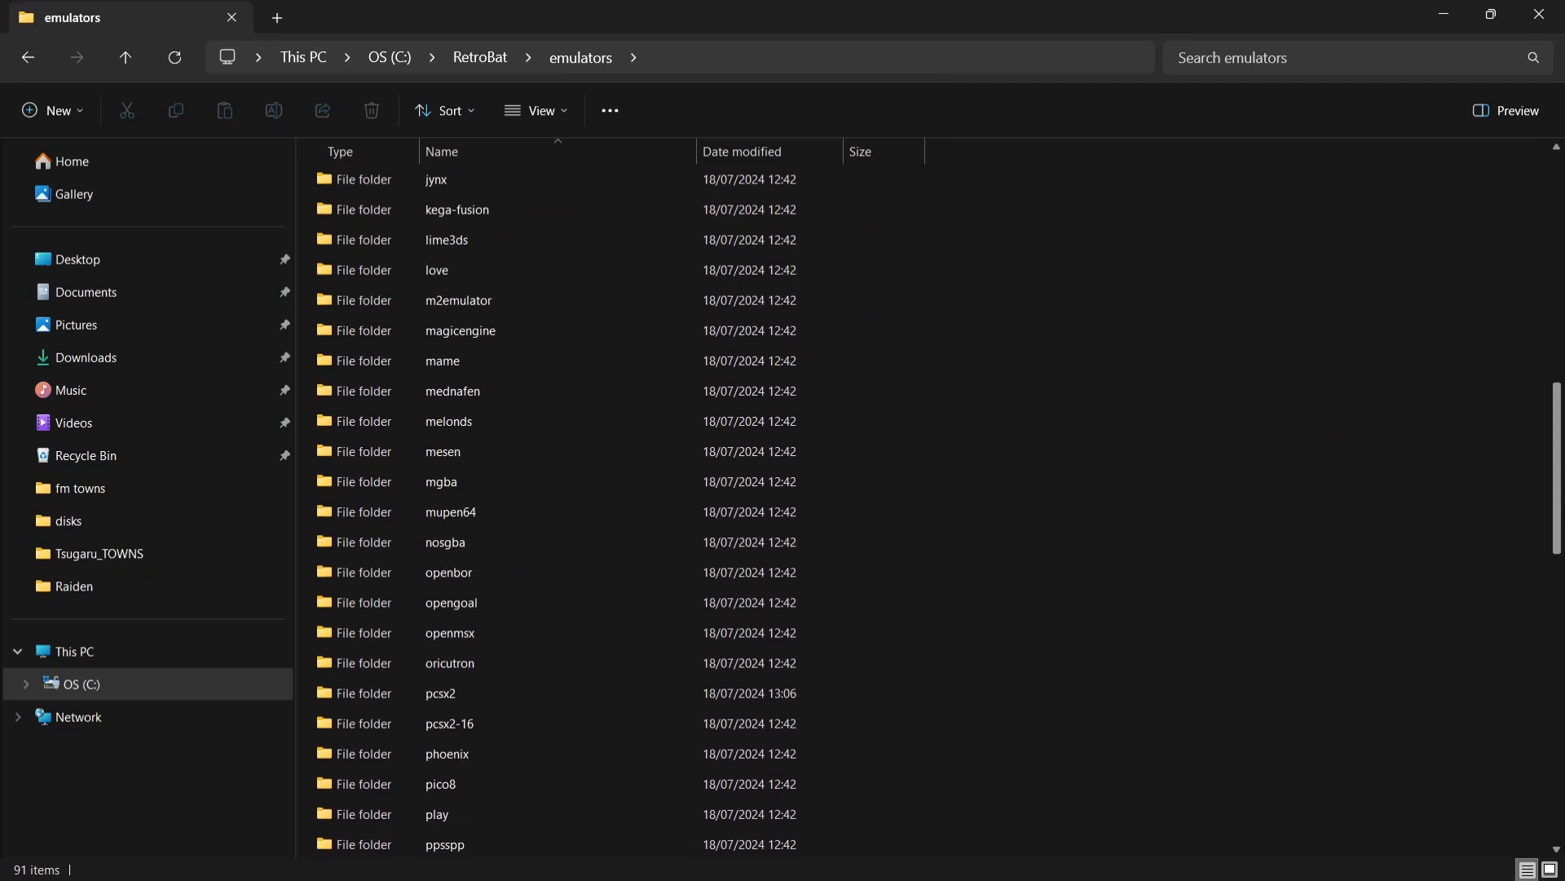
{"action": "scroll", "scroll_direction": "down", "scroll_amount": 3}
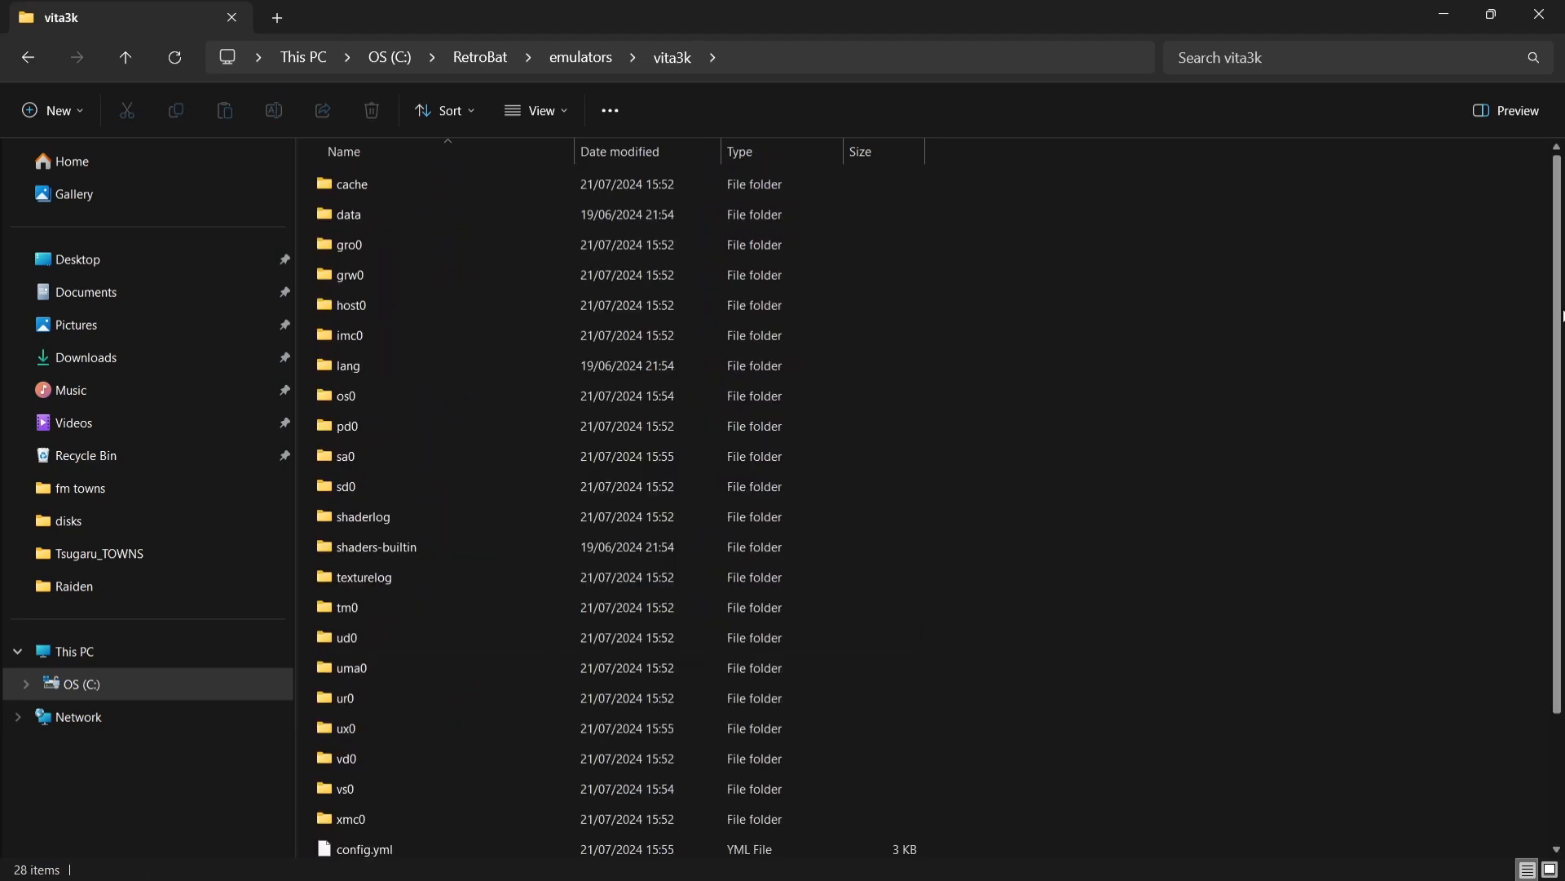
{"action": "scroll", "scroll_direction": "down", "scroll_amount": 3}
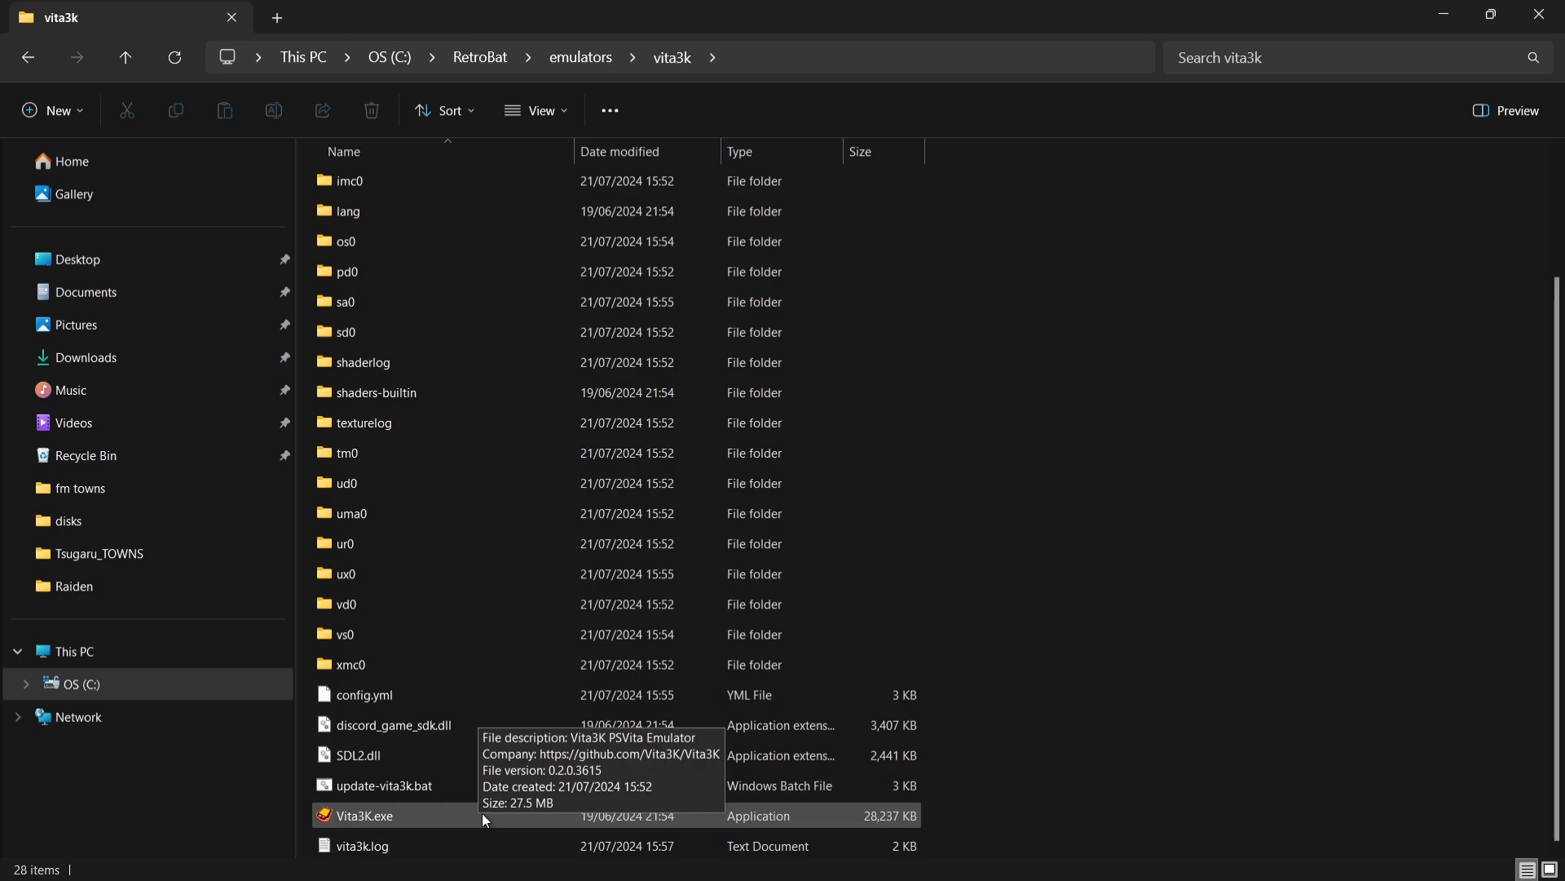
Launch Vita3K, dismiss the compatibility notice, and start File > Install .zip, .vpk from a file.
{"action": "double_click", "coordinate": [363, 815]}
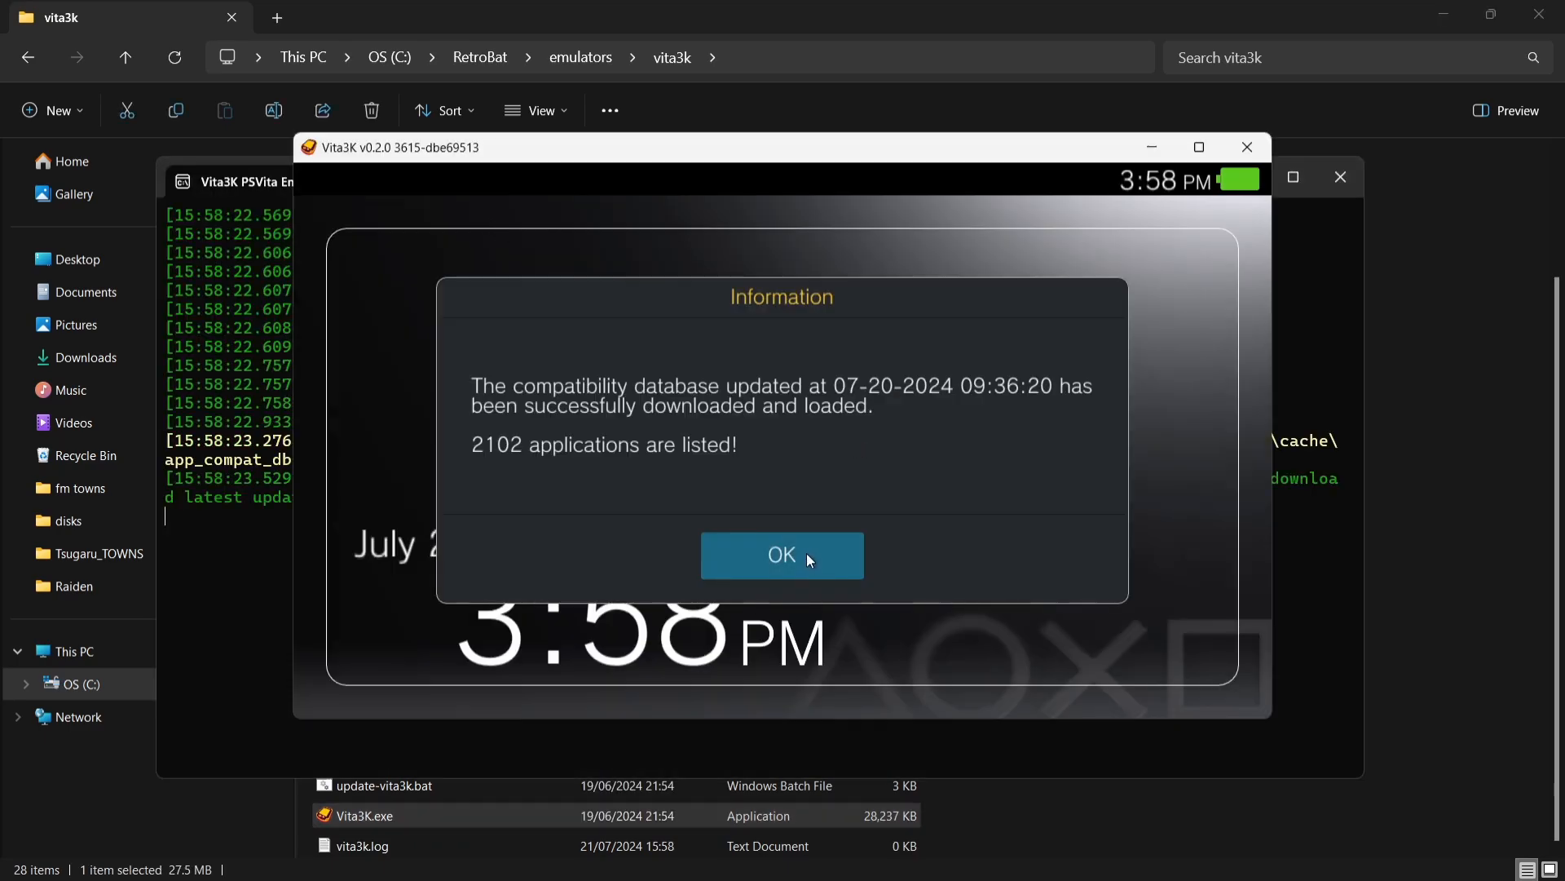
{"action": "left_click", "coordinate": [782, 554]}
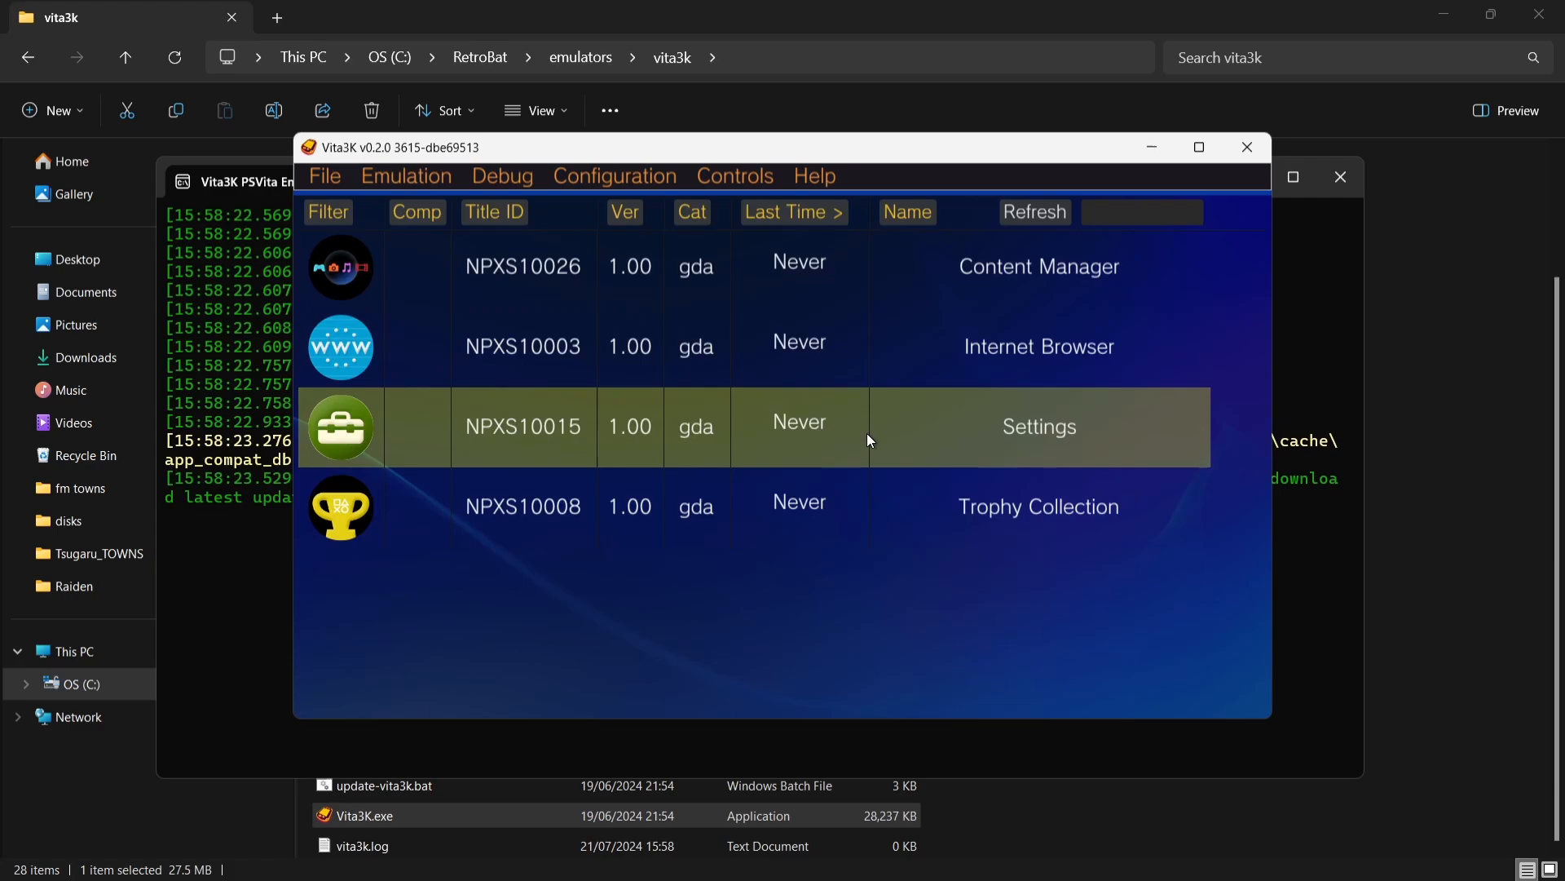
{"action": "mouse_move", "coordinate": [325, 176]}
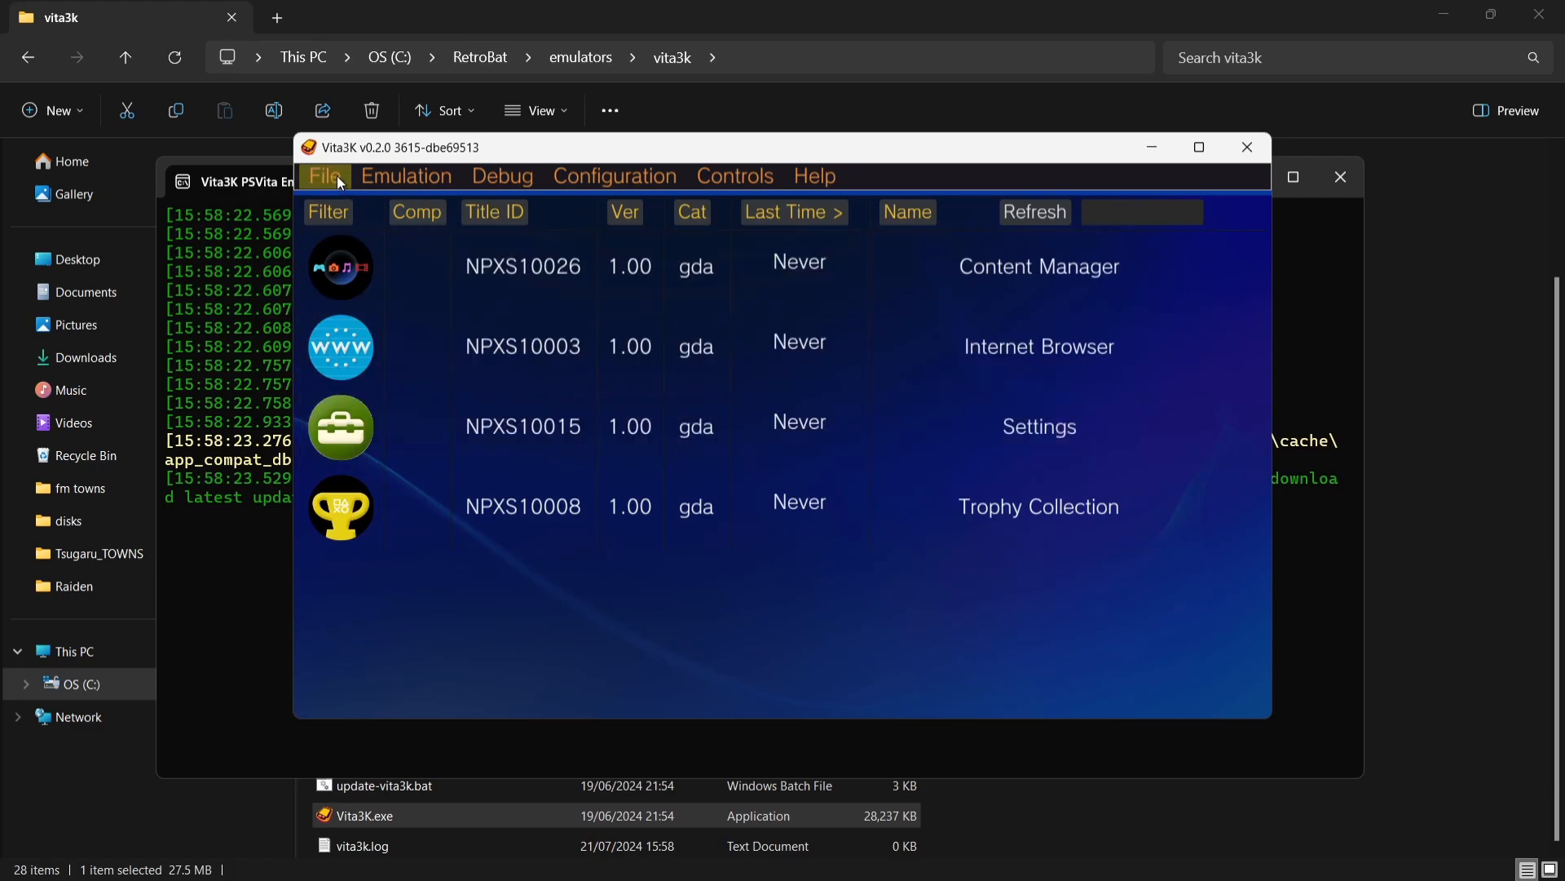
{"action": "left_click", "coordinate": [325, 176]}
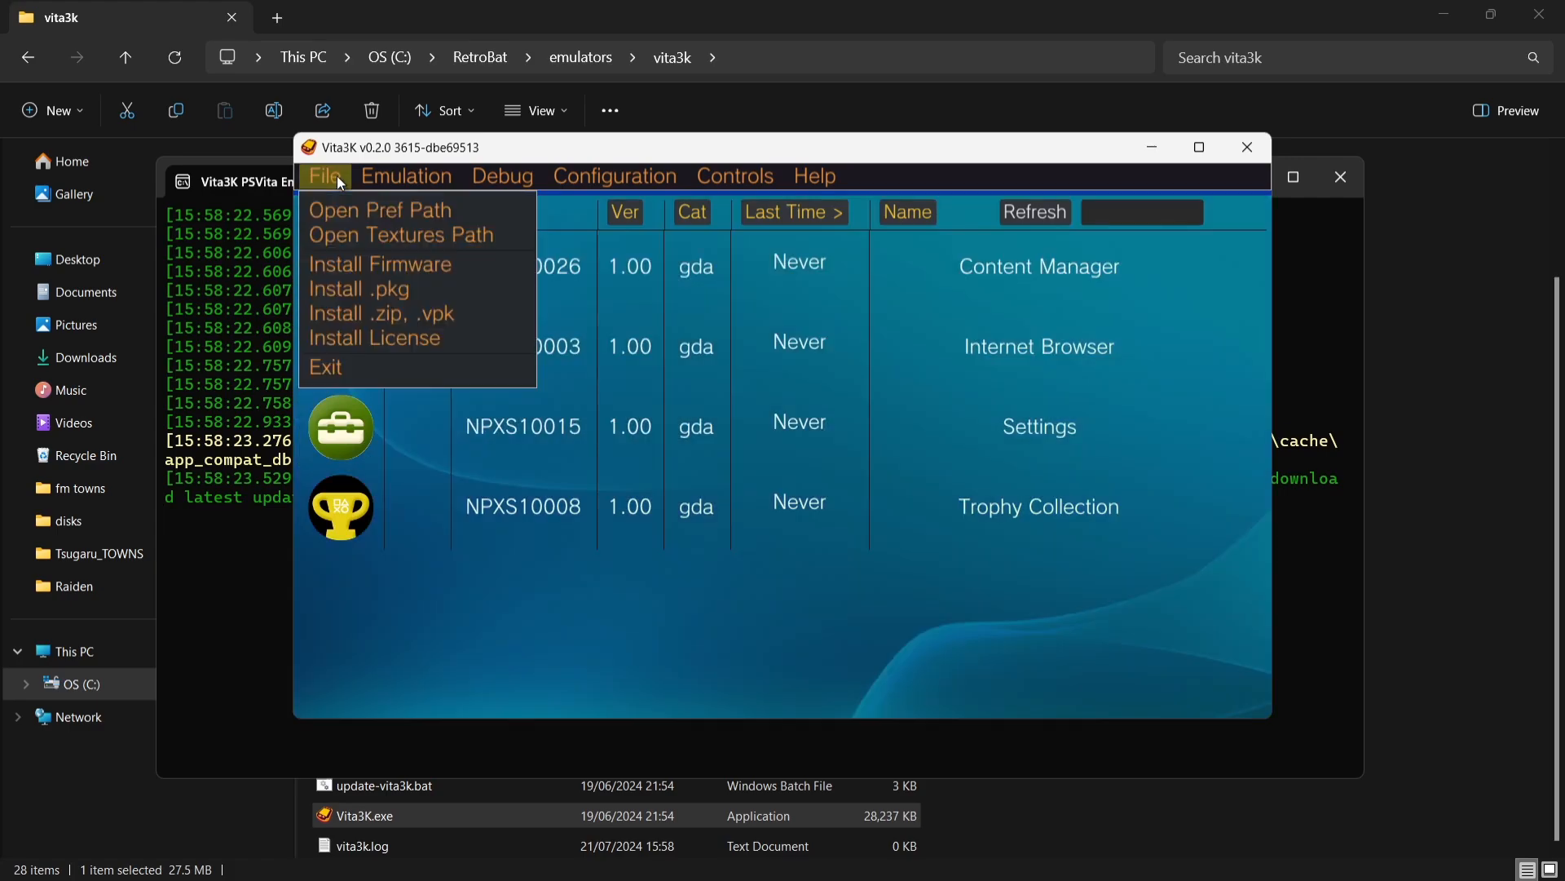
{"action": "mouse_move", "coordinate": [414, 313]}
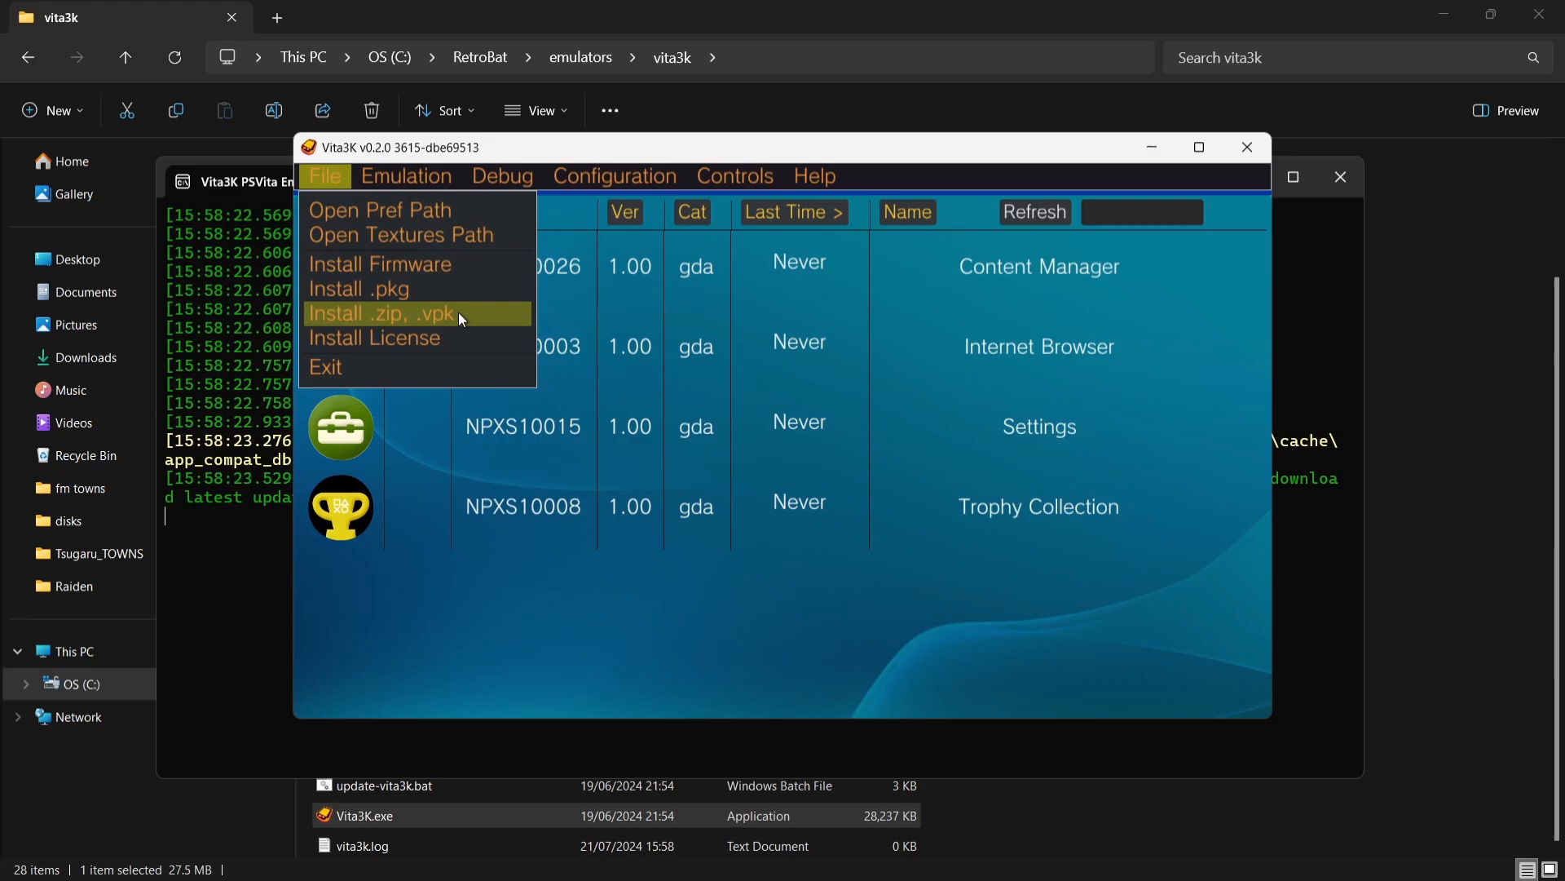
{"action": "left_click", "coordinate": [382, 312]}
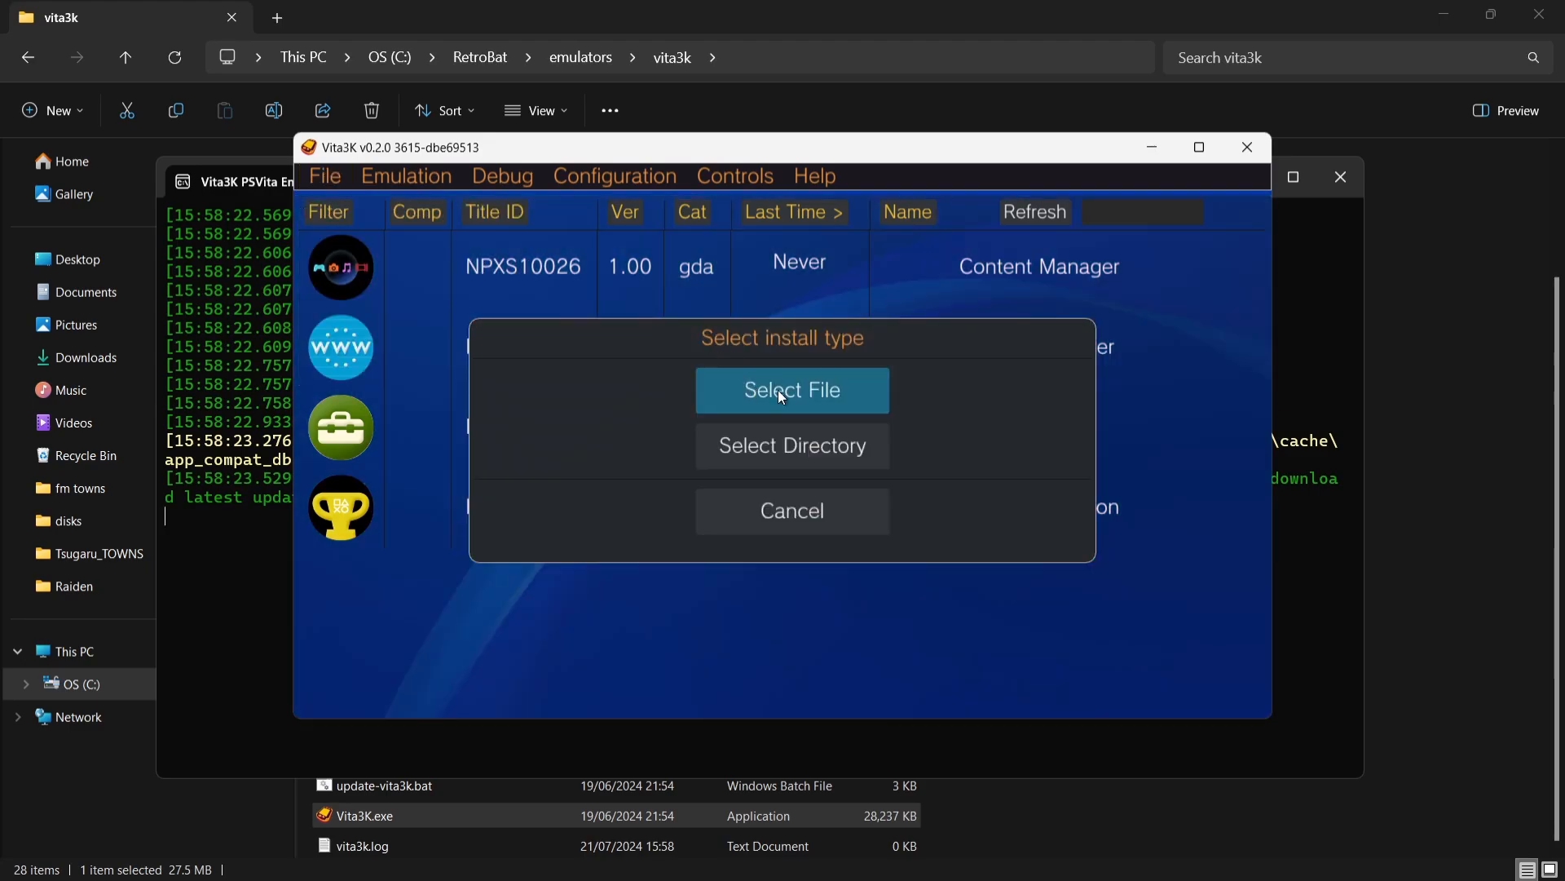
{"action": "left_click", "coordinate": [791, 389]}
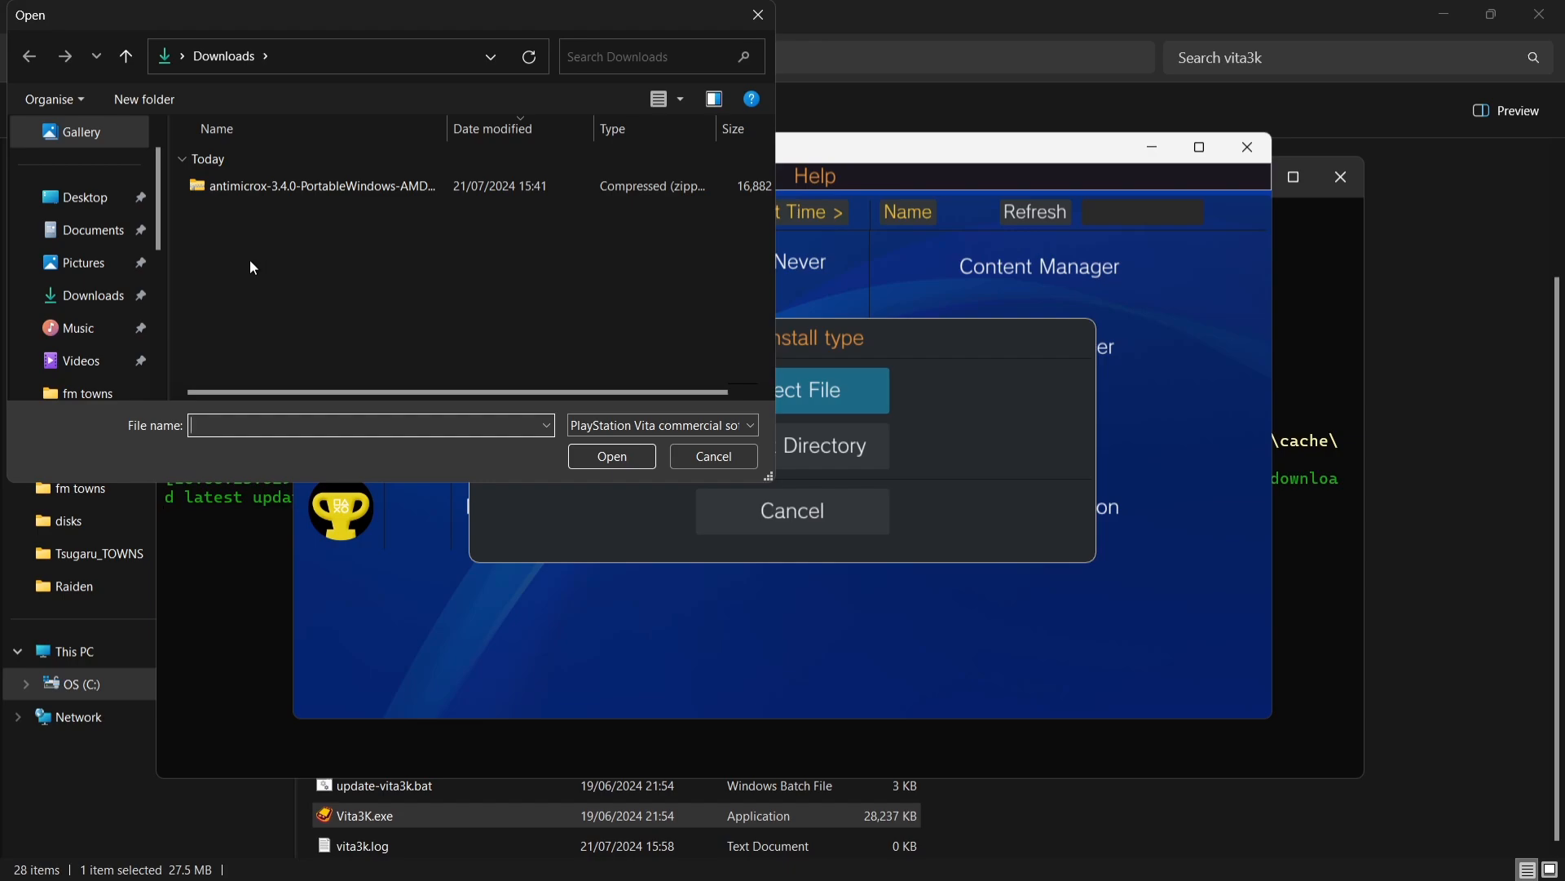
Install PCSE00023.zip from C:\RetroBat\roms\psvita and close the summary.
{"action": "scroll", "scroll_direction": "down", "scroll_amount": 3}
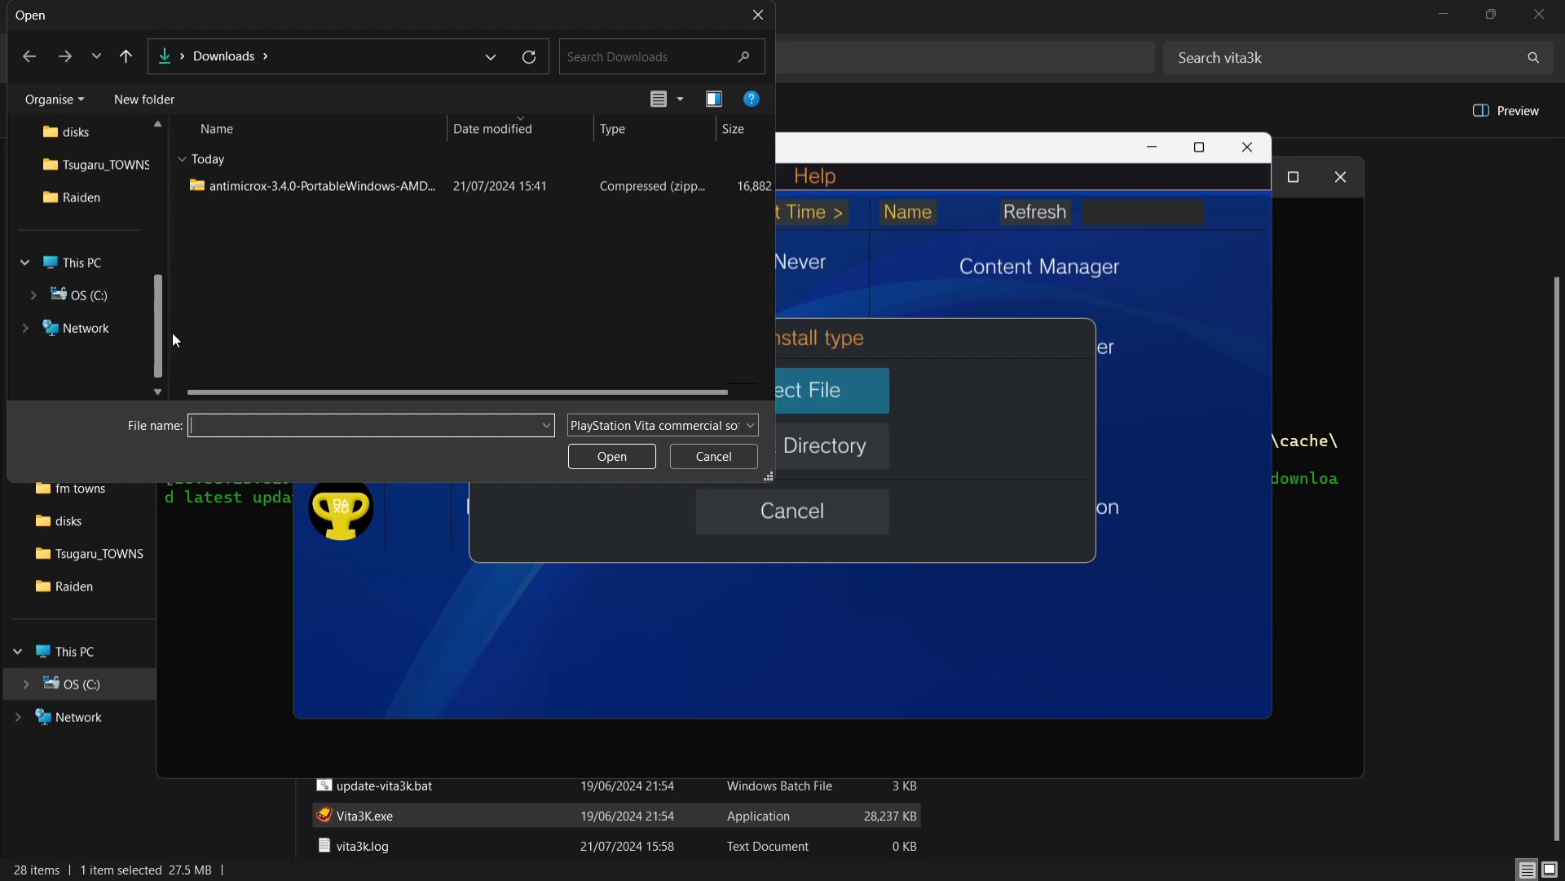
{"action": "left_click", "coordinate": [85, 294]}
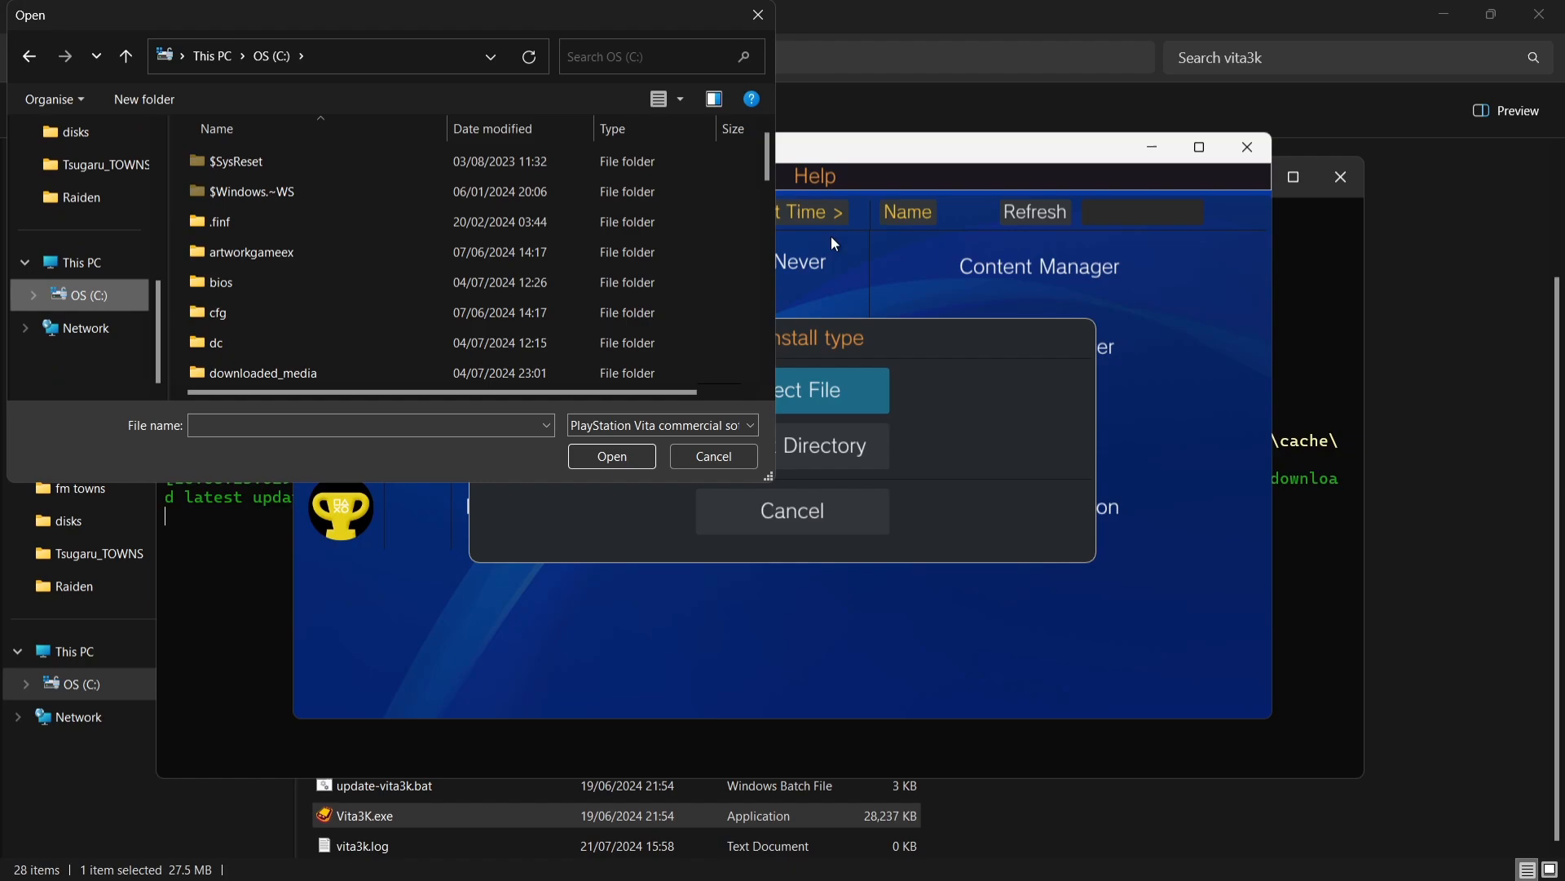
{"action": "scroll", "scroll_direction": "down", "scroll_amount": 3}
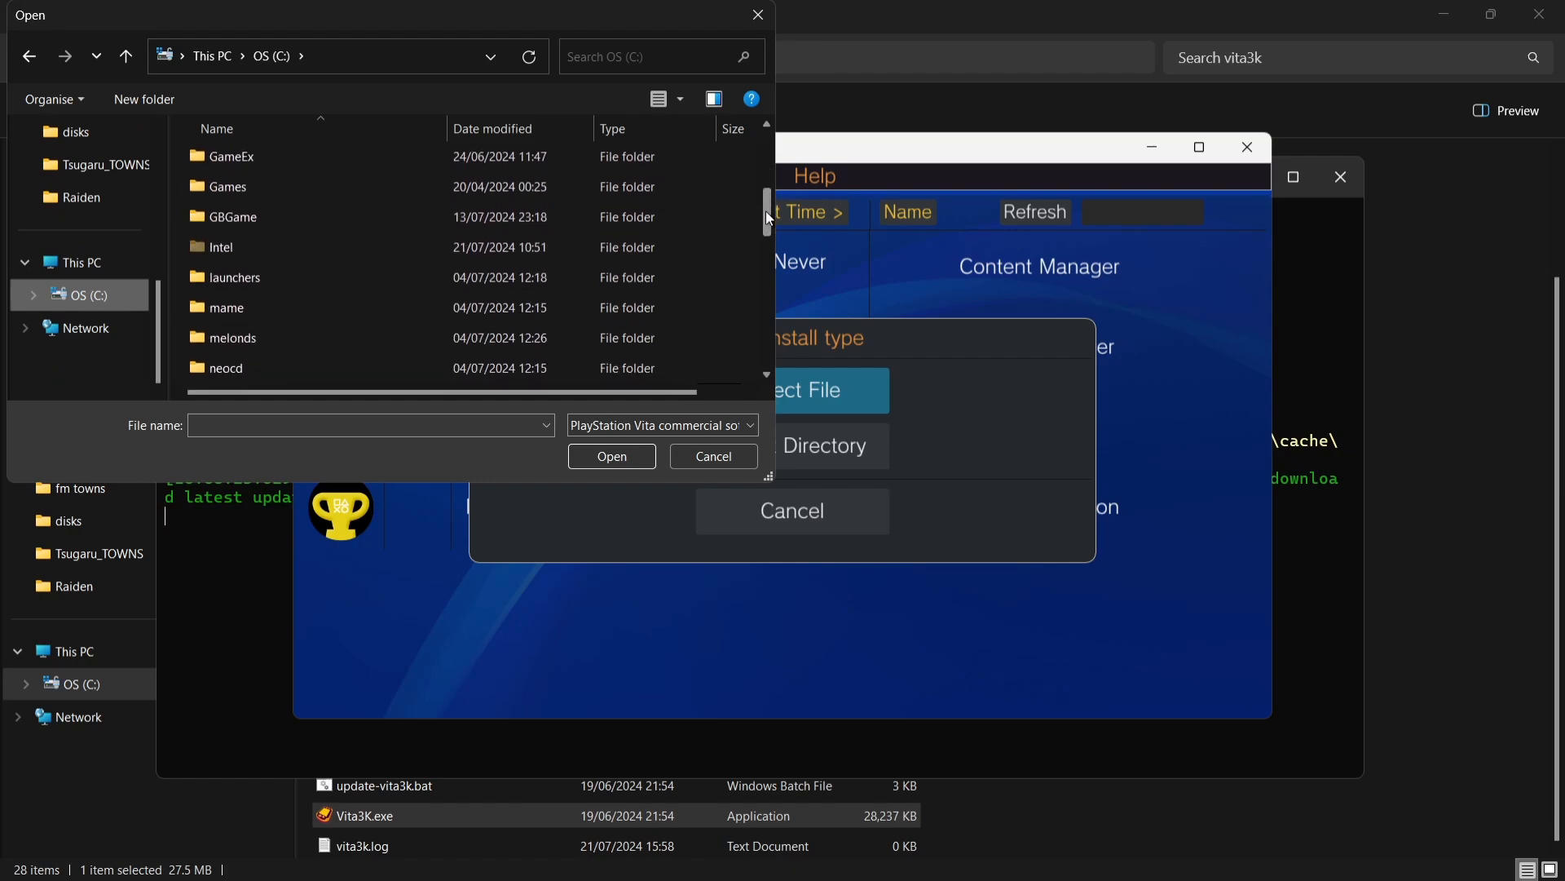
{"action": "scroll", "scroll_direction": "down", "scroll_amount": 3}
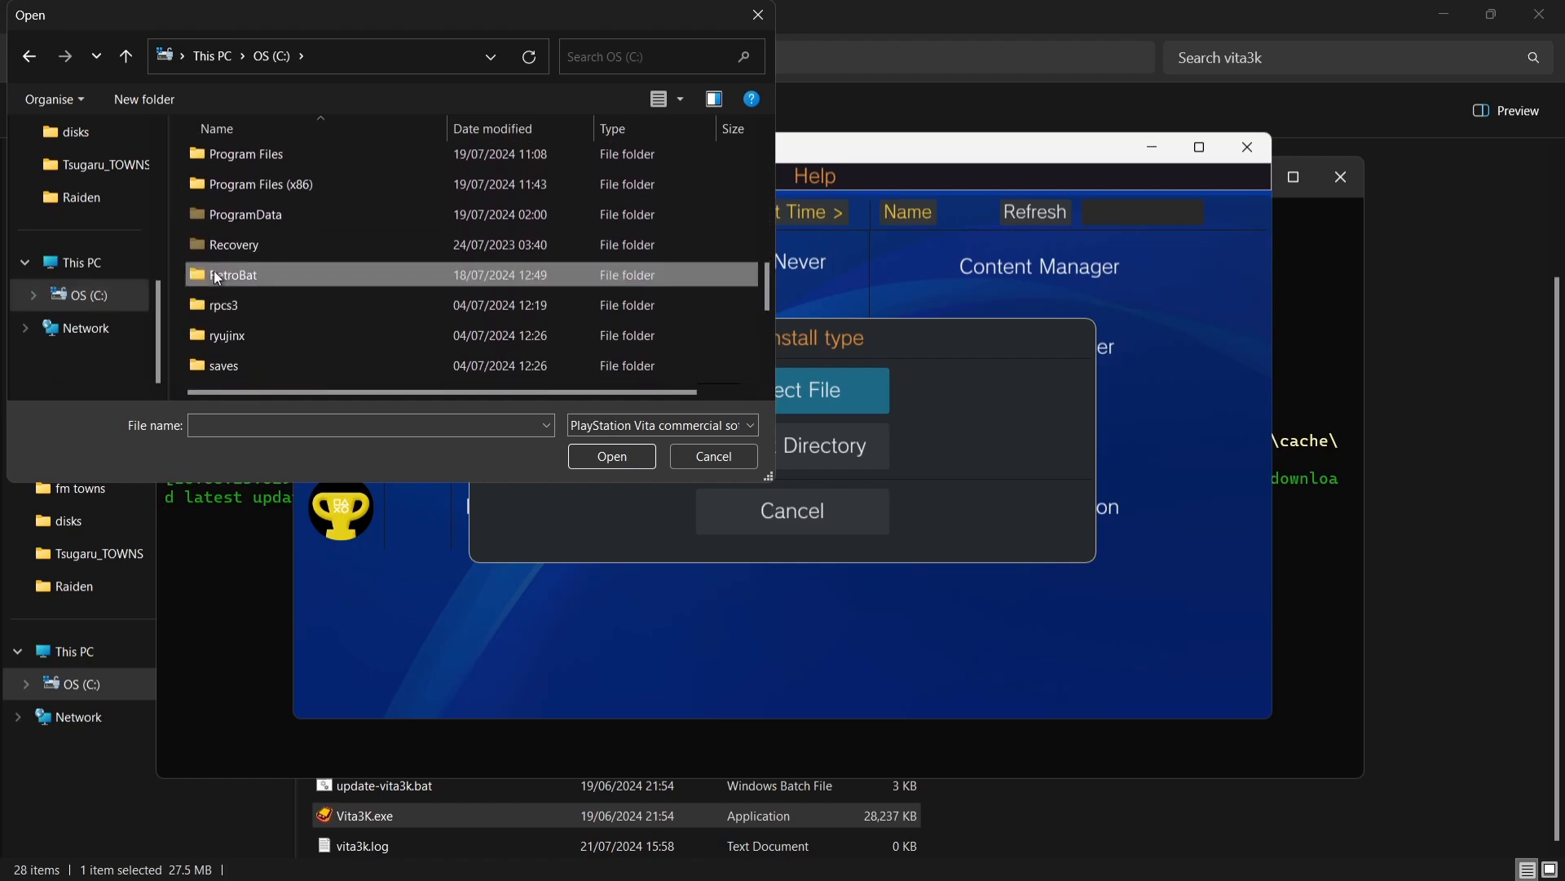
{"action": "double_click", "coordinate": [231, 275]}
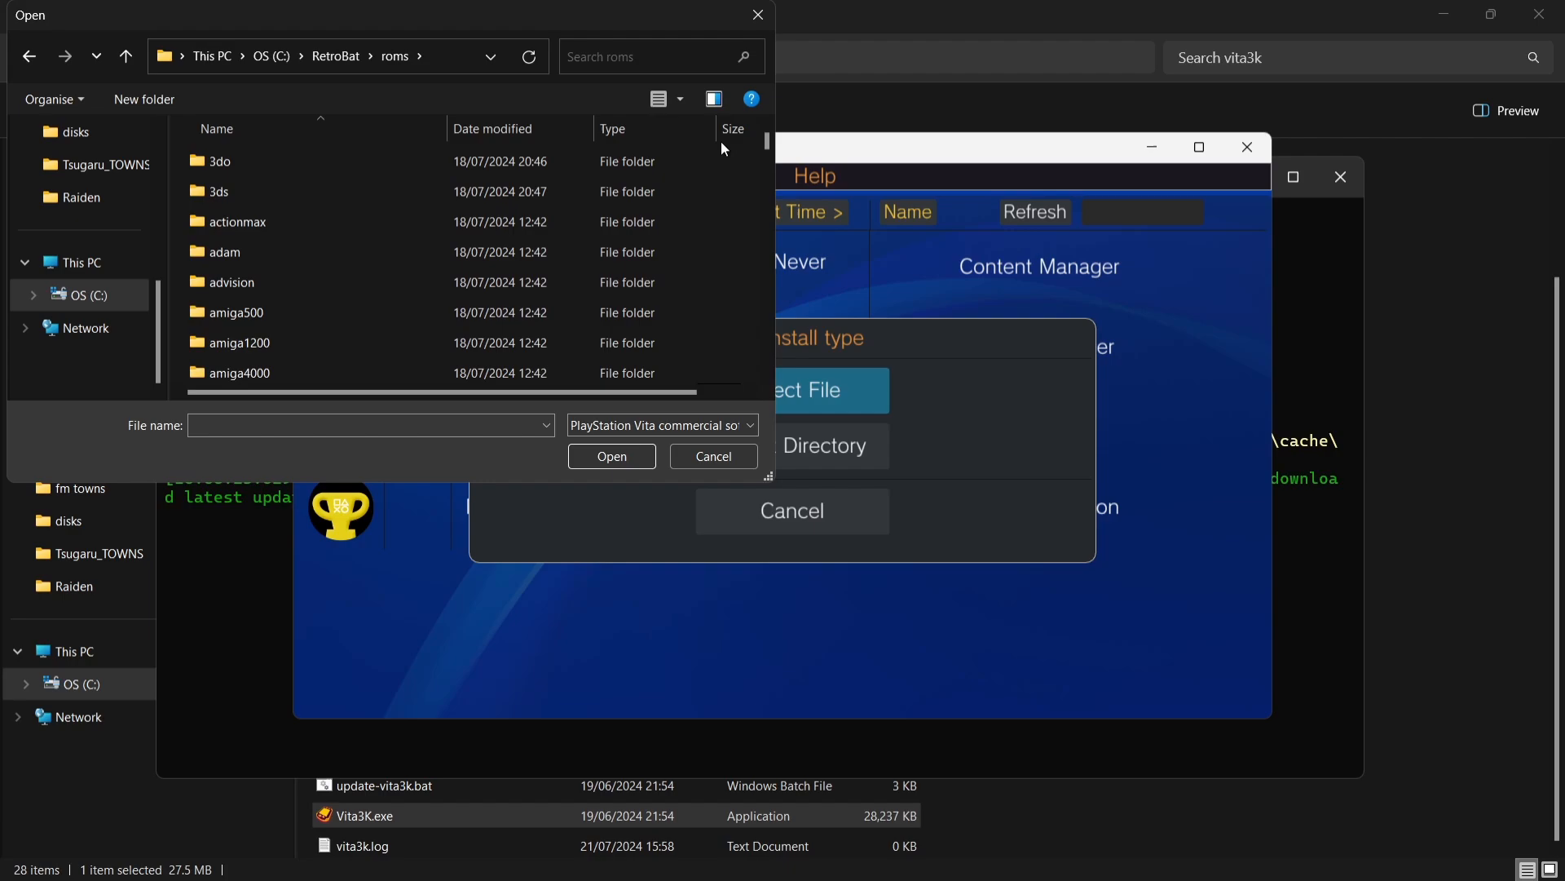
{"action": "scroll", "scroll_direction": "down", "scroll_amount": 3}
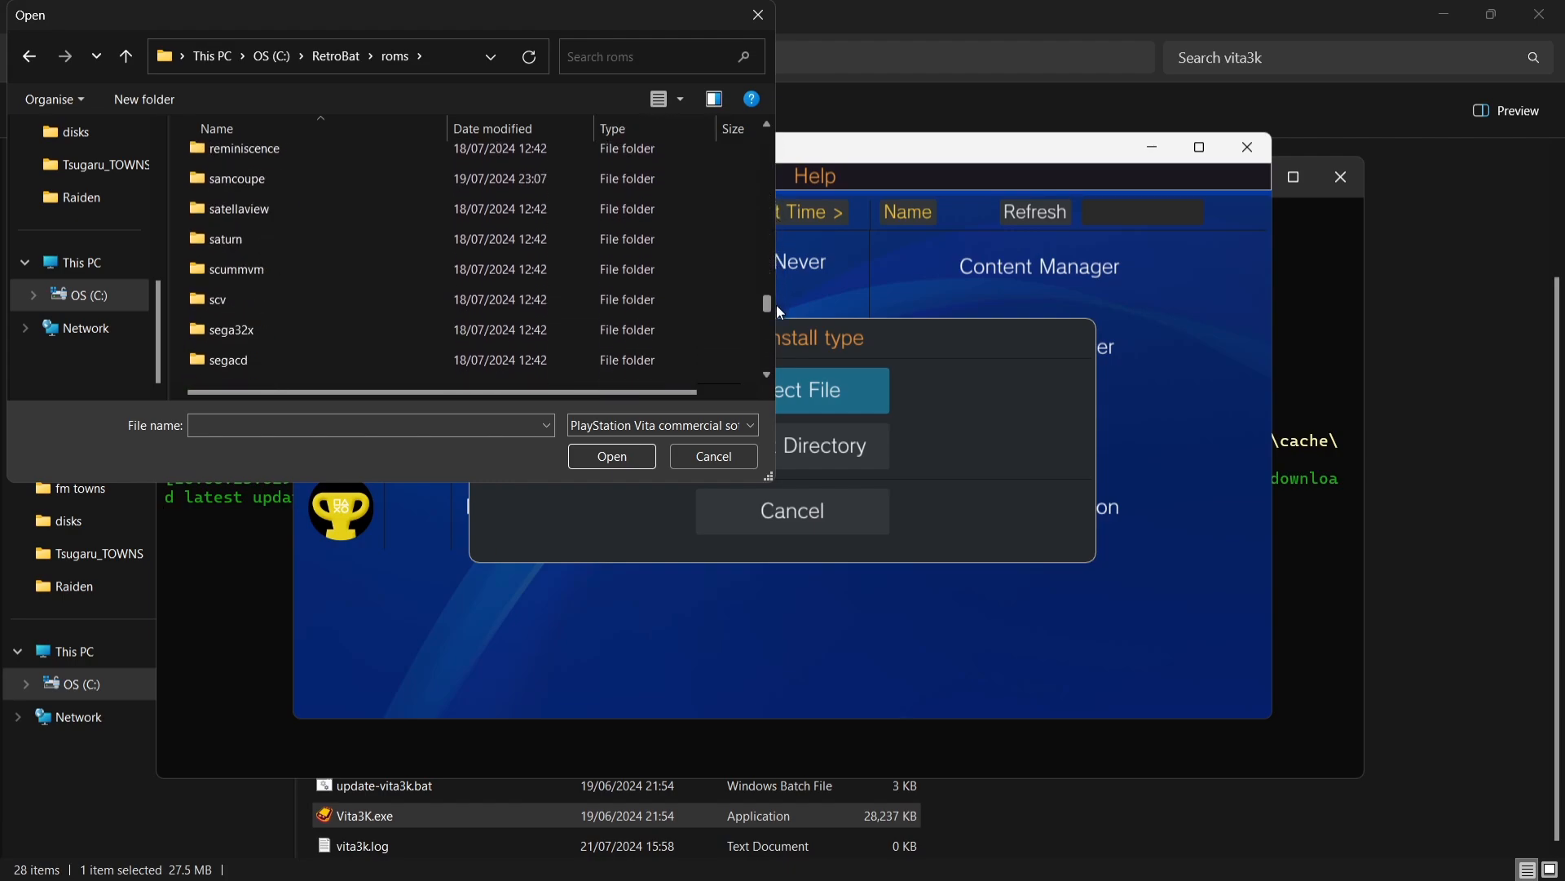
{"action": "scroll", "scroll_direction": "up", "scroll_amount": 3}
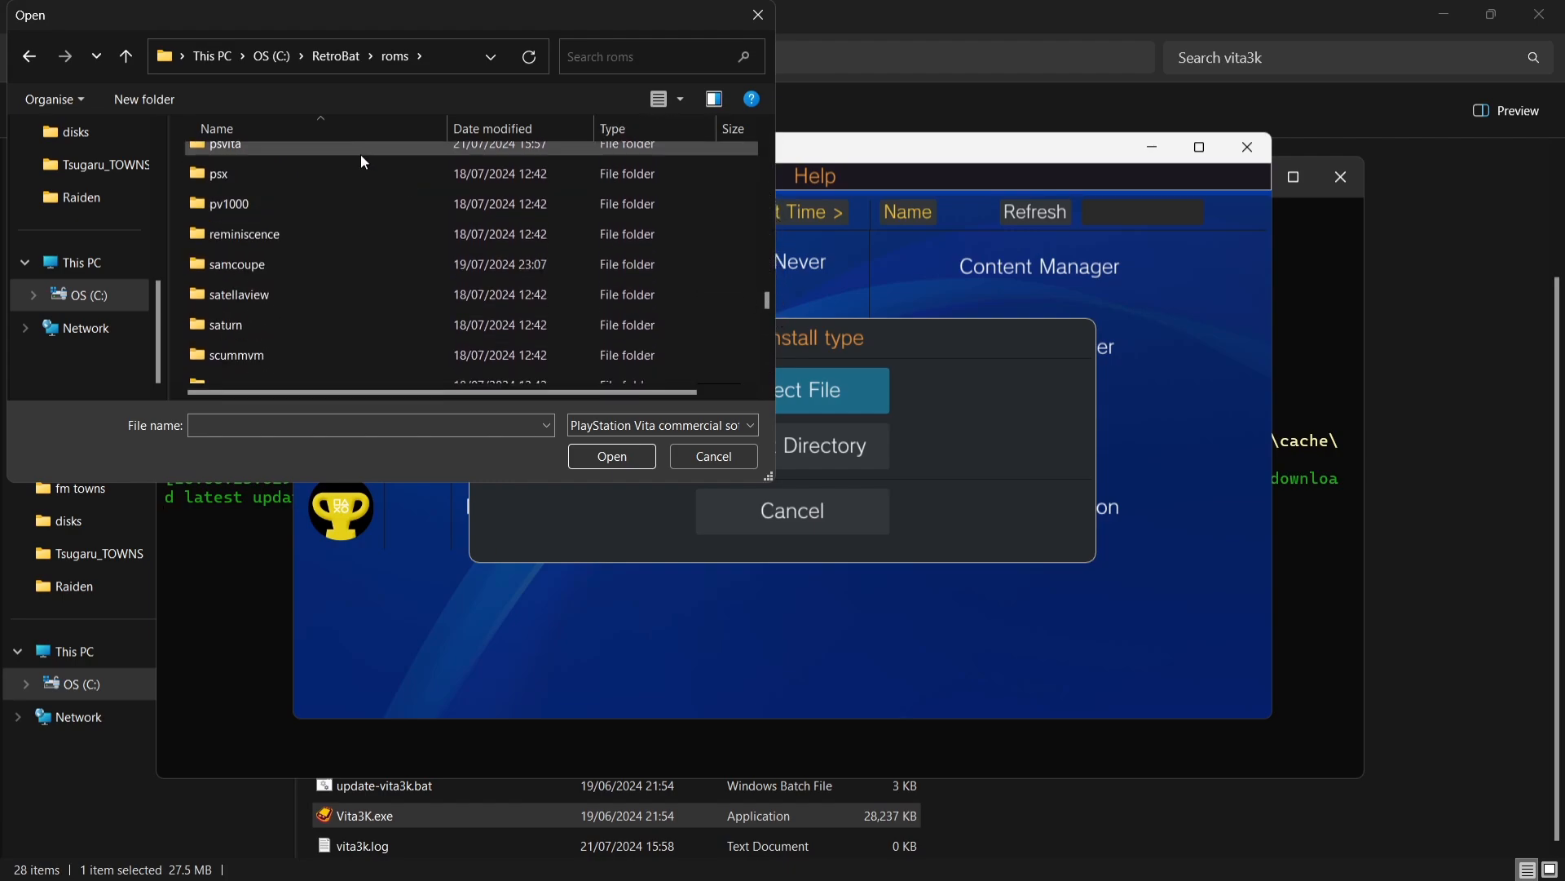
{"action": "double_click", "coordinate": [226, 143]}
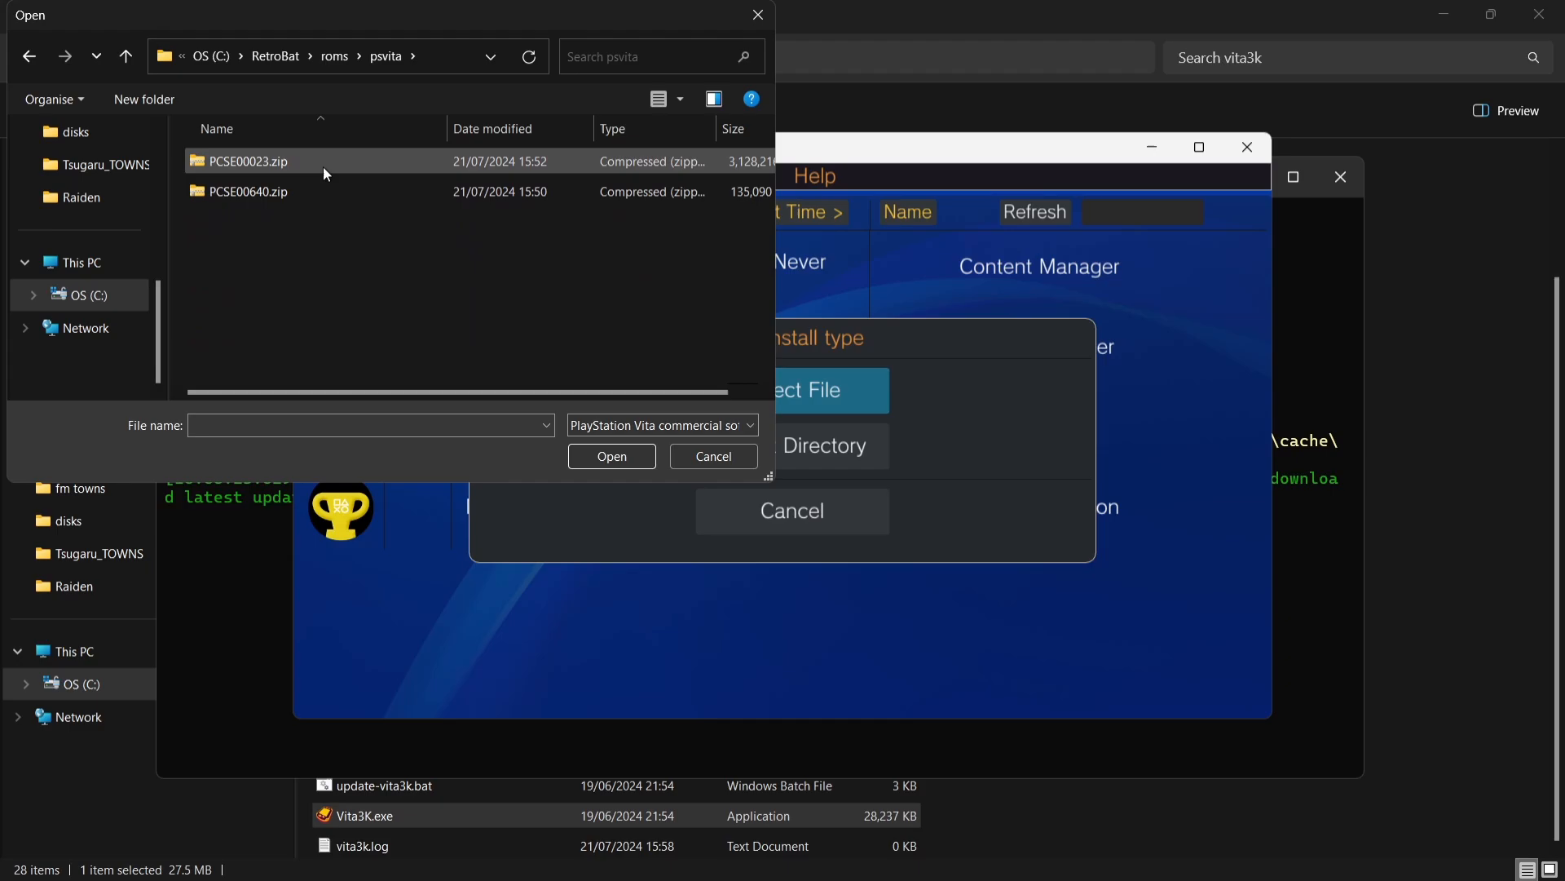
{"action": "left_click", "coordinate": [610, 455]}
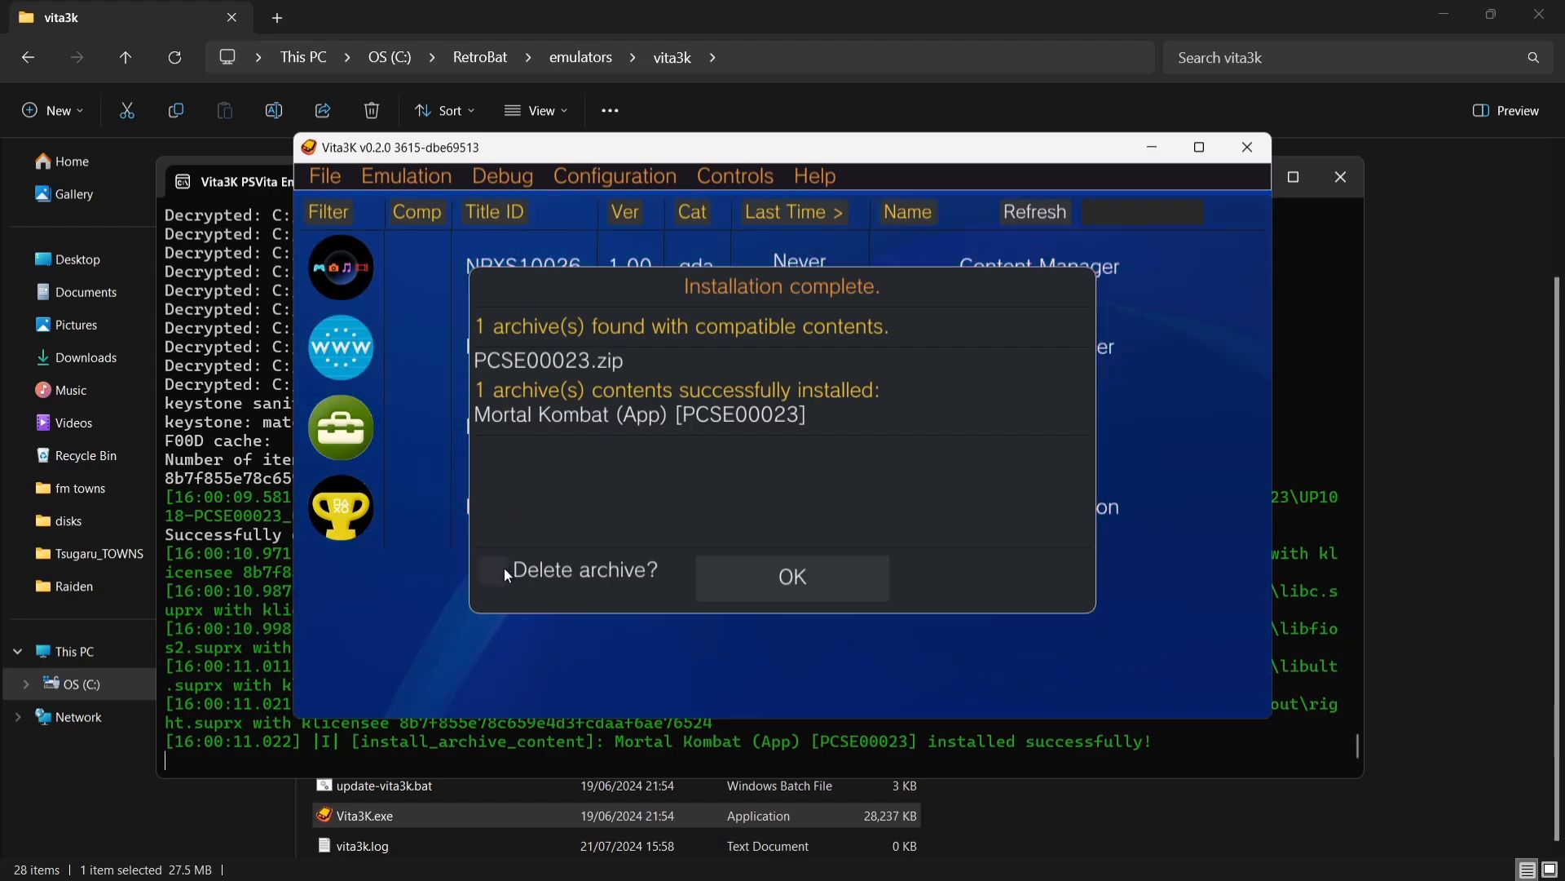
{"action": "left_click", "coordinate": [791, 577]}
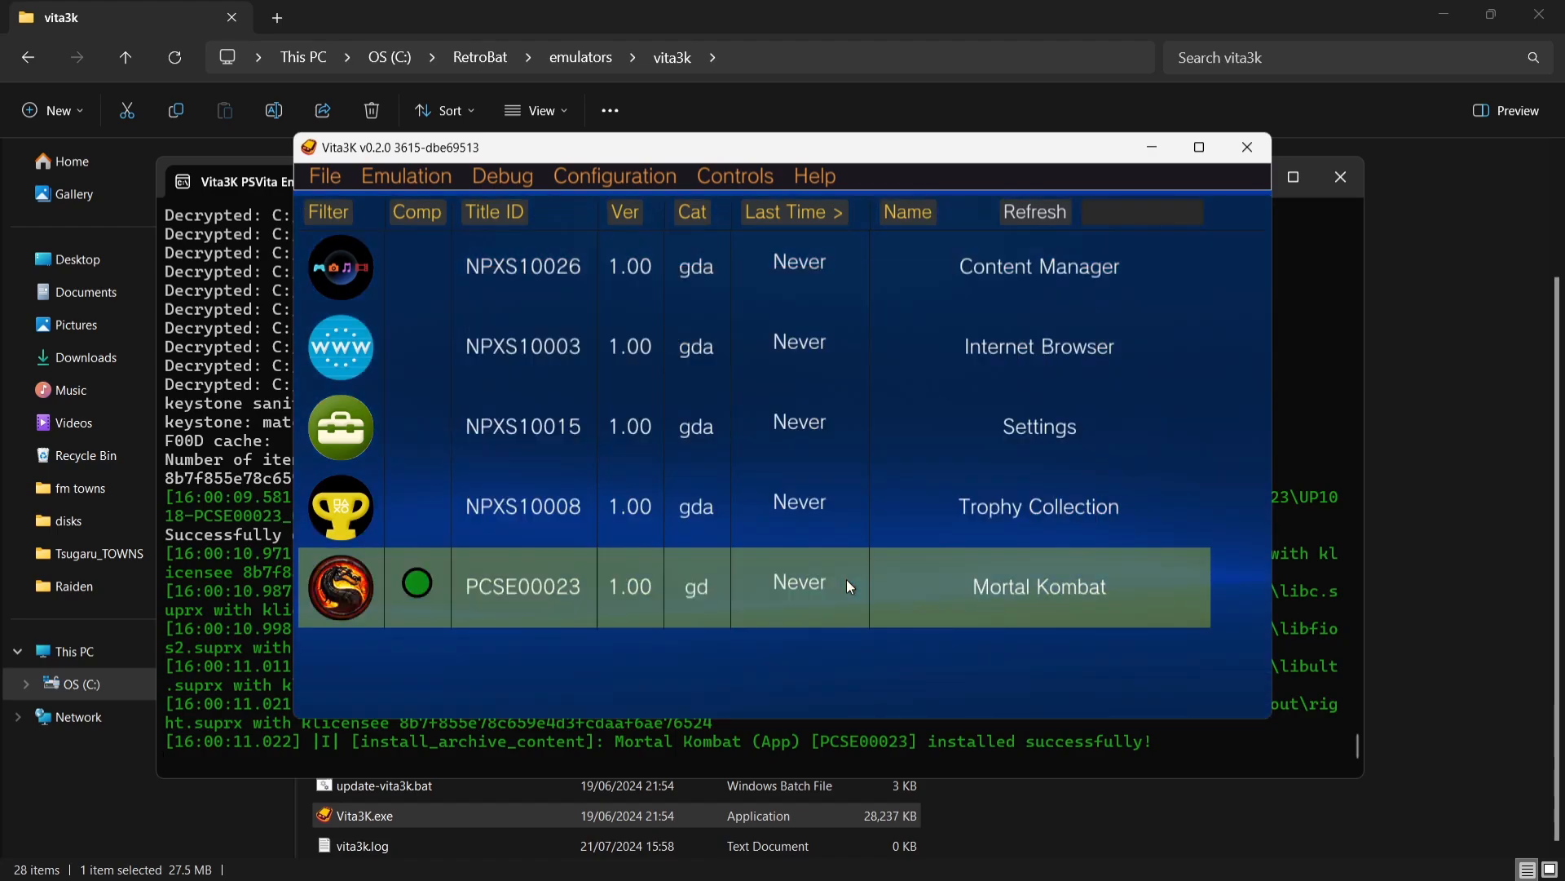
{"action": "mouse_move", "coordinate": [626, 632]}
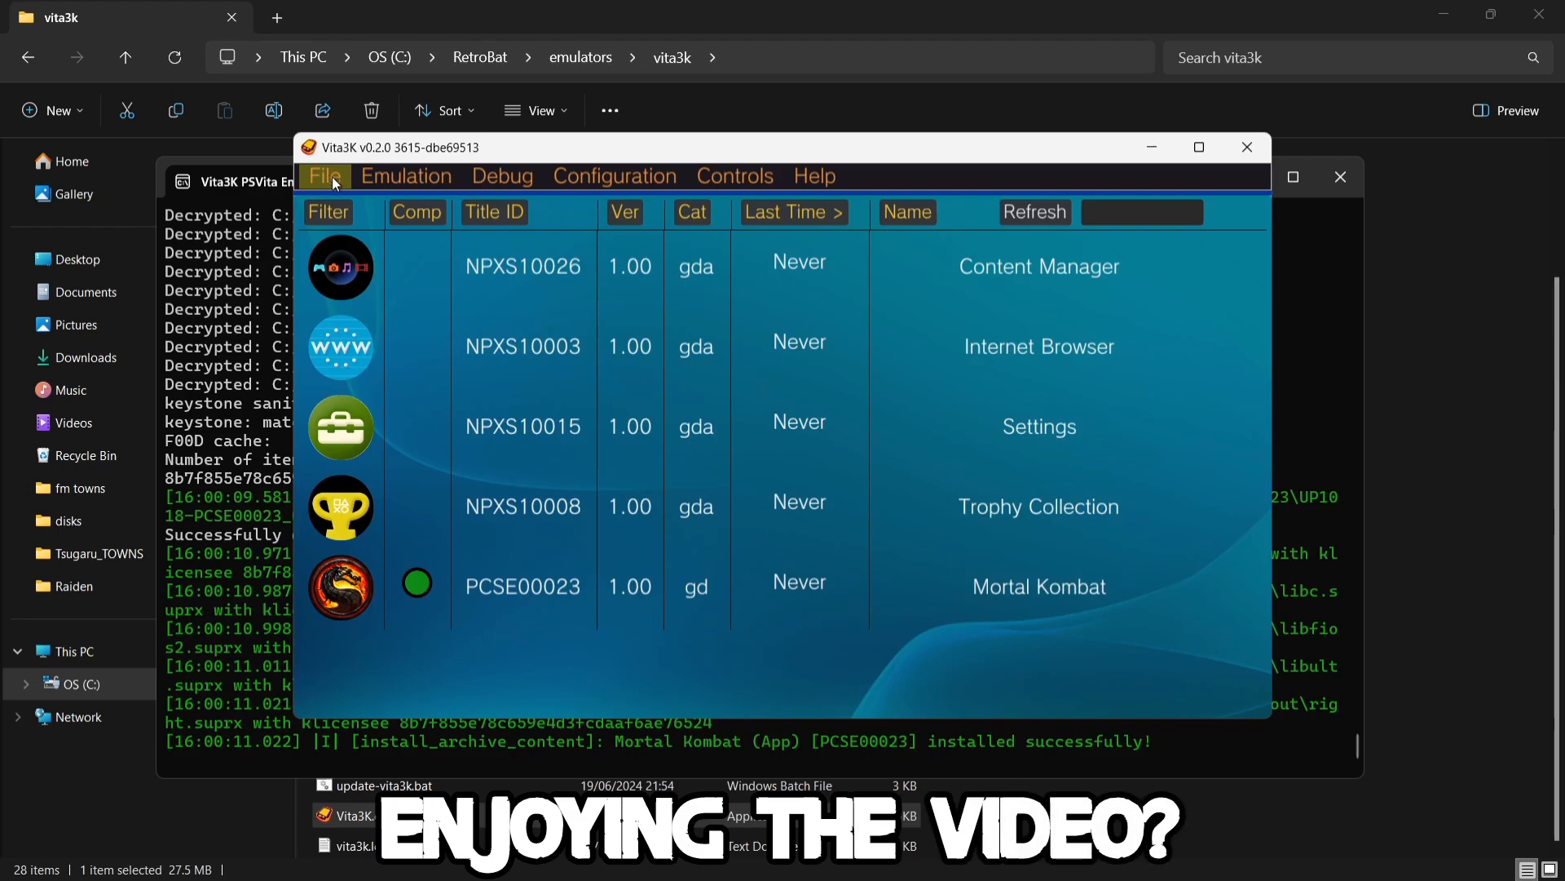
Install PCSE00640.zip in Vita3K with Delete archive ticked, then dismiss the summary.
{"action": "left_click", "coordinate": [325, 177]}
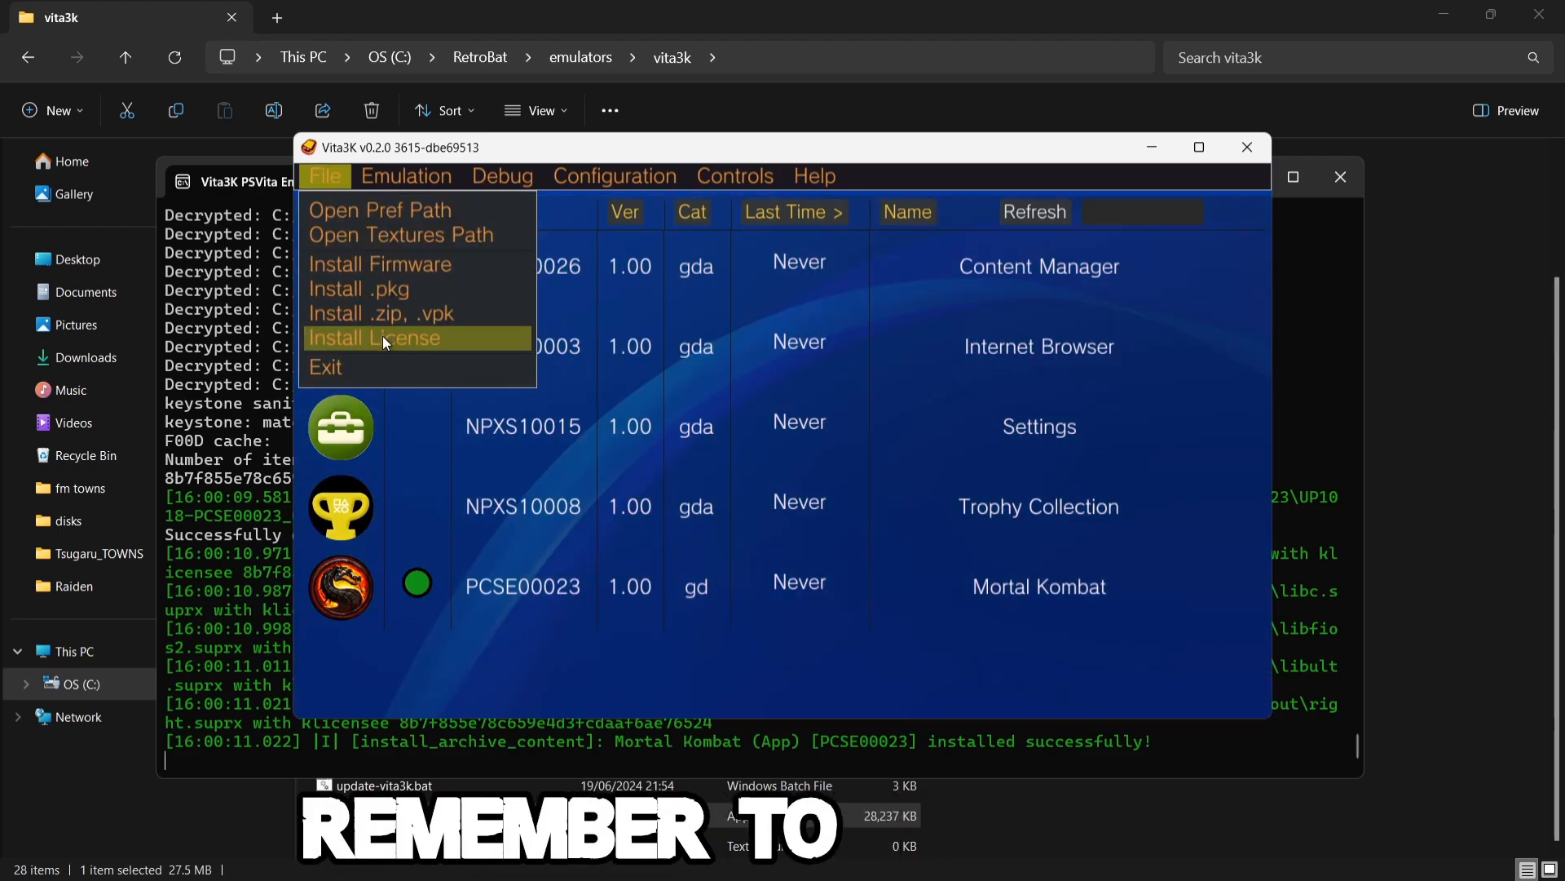
{"action": "left_click", "coordinate": [374, 337]}
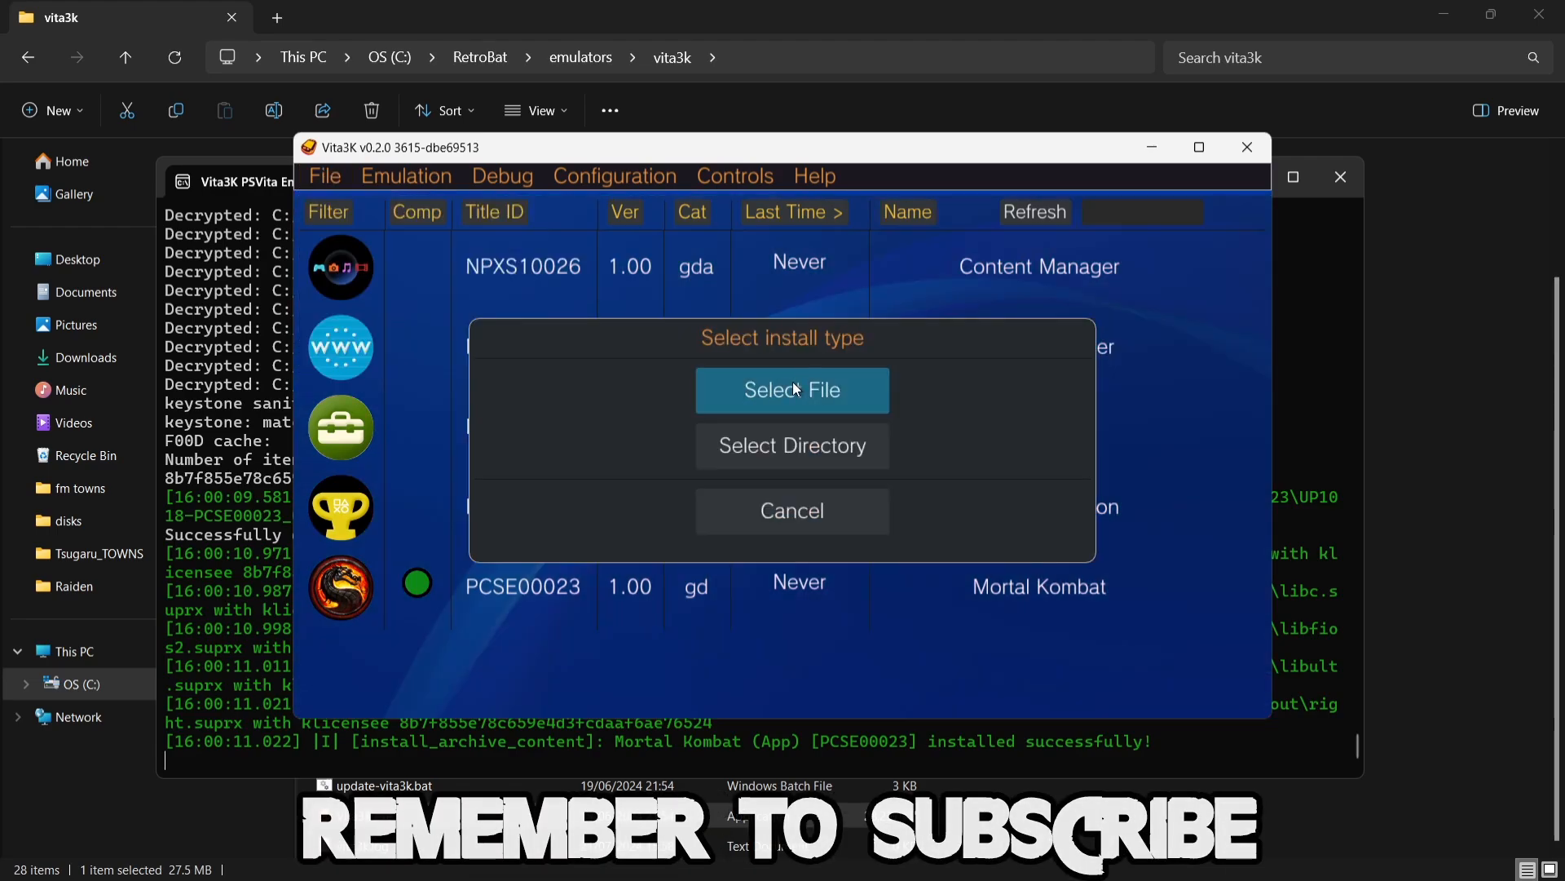
{"action": "left_click", "coordinate": [791, 390]}
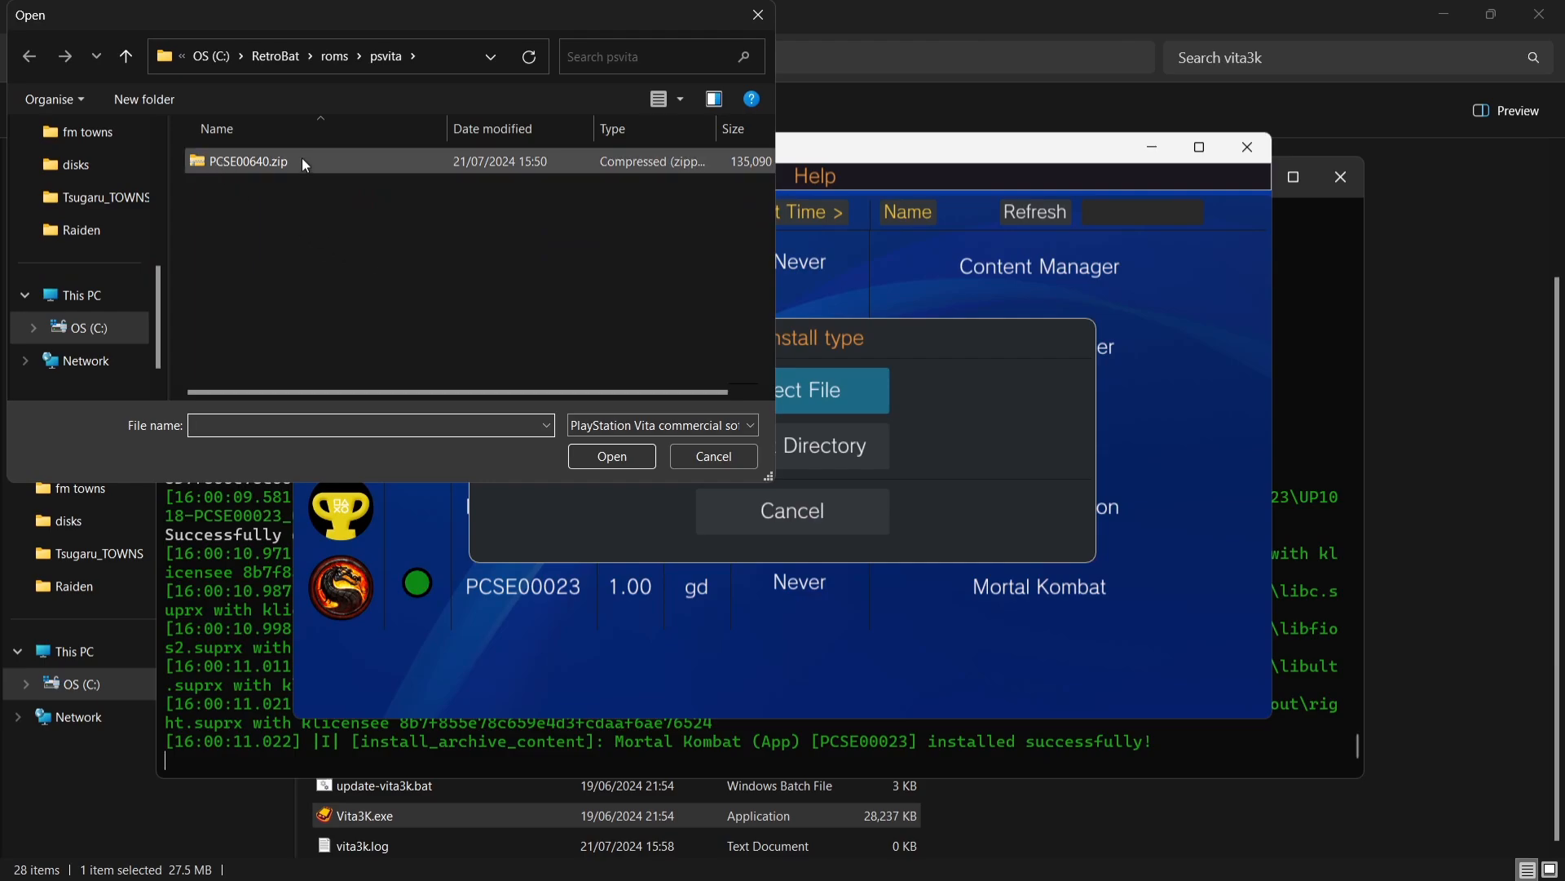
{"action": "left_click", "coordinate": [610, 456]}
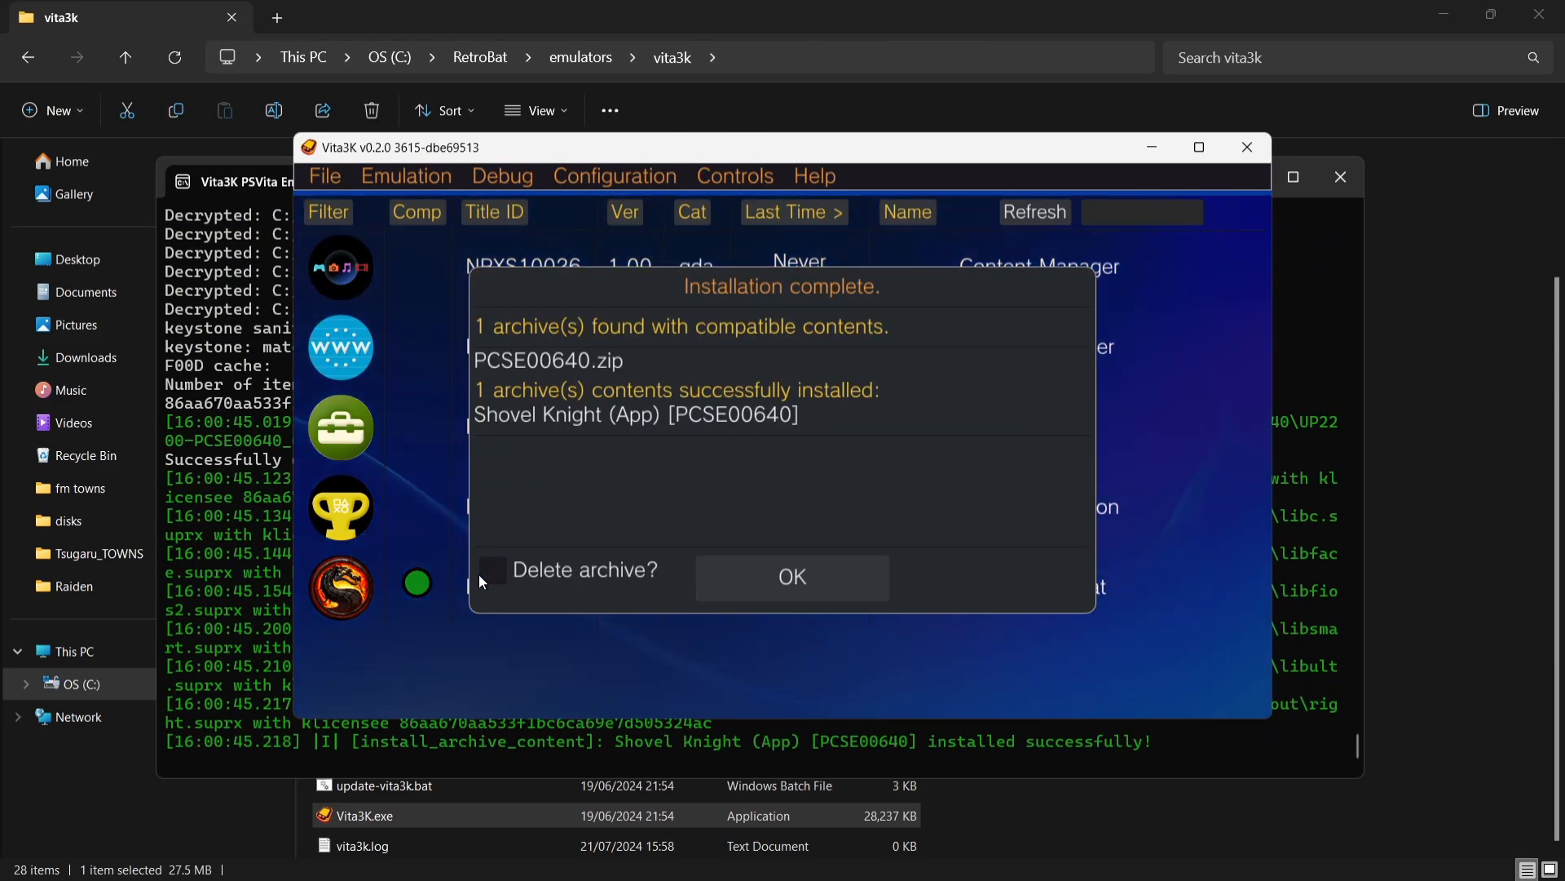
{"action": "left_click", "coordinate": [492, 570]}
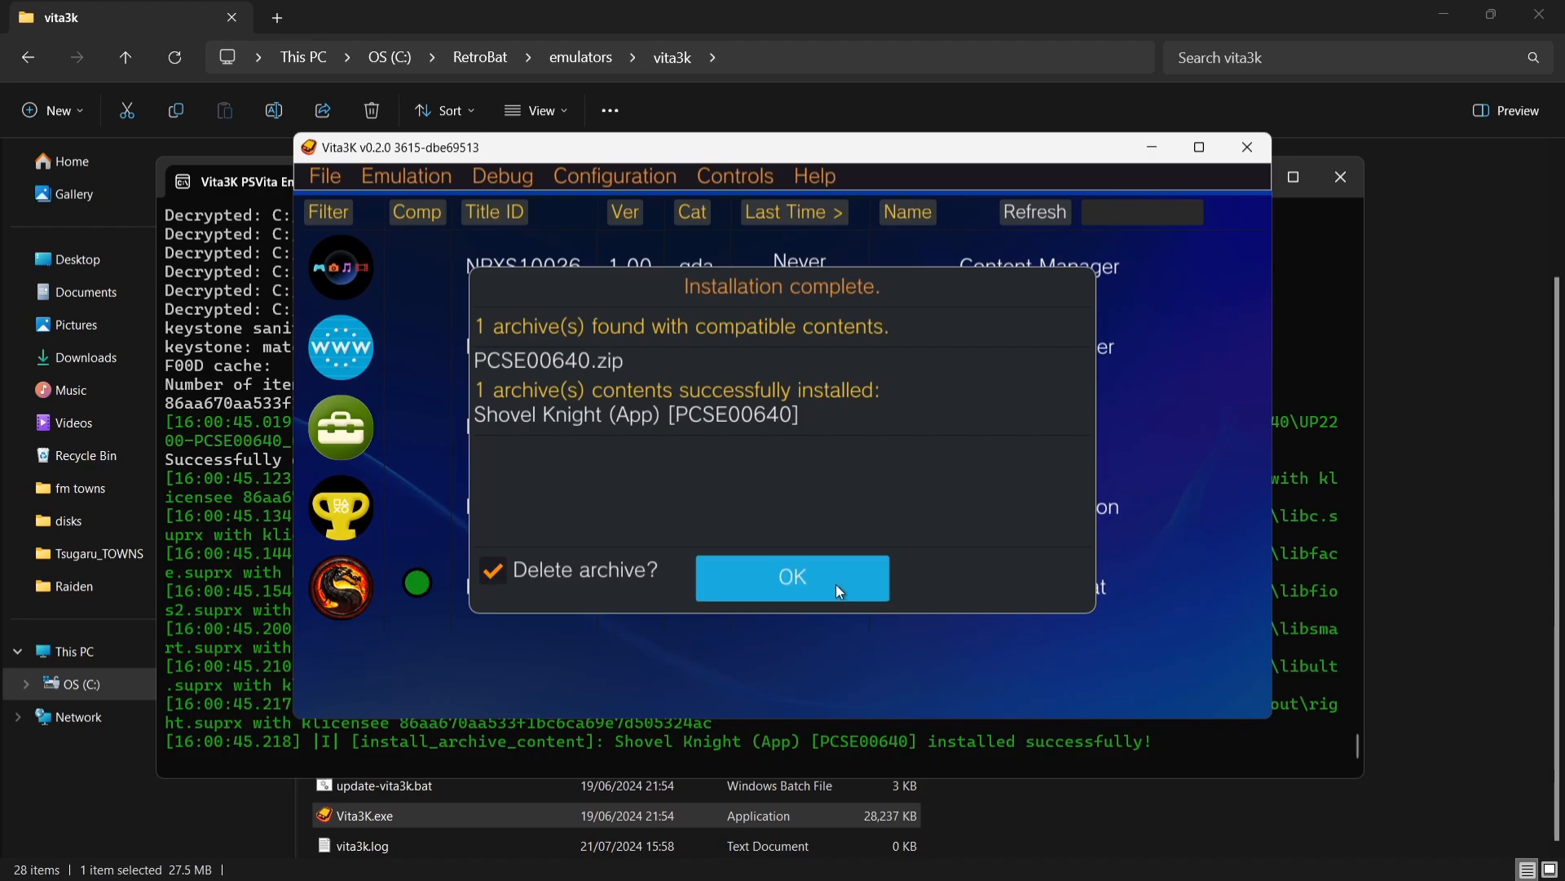
{"action": "left_click", "coordinate": [792, 577]}
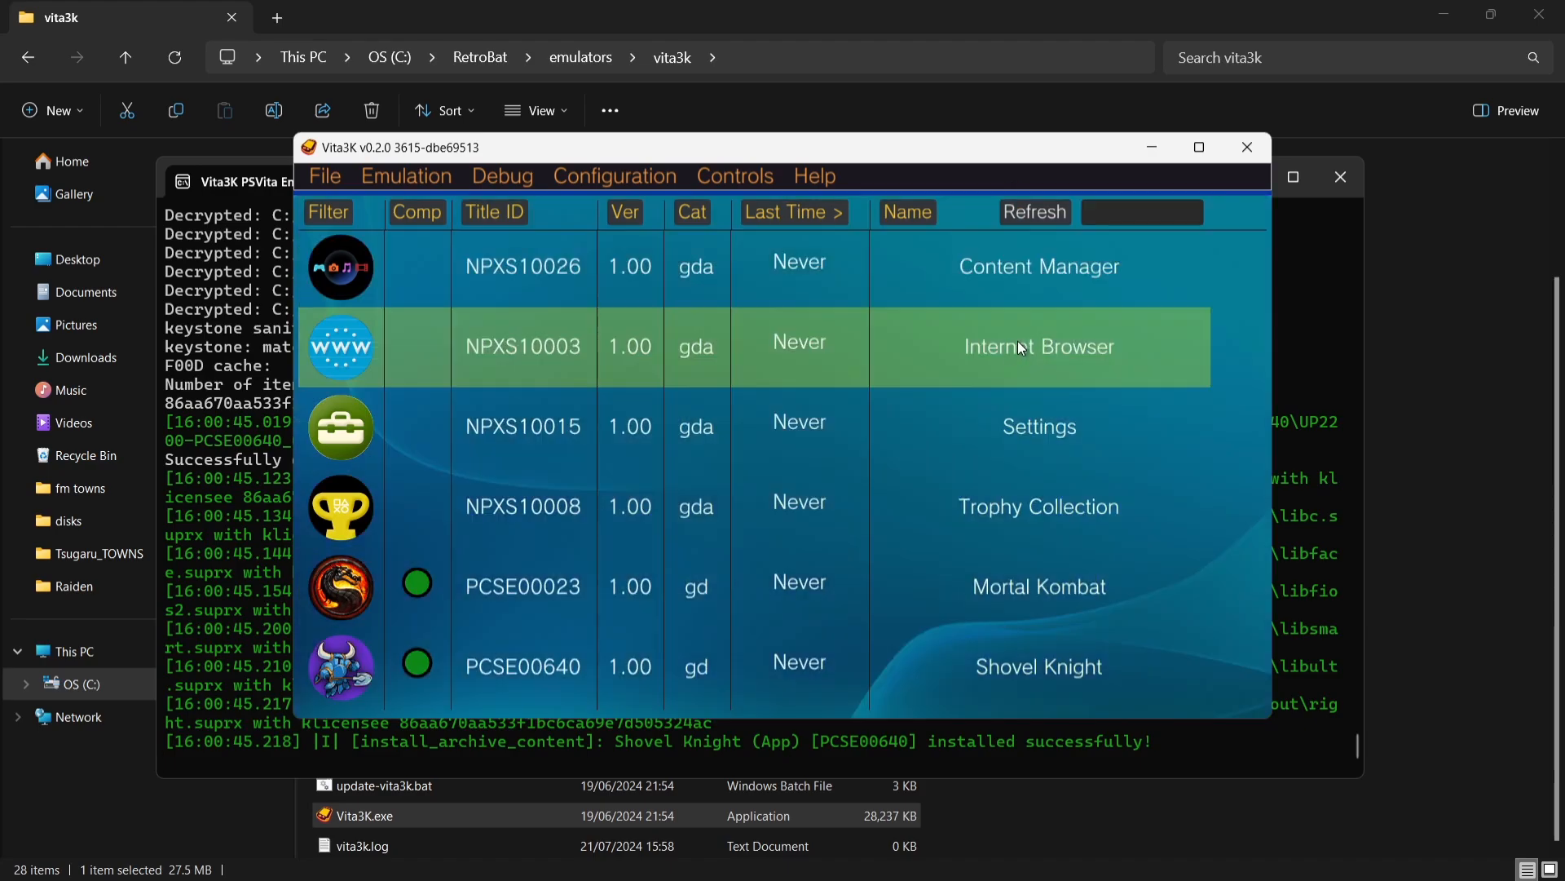
{"action": "mouse_move", "coordinate": [1245, 147]}
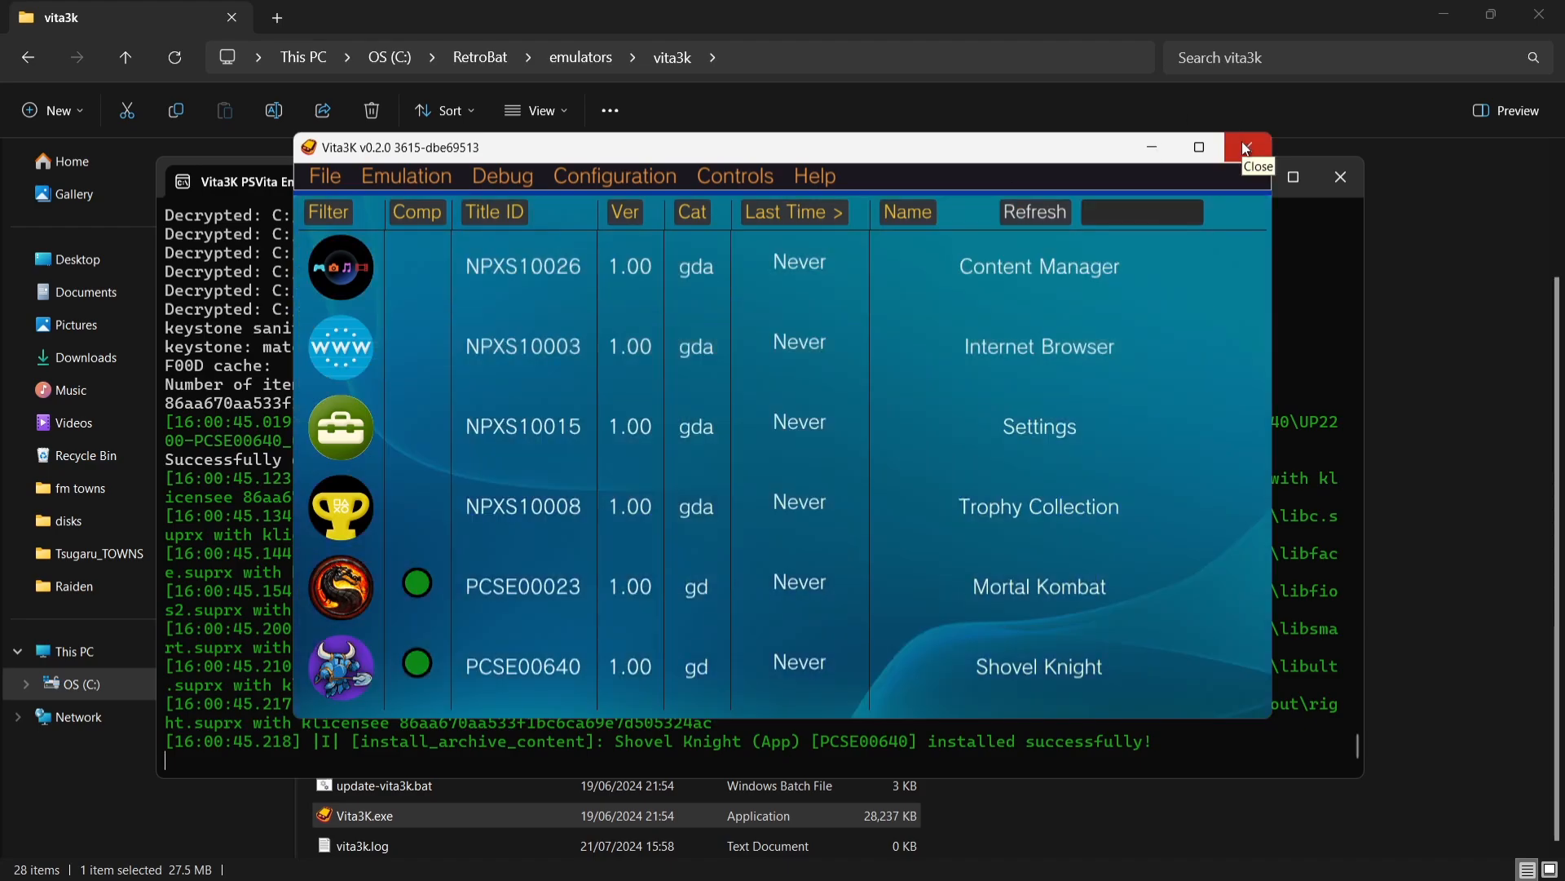
Close Vita3K and go to the RetroBat\roms\psvita folder in File Explorer.
{"action": "left_click", "coordinate": [1245, 147]}
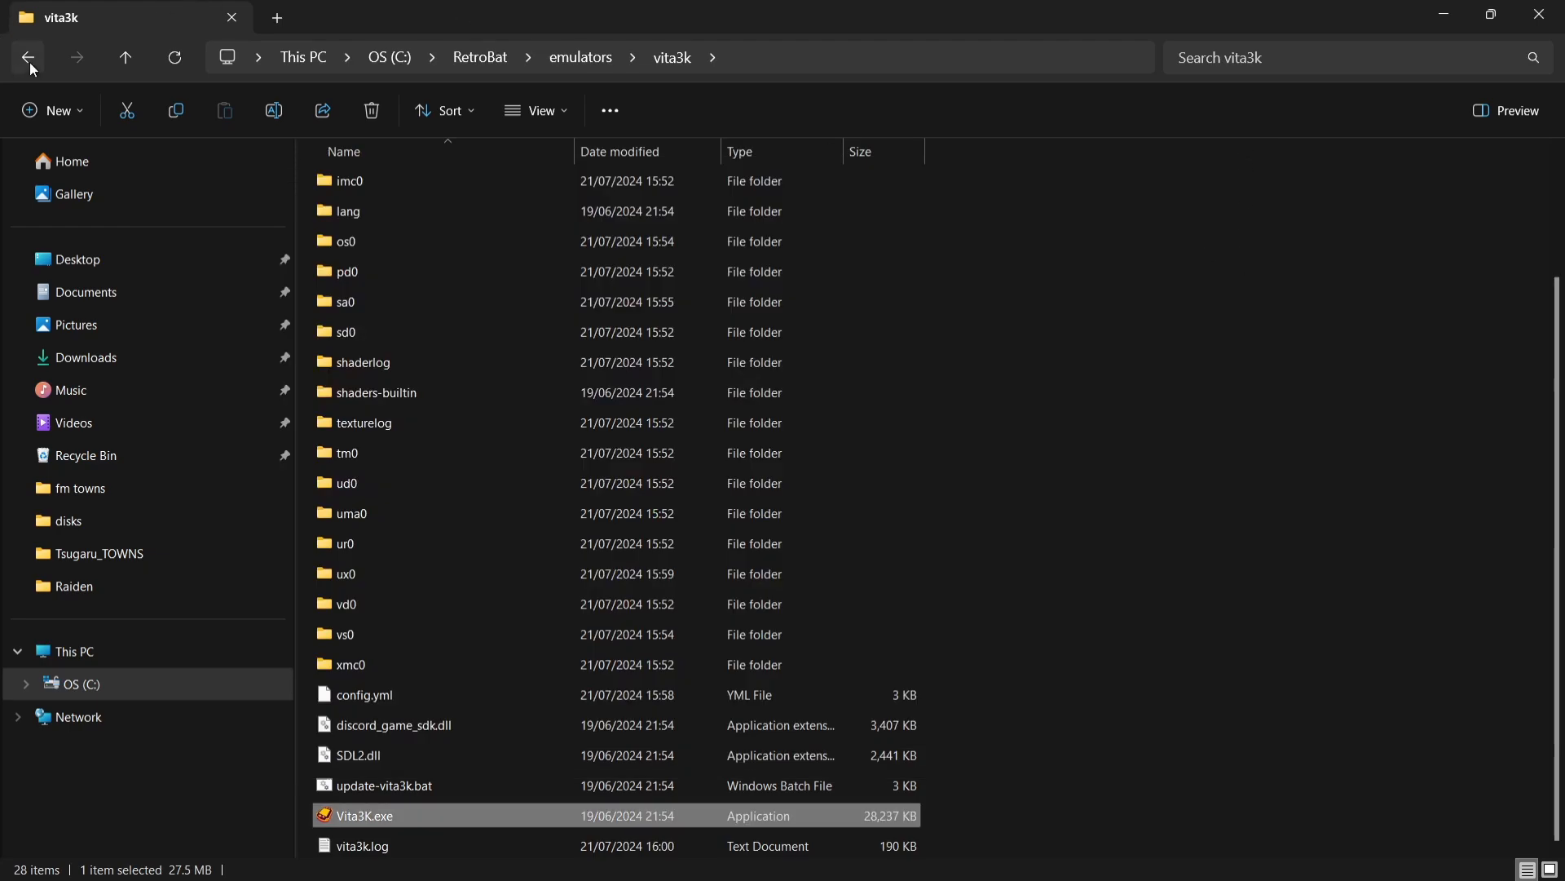
{"action": "left_click", "coordinate": [29, 57]}
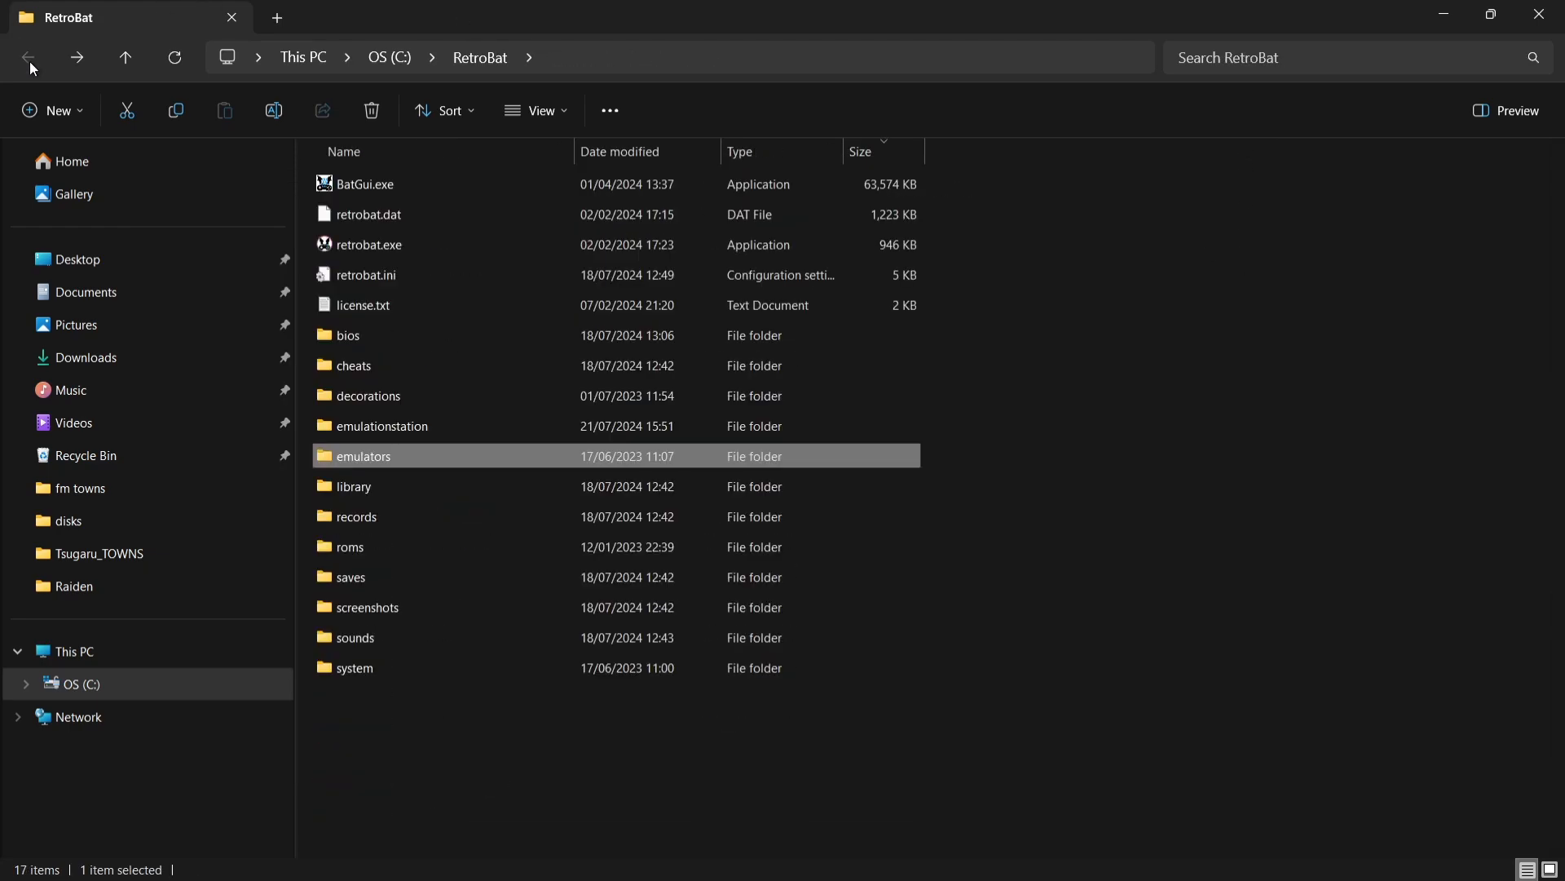
{"action": "double_click", "coordinate": [350, 546]}
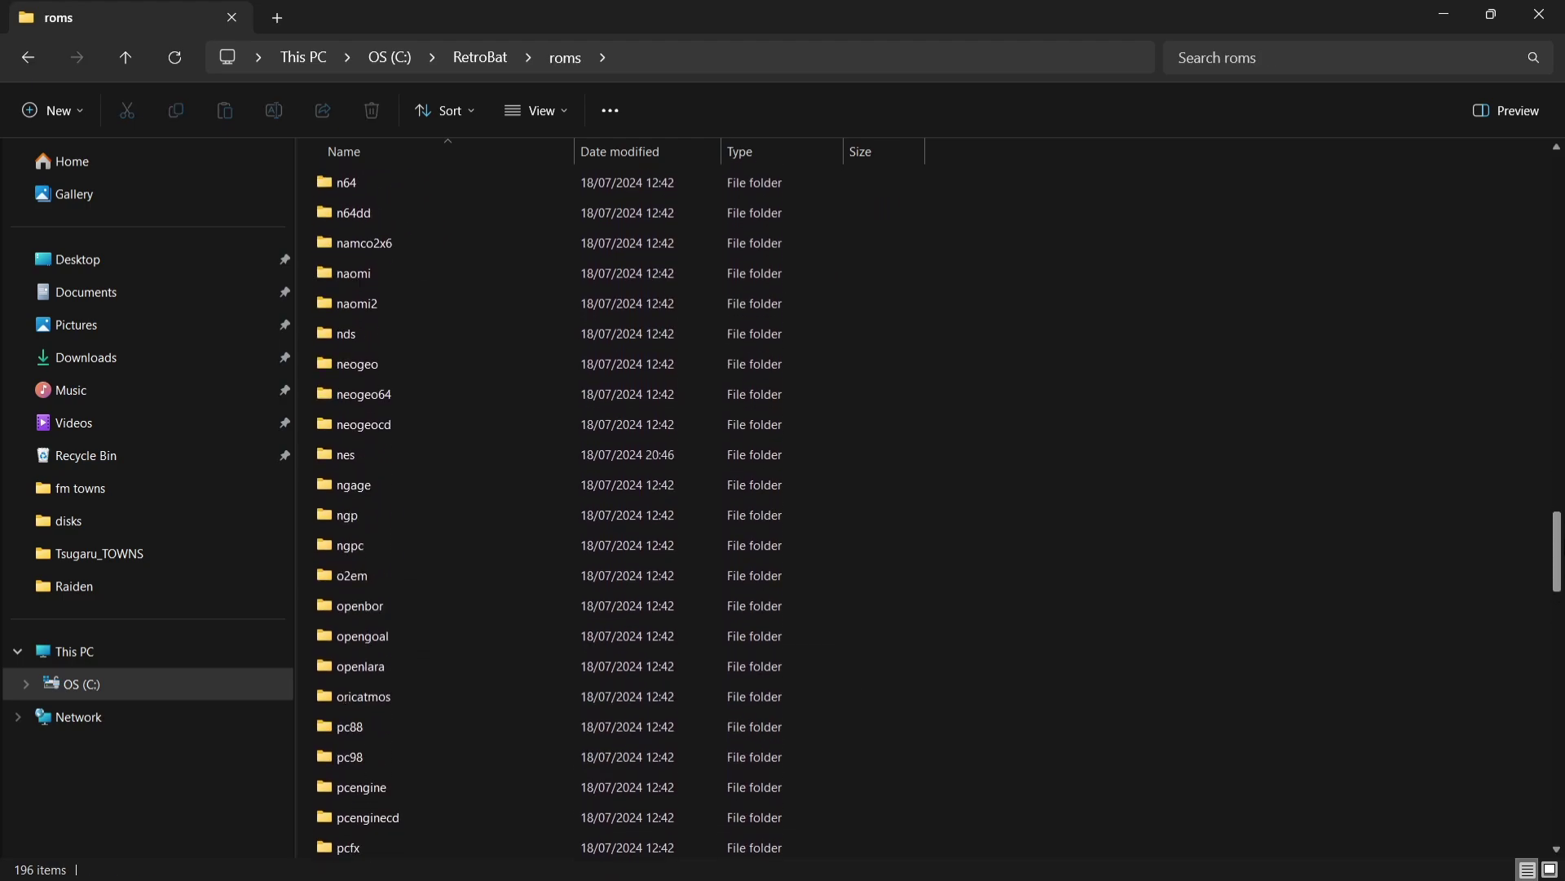
{"action": "scroll", "scroll_direction": "down", "scroll_amount": 3}
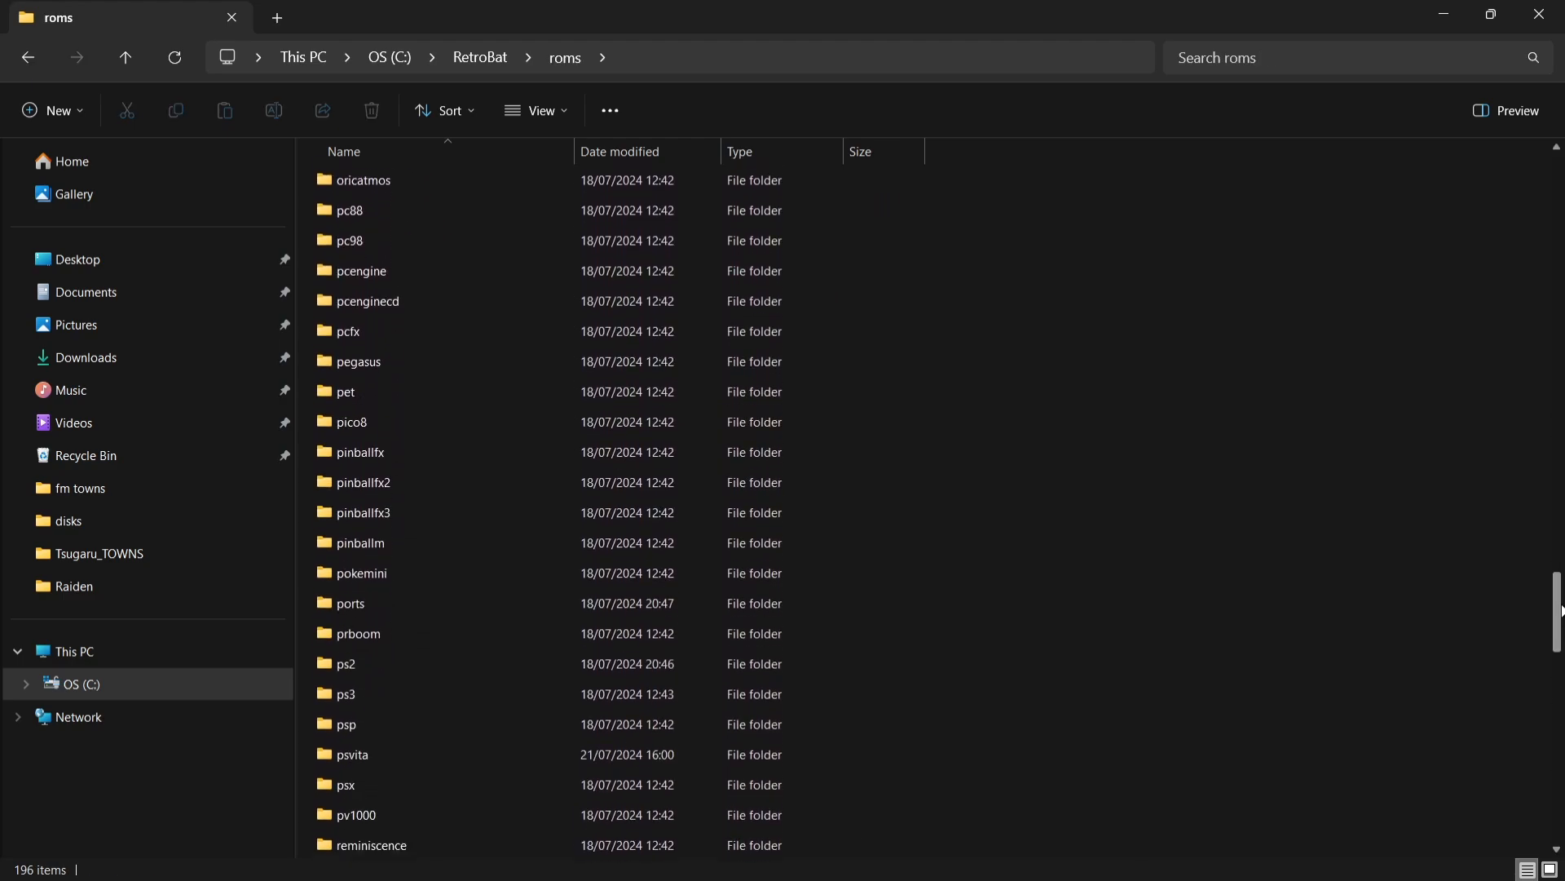
{"action": "double_click", "coordinate": [352, 753]}
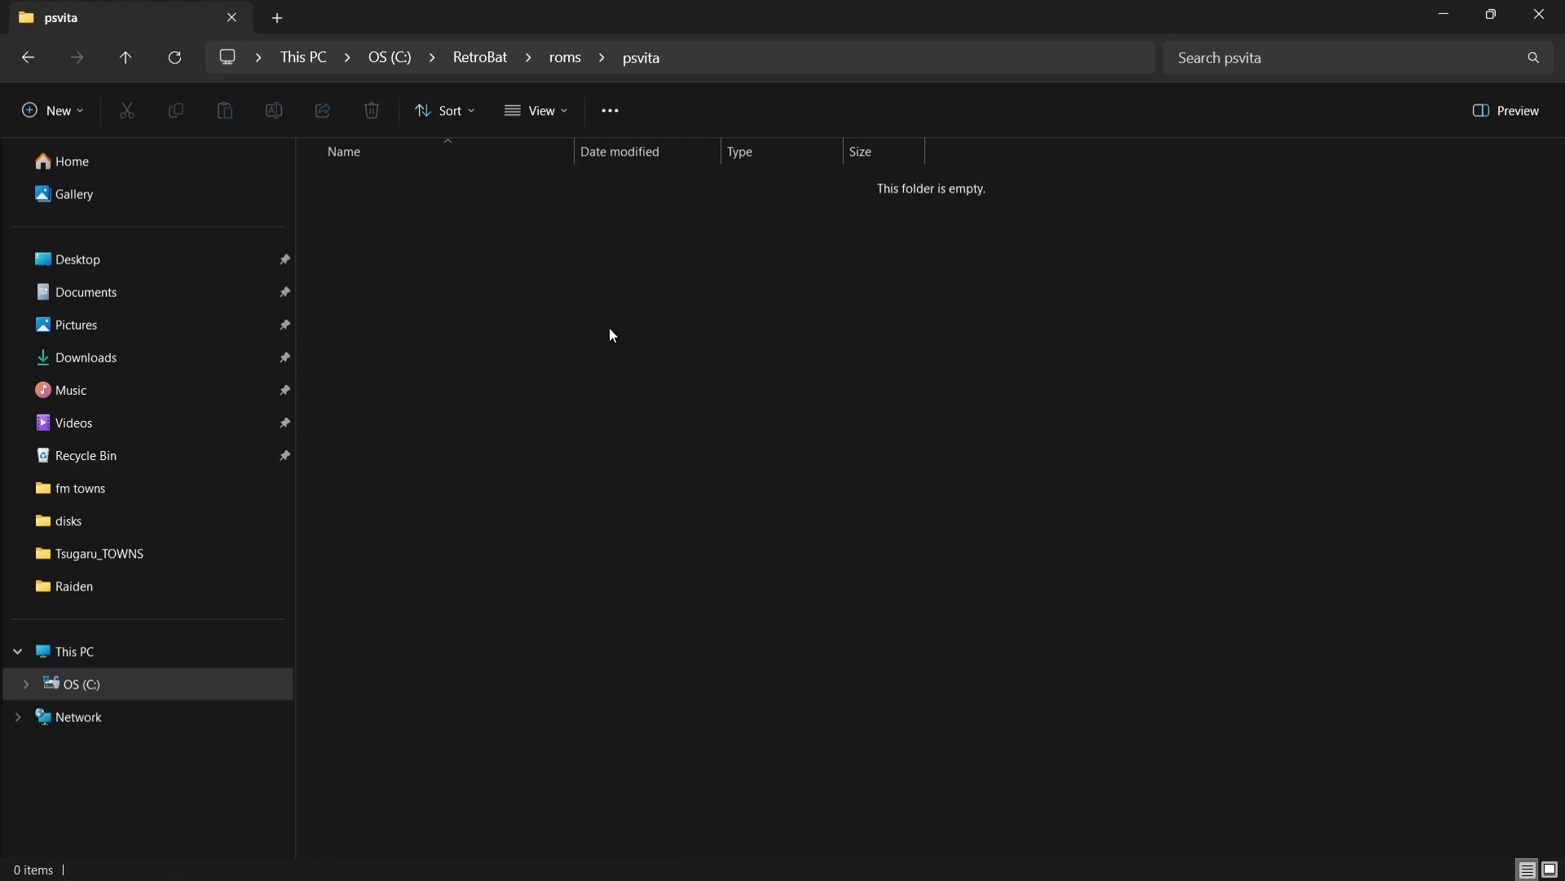
Create a new text document there and rename it Mortal Kombat.m3u.
{"action": "right_click", "coordinate": [609, 333]}
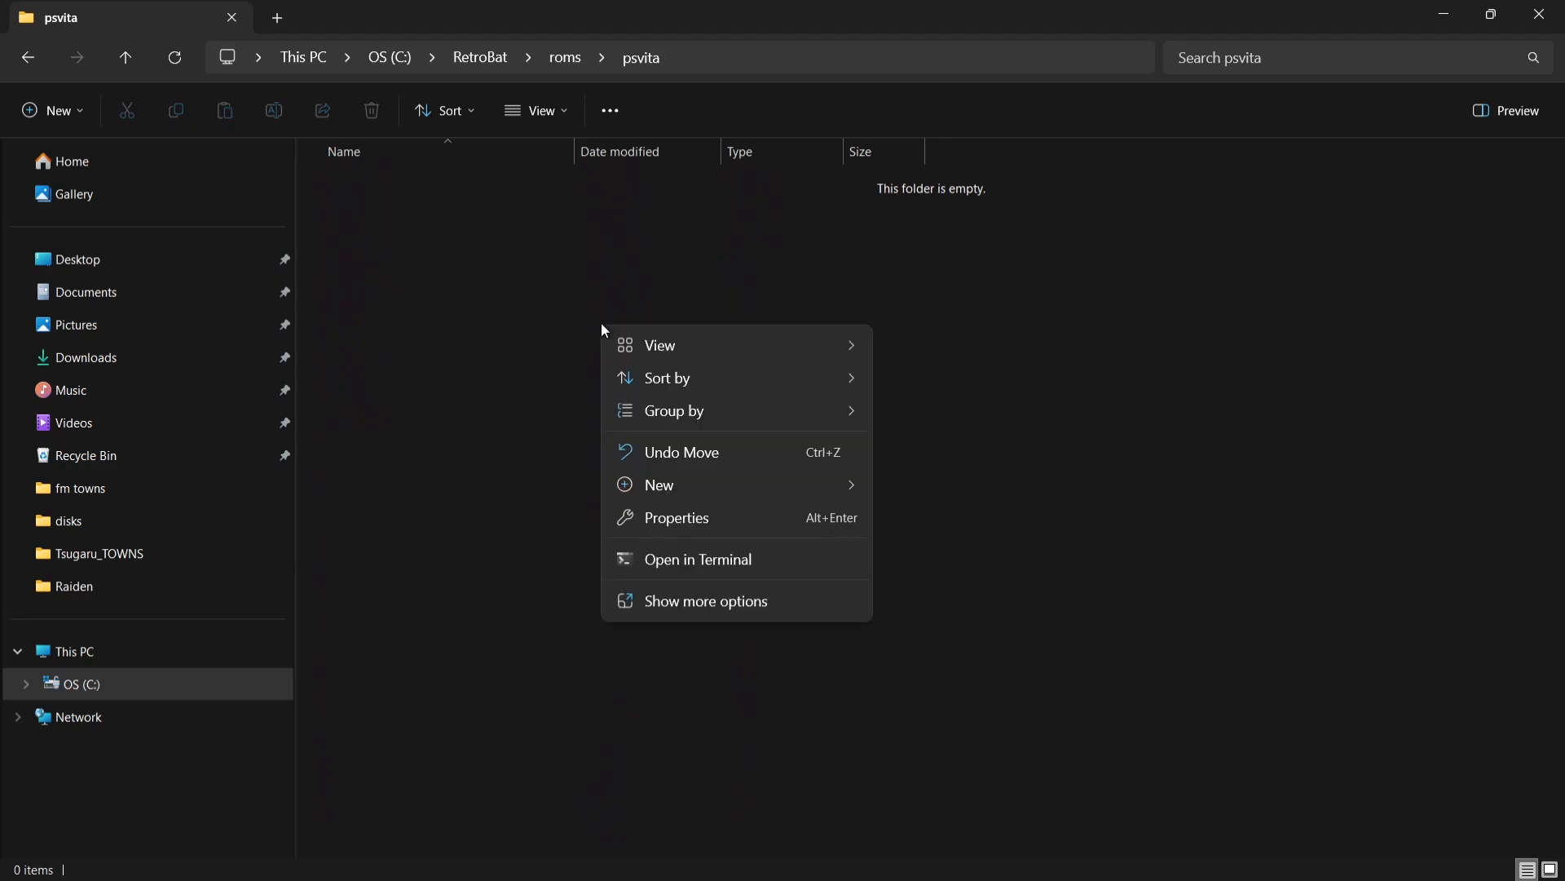
{"action": "mouse_move", "coordinate": [679, 378]}
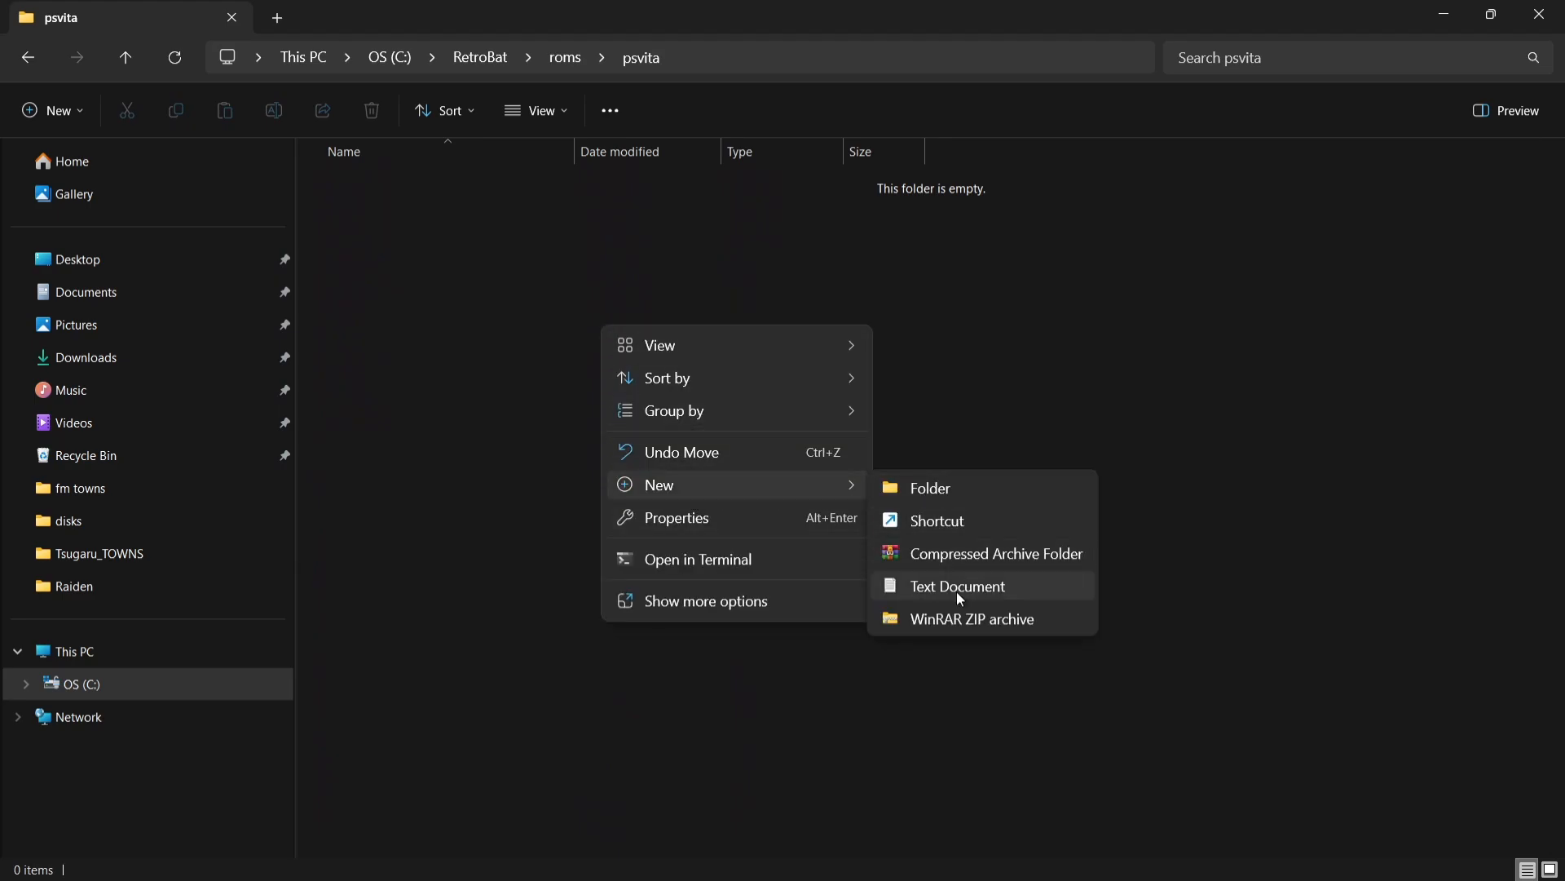
{"action": "left_click", "coordinate": [956, 587]}
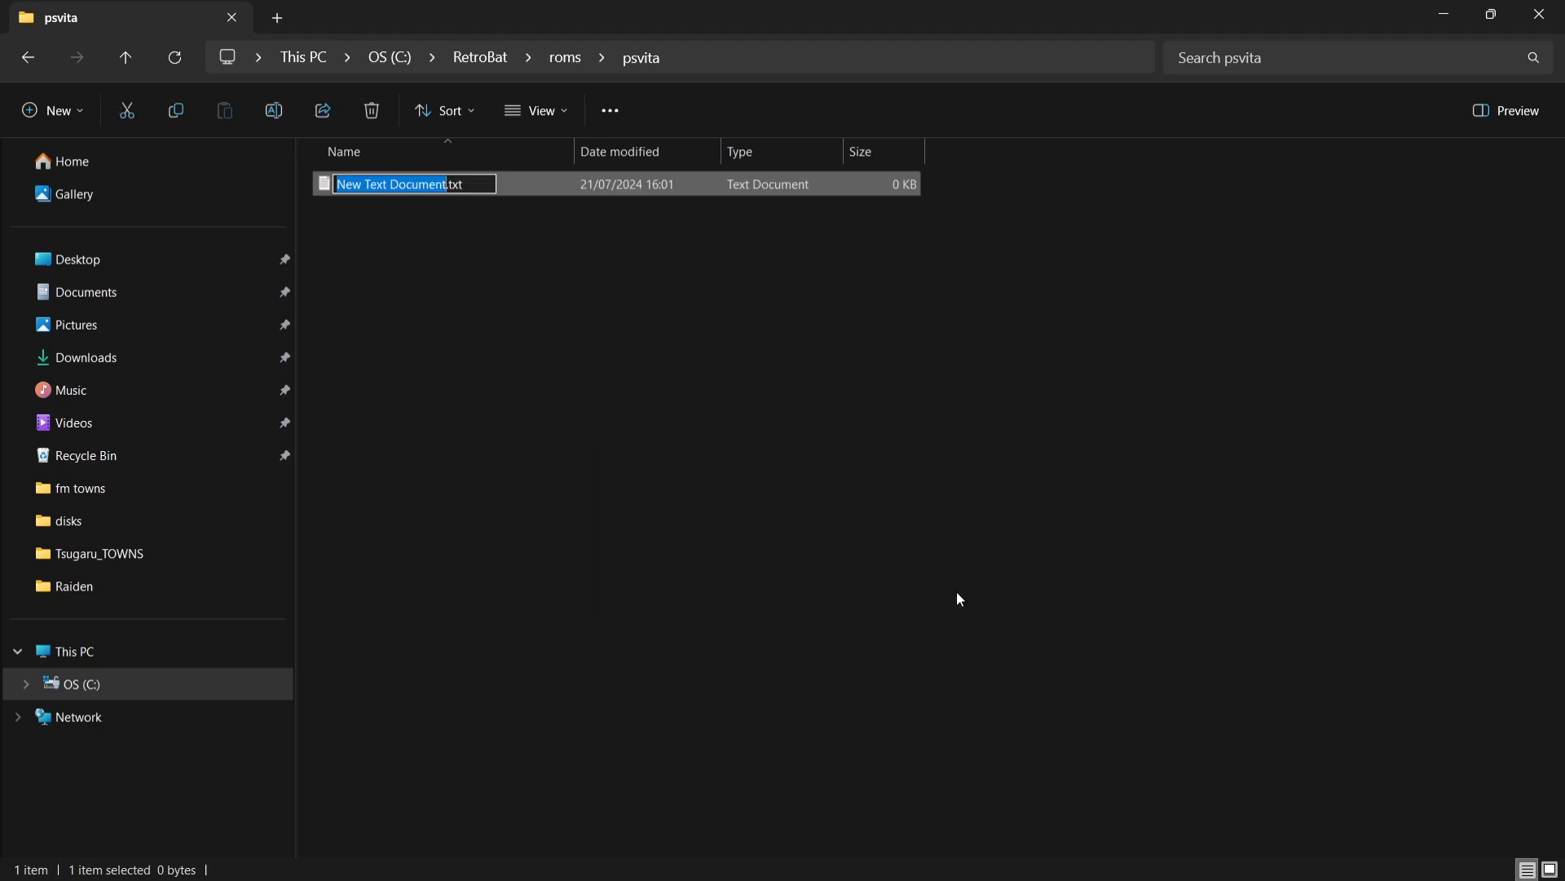
{"action": "type", "text": "Mortal .txt"}
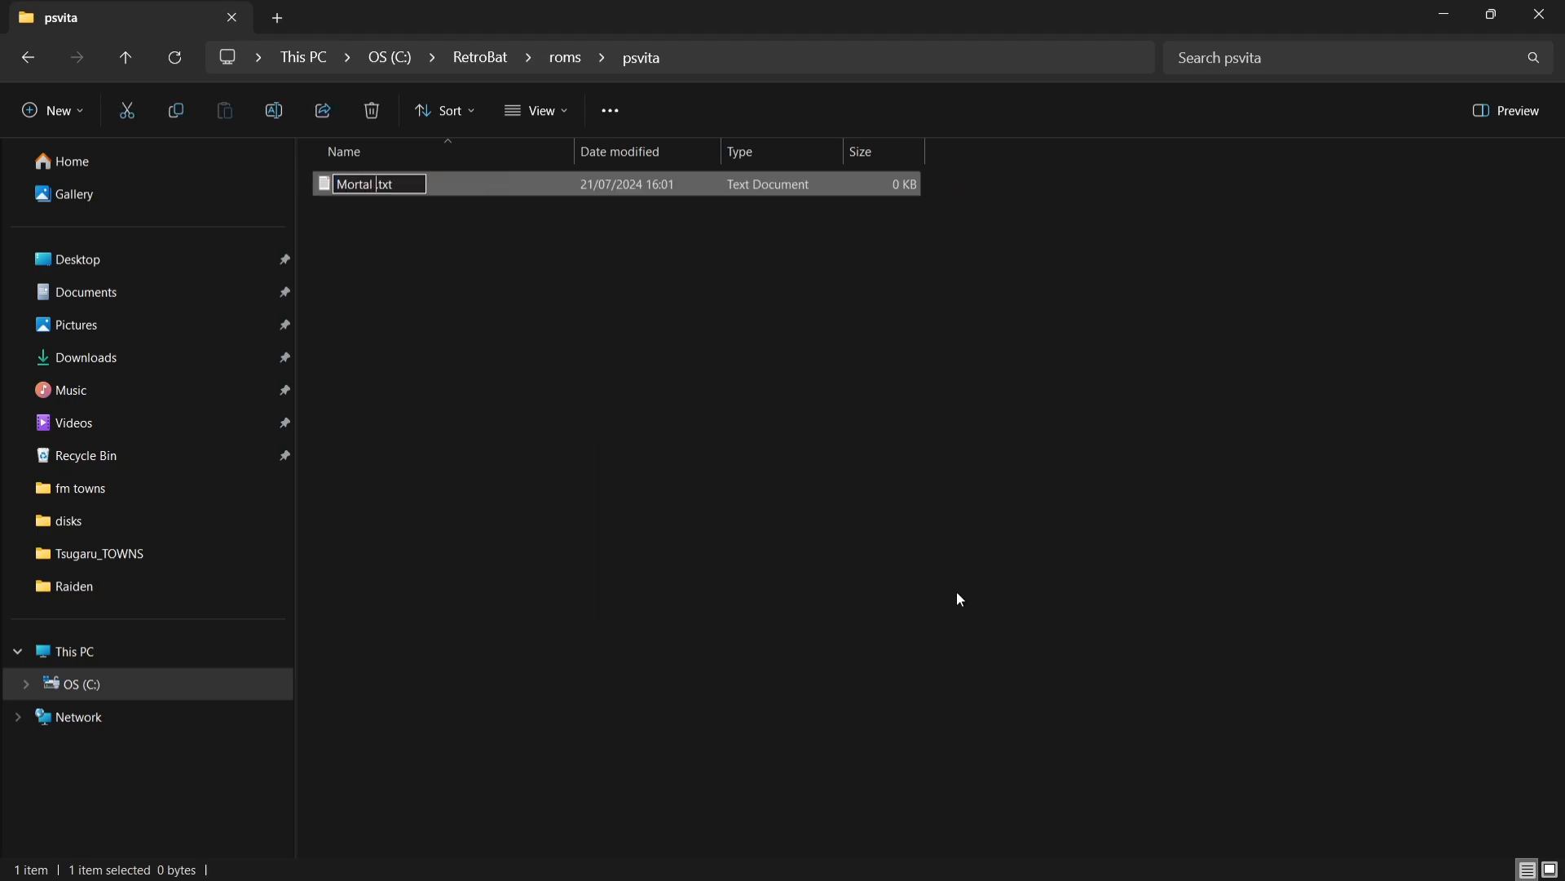
{"action": "type", "text": "Kombat"}
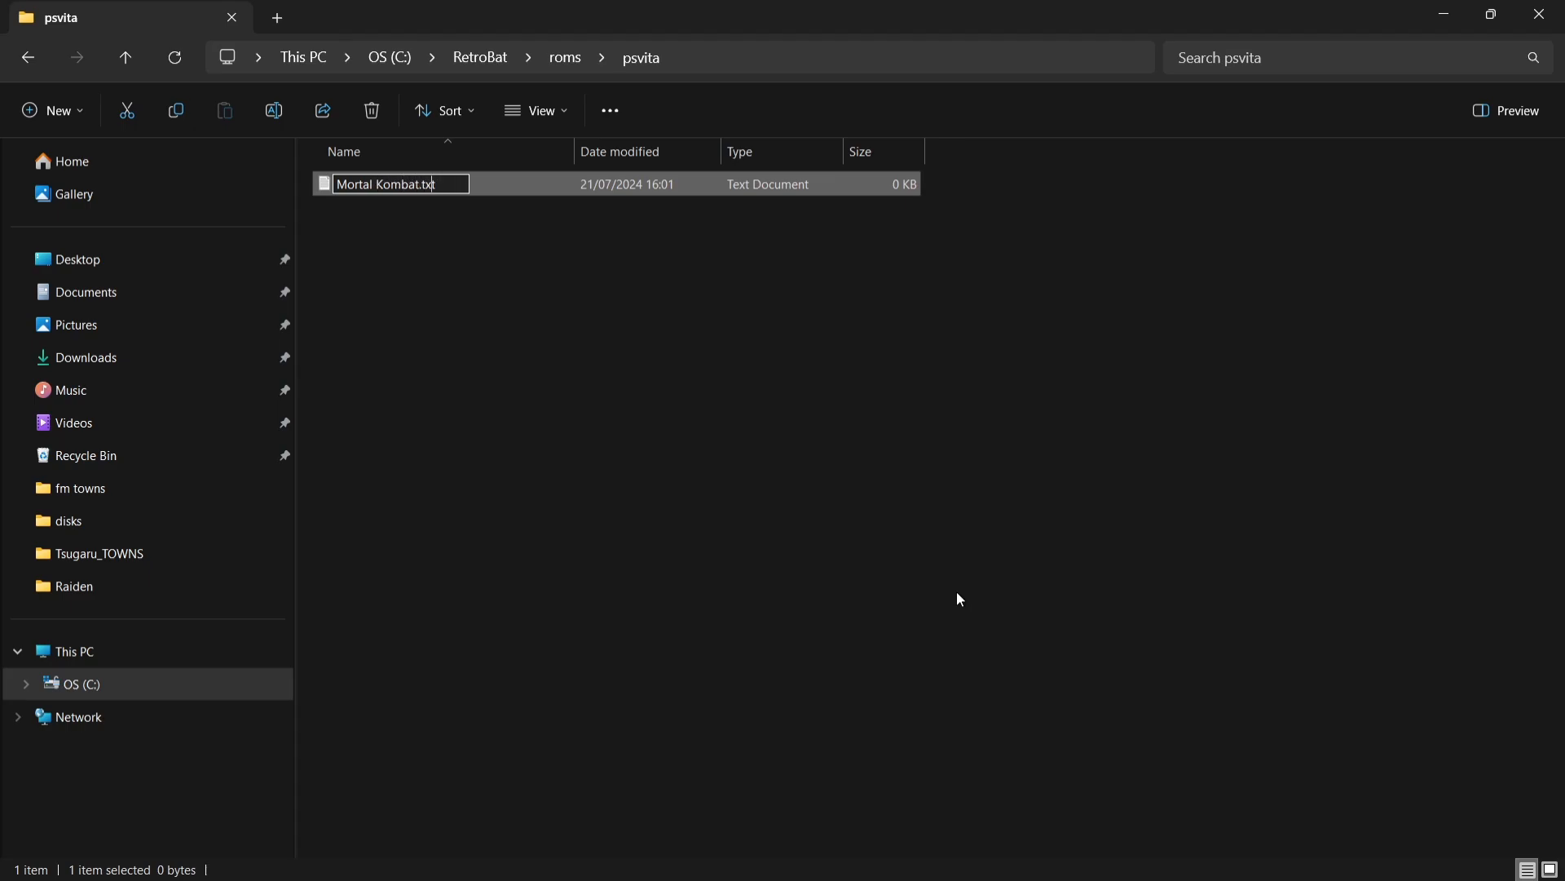
{"action": "key", "text": "BackSpace"}
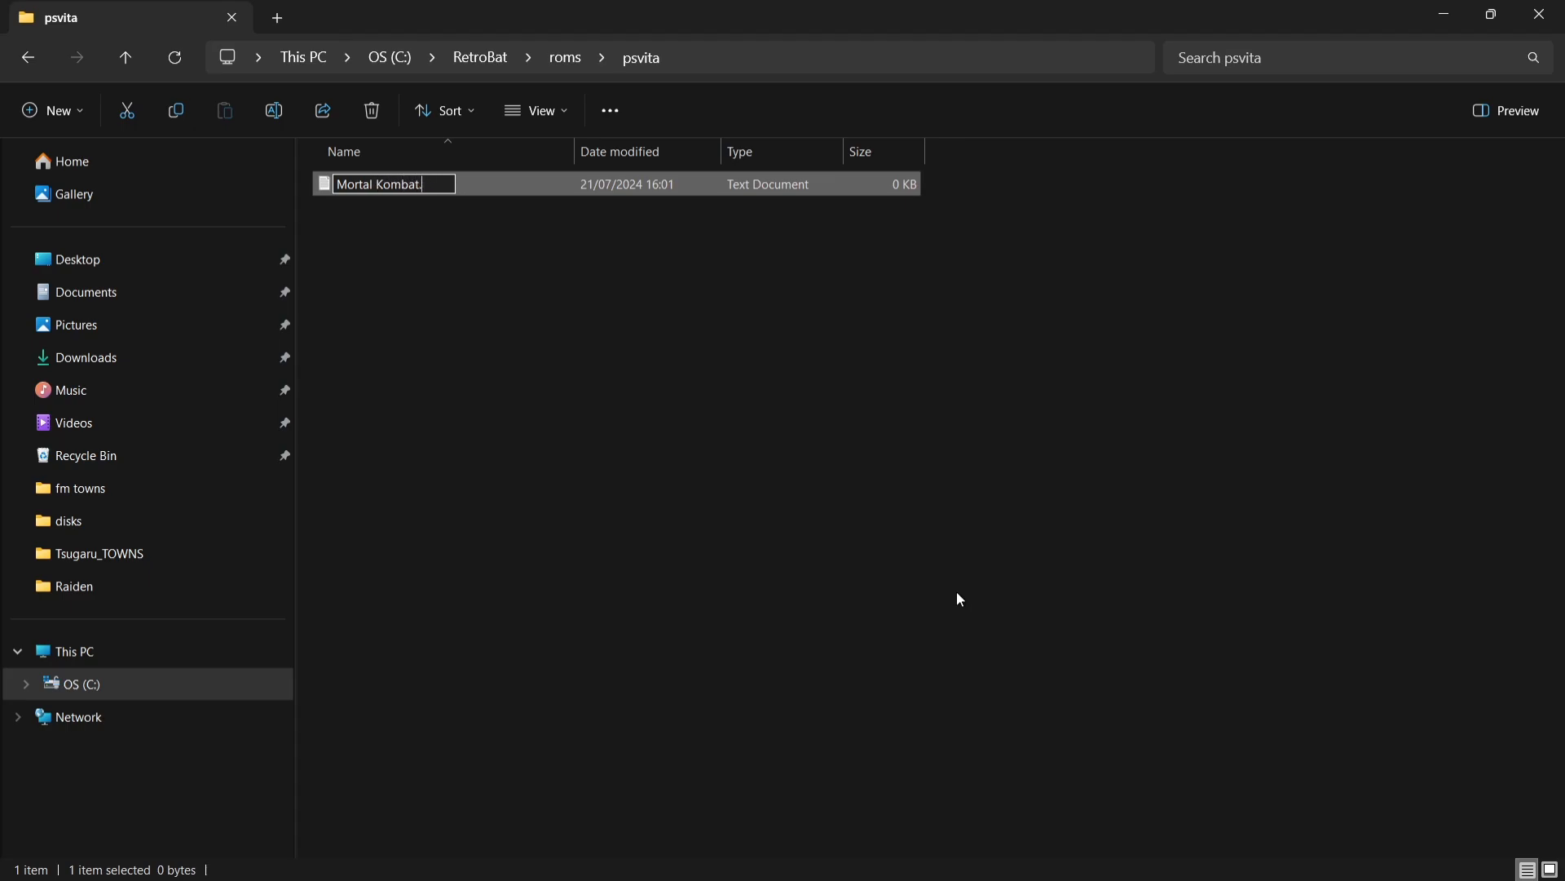
{"action": "type", "text": "m3u"}
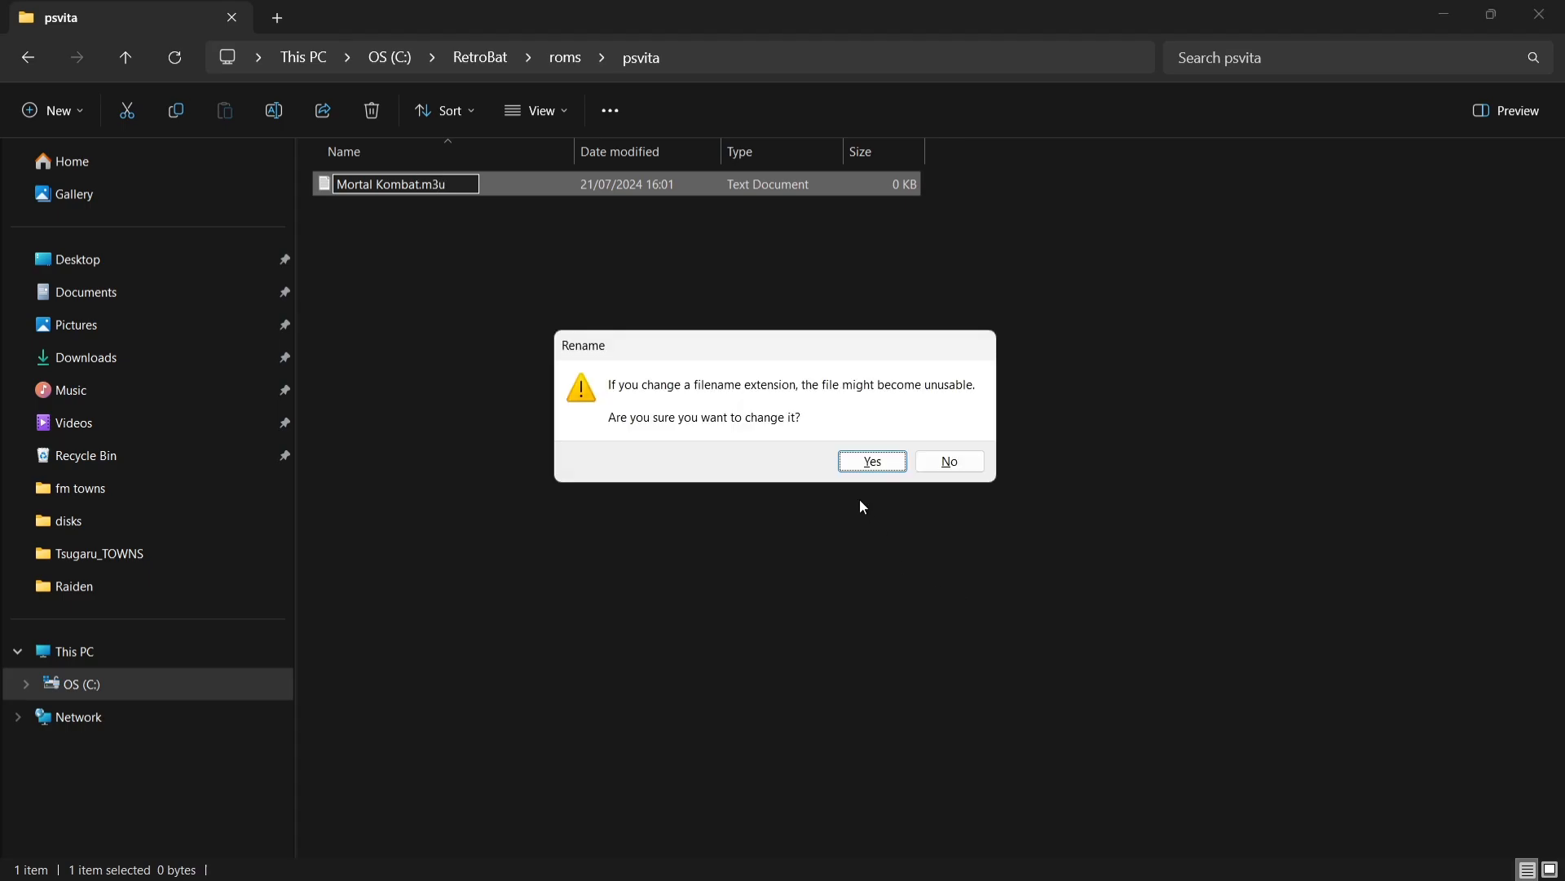
{"action": "mouse_move", "coordinate": [871, 460]}
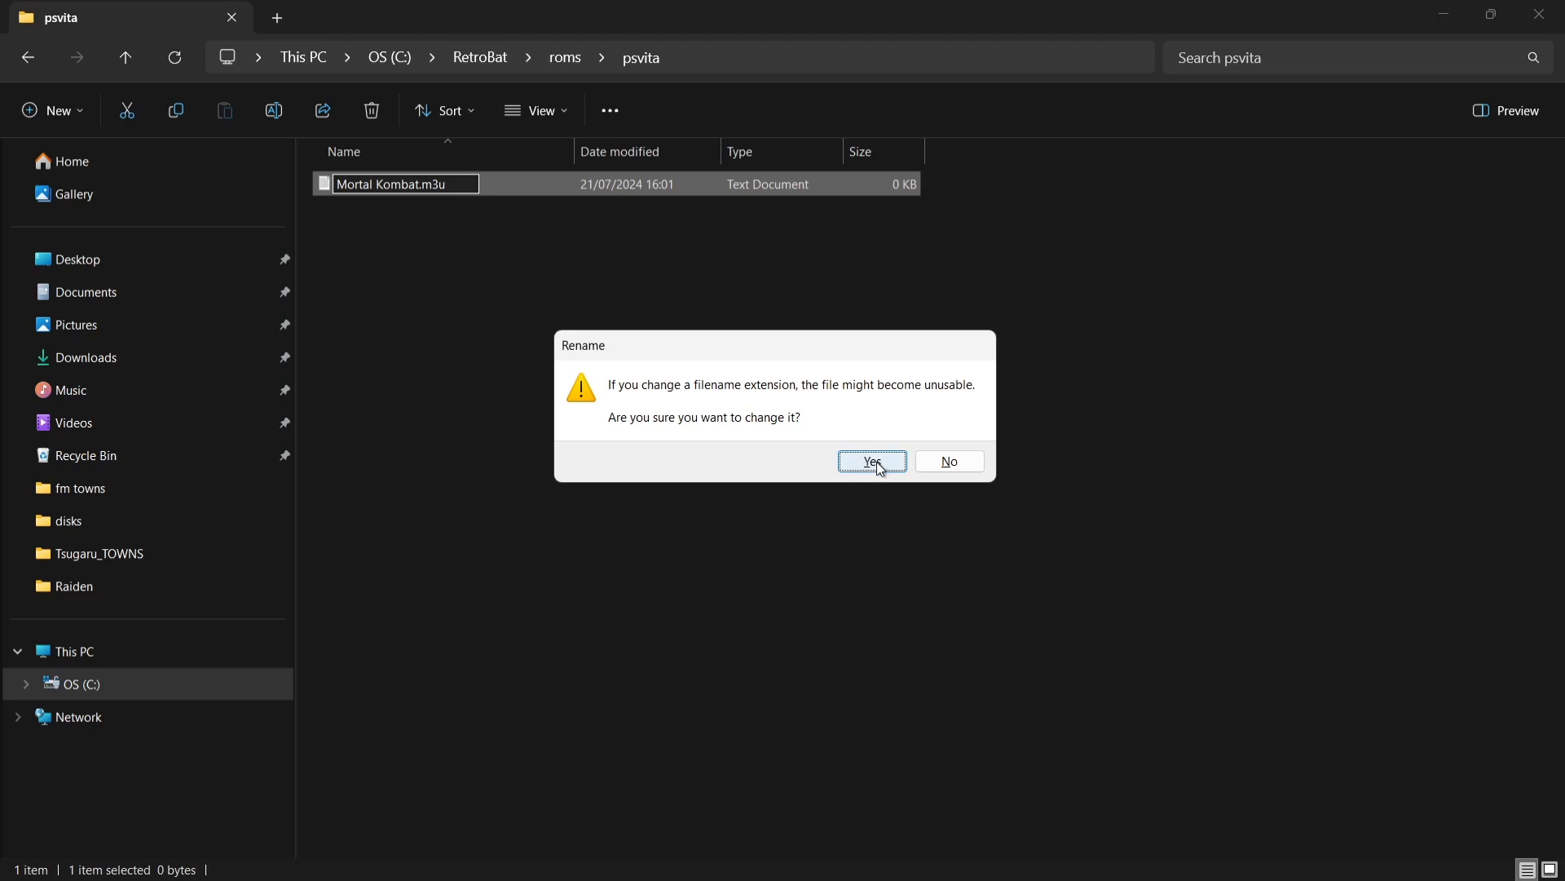
Accept the .m3u extension change and write title ID PCSE00023 into the file.
{"action": "left_click", "coordinate": [871, 459]}
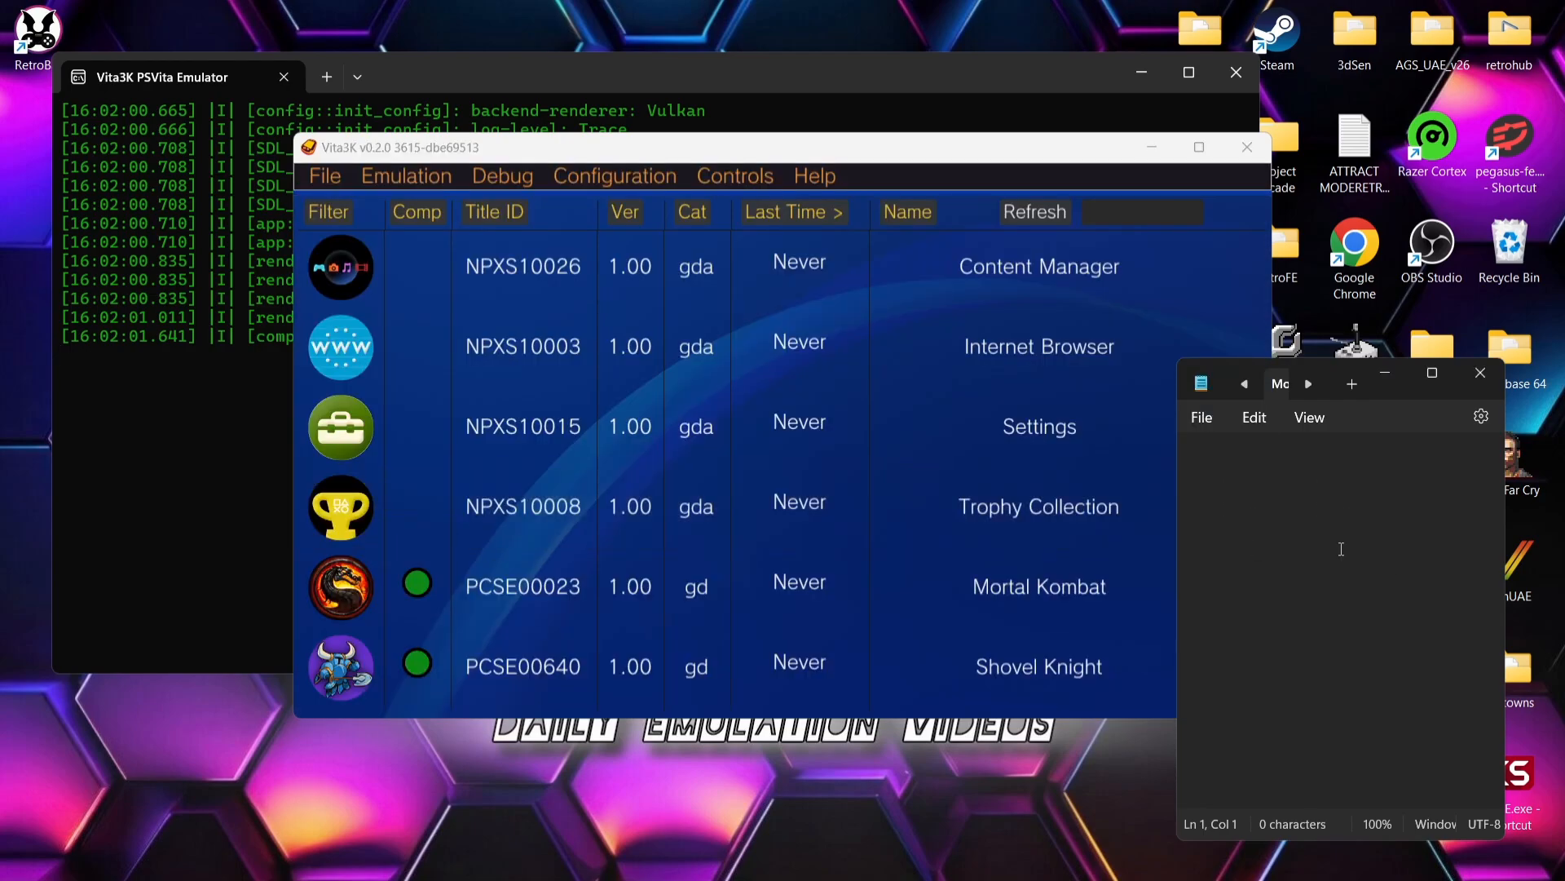
{"action": "type", "text": "PCSE"}
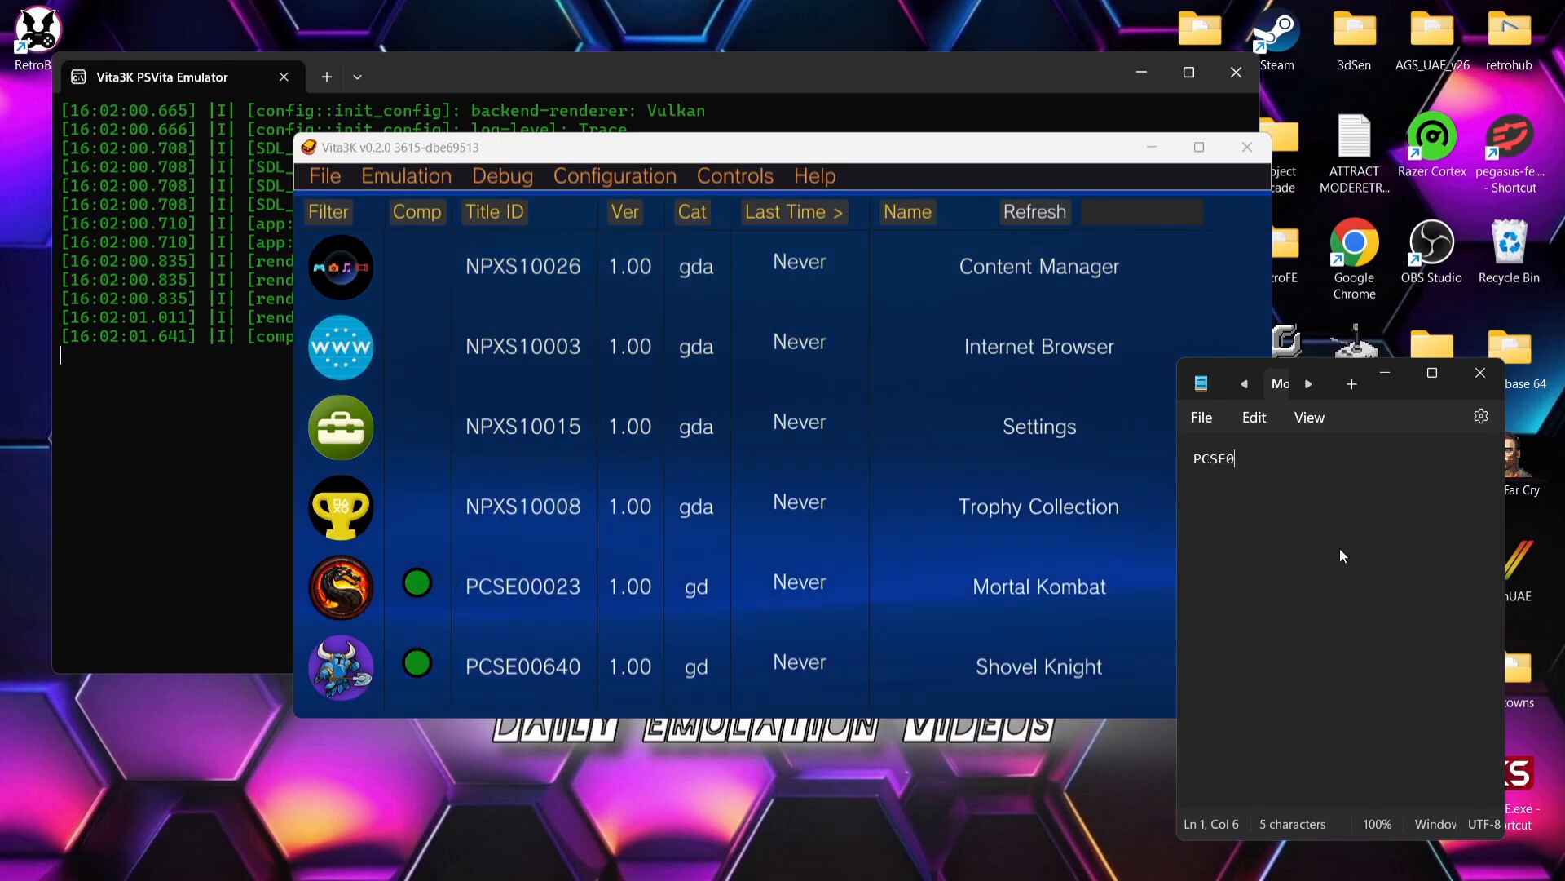
{"action": "type", "text": "002"}
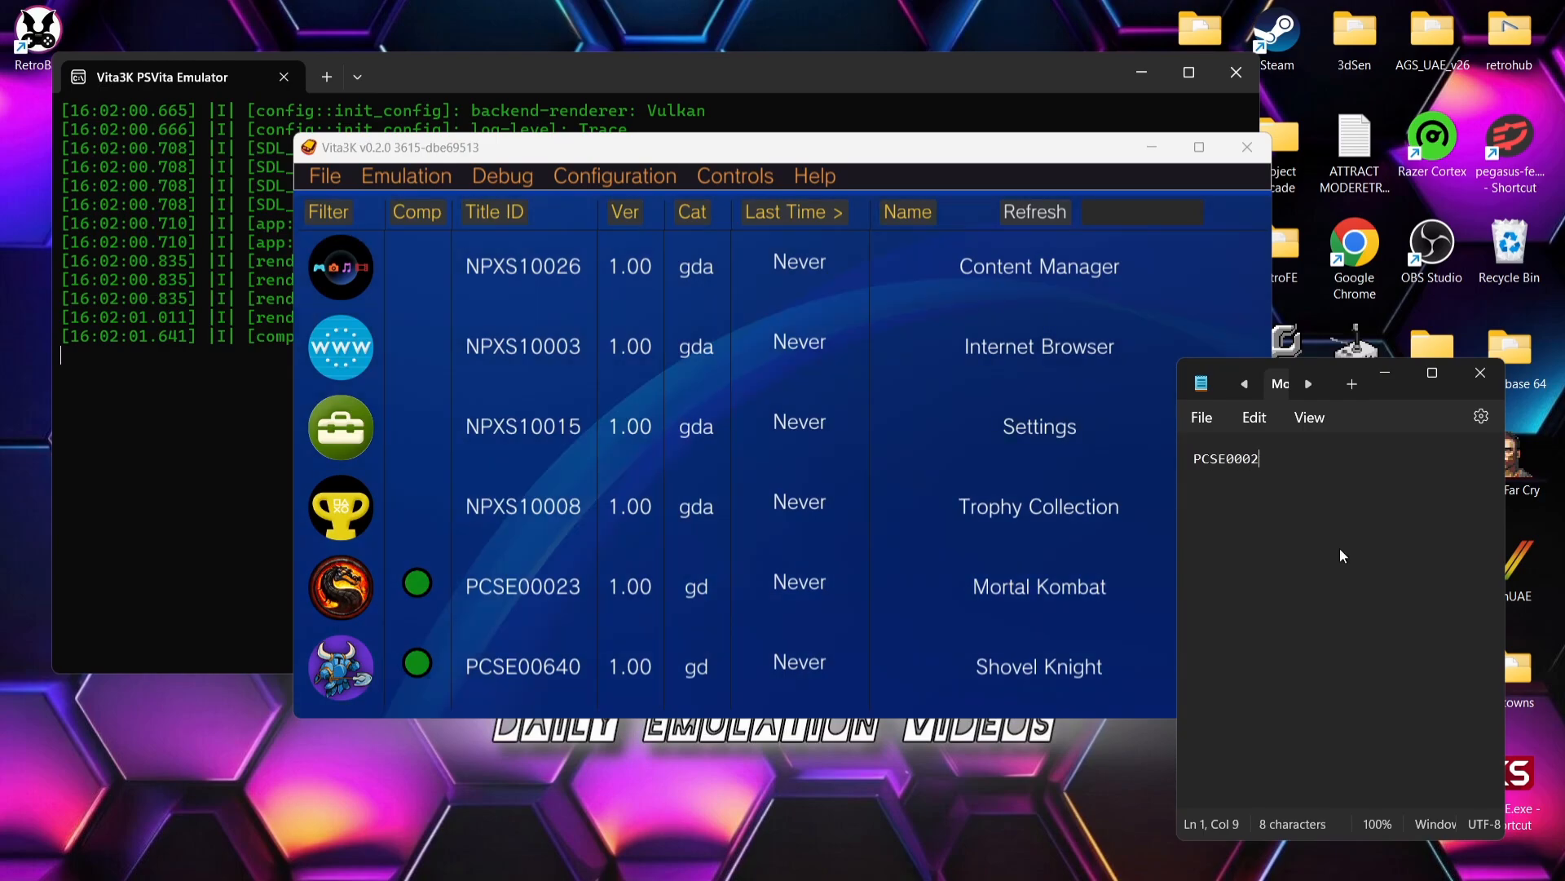
{"action": "type", "text": "3"}
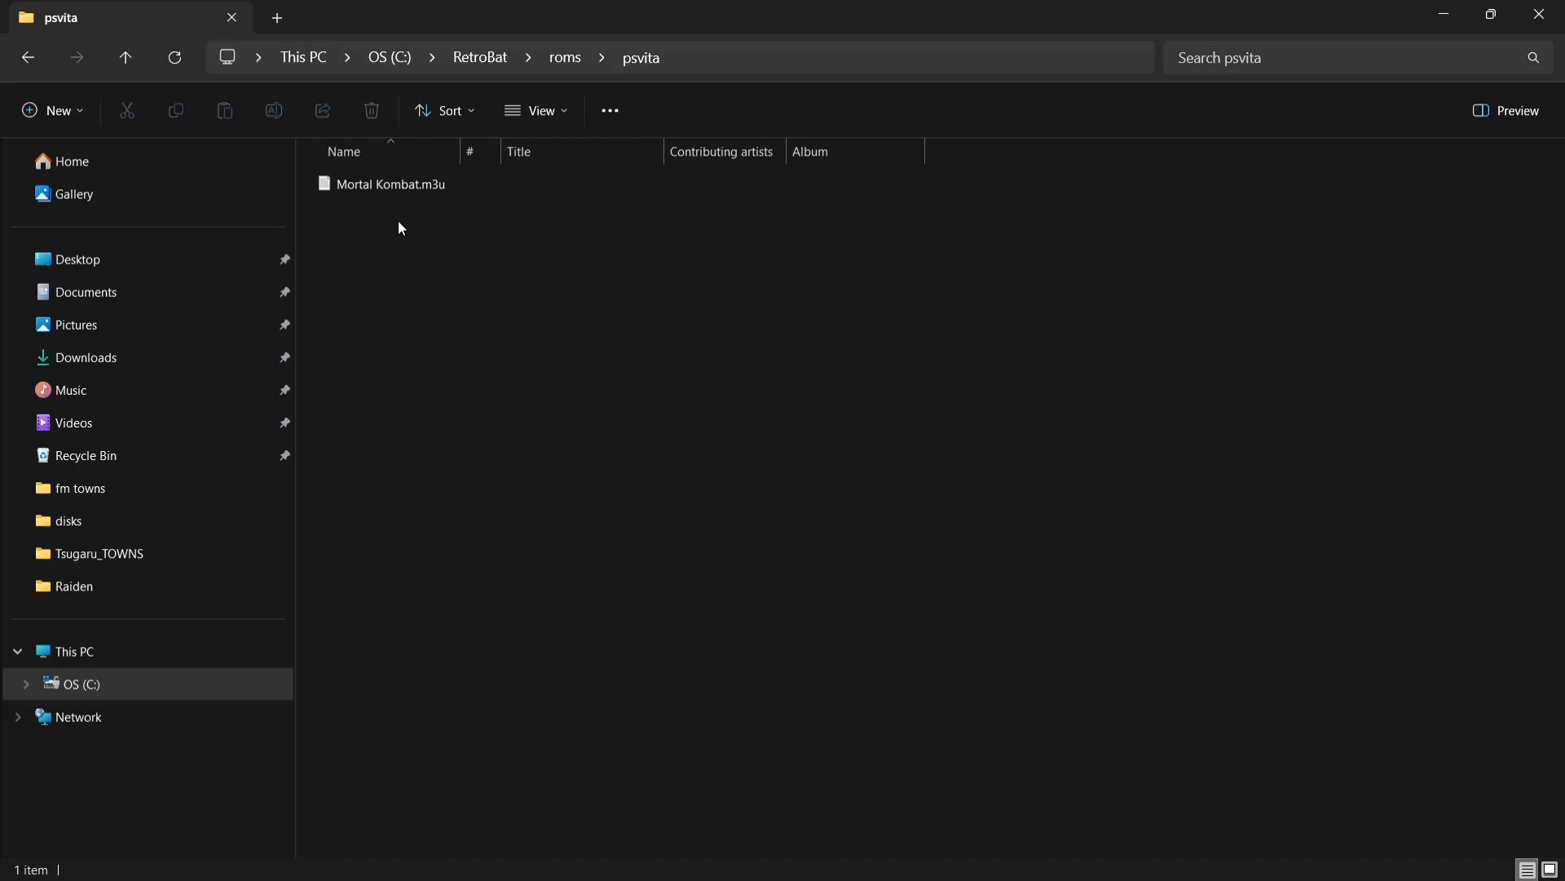
Check Mortal Kombat.m3u's contents, then create Shovel Knight.m3u and accept the extension change.
{"action": "left_click", "coordinate": [391, 183]}
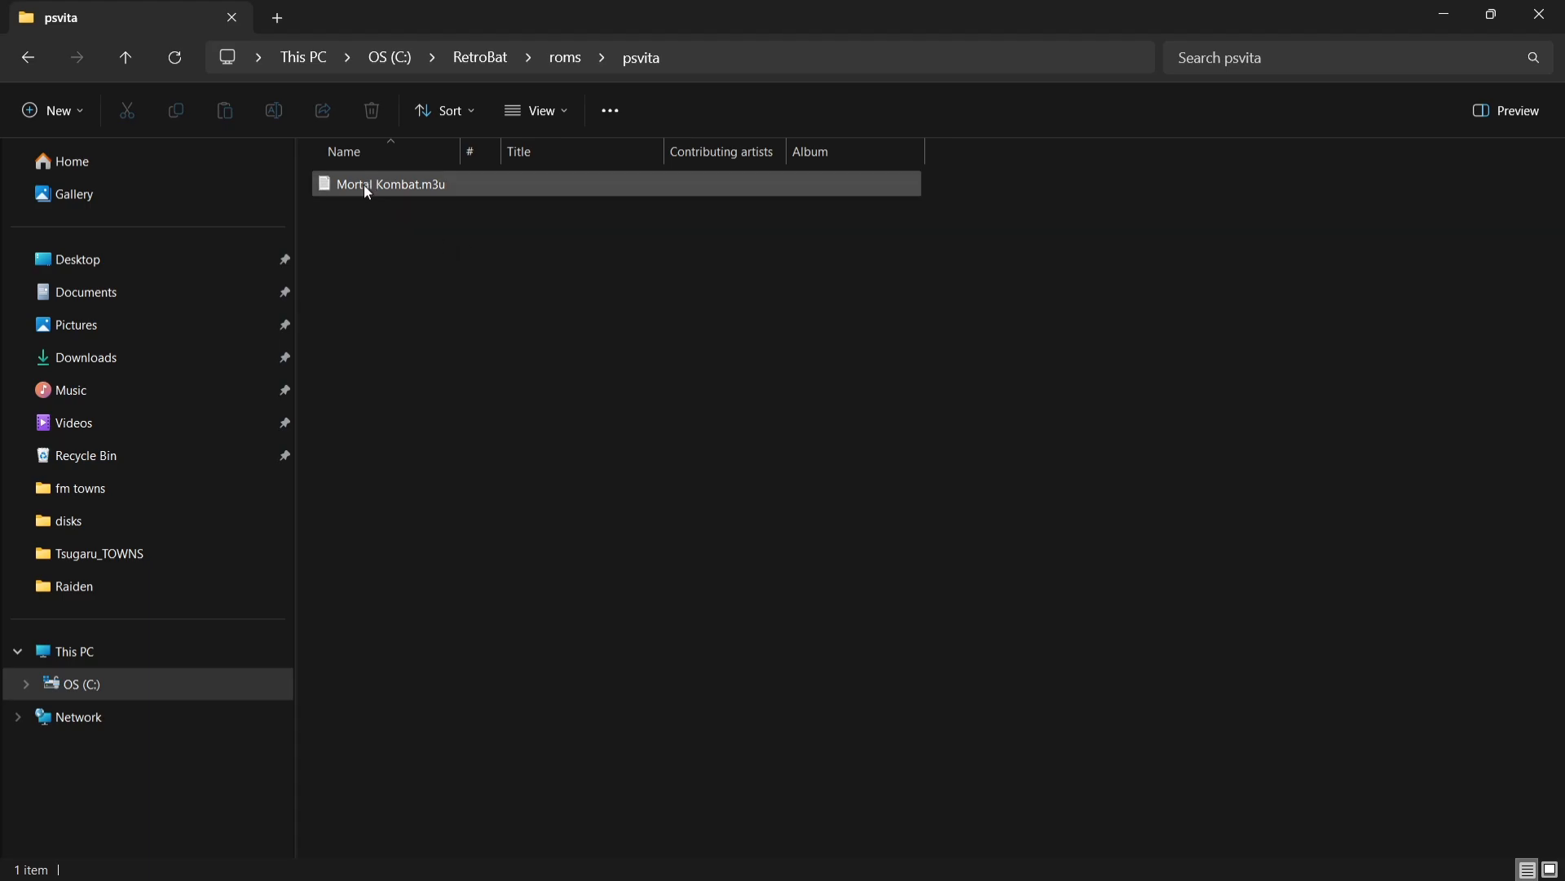
{"action": "mouse_move", "coordinate": [459, 190]}
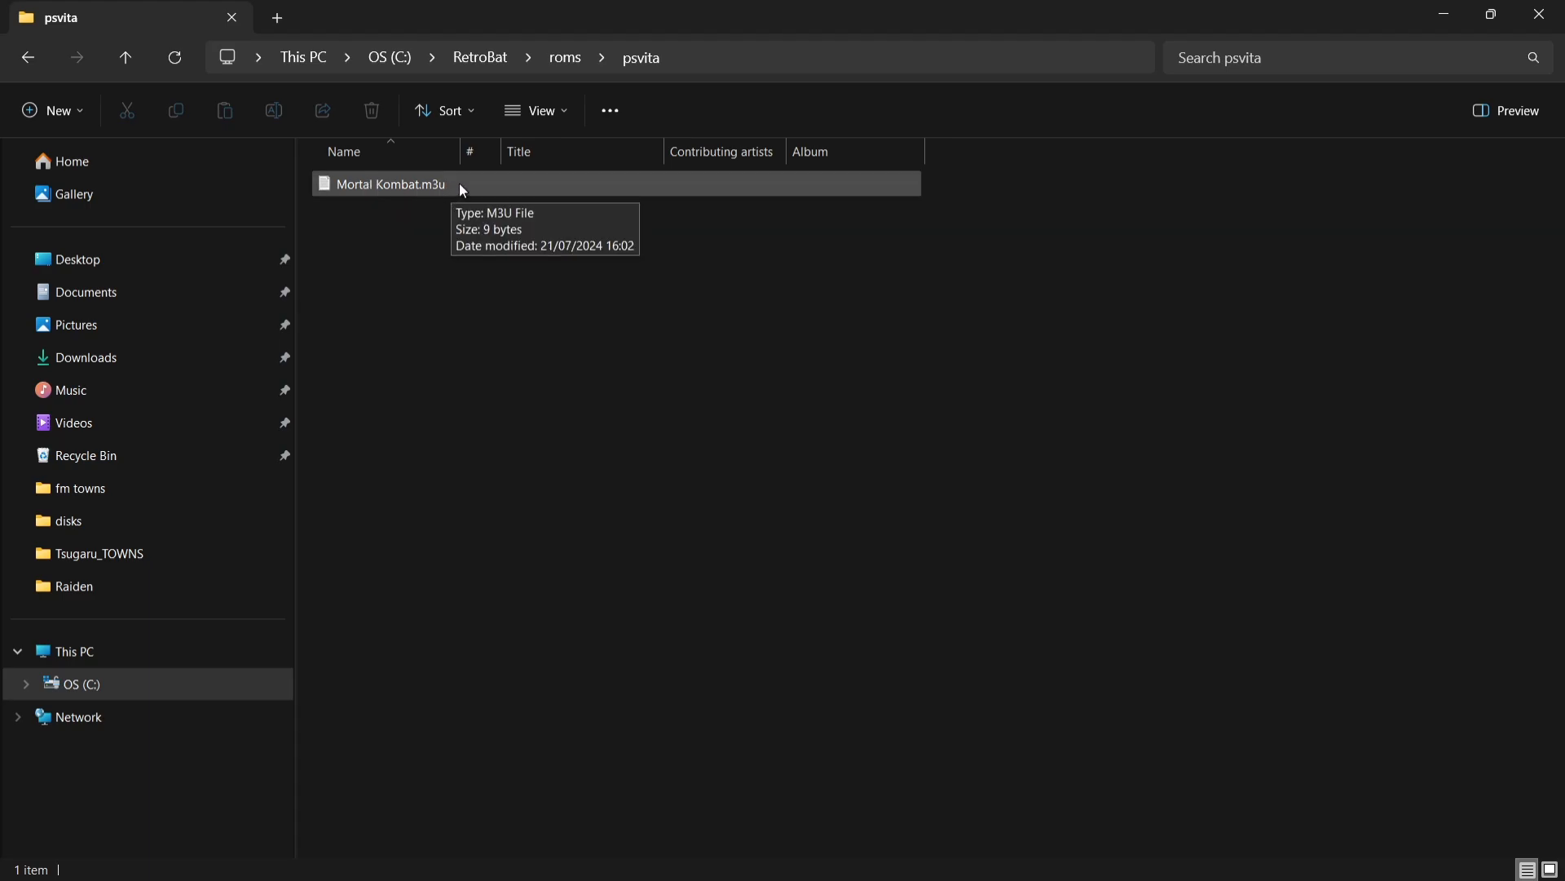
{"action": "double_click", "coordinate": [389, 183]}
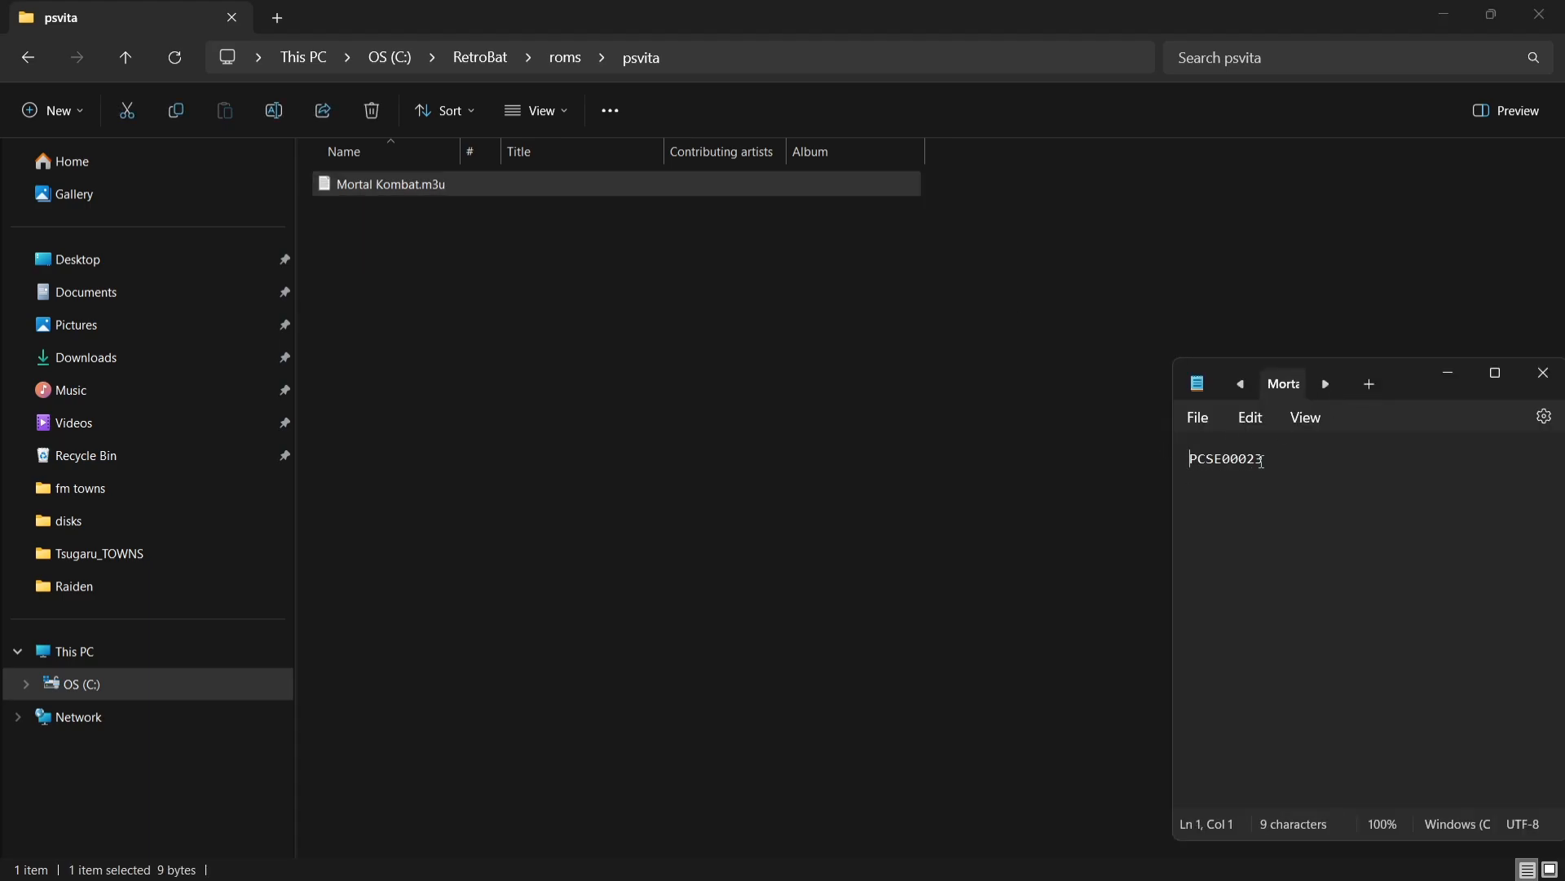
{"action": "mouse_move", "coordinate": [1542, 383]}
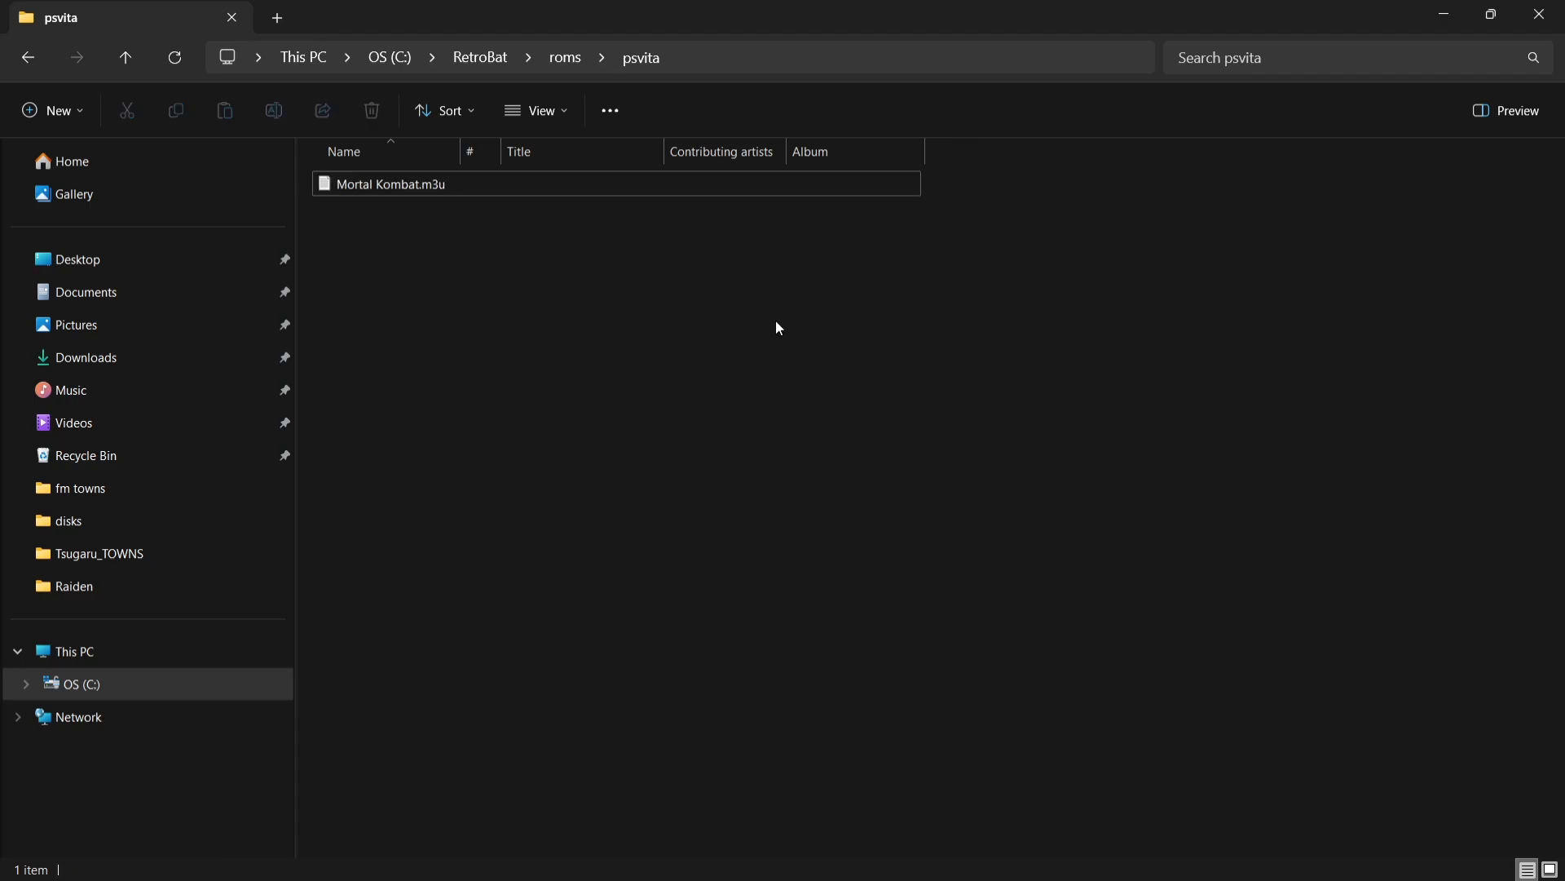
{"action": "right_click", "coordinate": [777, 326]}
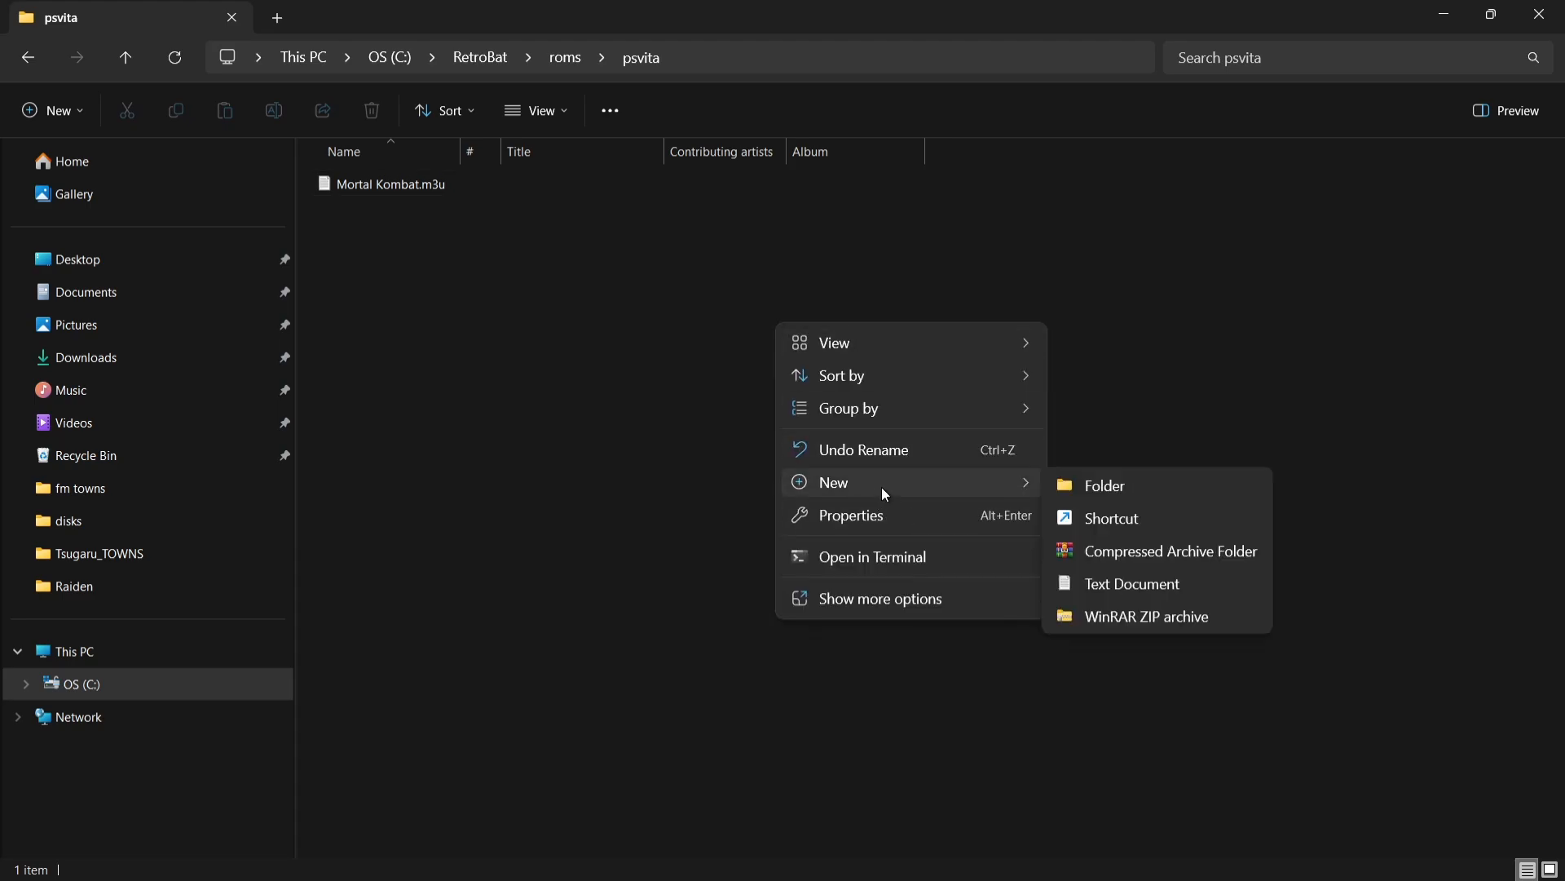
{"action": "left_click", "coordinate": [1131, 583]}
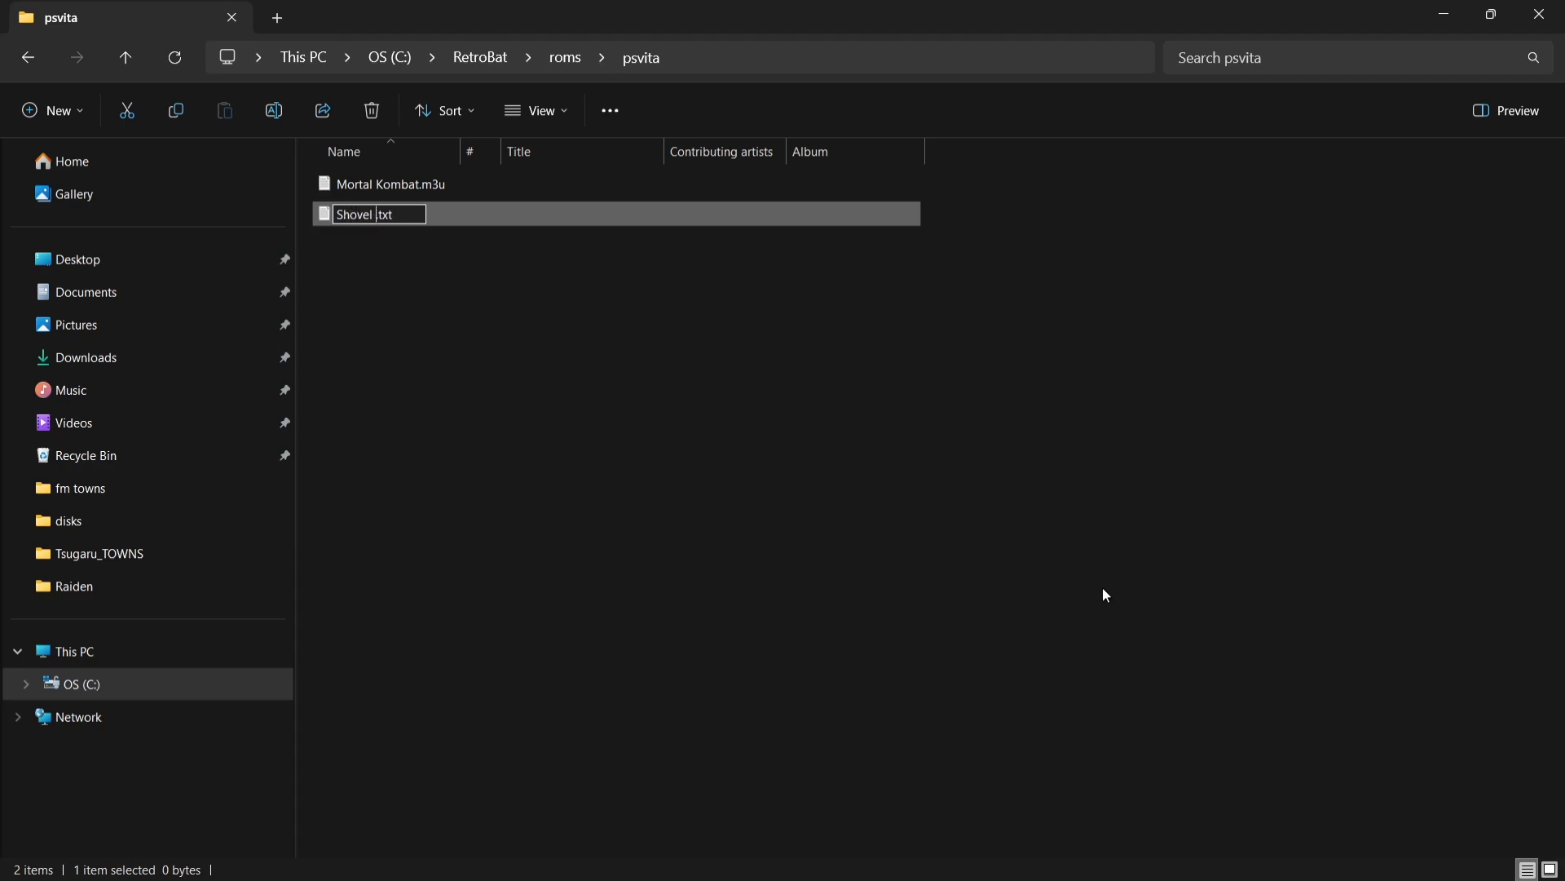
{"action": "type", "text": "Knight"}
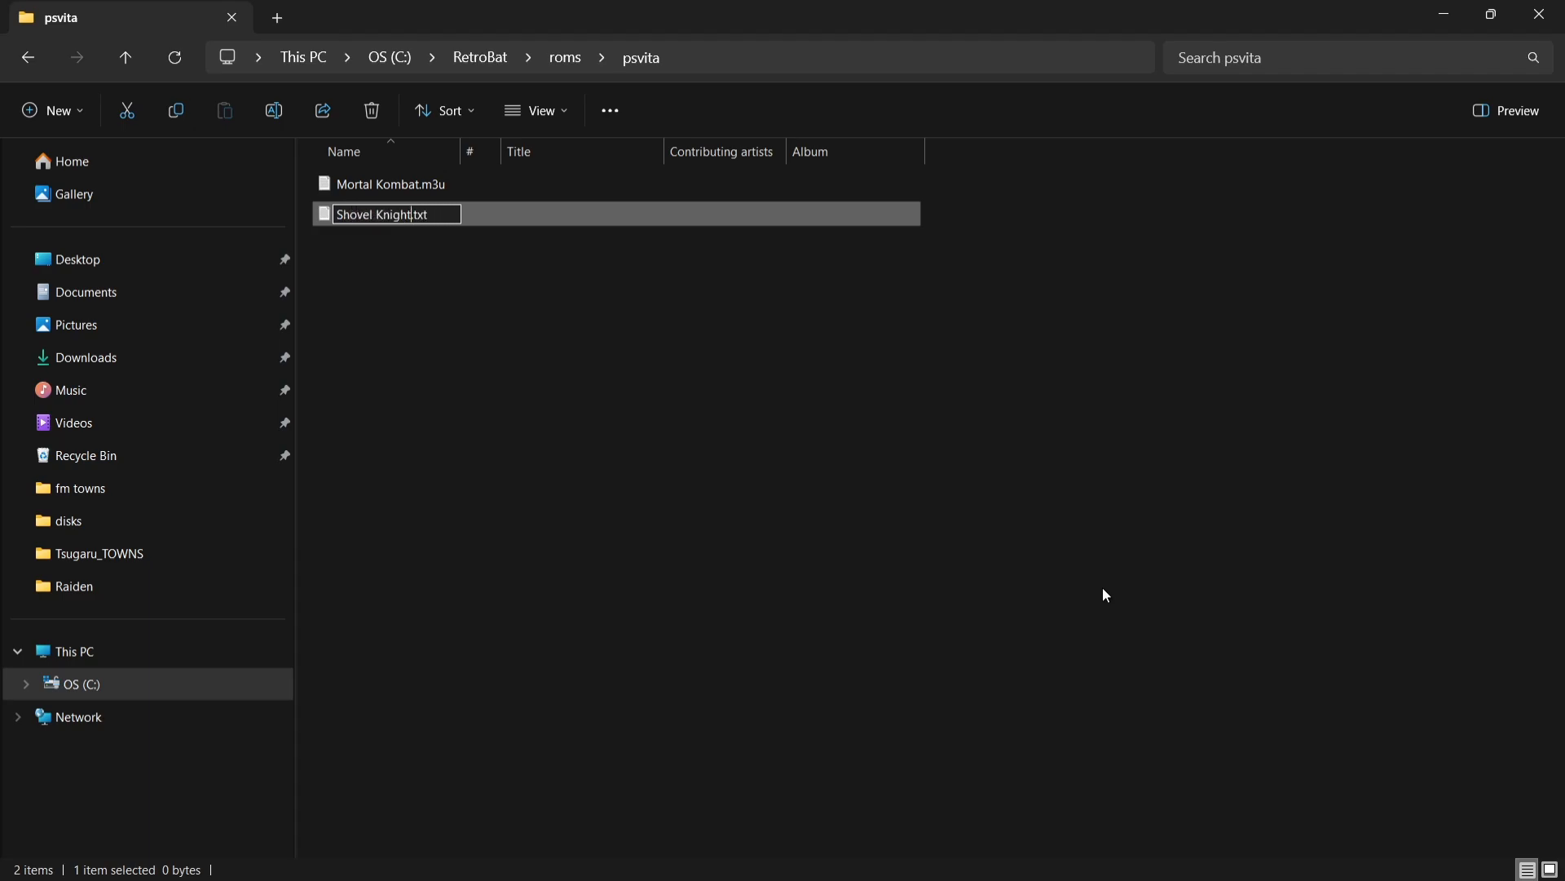
{"action": "type", "text": "m"}
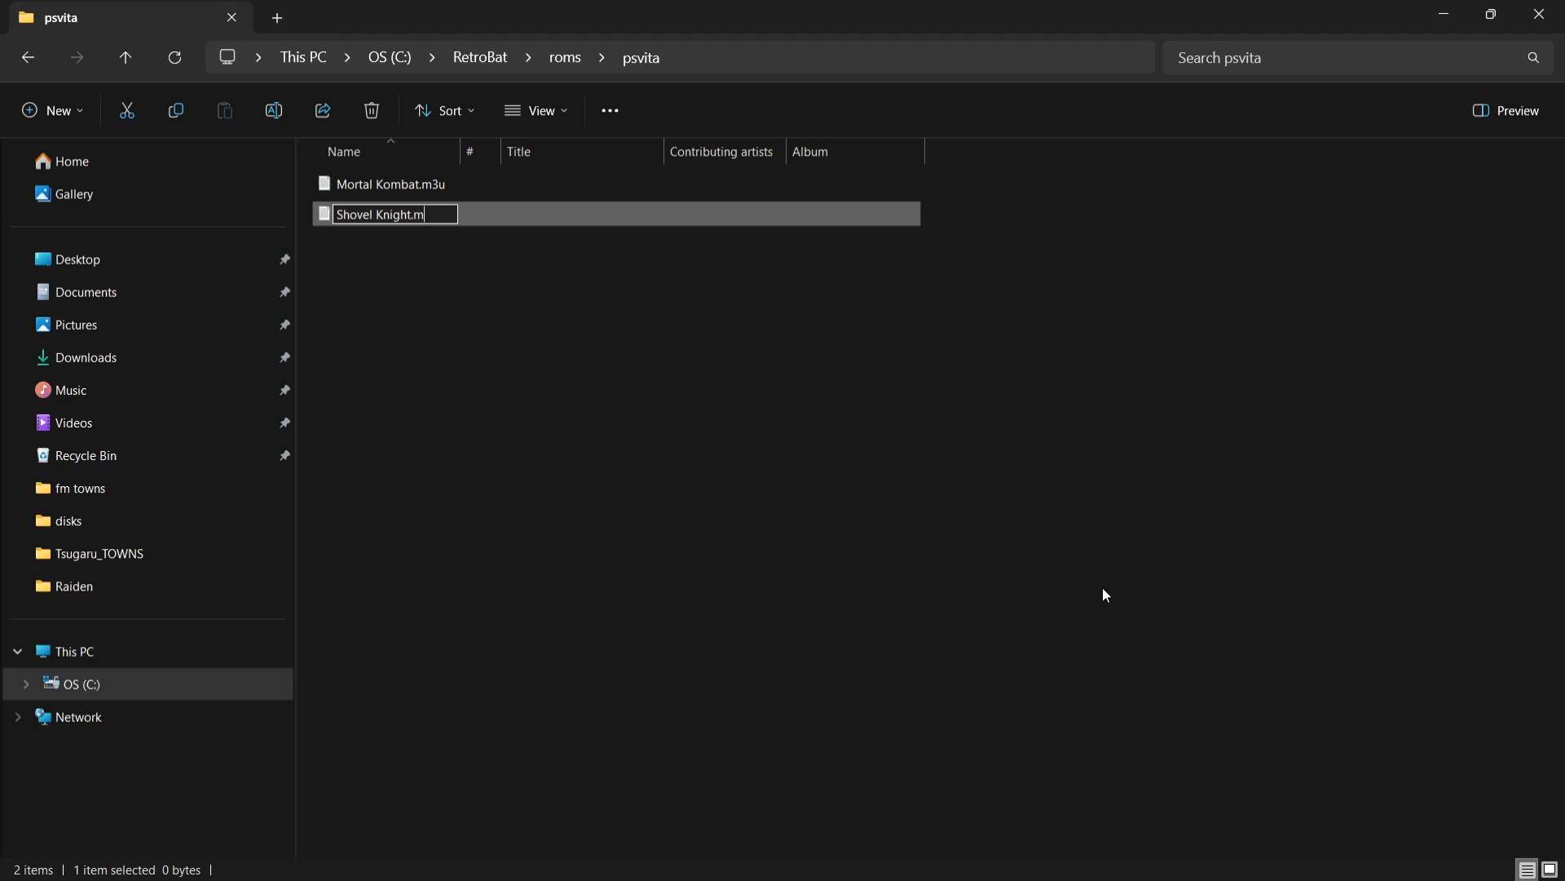
{"action": "key", "text": "Return"}
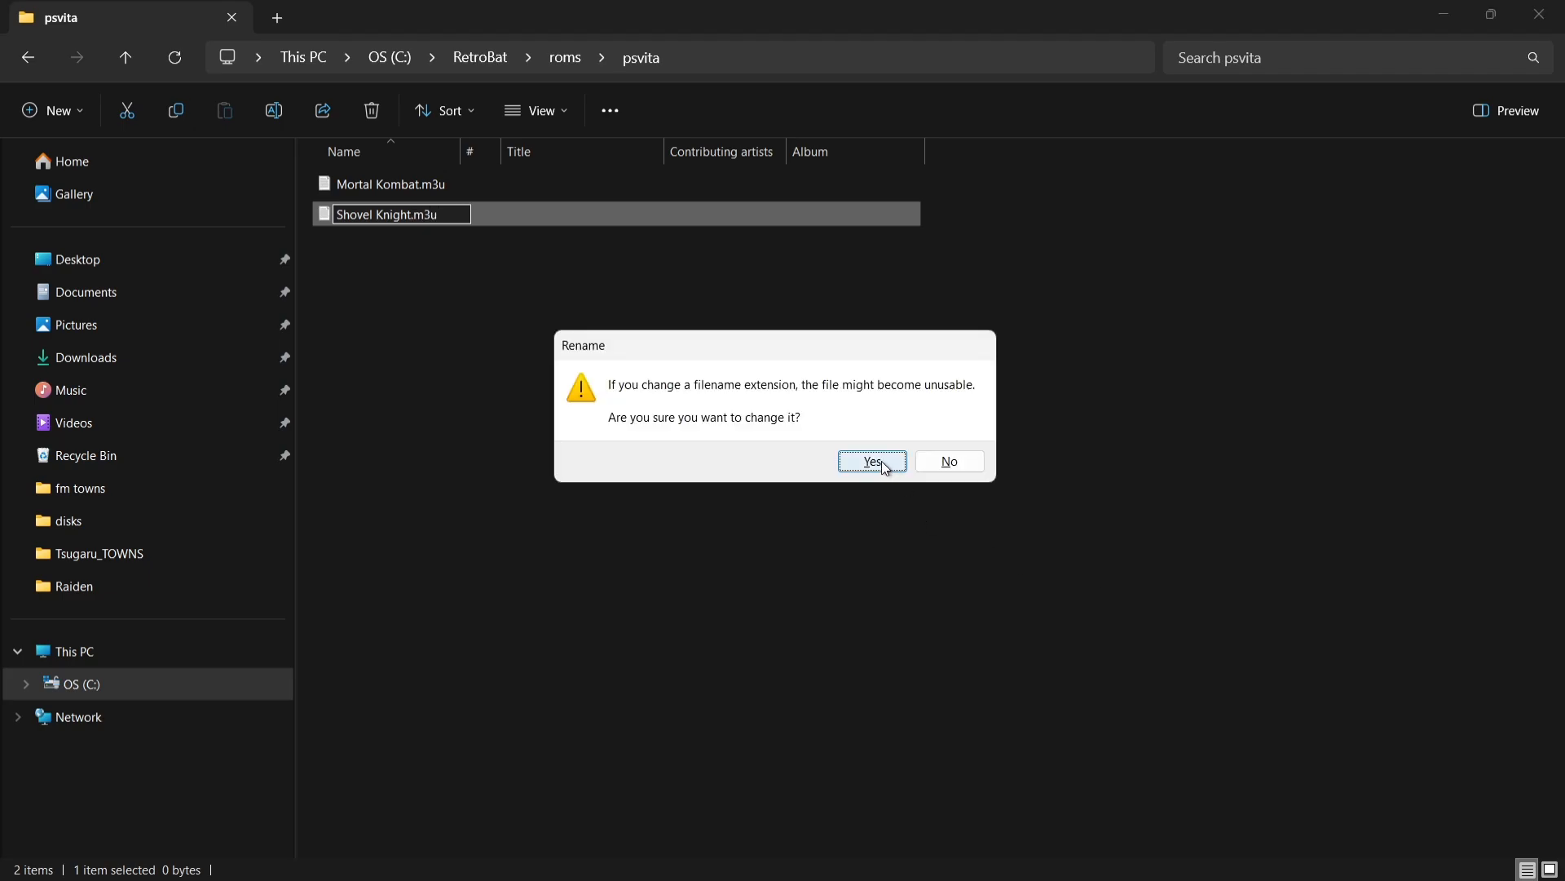
{"action": "left_click", "coordinate": [870, 459]}
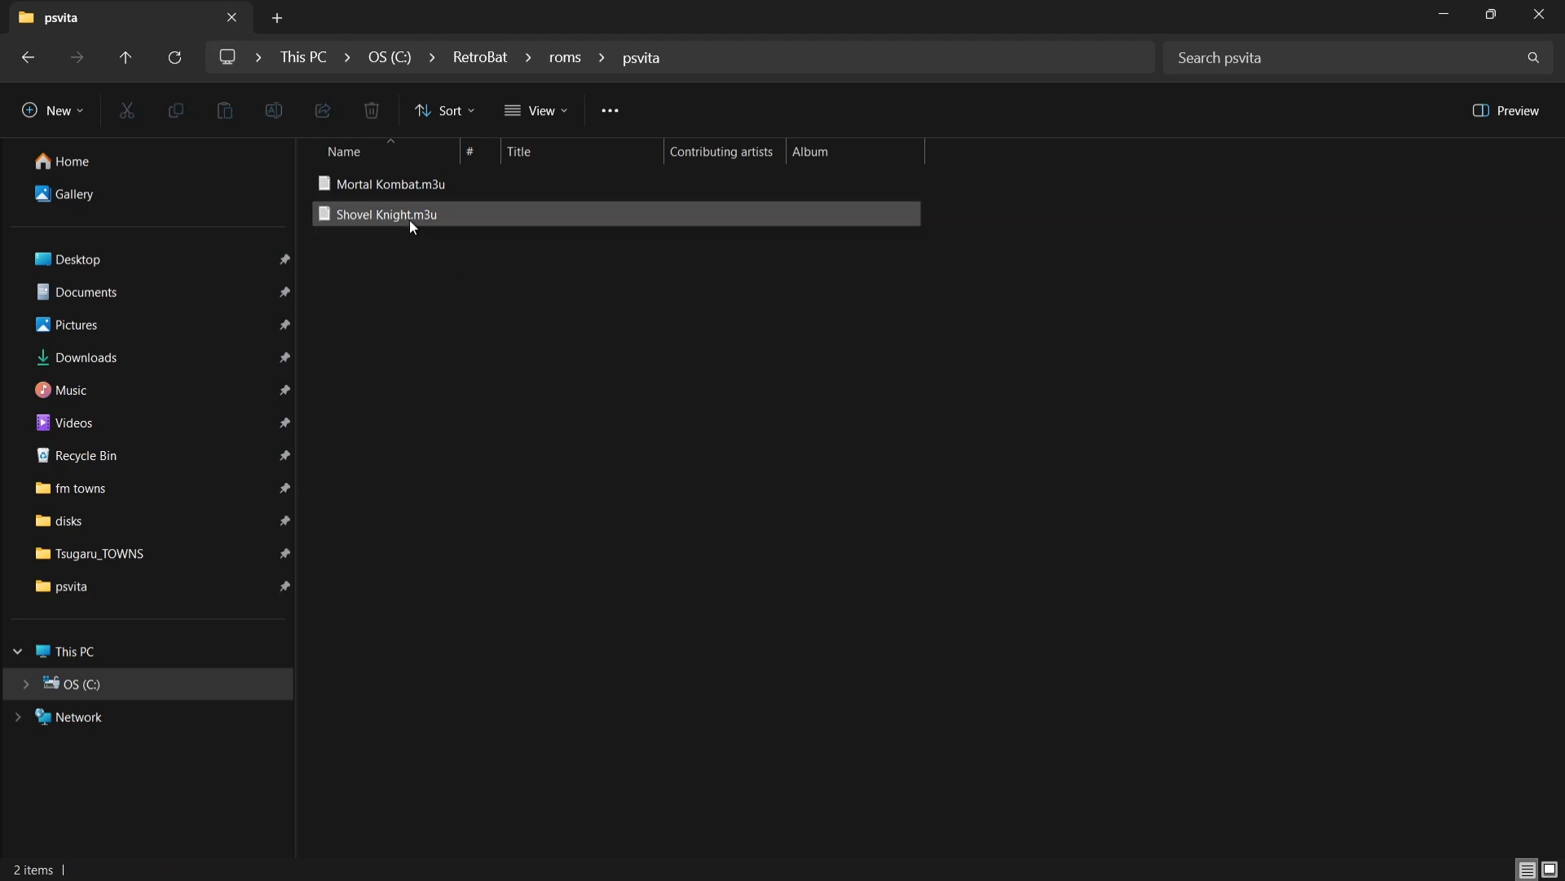
Look up Shovel Knight's title ID in Vita3K and type PCSE00640 into Shovel Knight.m3u.
{"action": "left_click", "coordinate": [386, 214]}
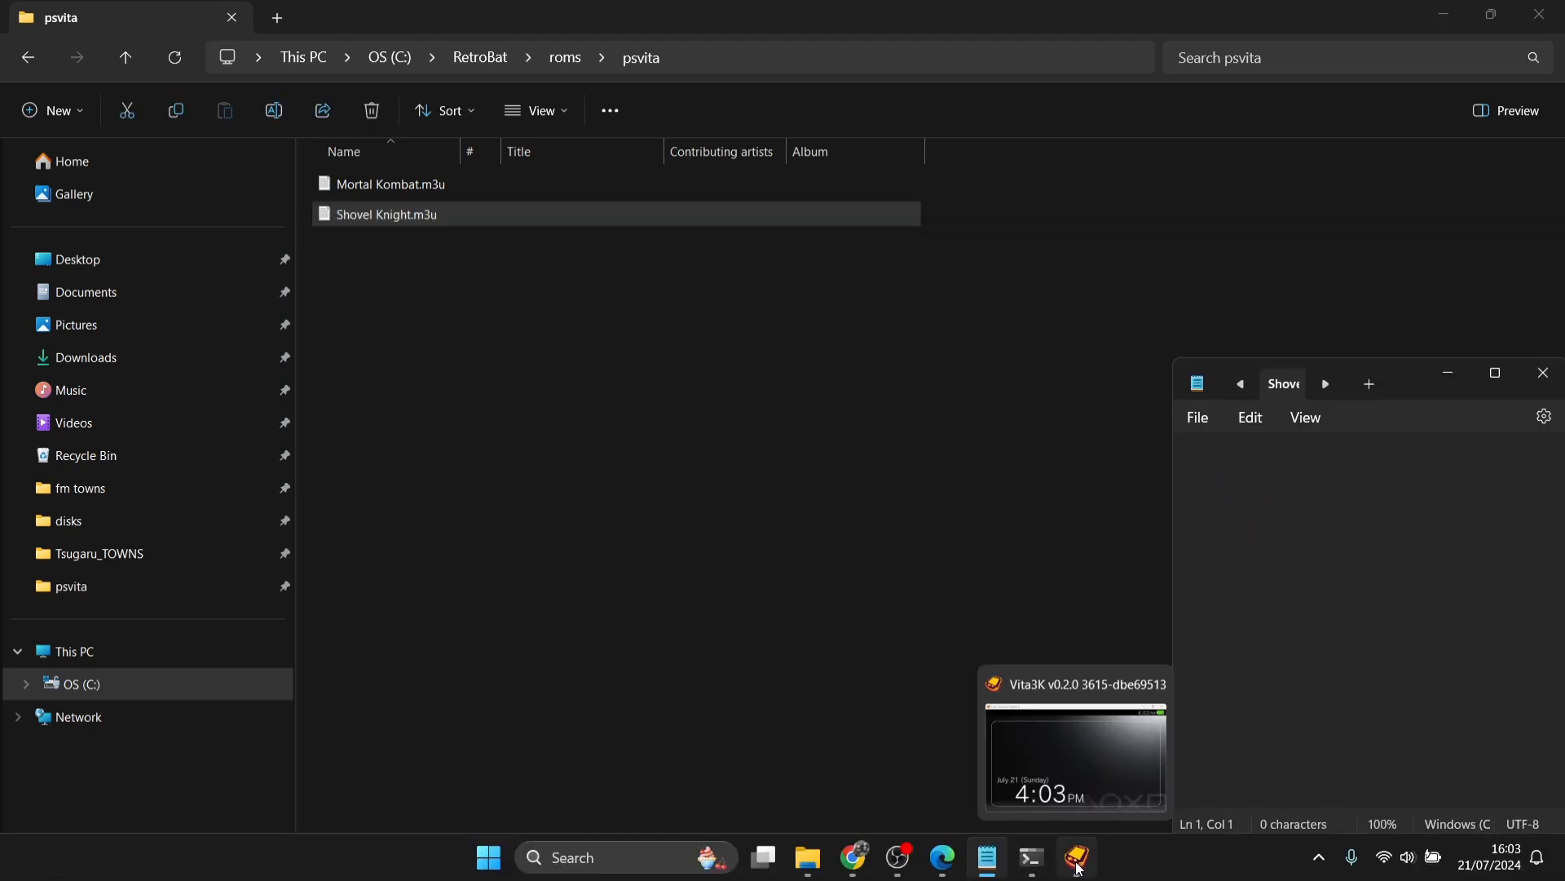
{"action": "left_click", "coordinate": [1076, 857]}
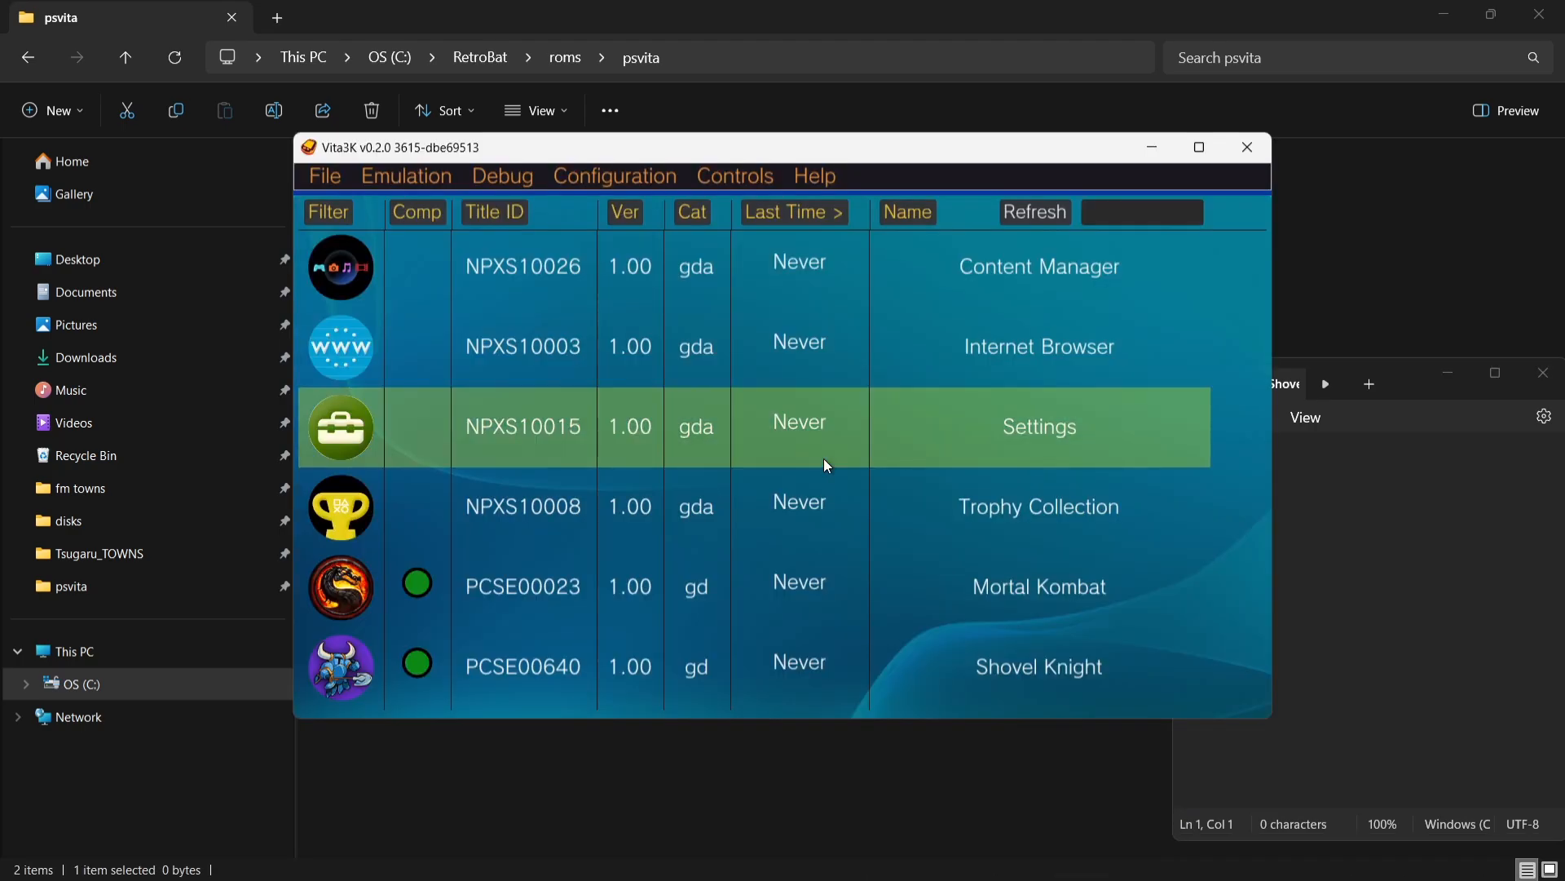
{"action": "left_click", "coordinate": [1038, 666]}
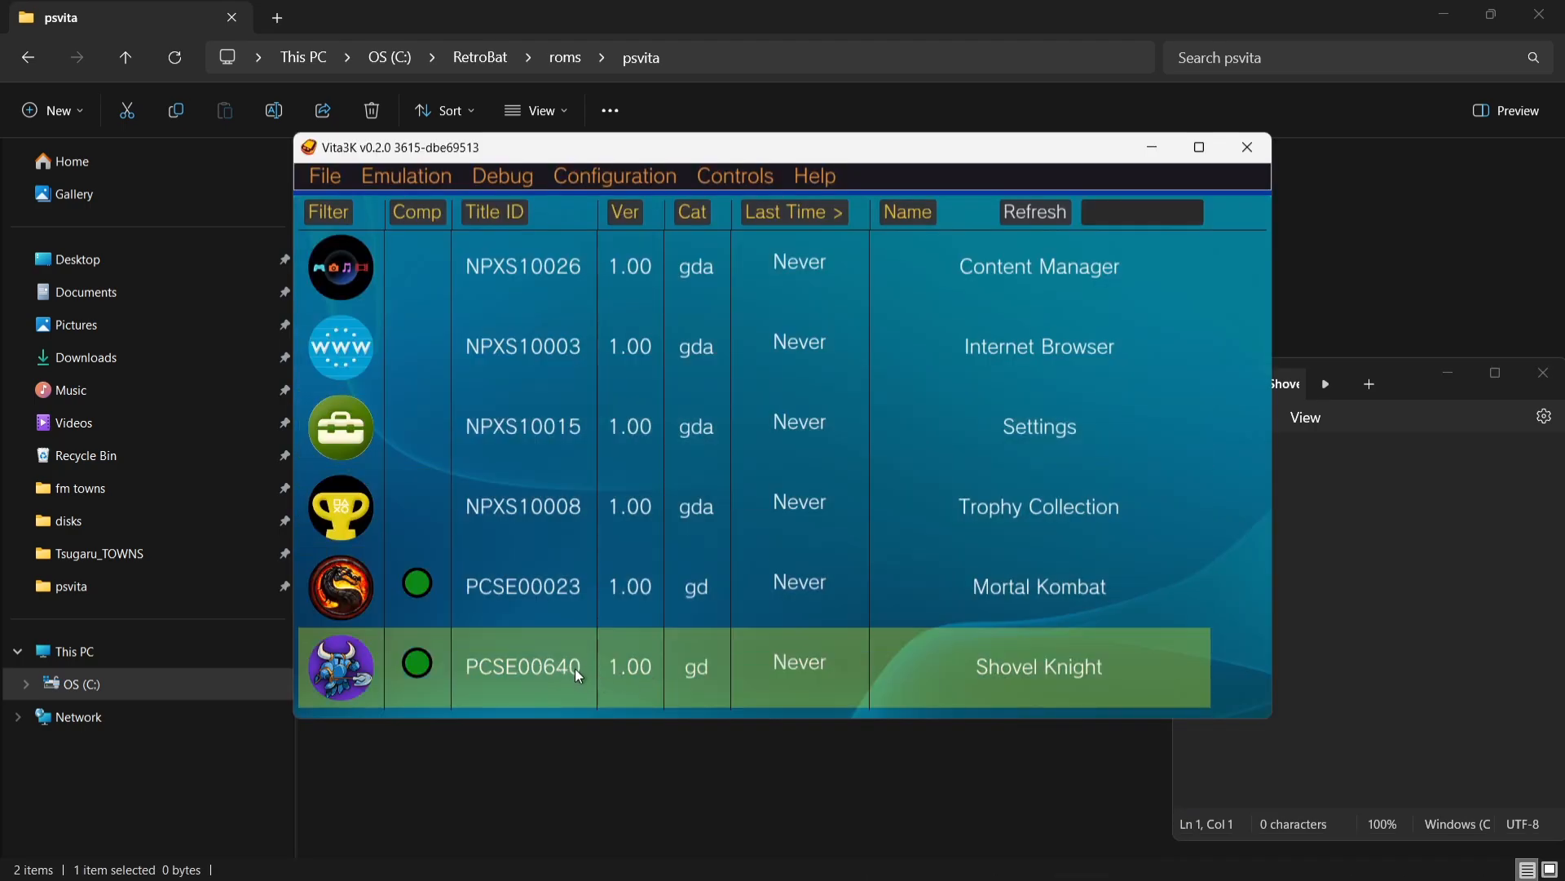
{"action": "left_click", "coordinate": [1037, 586]}
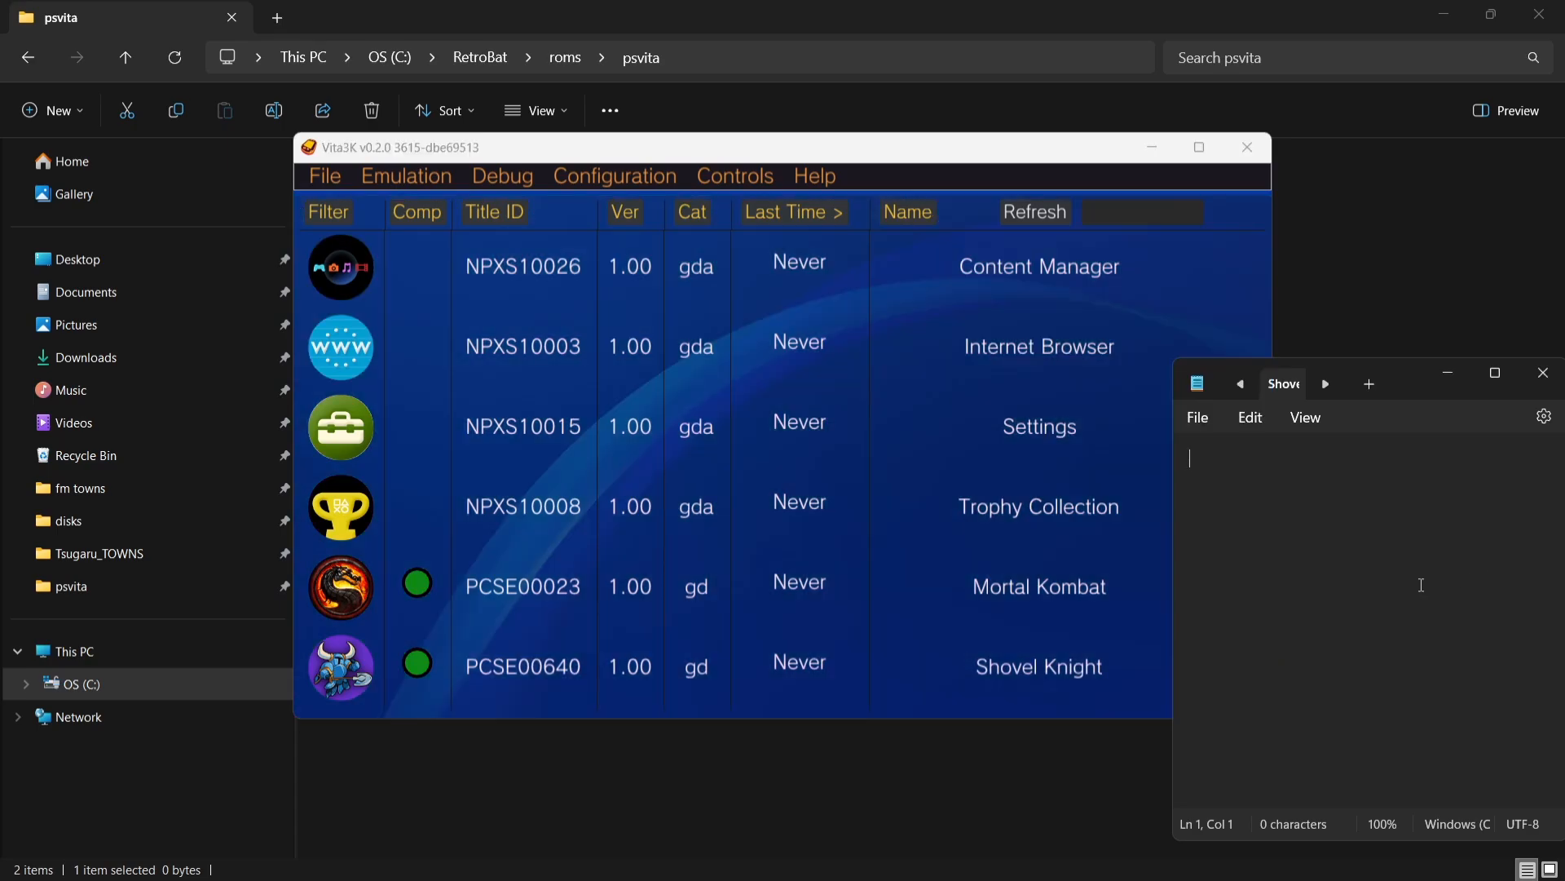
{"action": "type", "text": "PCS"}
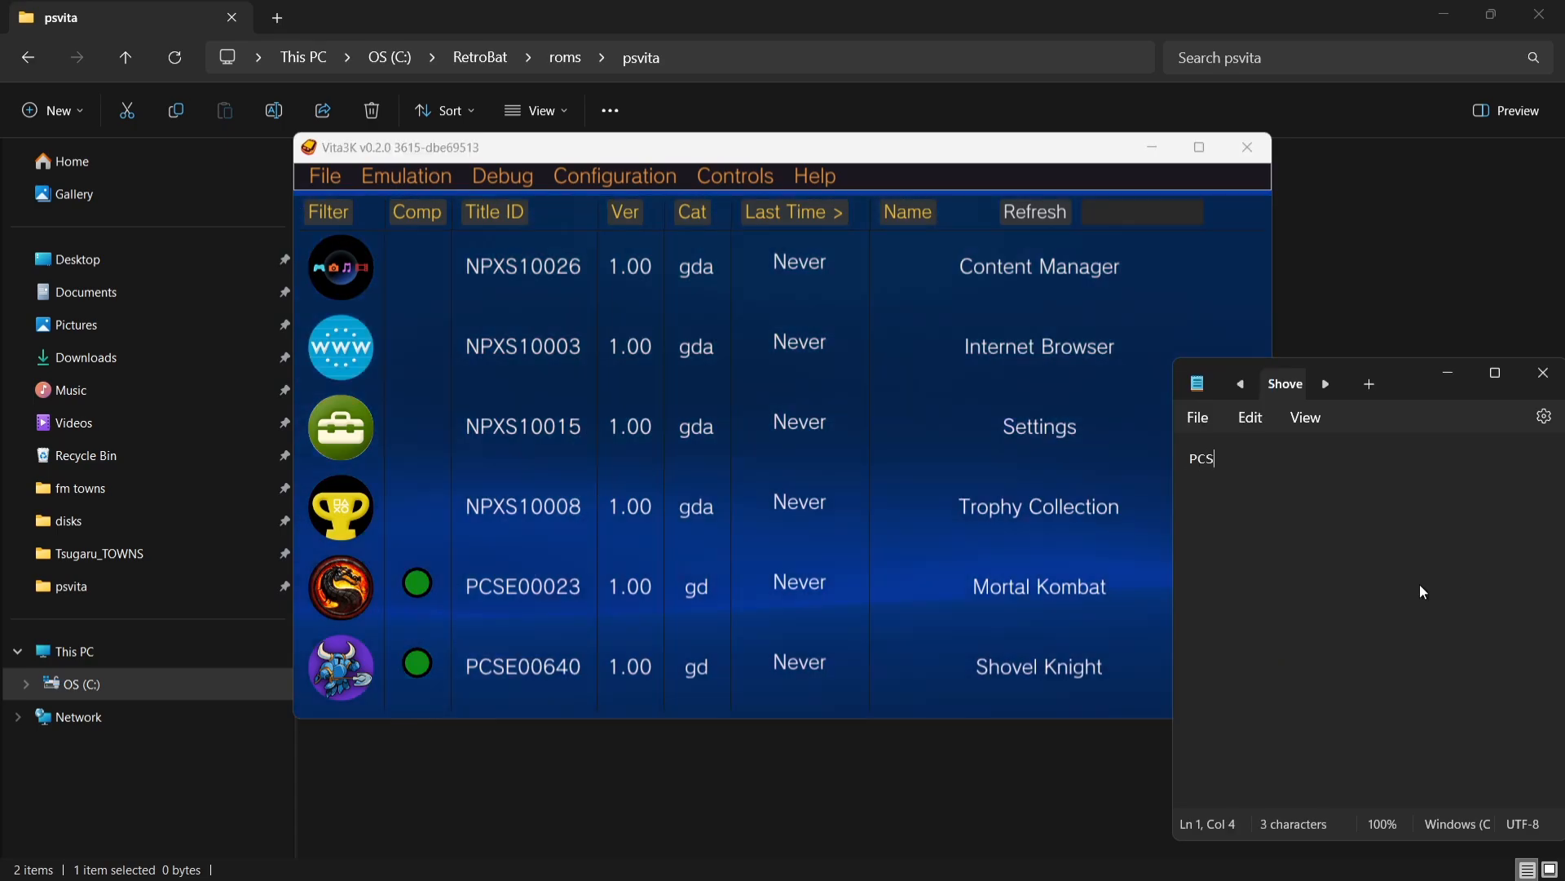
{"action": "type", "text": "E"}
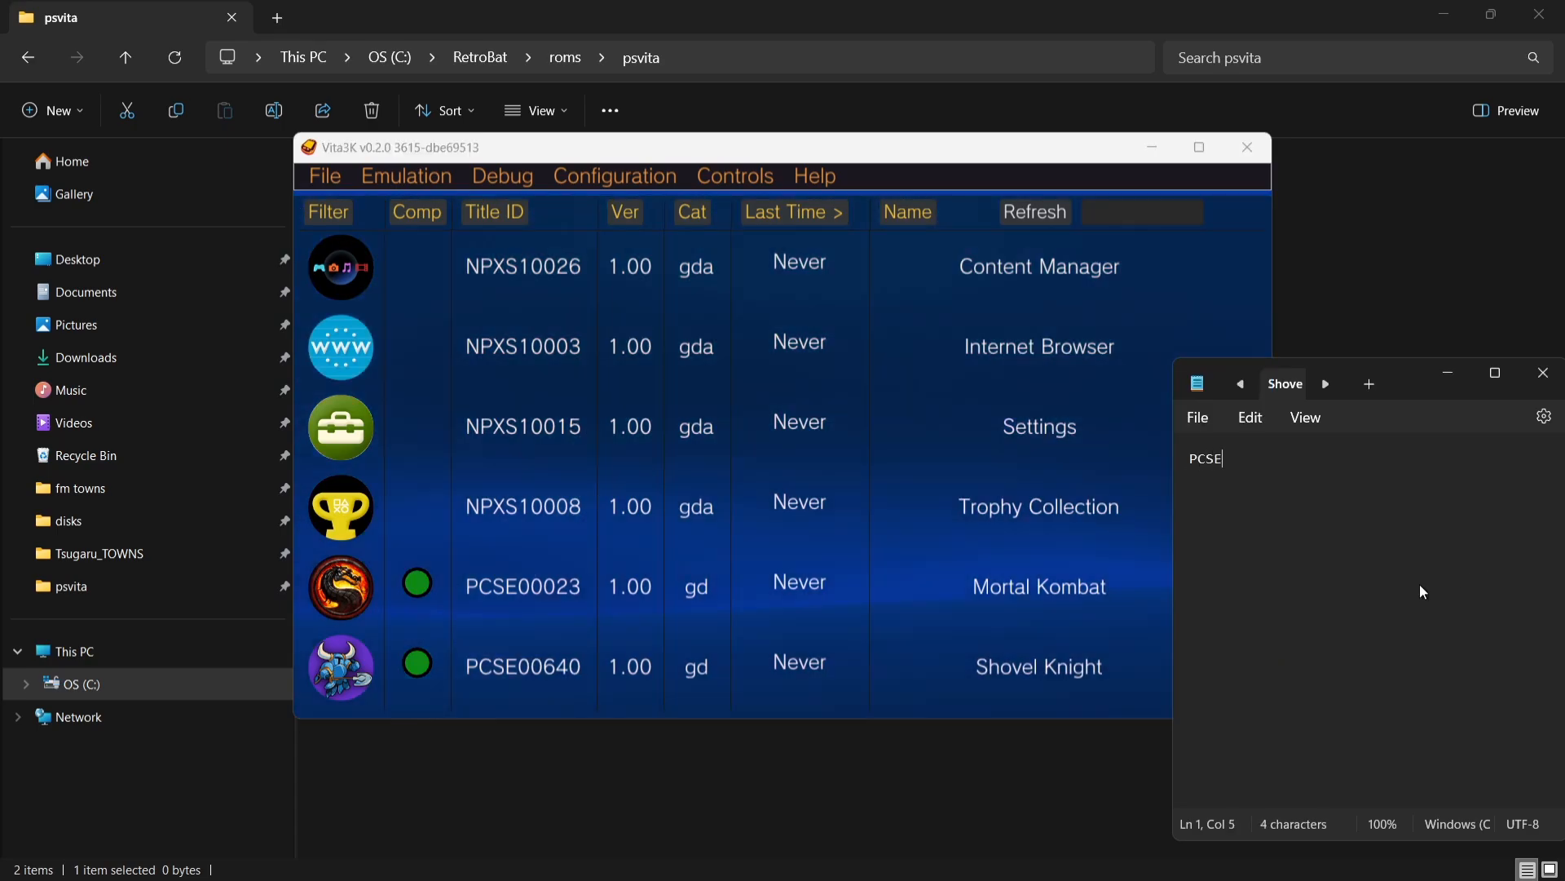
{"action": "type", "text": "00"}
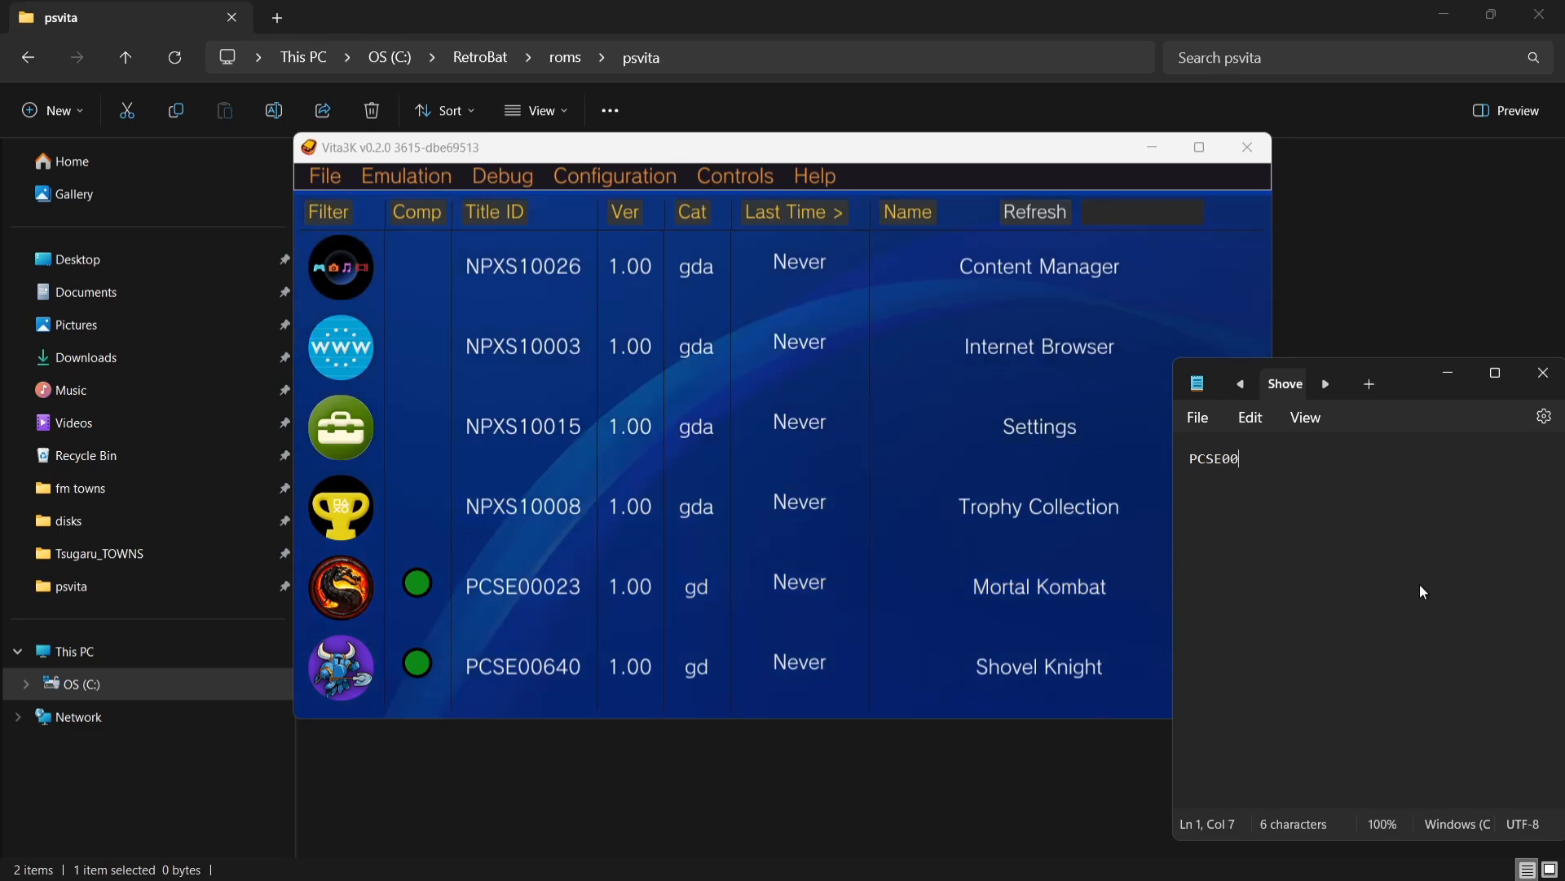
{"action": "type", "text": "640"}
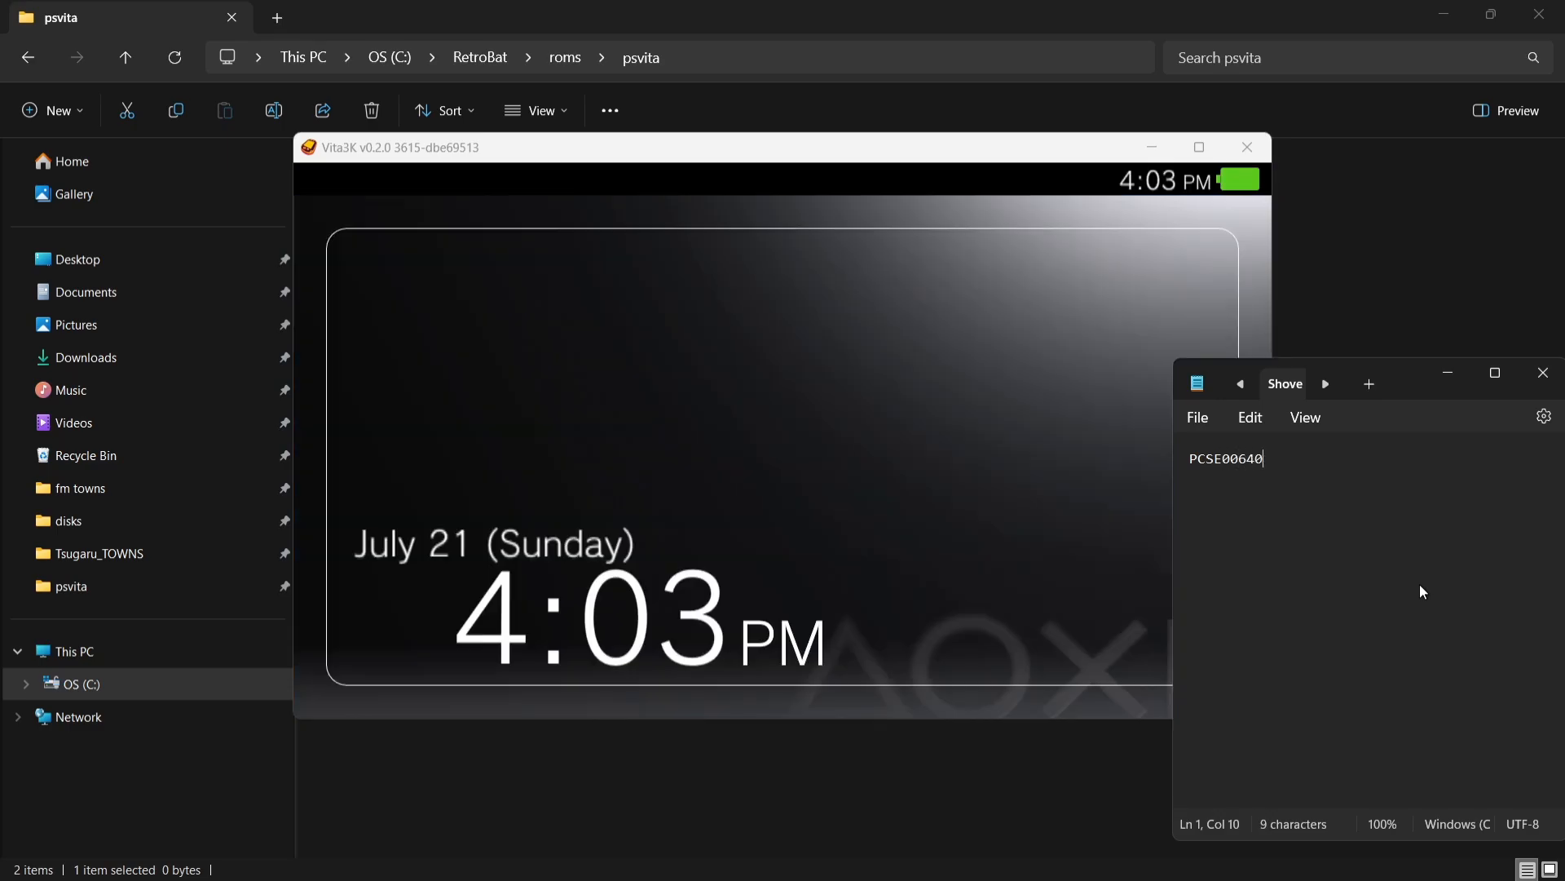
{"action": "left_click", "coordinate": [1197, 417]}
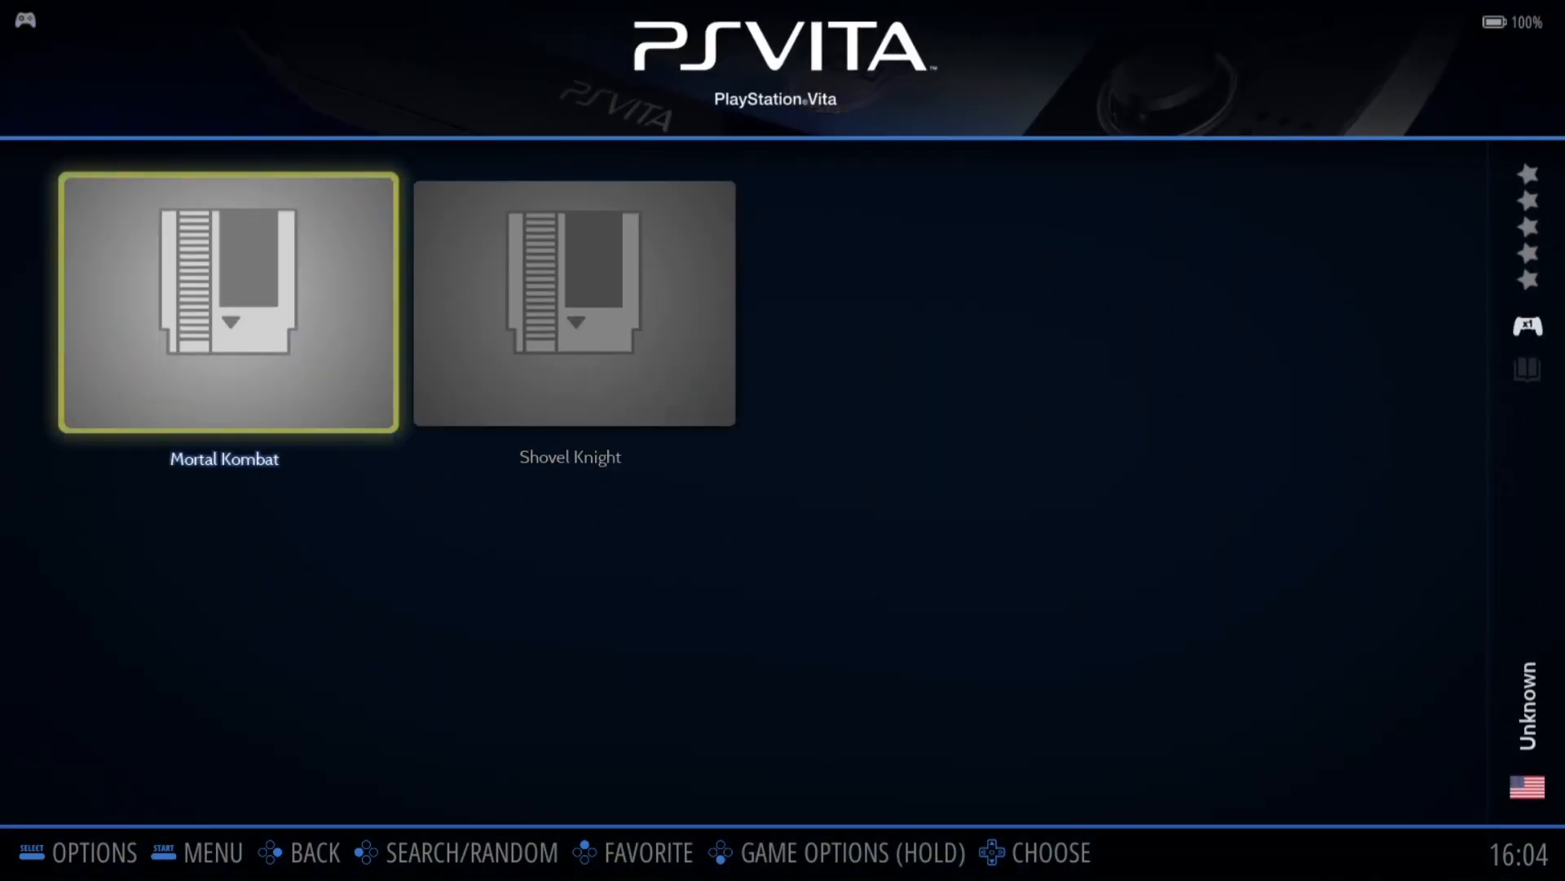
Launch the Mortal Kombat tile from RetroBat's PS Vita list.
{"action": "left_click", "coordinate": [223, 303]}
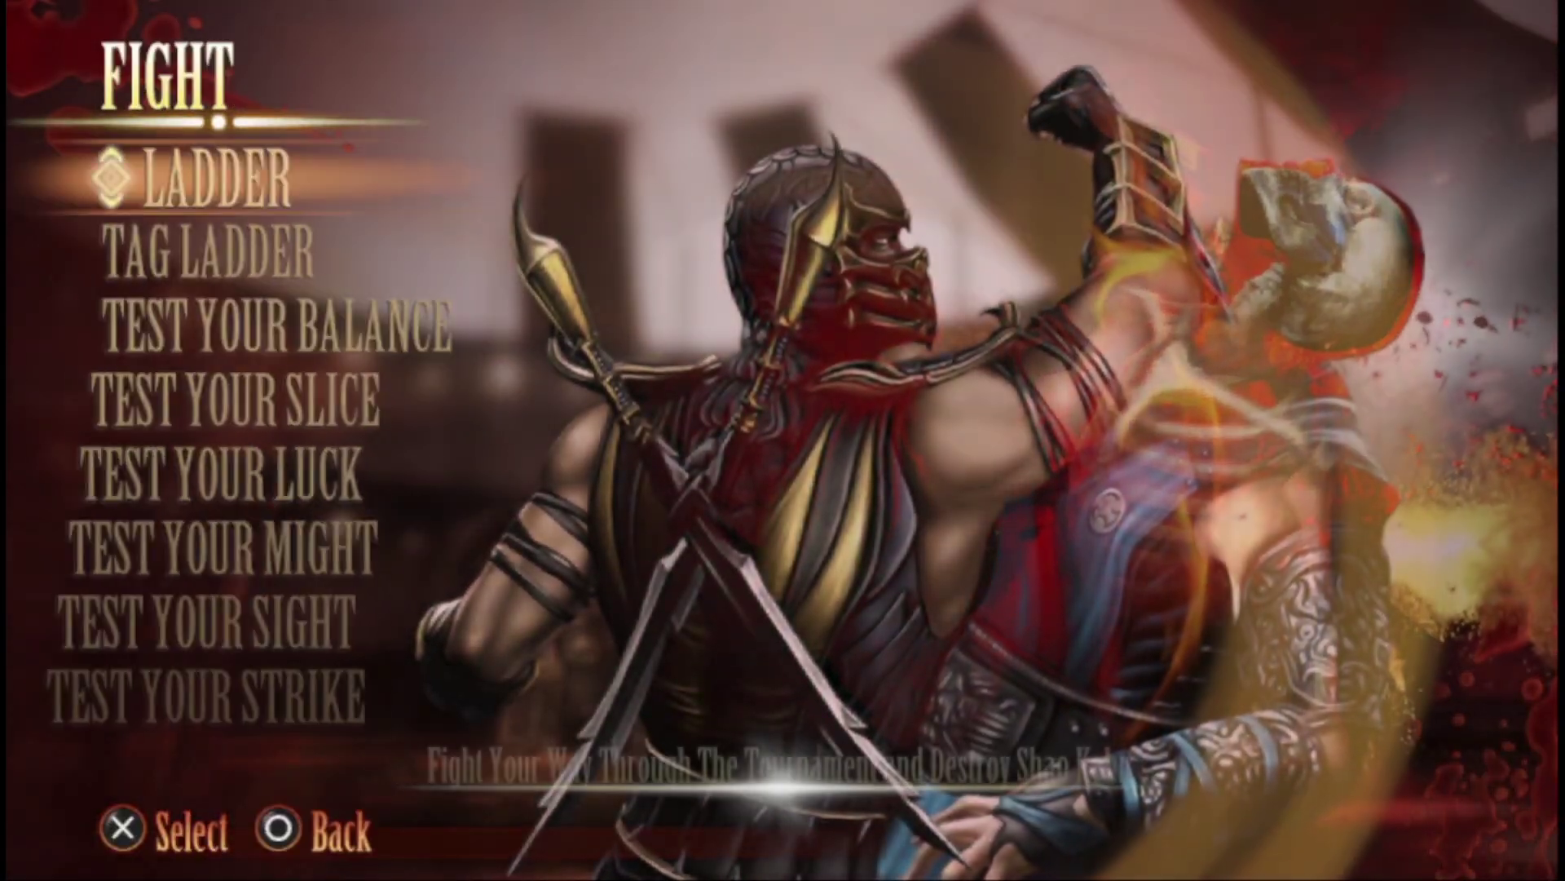
Start Mortal Kombat's Ladder fight mode and scroll the tower screen.
{"action": "left_click", "coordinate": [180, 179]}
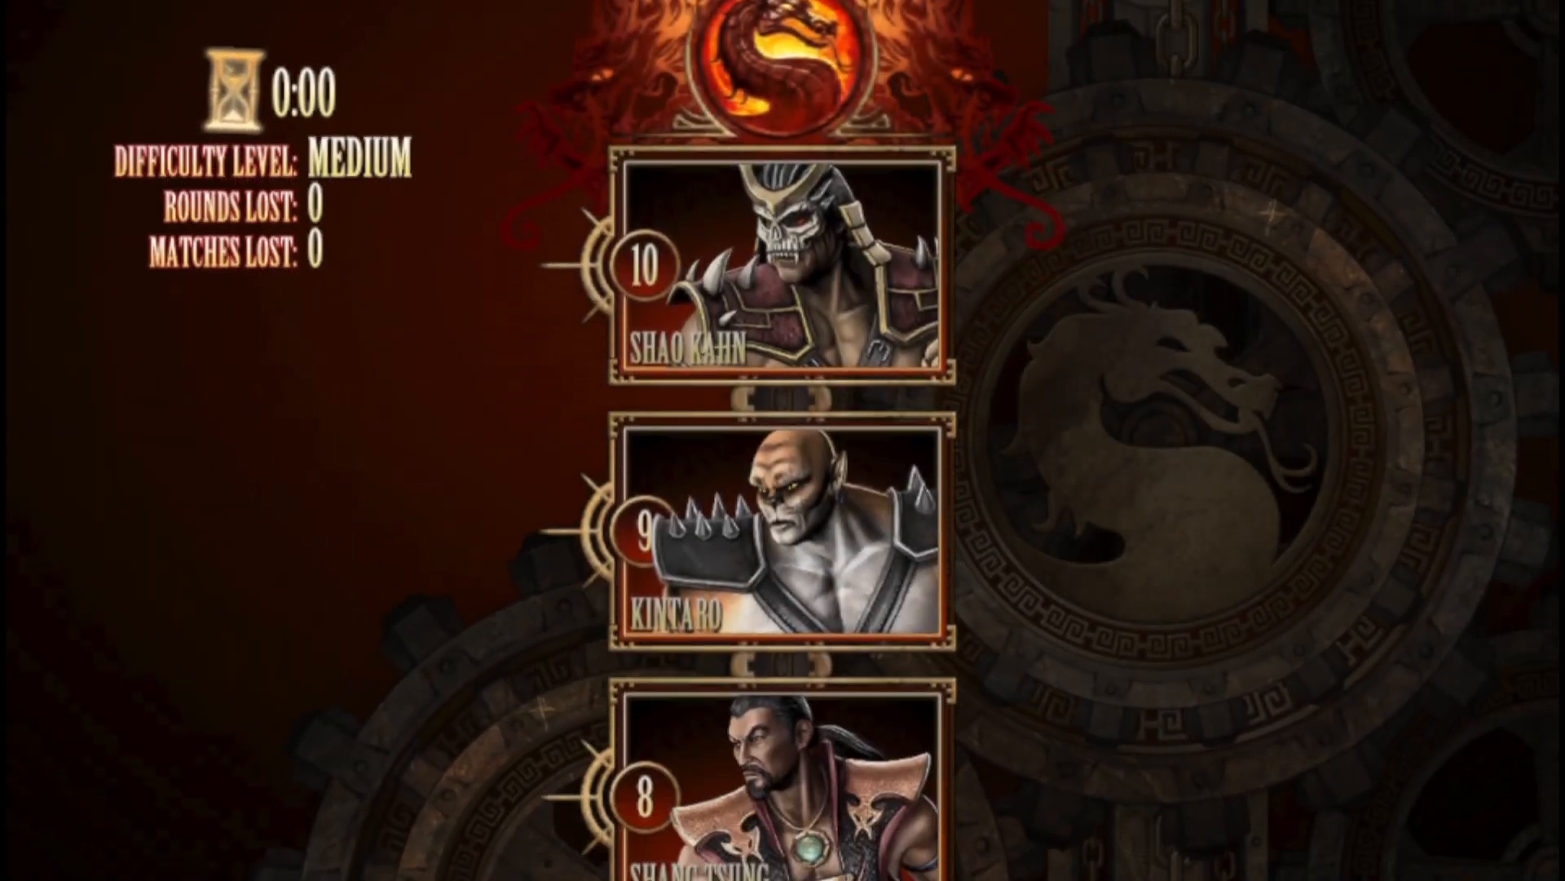
{"action": "scroll", "scroll_direction": "down", "scroll_amount": 3}
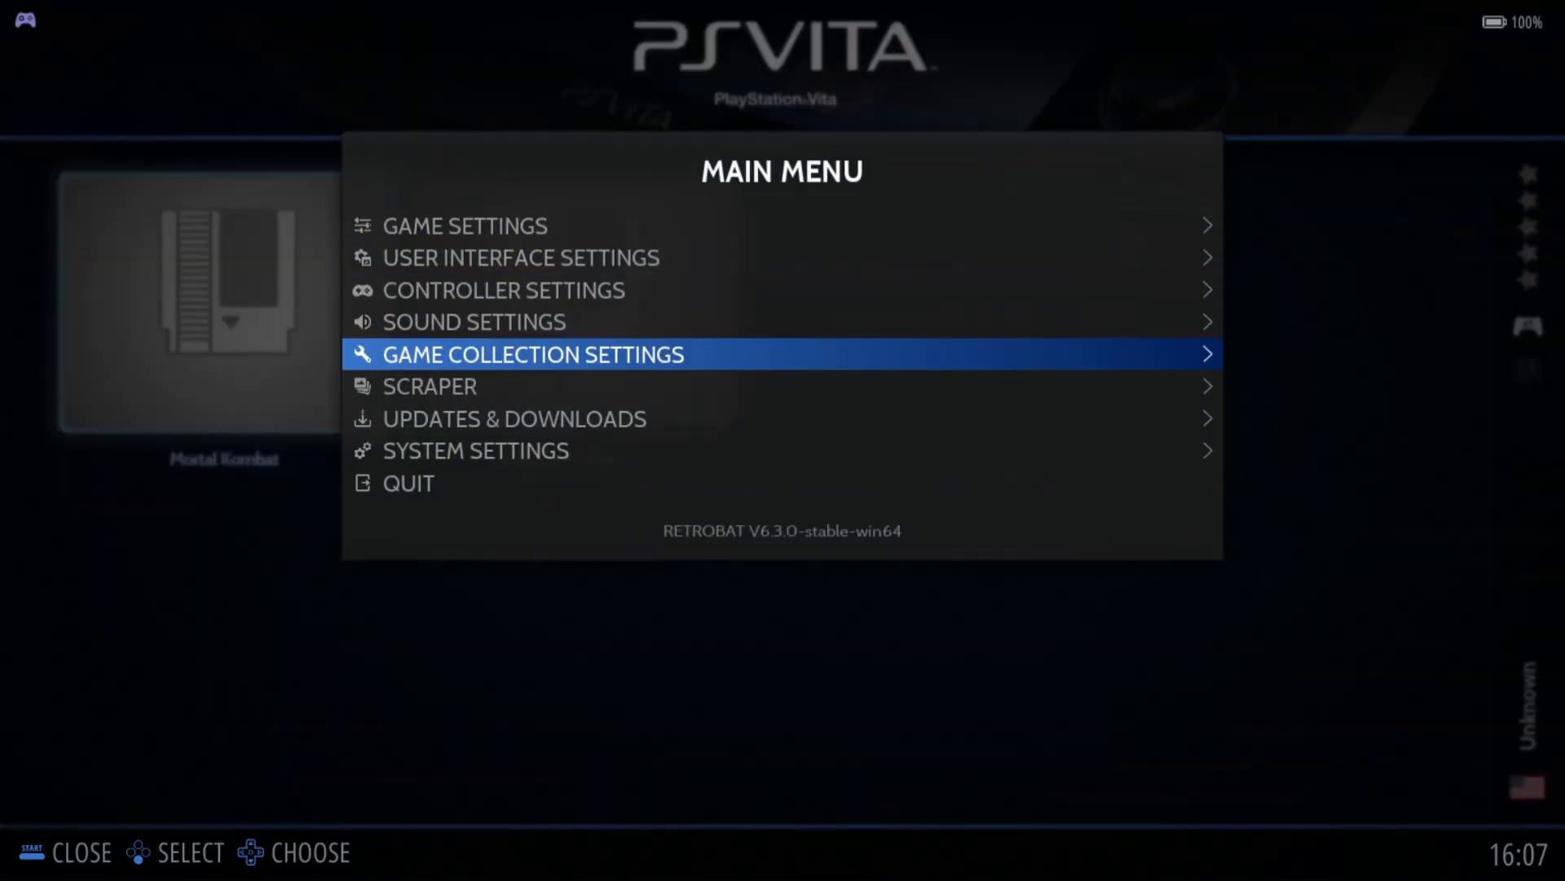
Update the gamelists from Game Settings and confirm Yes so Mortal Kombat gets its box art.
{"action": "left_click", "coordinate": [429, 387]}
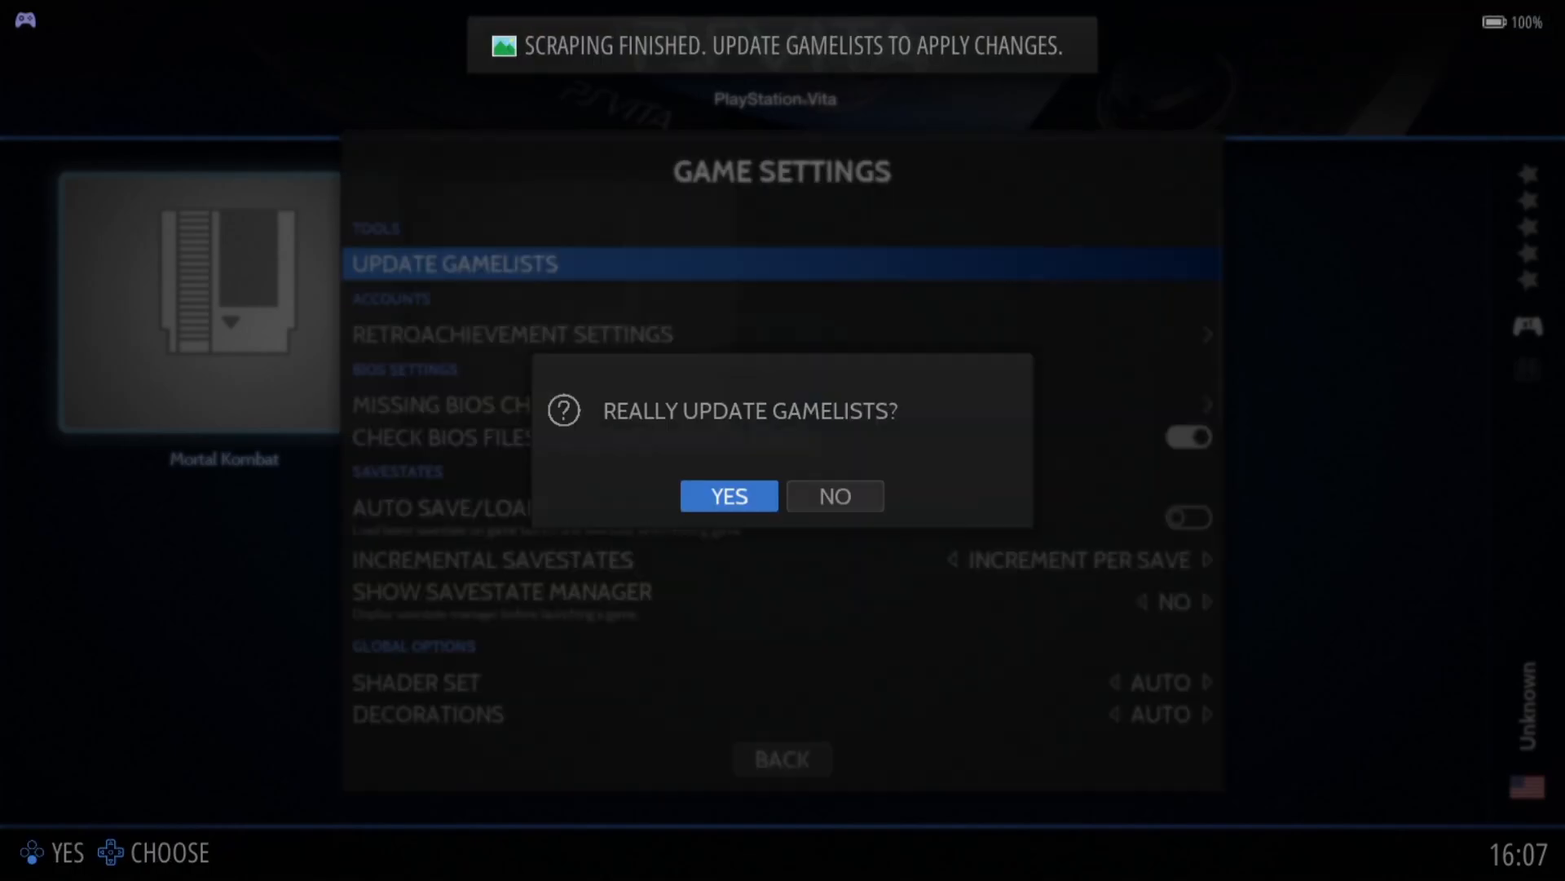
{"action": "left_click", "coordinate": [729, 495]}
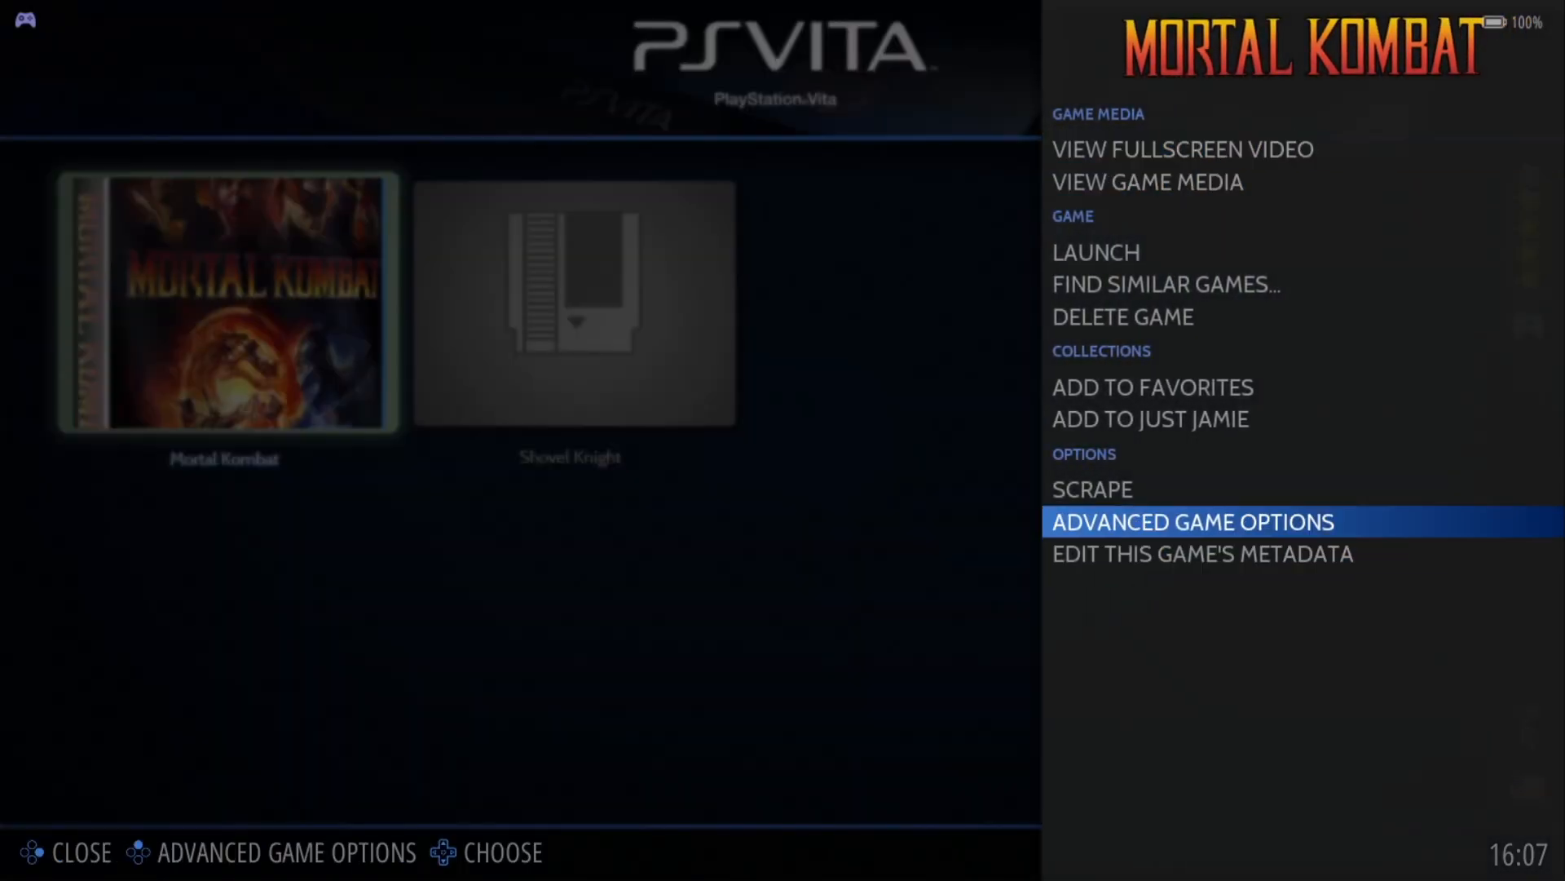
Review Mortal Kombat's Vertical Sync and pick a Texture Filtering mode under Visual Rendering.
{"action": "left_click", "coordinate": [1190, 520]}
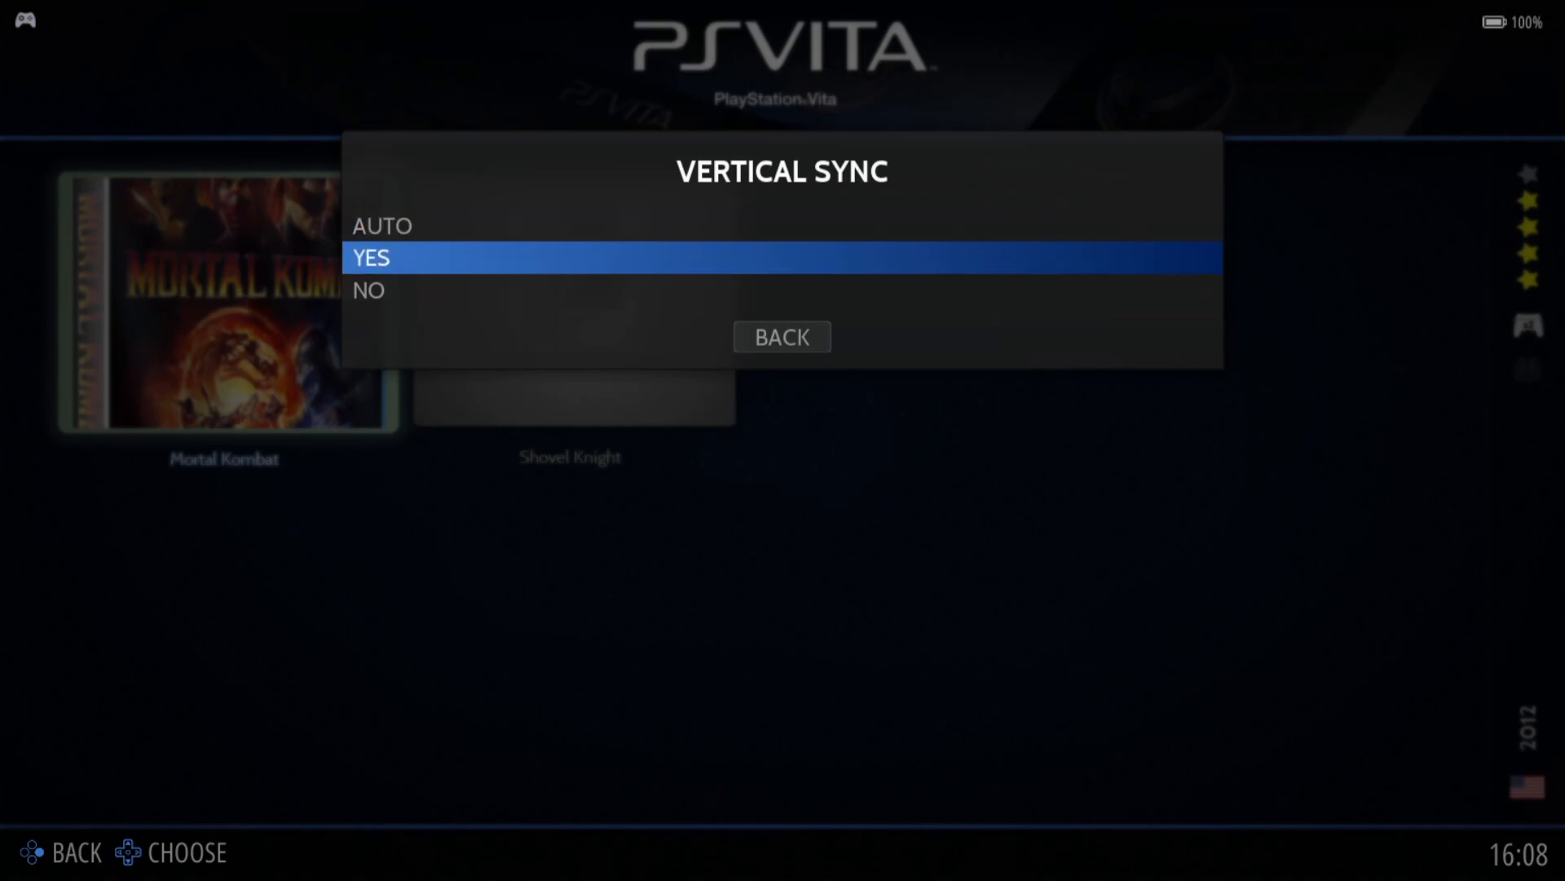
{"action": "key", "text": "Up"}
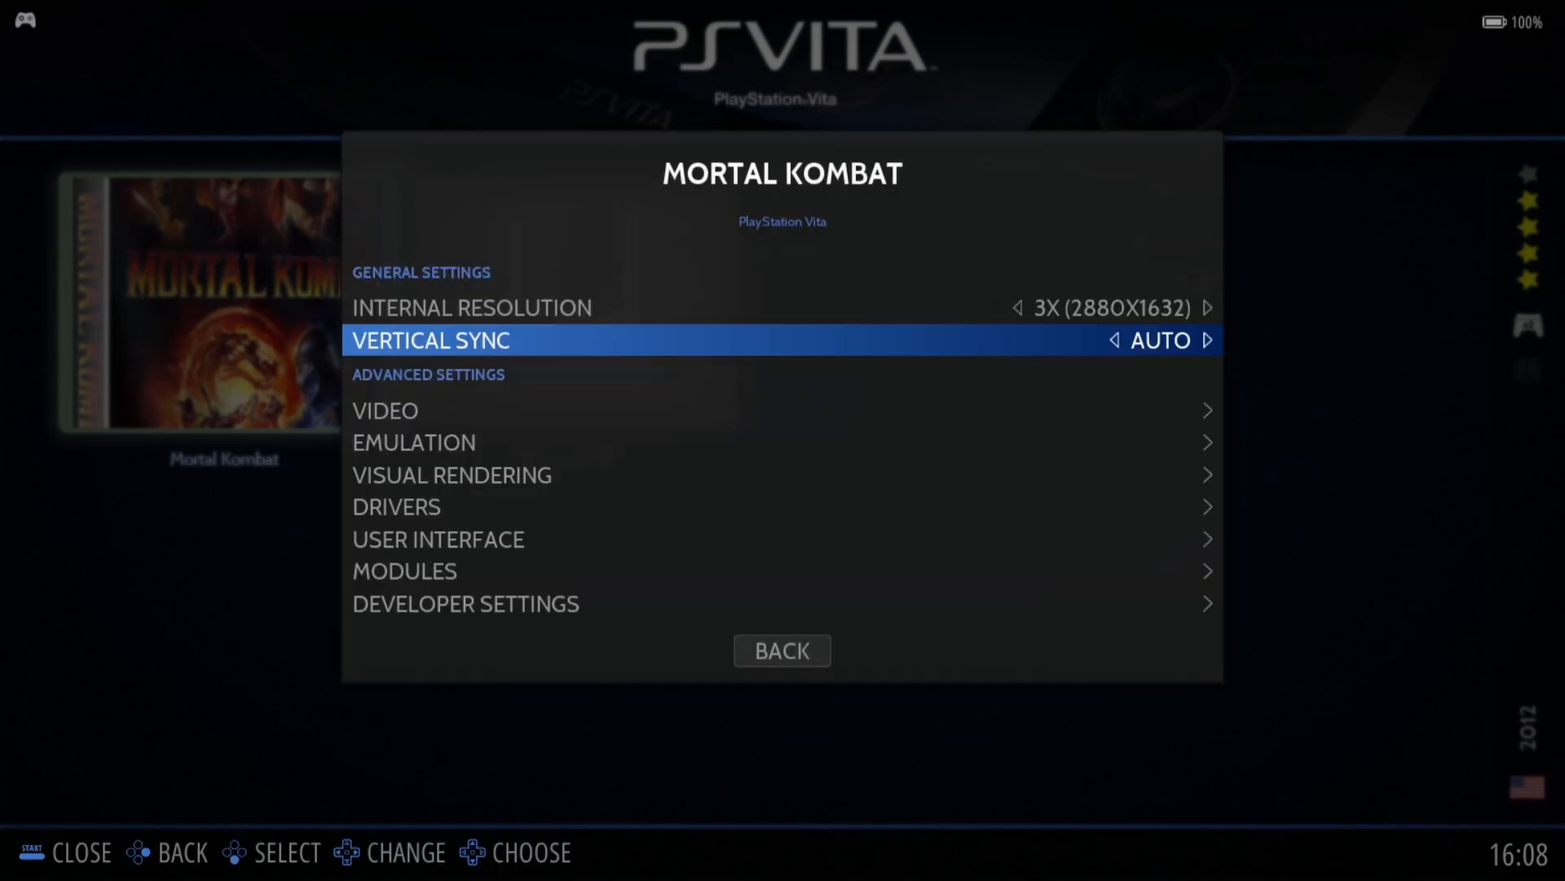
{"action": "left_click", "coordinate": [451, 474]}
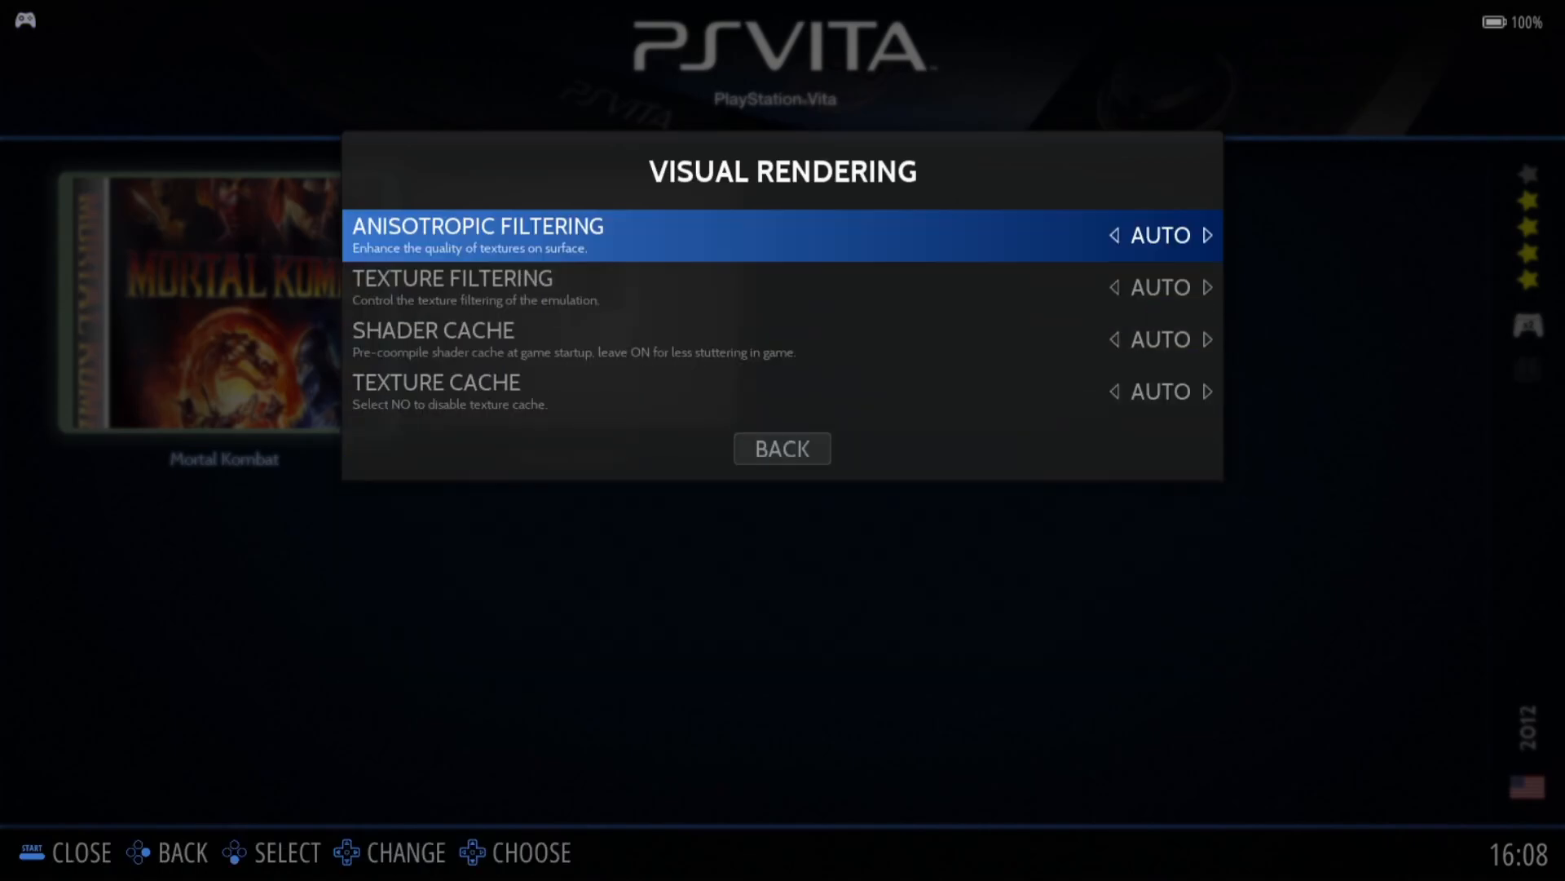
{"action": "left_click", "coordinate": [476, 235]}
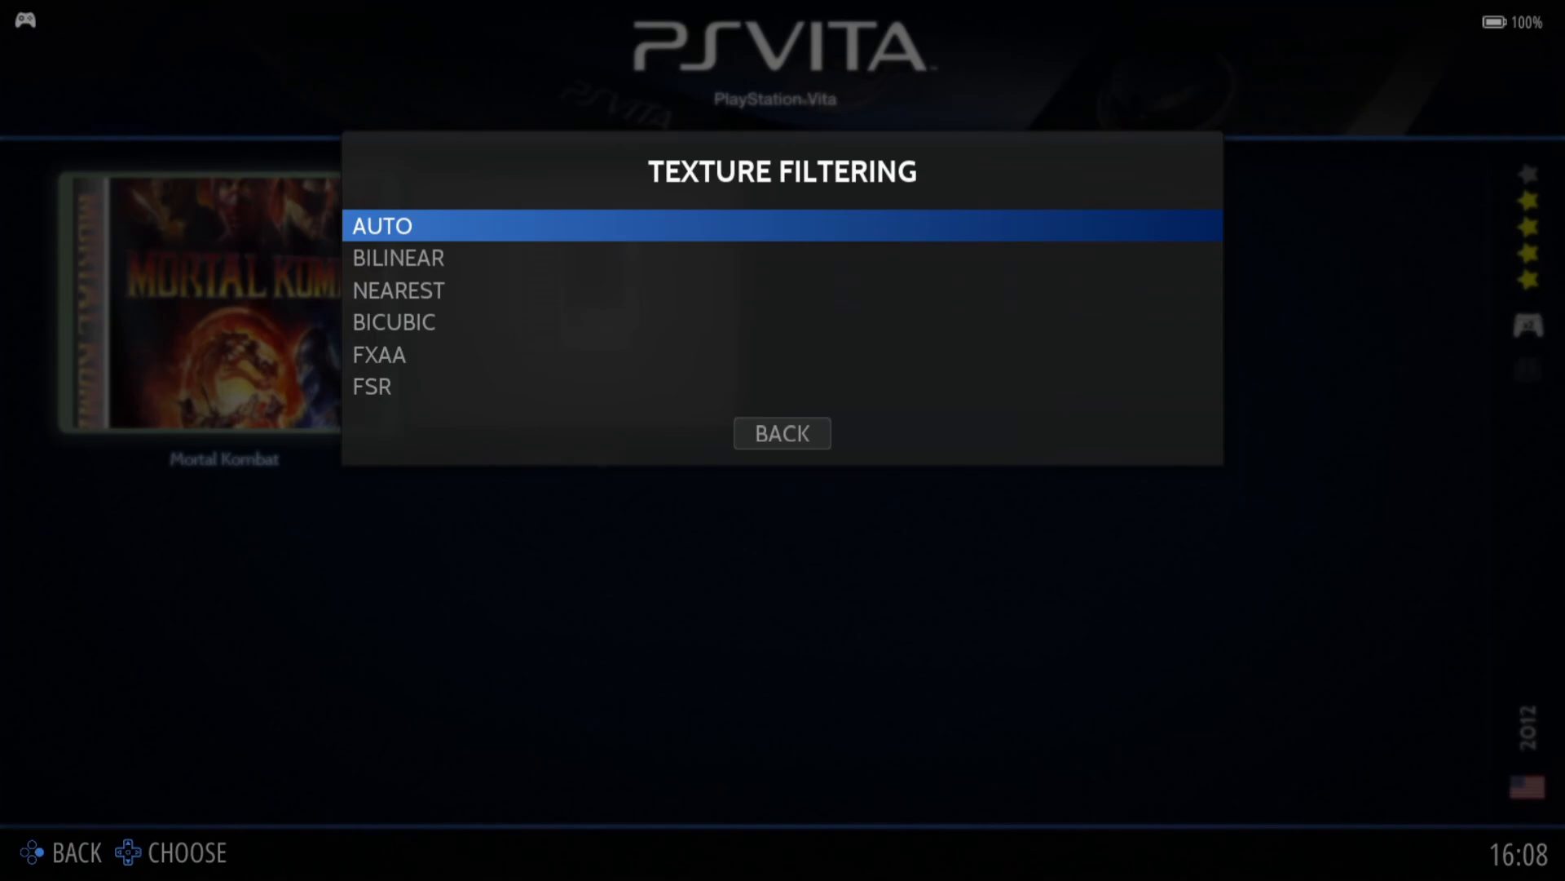
{"action": "left_click", "coordinate": [782, 433]}
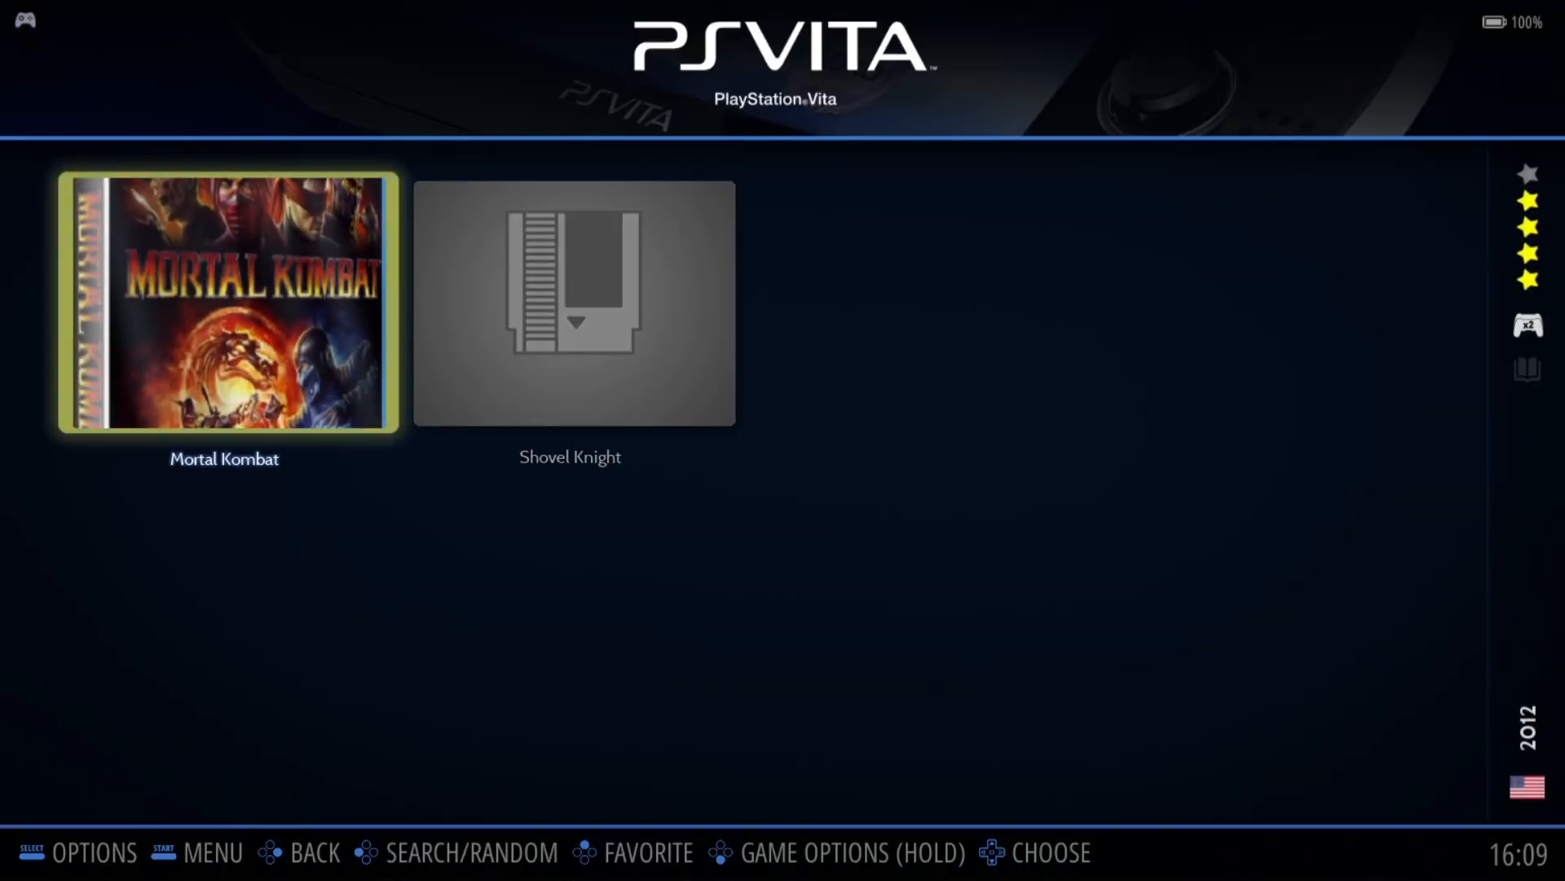
Launch Mortal Kombat in Vita3K to test the new video settings.
{"action": "left_click", "coordinate": [223, 302]}
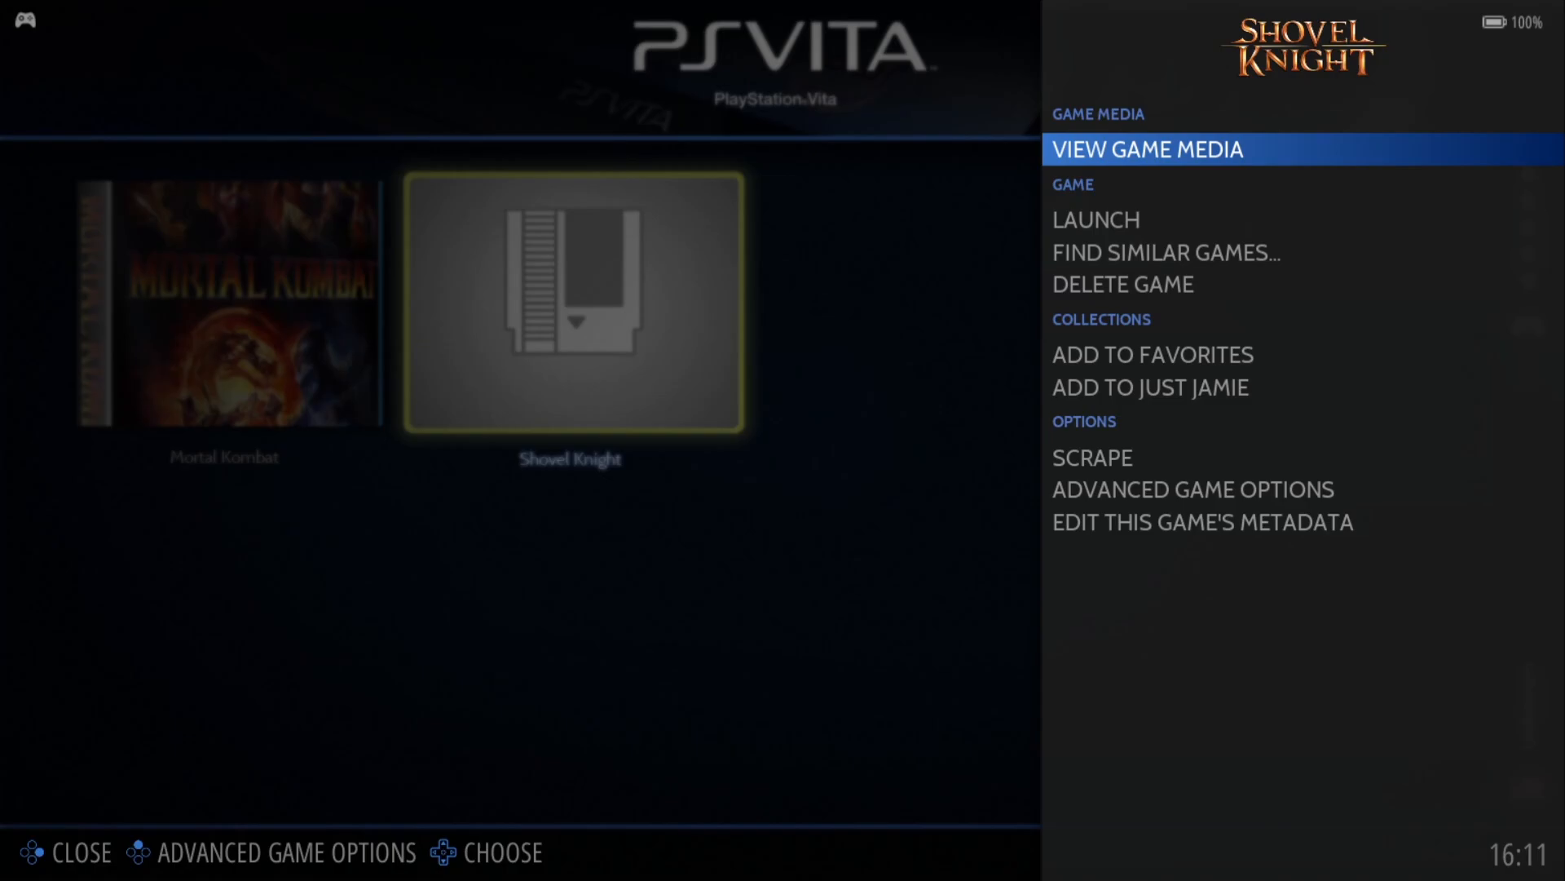
Edit Shovel Knight's metadata, keep its name, and run Scrape.
{"action": "left_click", "coordinate": [1202, 521]}
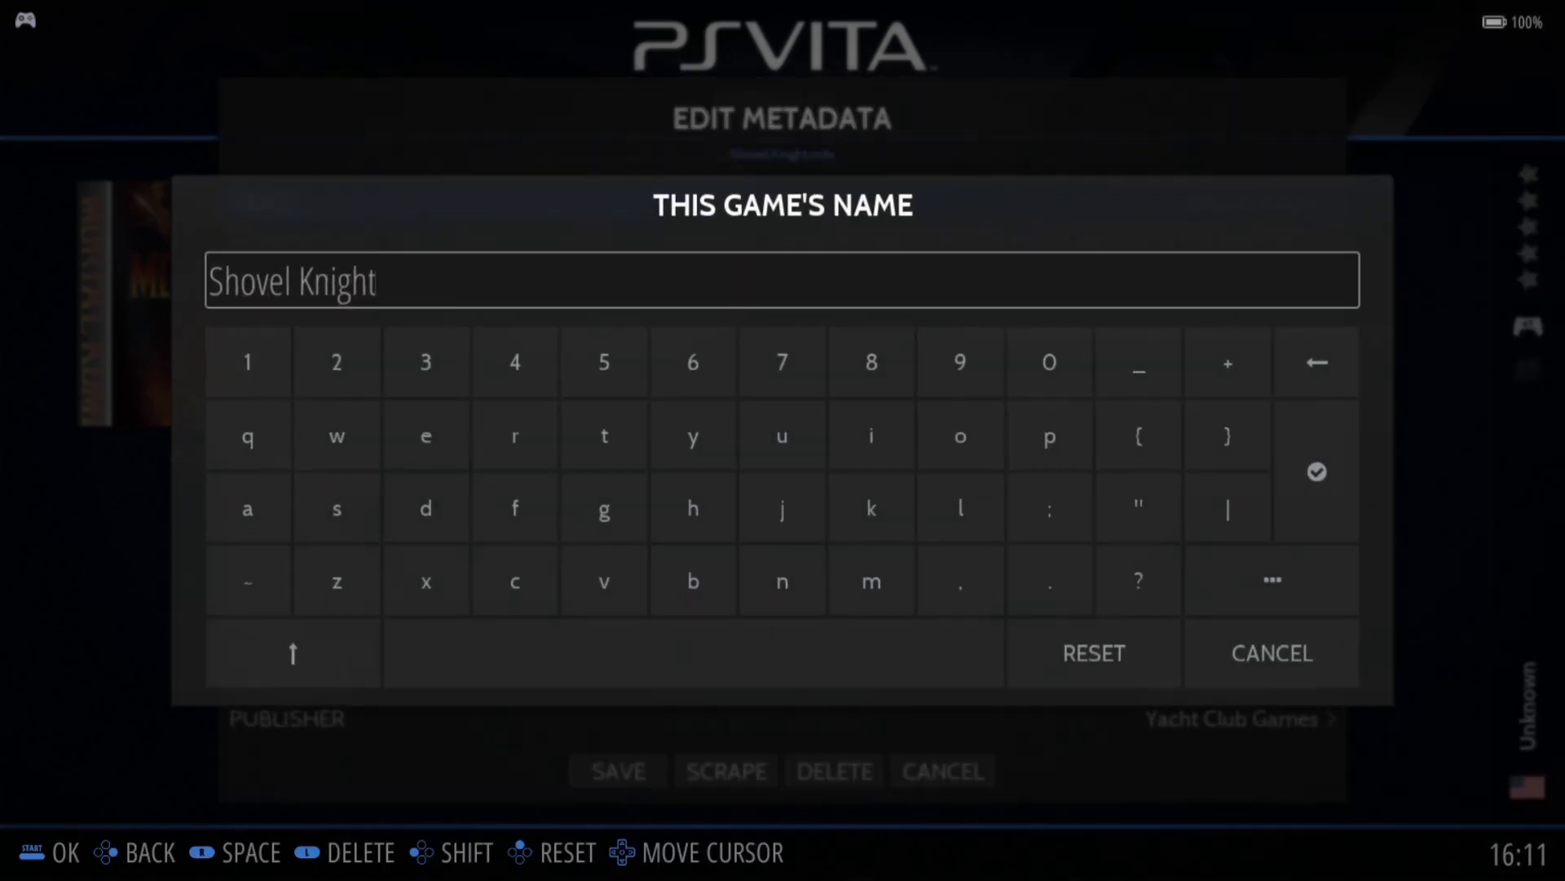
{"action": "mouse_move", "coordinate": [1316, 471]}
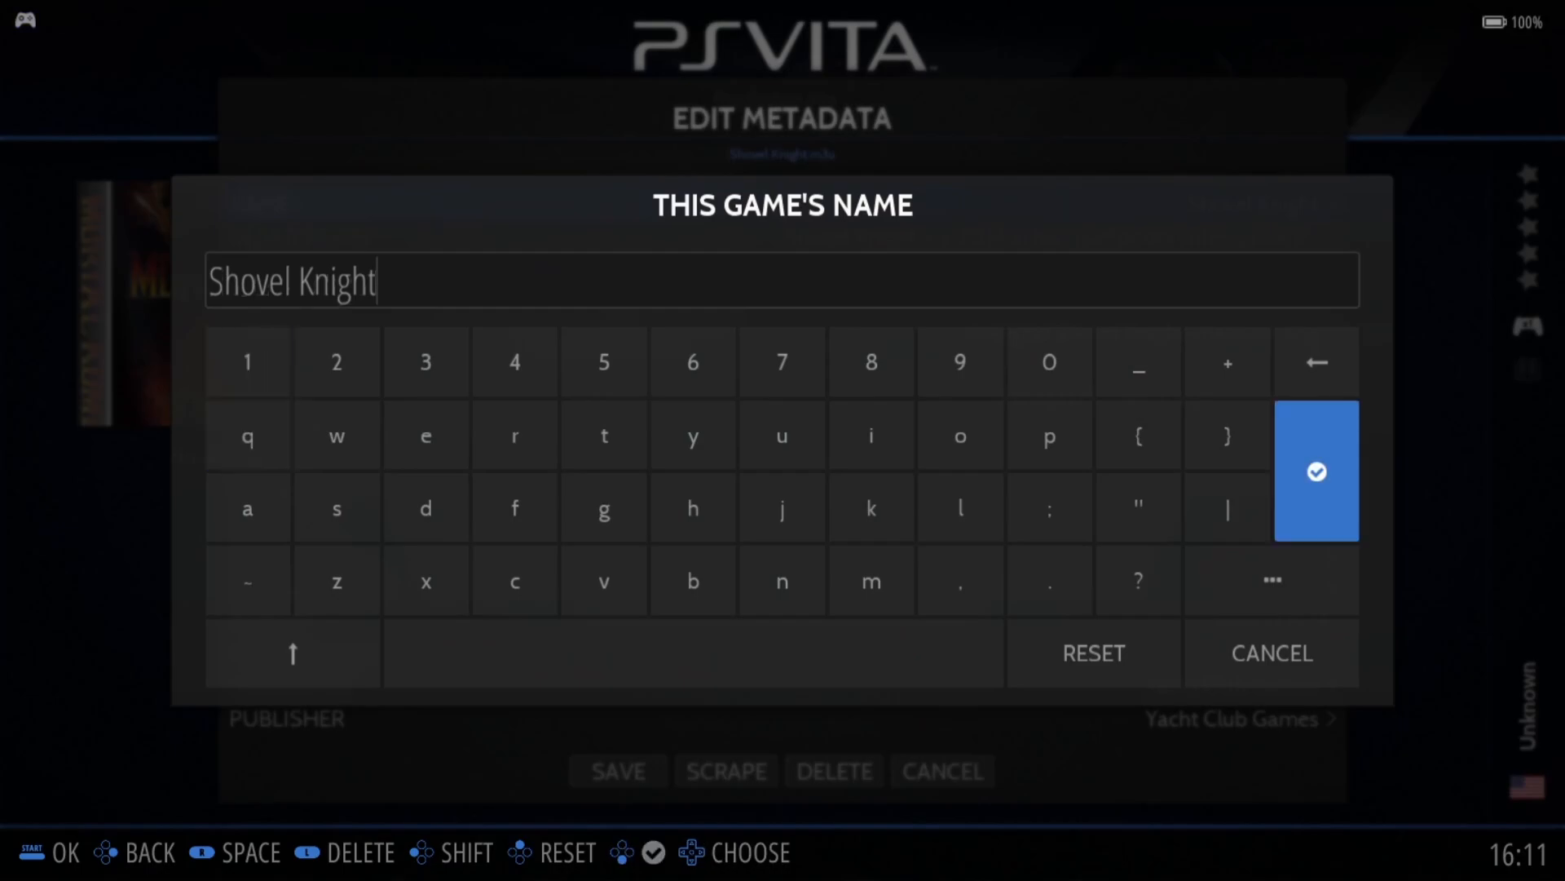
{"action": "left_click", "coordinate": [1315, 471]}
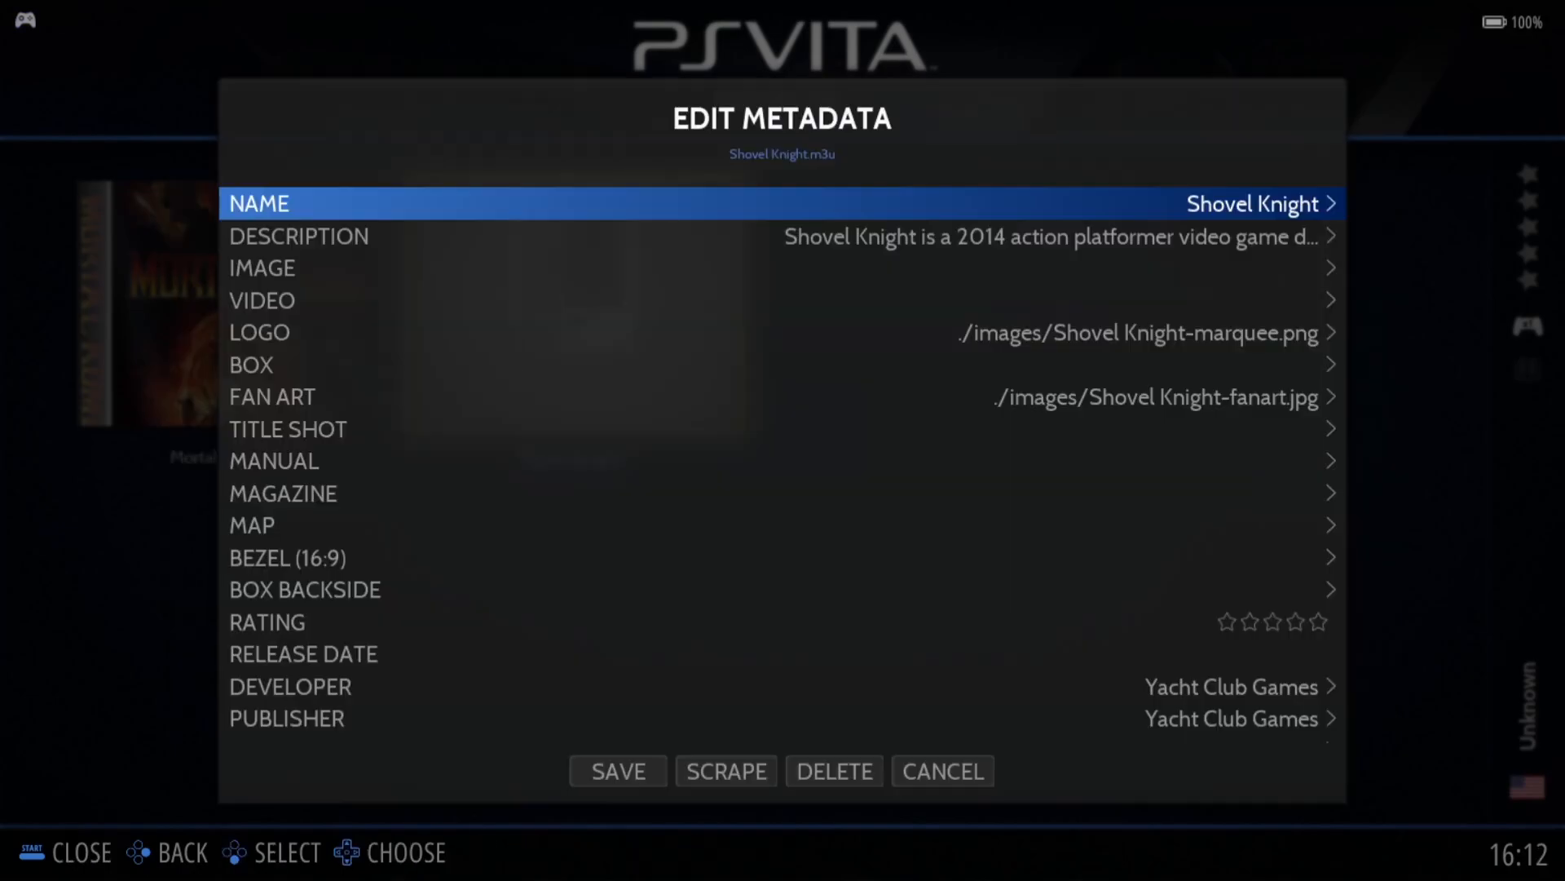
{"action": "left_click", "coordinate": [725, 771]}
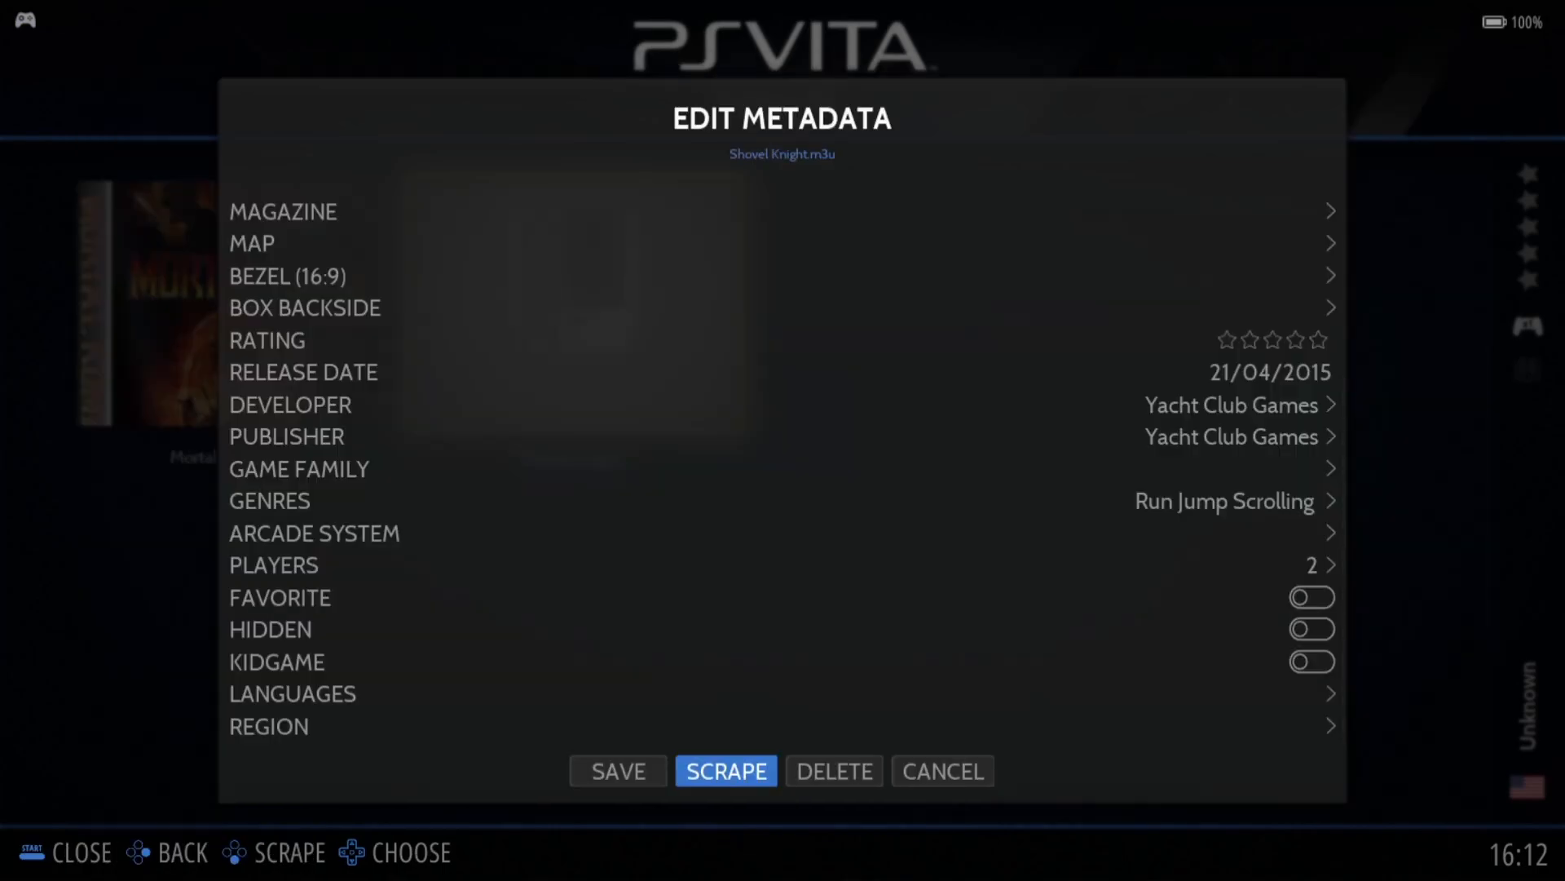
{"action": "left_click", "coordinate": [942, 770]}
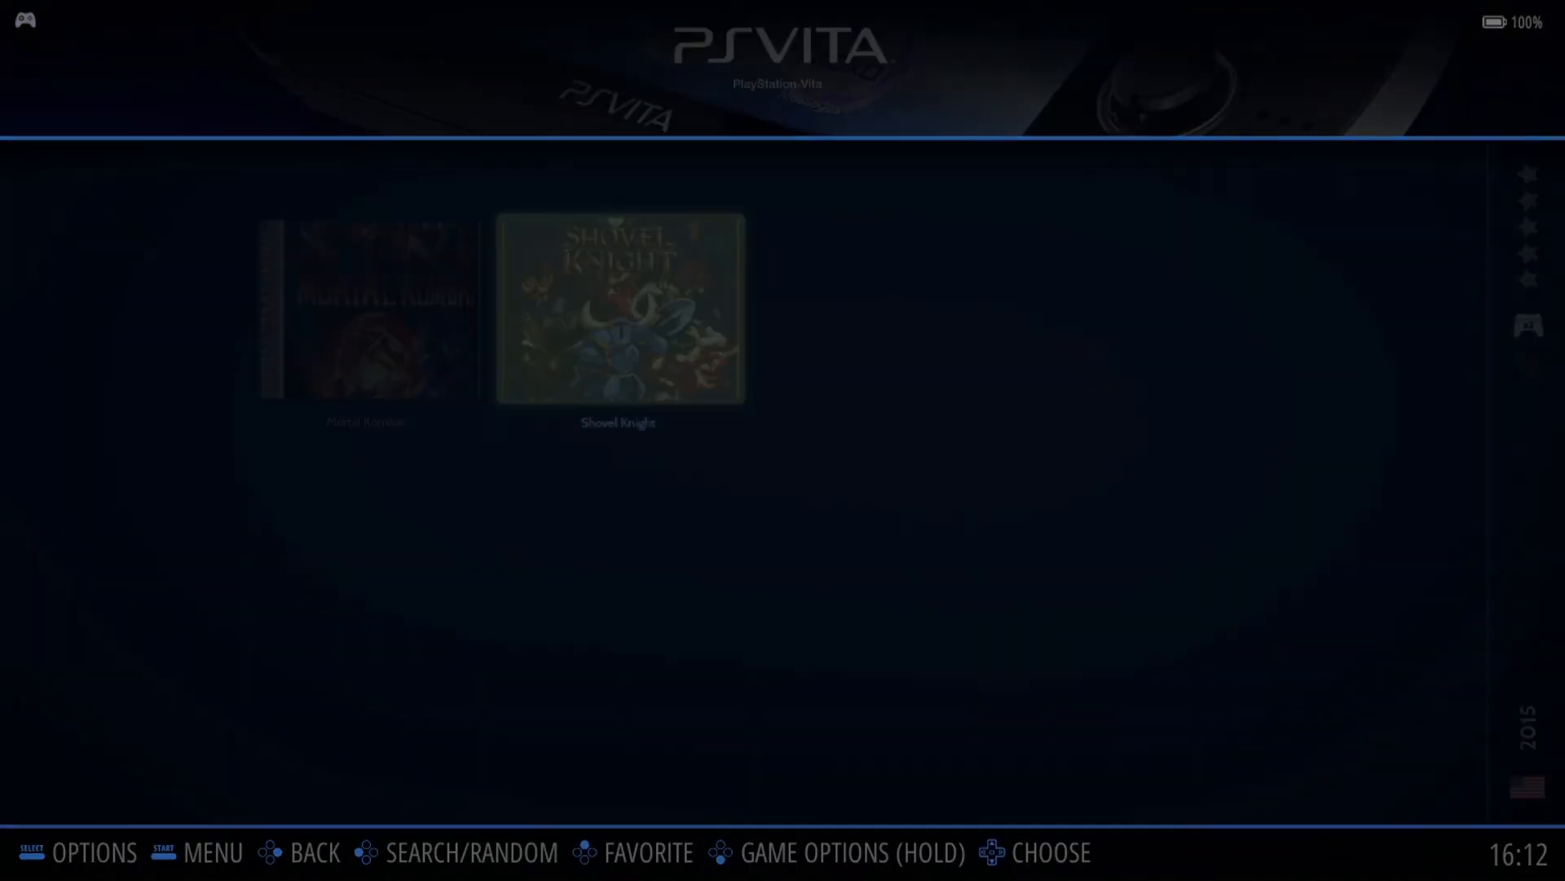